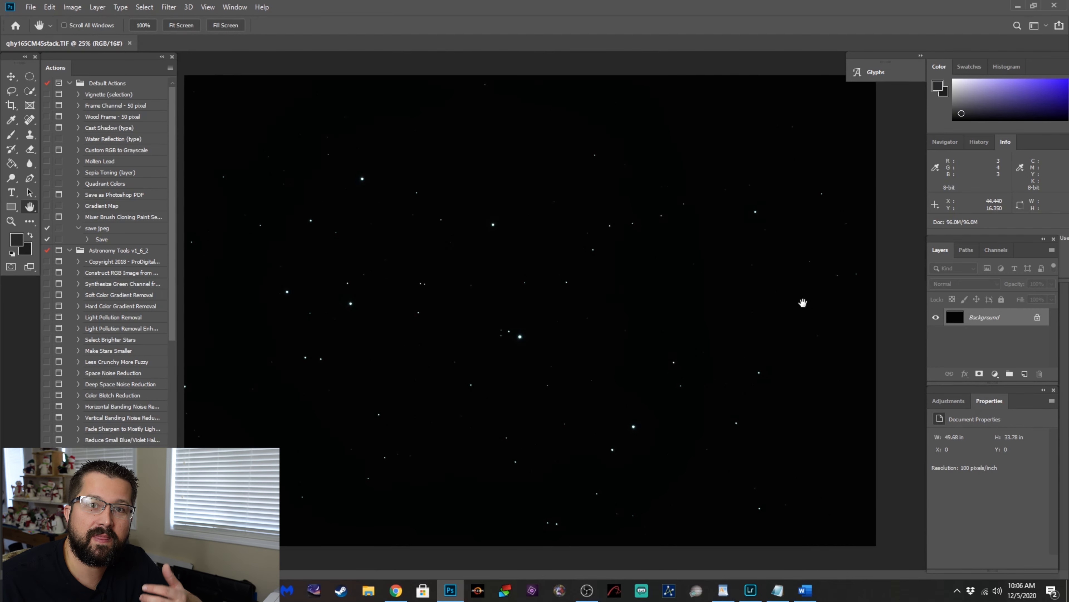
mouse_move(807, 301)
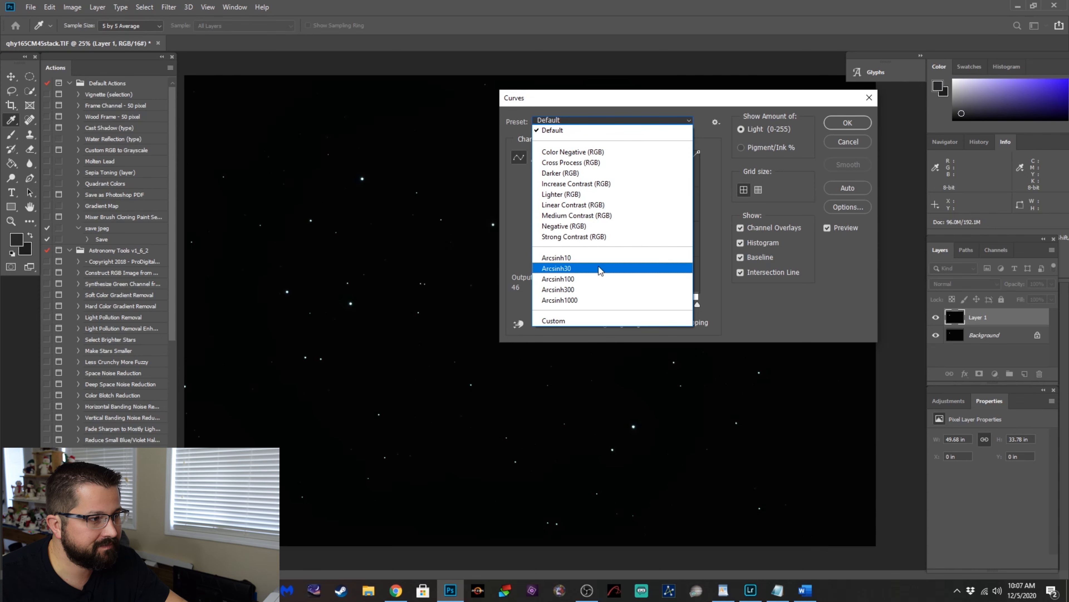
Apply the Arcsinh30 curve preset to Layer 1 to bring out faint stars.
click(557, 268)
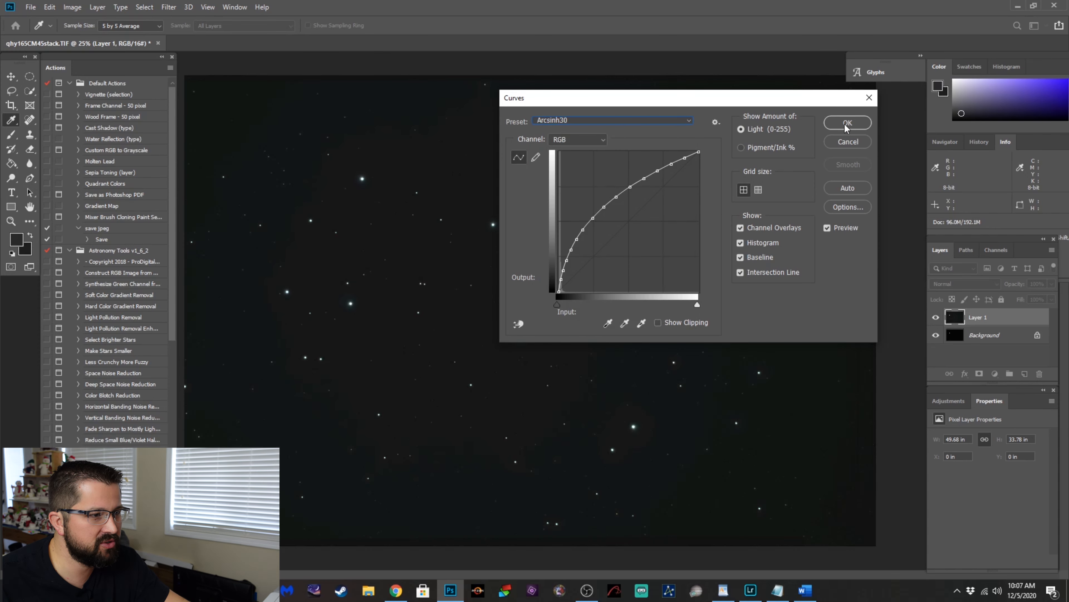
click(847, 122)
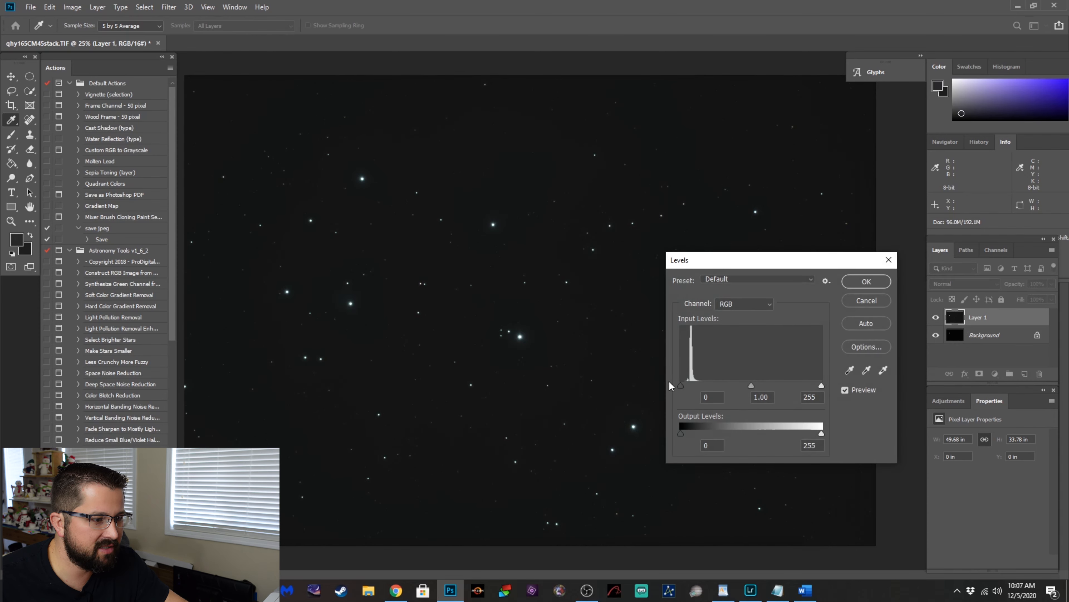
Raise Layer 1's black point in Levels, apply another Arcsinh curve stretch, then cancel a further Levels pass.
drag(680, 386, 687, 385)
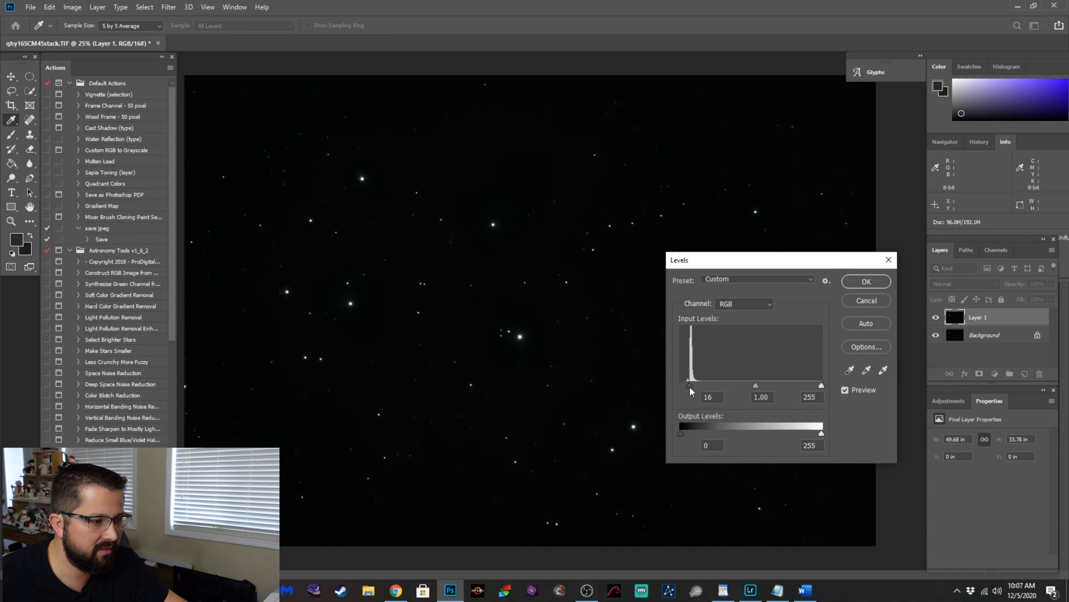
drag(687, 386, 687, 385)
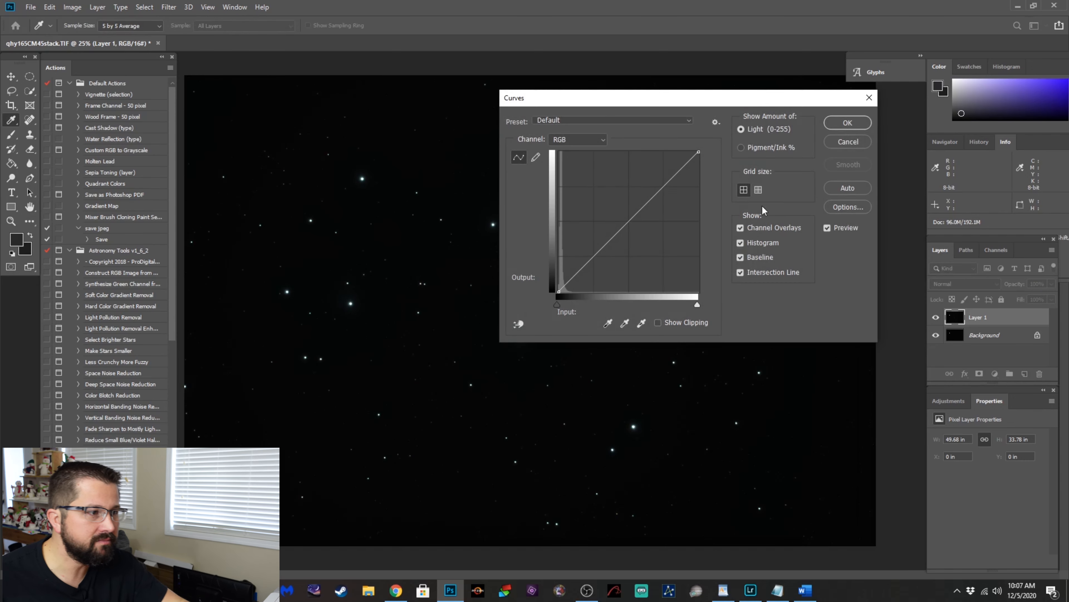
click(611, 120)
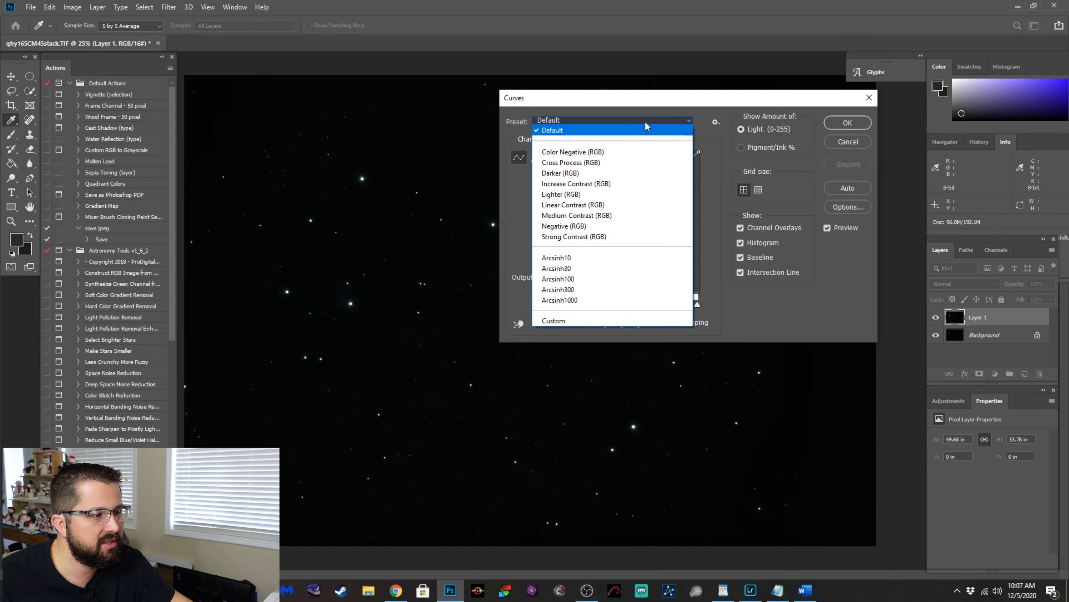
click(557, 268)
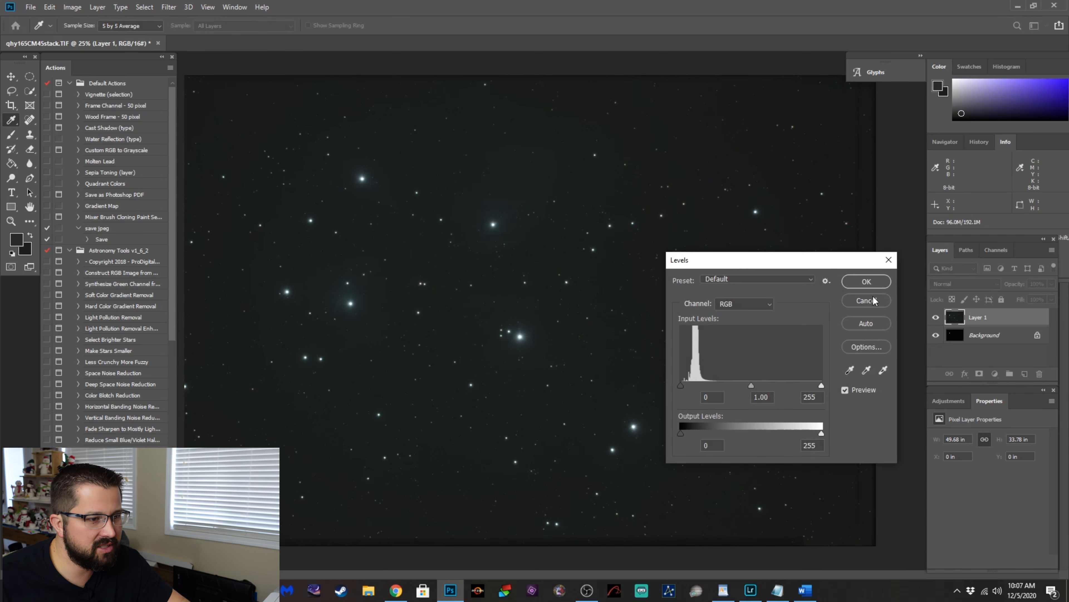
click(867, 301)
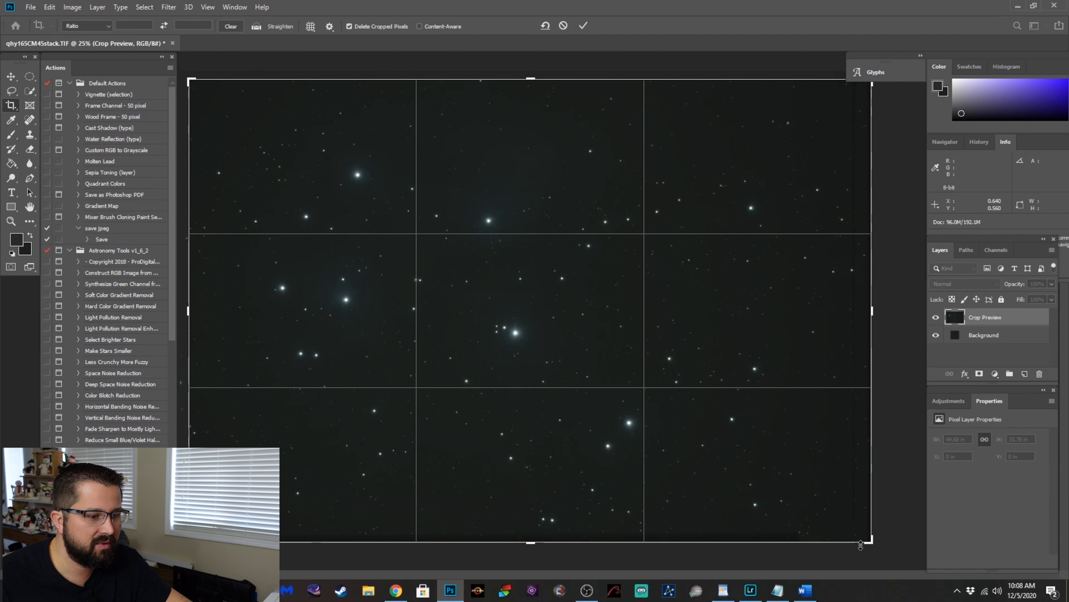
Crop the image slightly inward to trim its edges.
drag(860, 543, 861, 532)
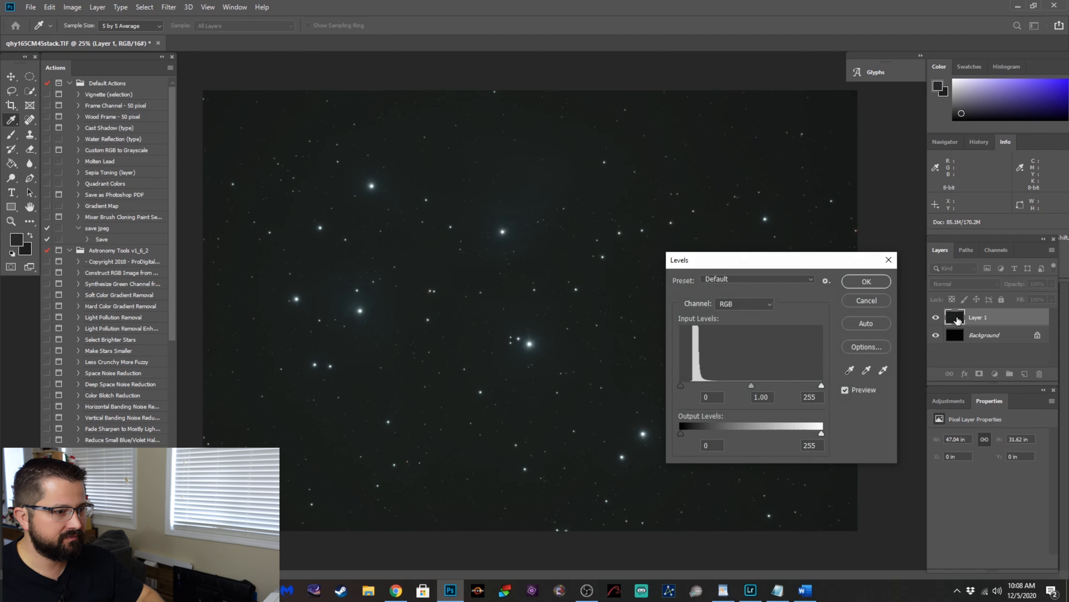
Set Layer 1's black input level to 17 to darken the sky background.
drag(680, 385, 687, 385)
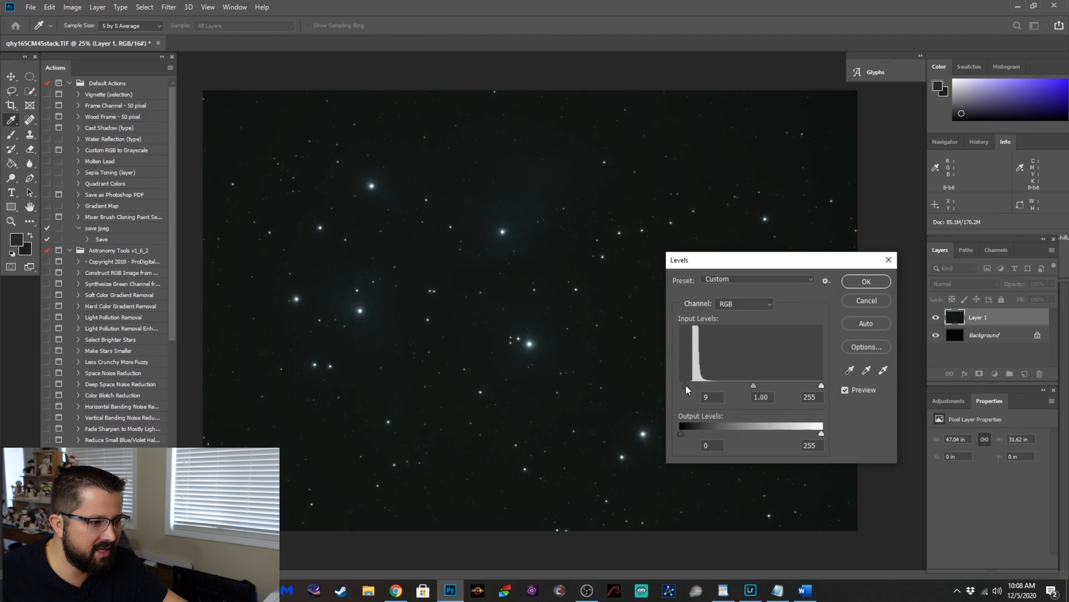
drag(682, 385, 690, 385)
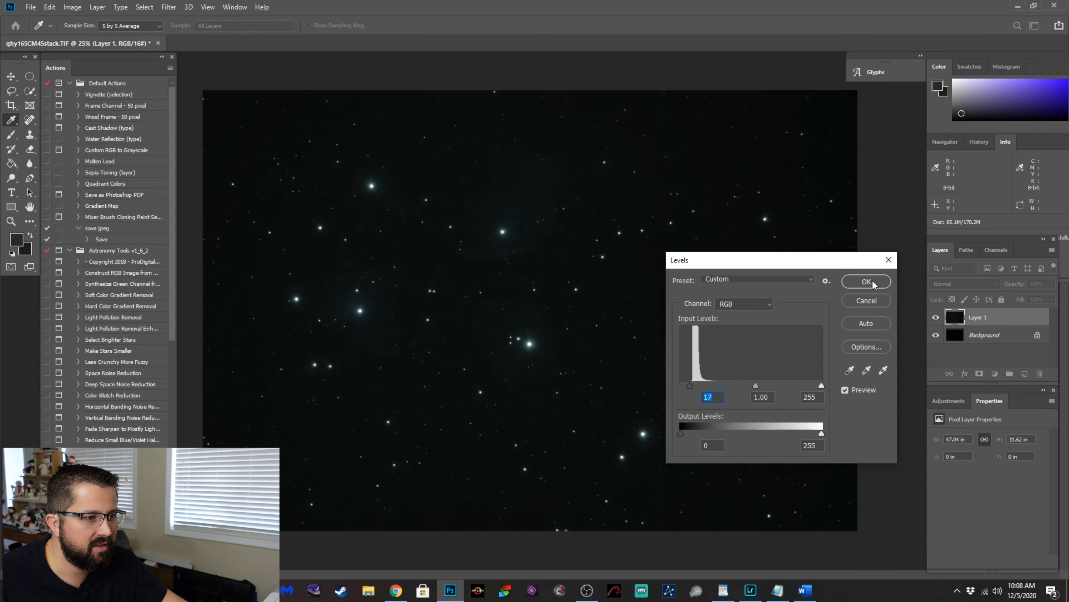
click(866, 282)
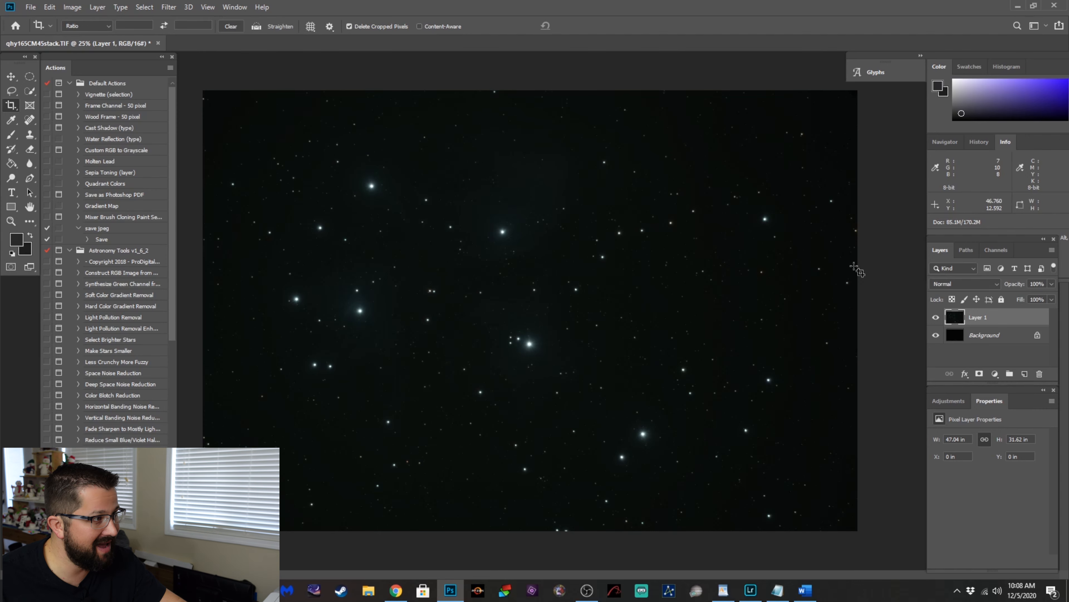
Select the bright stars by Color Range highlights, adjusting fuzziness and range.
click(145, 8)
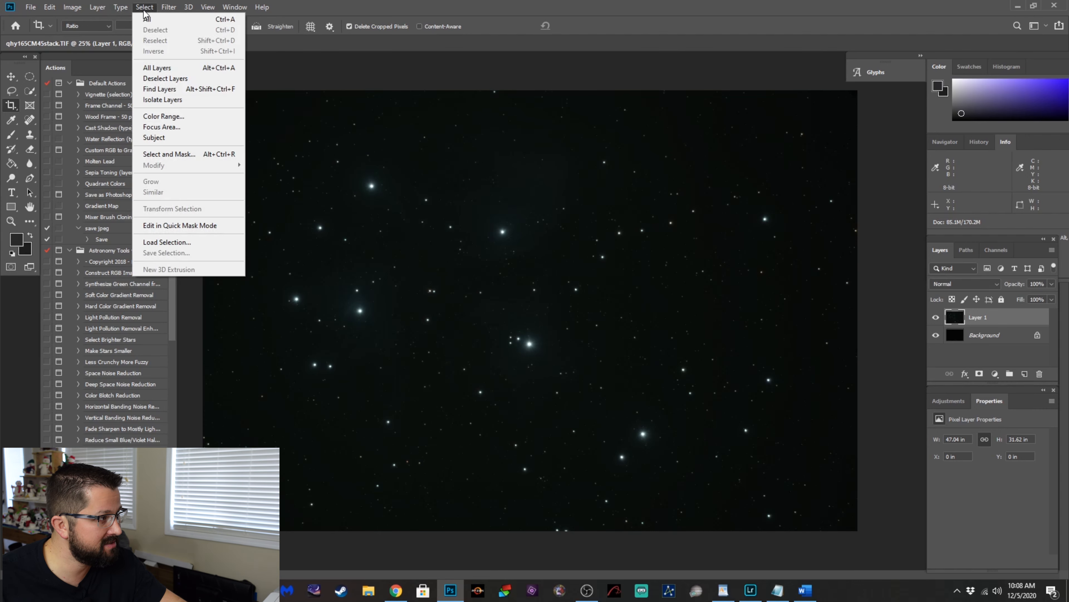
mouse_move(153, 119)
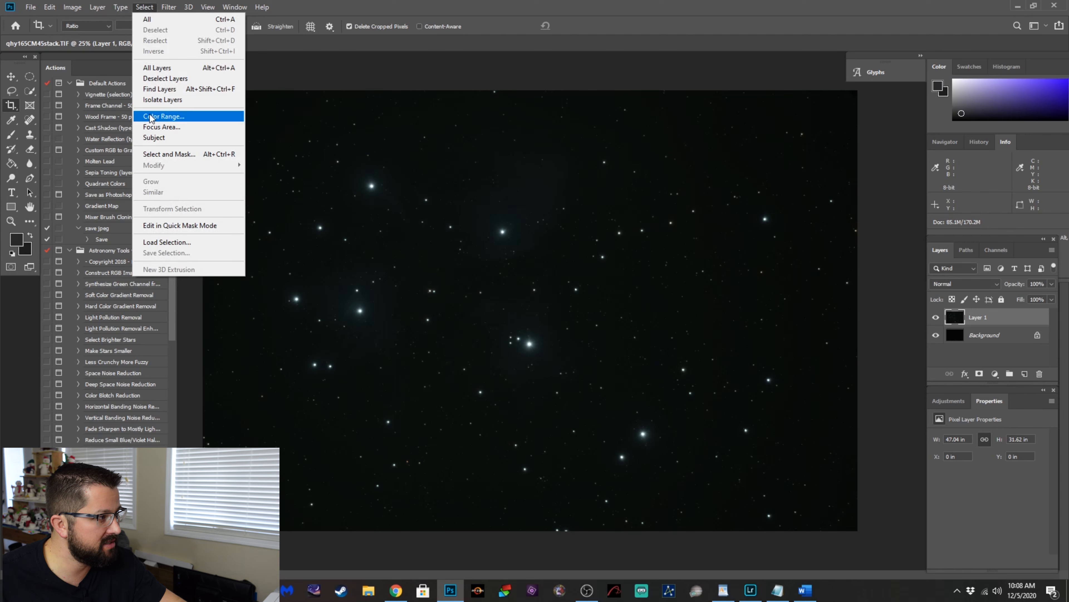
click(164, 116)
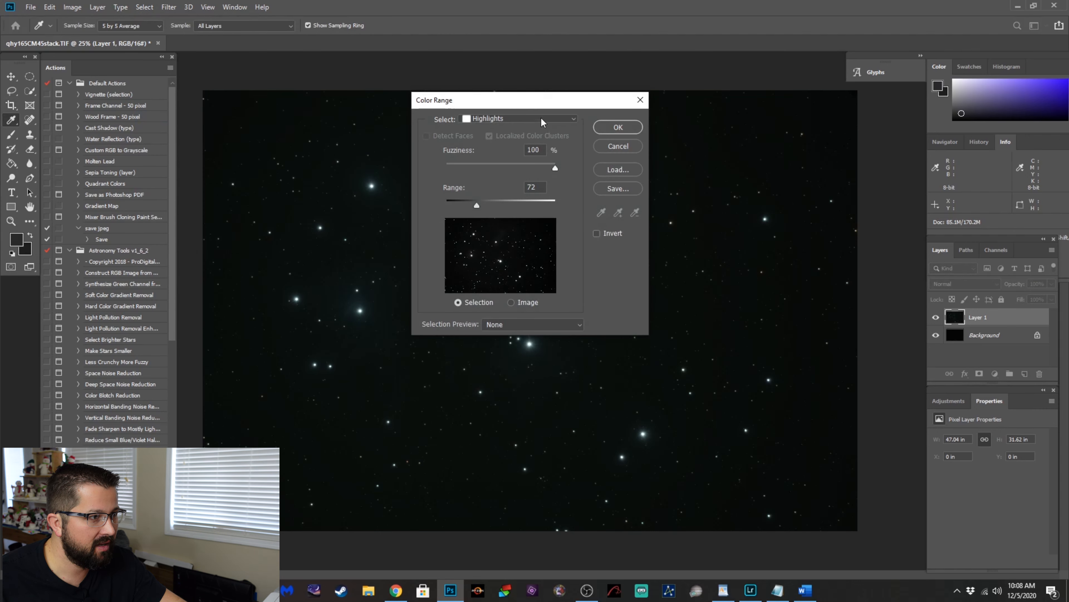
mouse_move(554, 175)
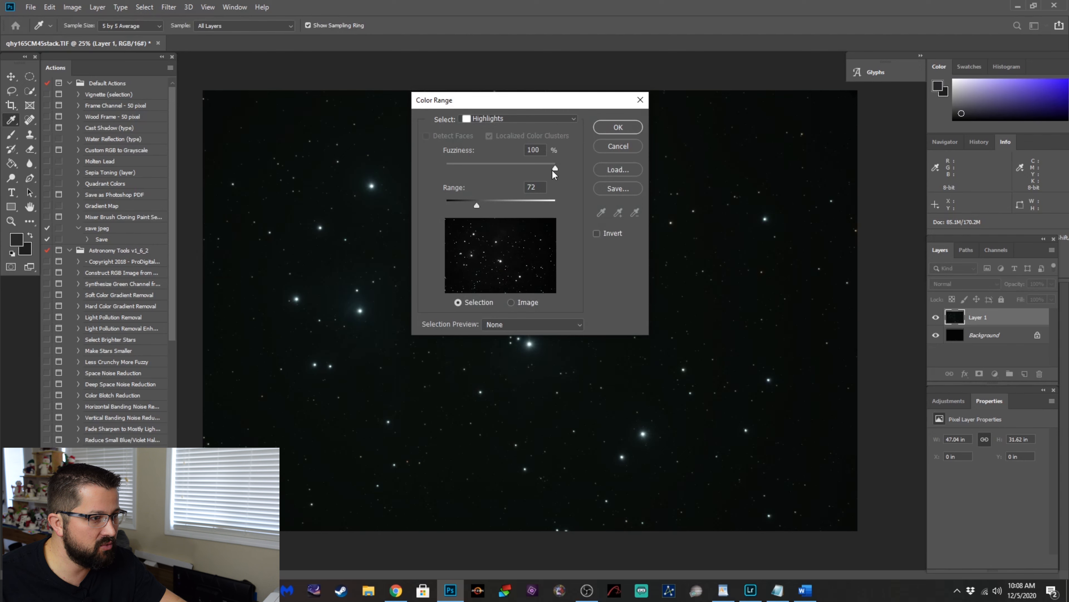
drag(555, 168, 532, 168)
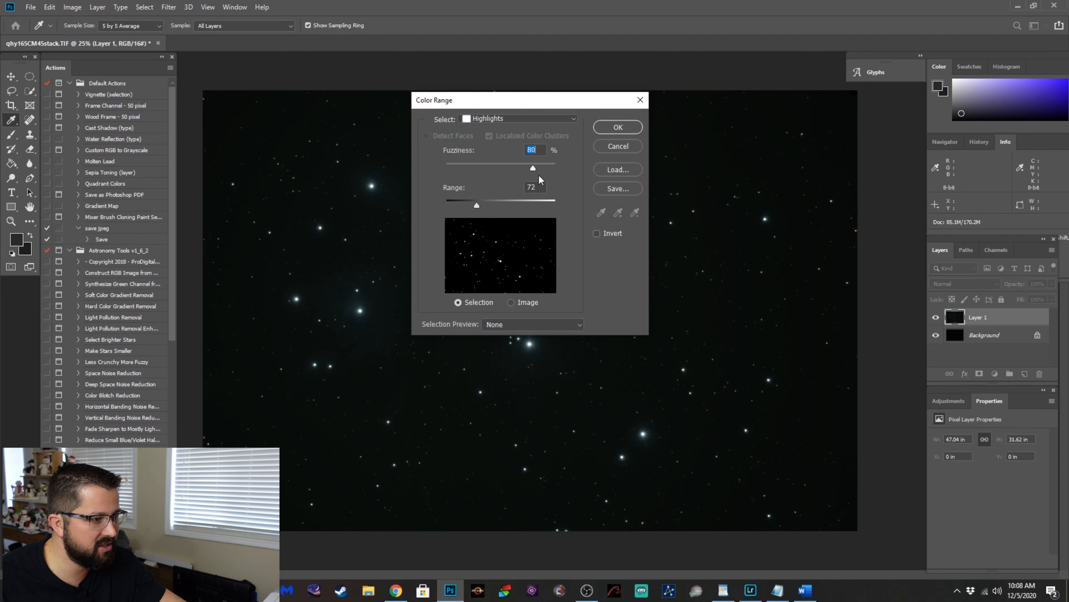
drag(532, 167, 555, 167)
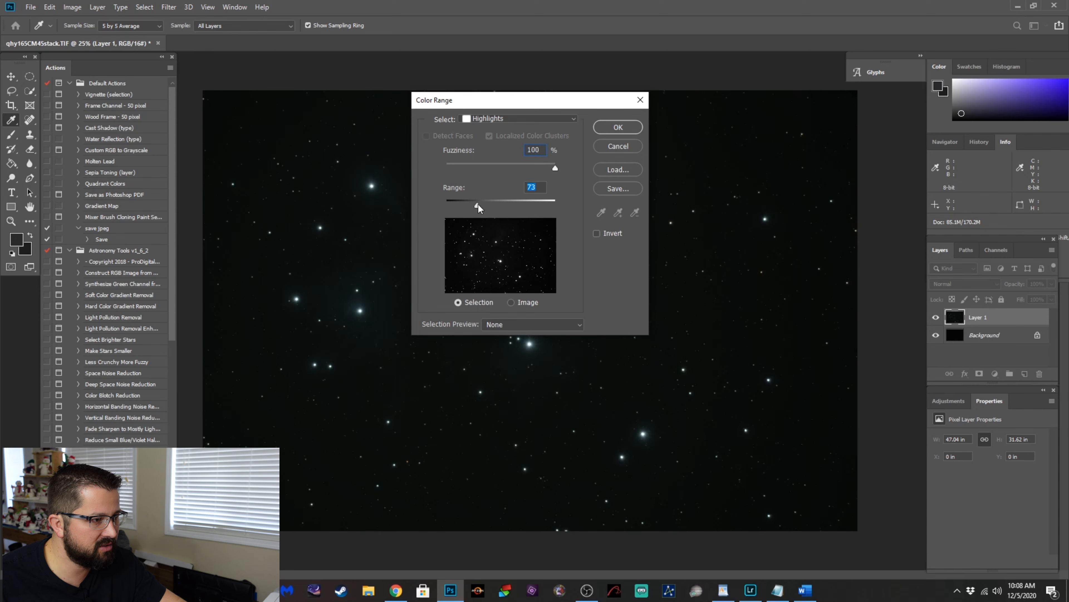
drag(477, 200, 485, 200)
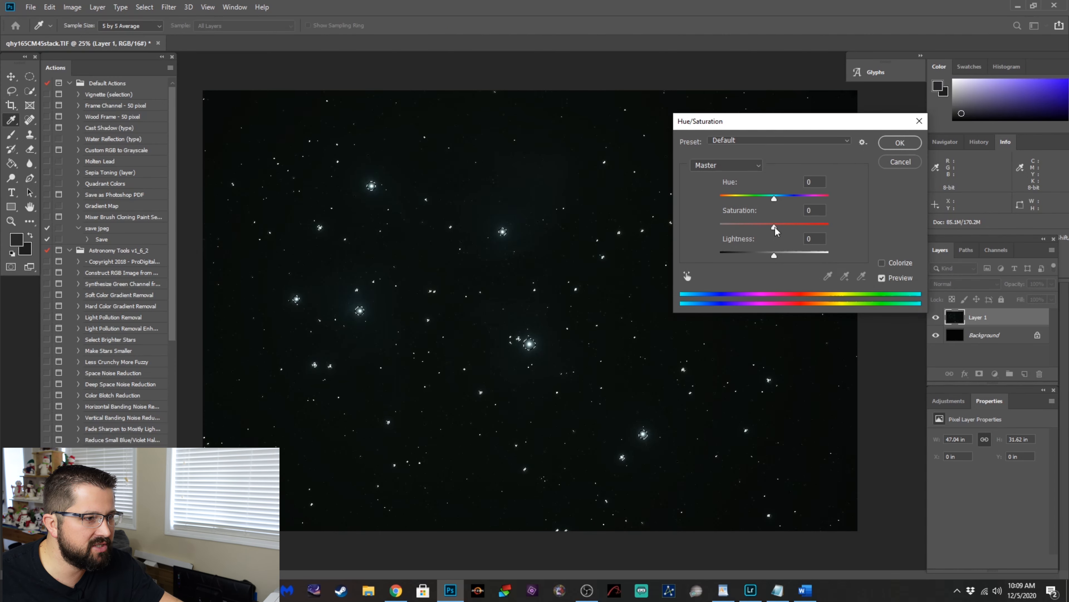
Boost the selected stars' saturation by +30 with Hue/Saturation.
drag(774, 226, 787, 226)
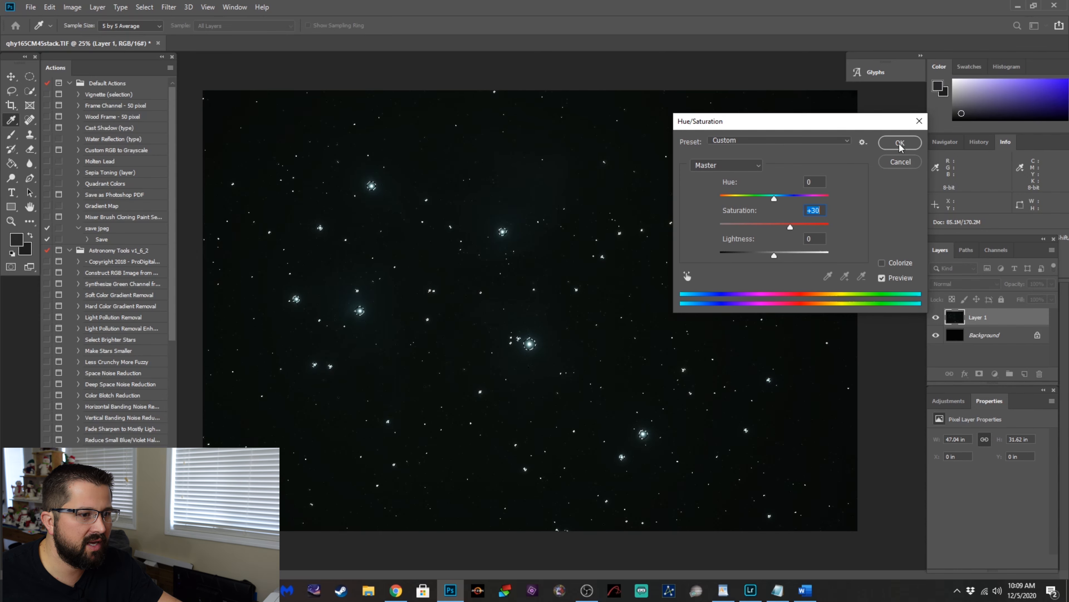
click(901, 142)
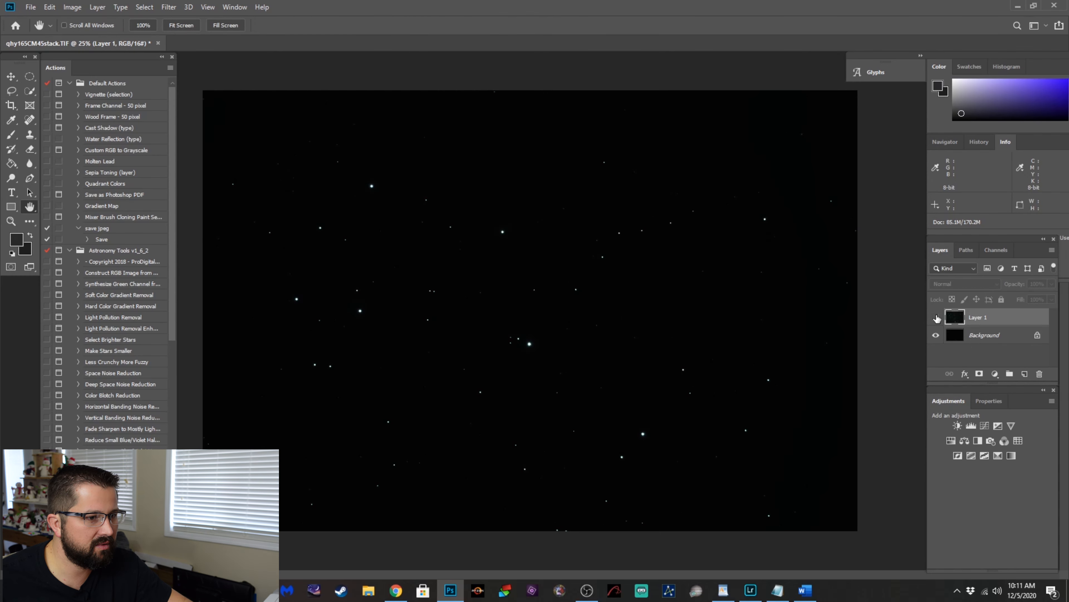
Show Layer 1 again and nudge its black point up to 3 in Levels.
click(936, 318)
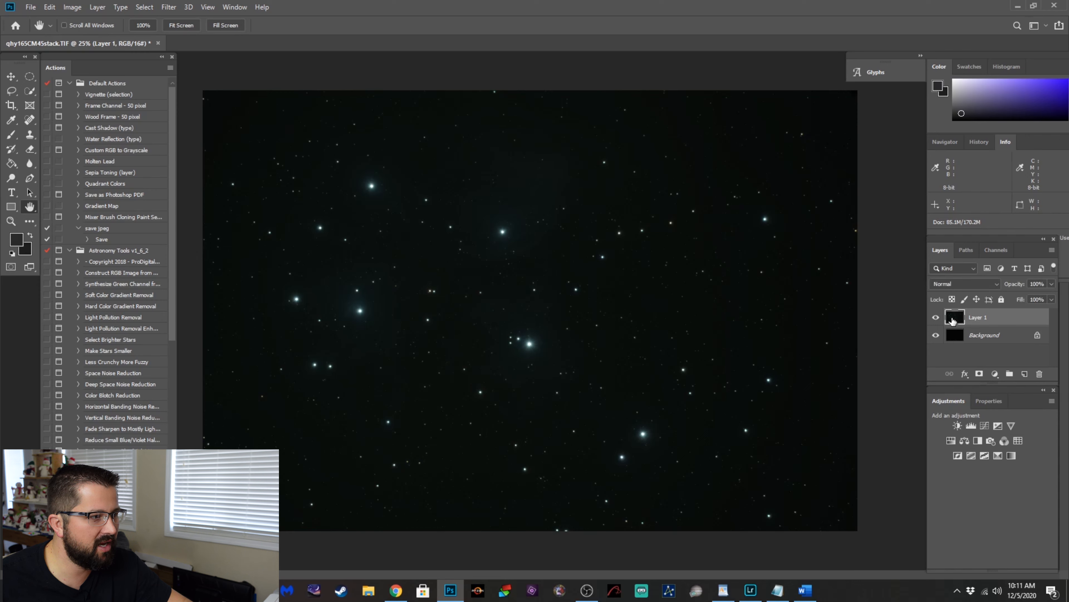
click(98, 8)
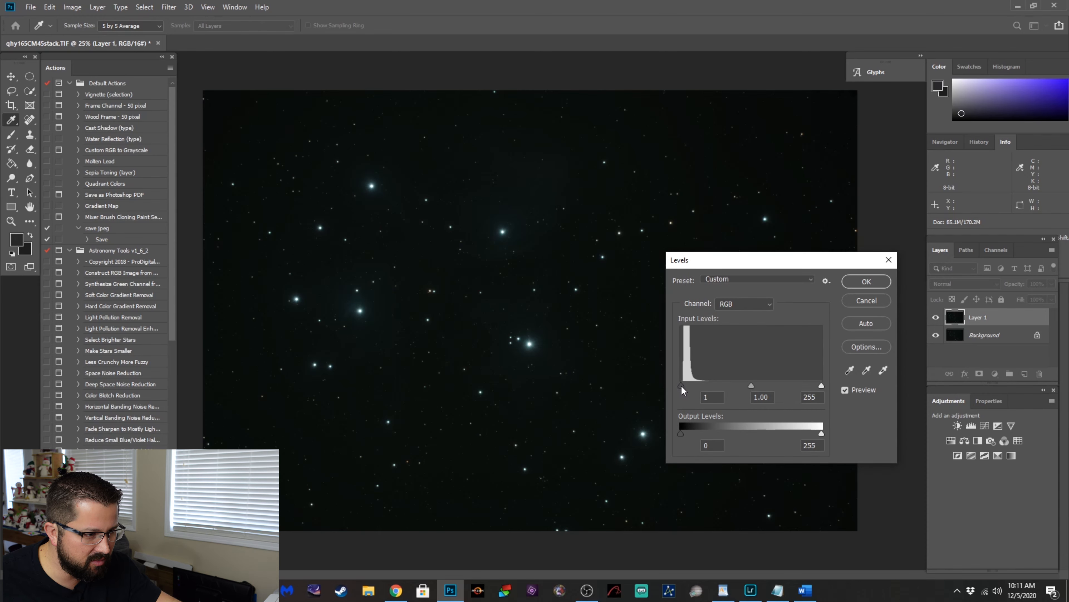
drag(680, 385, 682, 385)
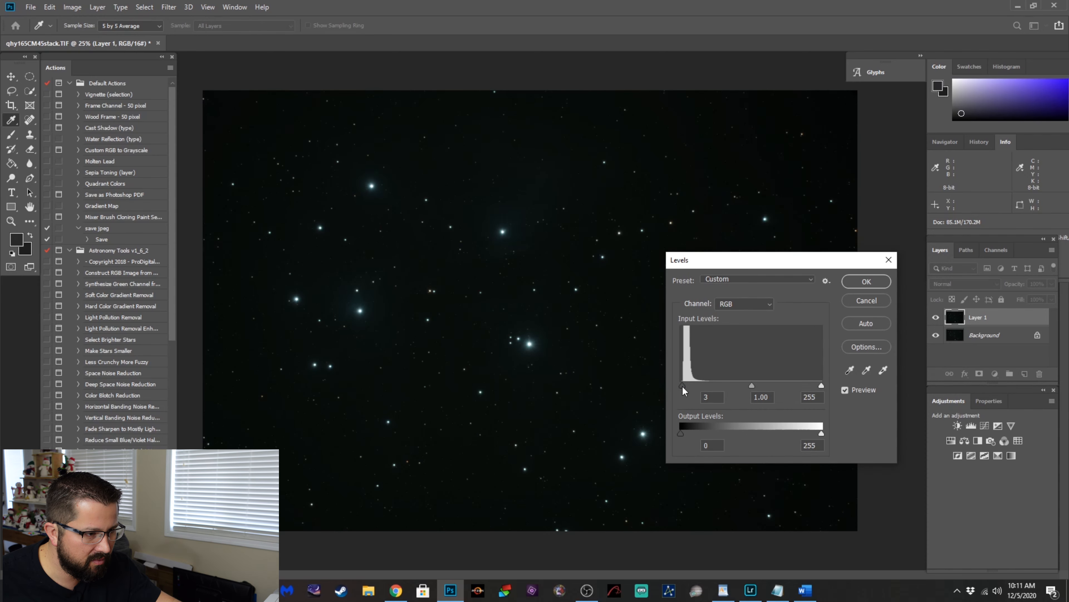
click(867, 281)
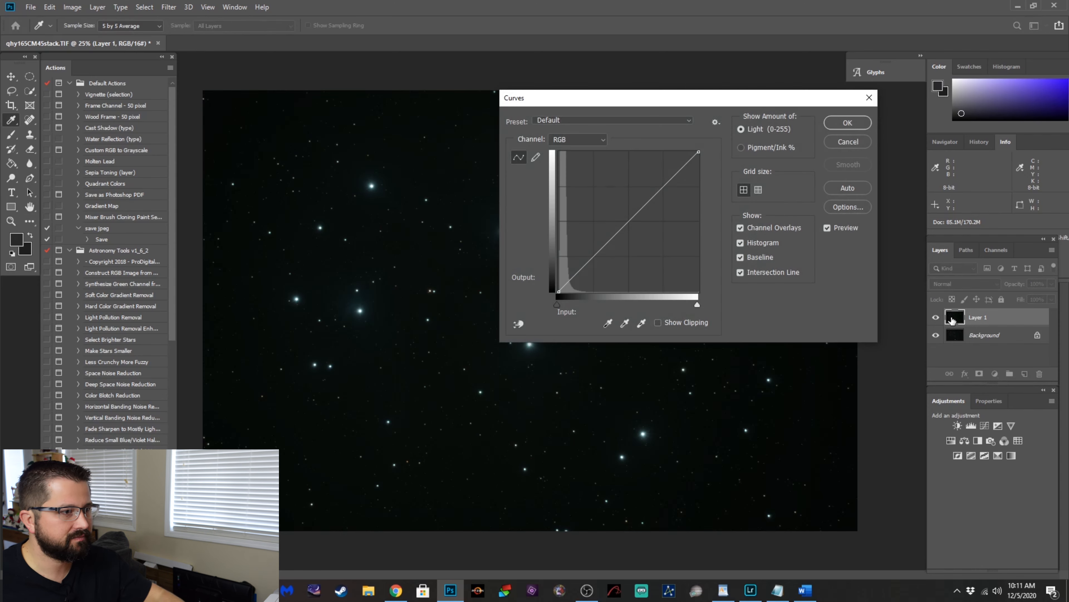
Apply the Arcsinh10 curve preset to reveal the blue nebulosity.
click(612, 121)
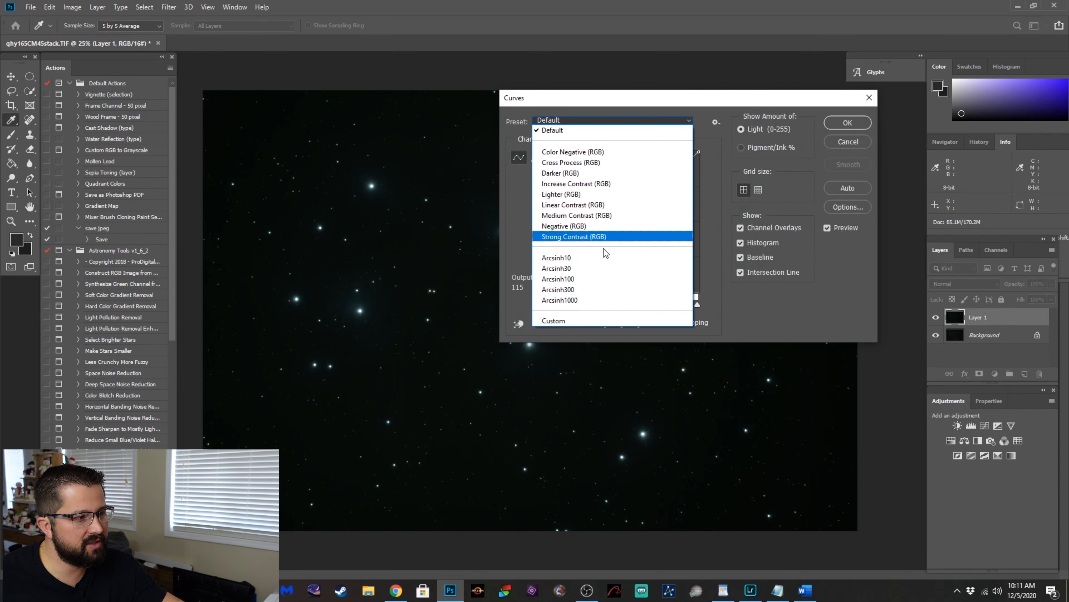
mouse_move(597, 267)
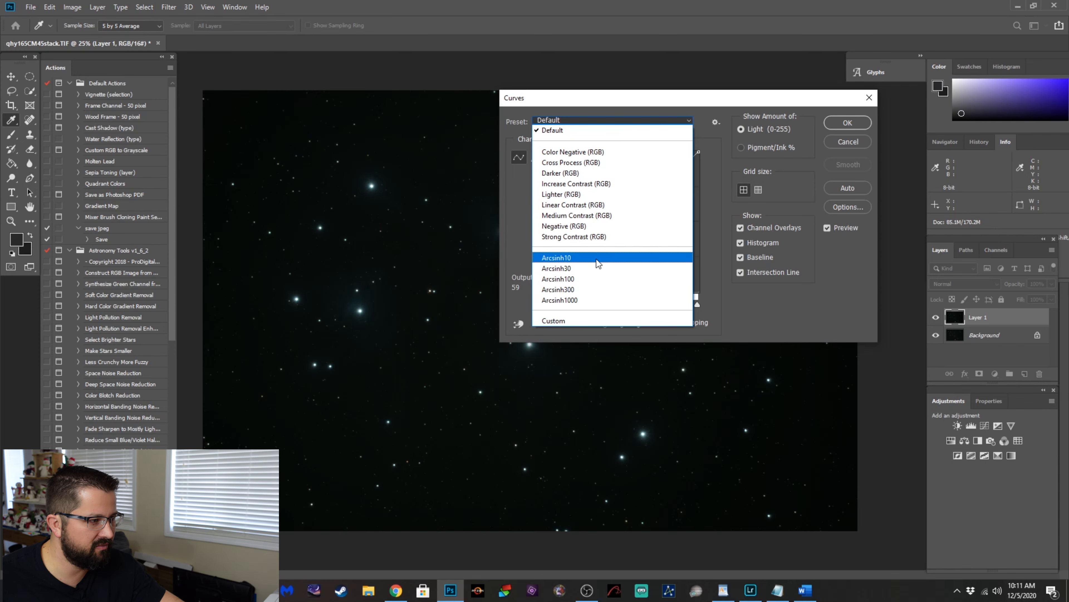
click(556, 257)
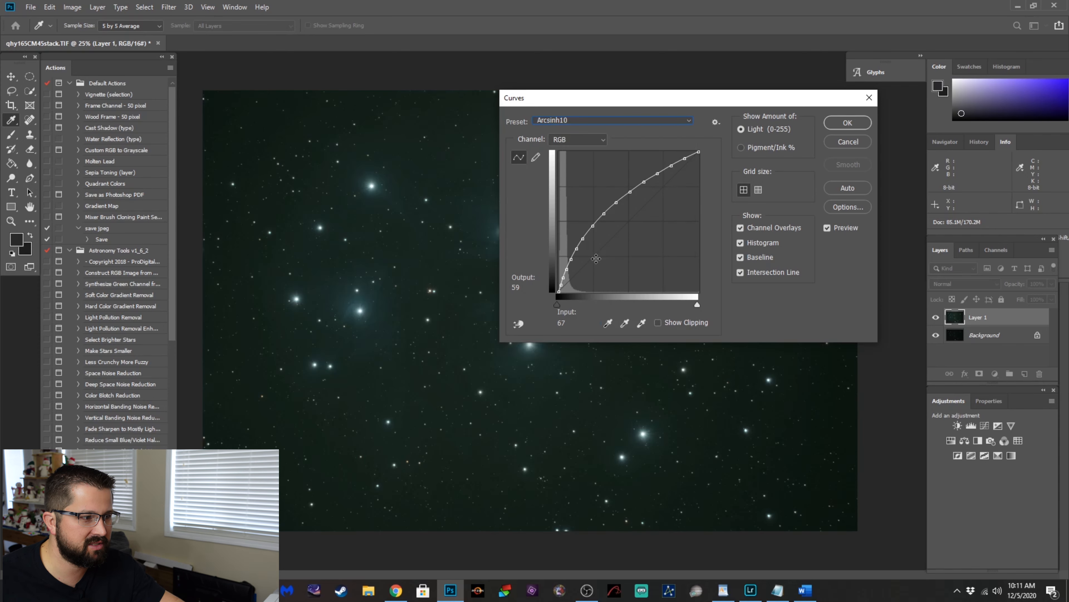
click(848, 123)
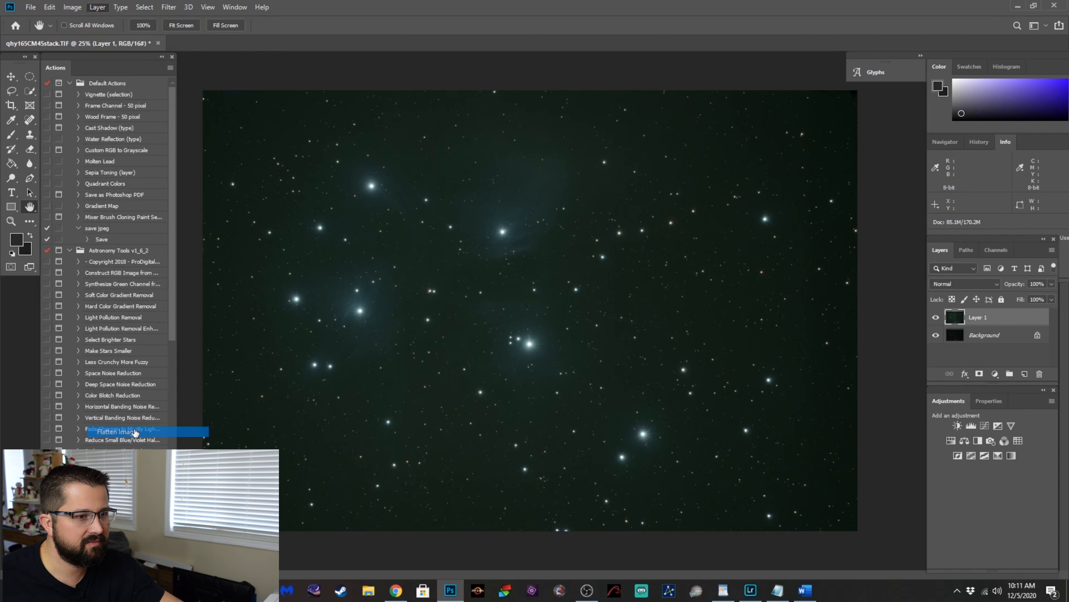
Average the Background layer into one flat dark-green colour via Filter > Blur > Average.
click(135, 432)
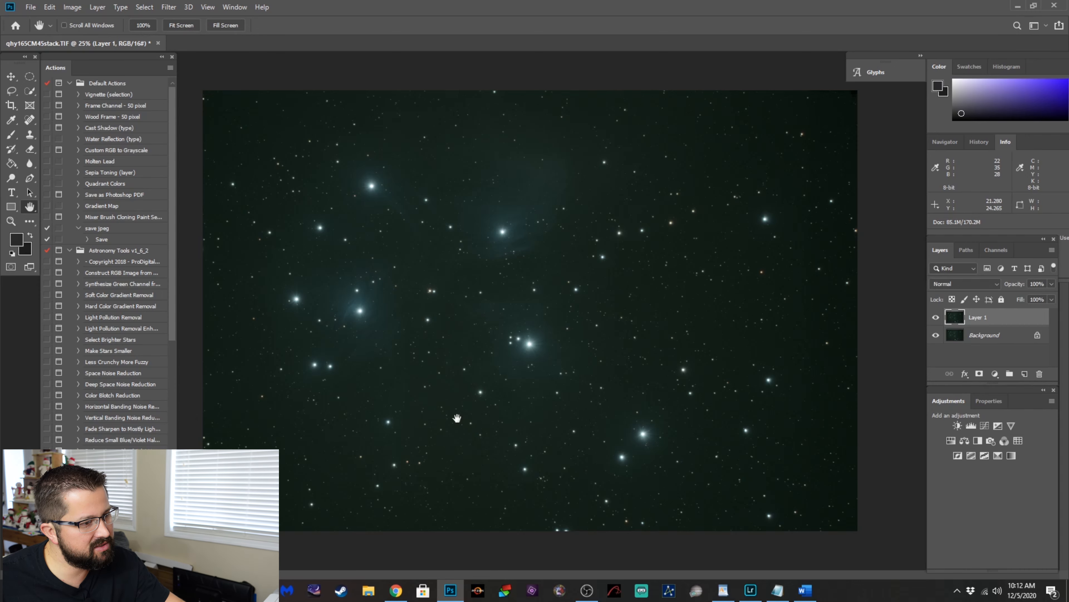
mouse_move(563, 266)
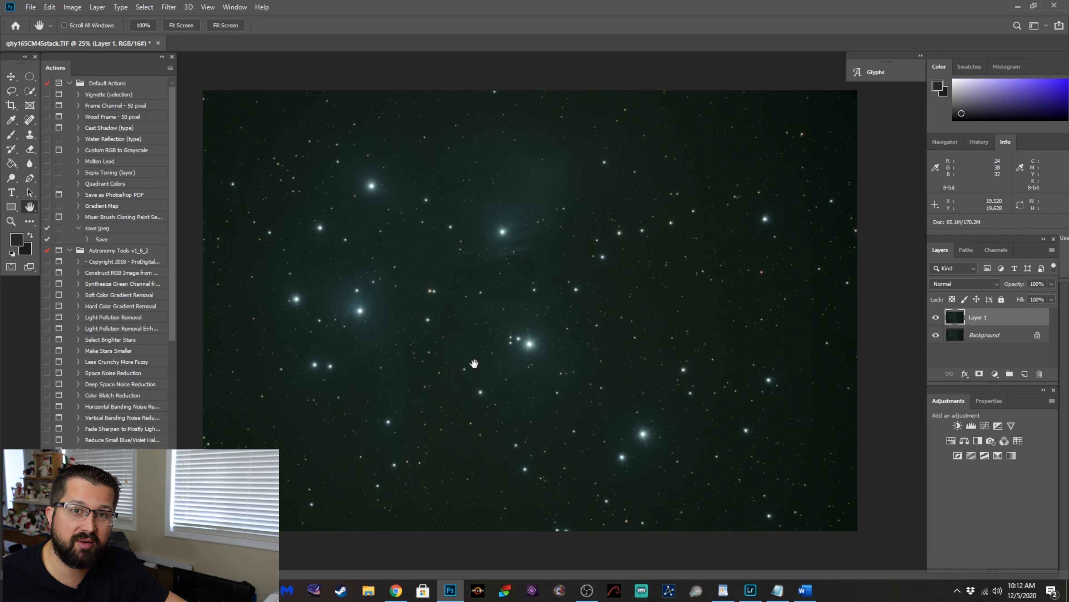
mouse_move(469, 355)
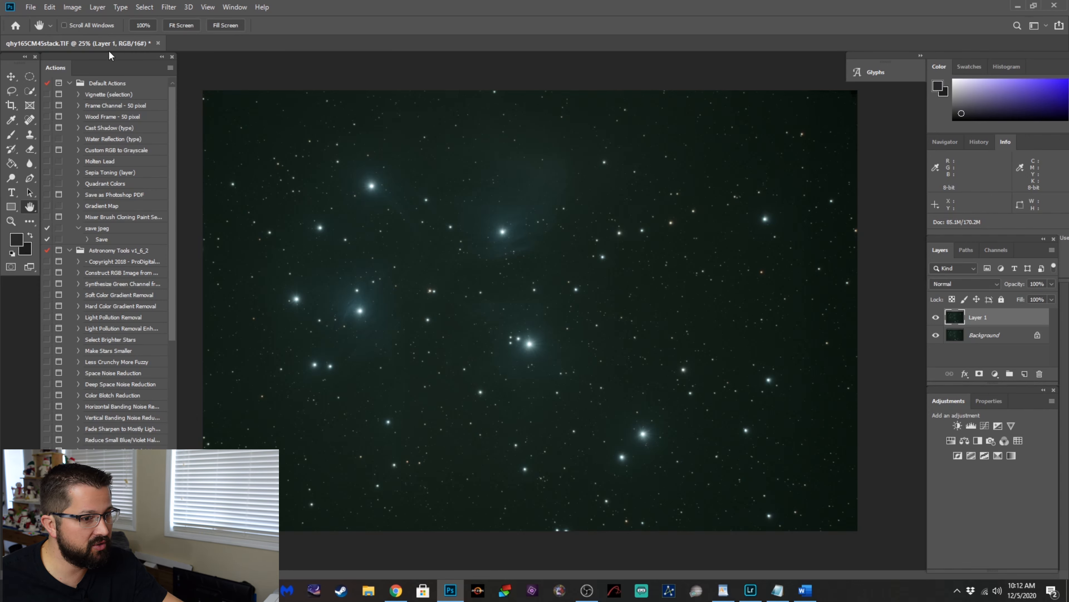
mouse_move(520, 284)
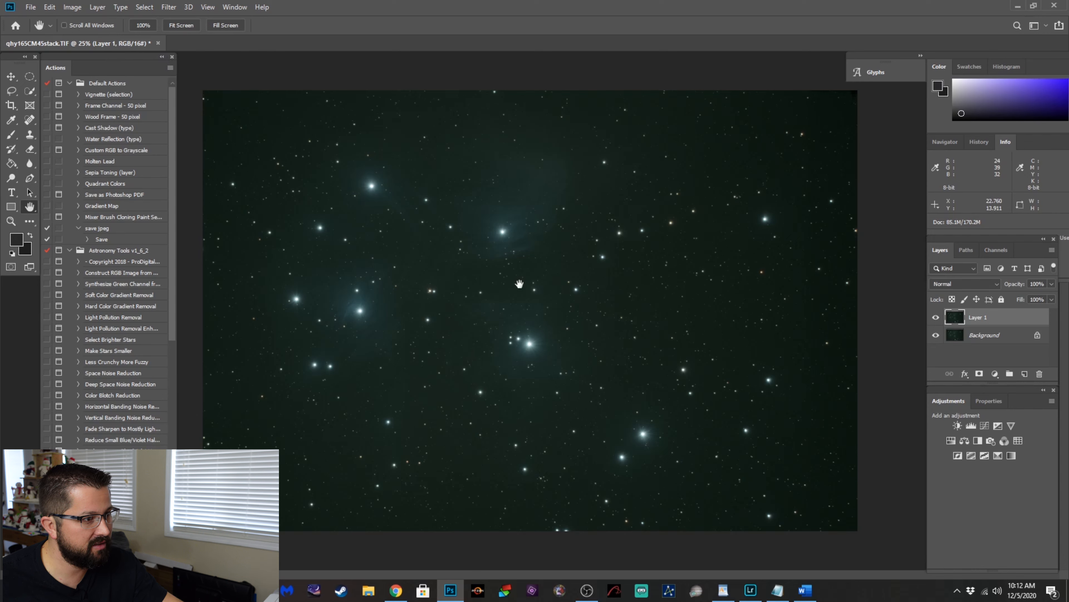
mouse_move(412, 250)
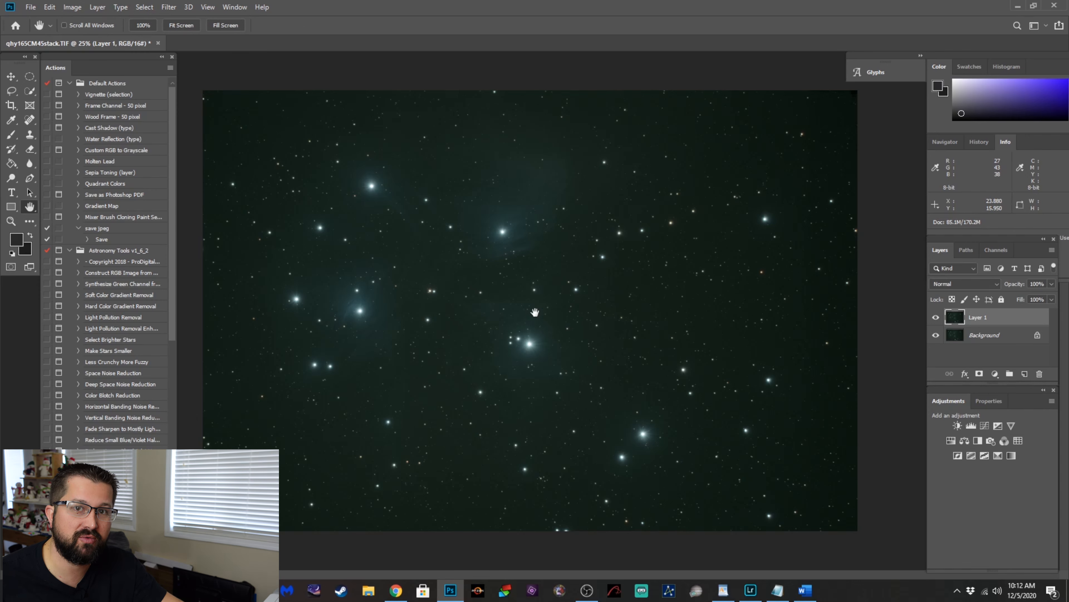
mouse_move(510, 286)
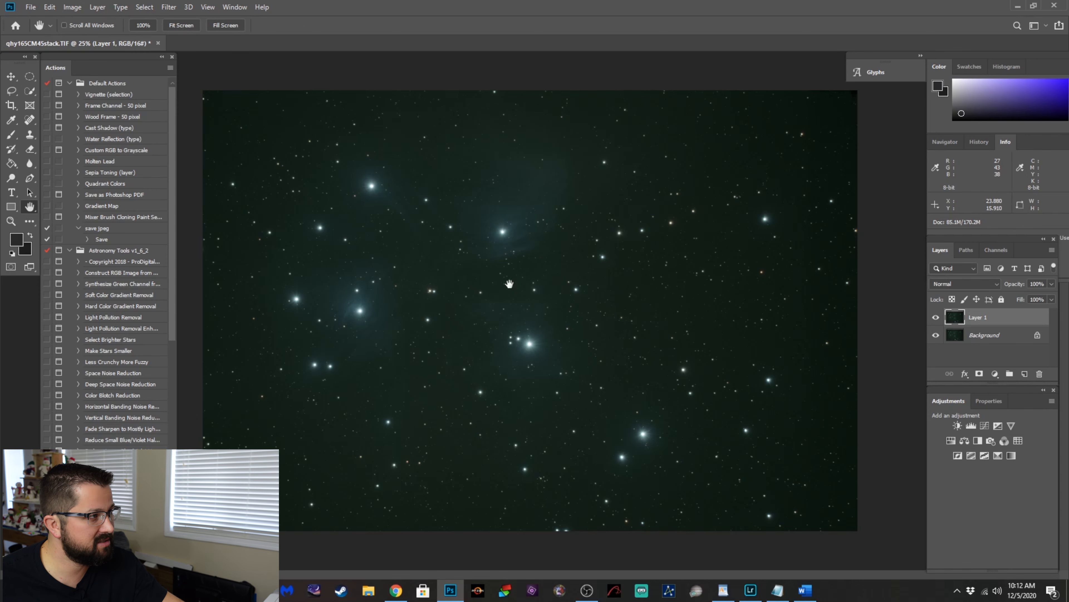
click(168, 7)
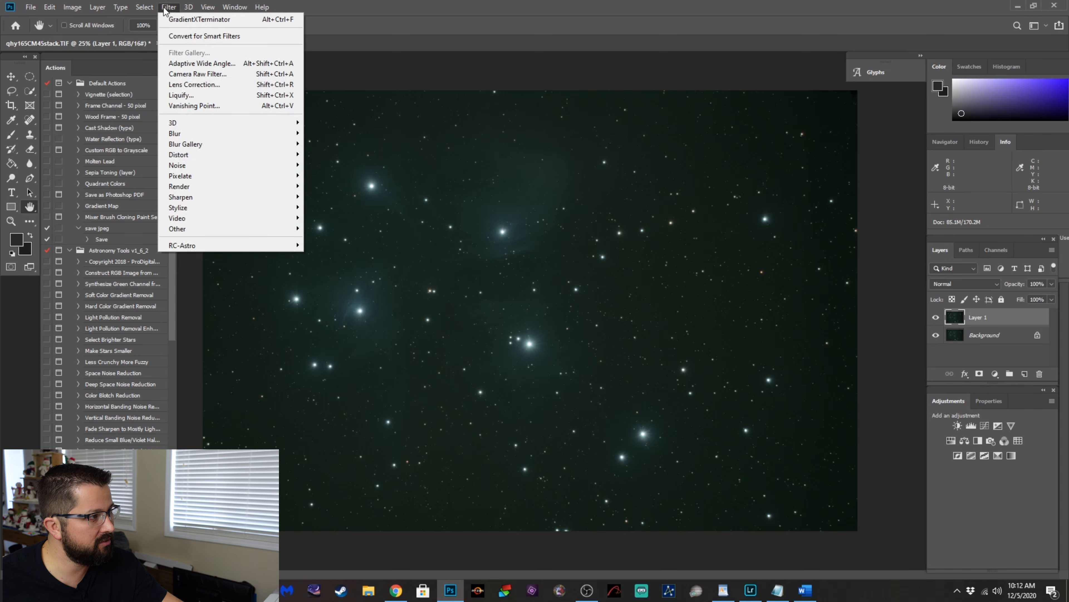
mouse_move(175, 134)
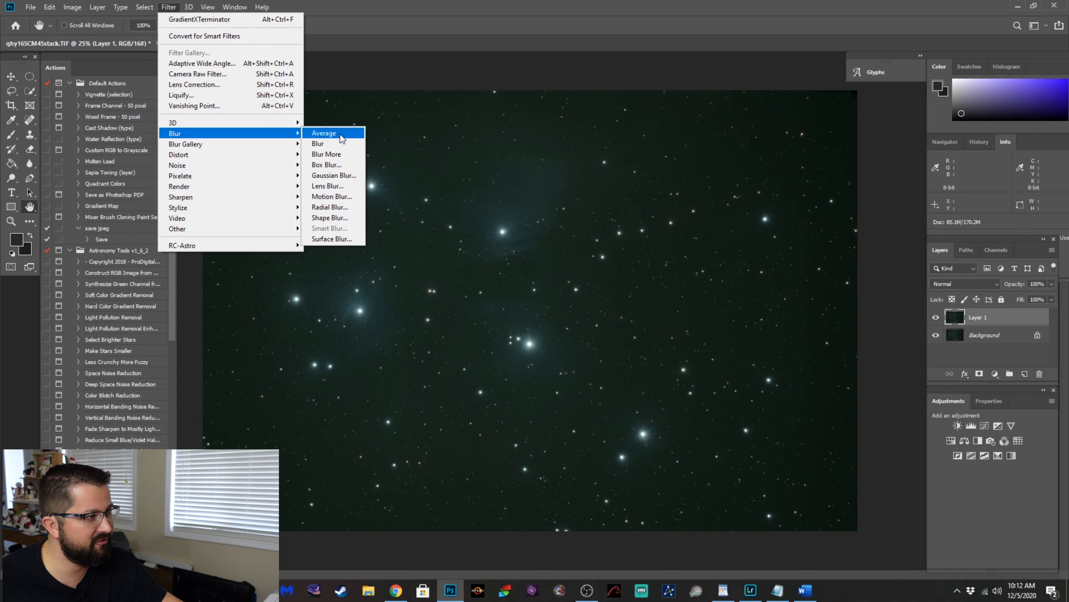
click(324, 133)
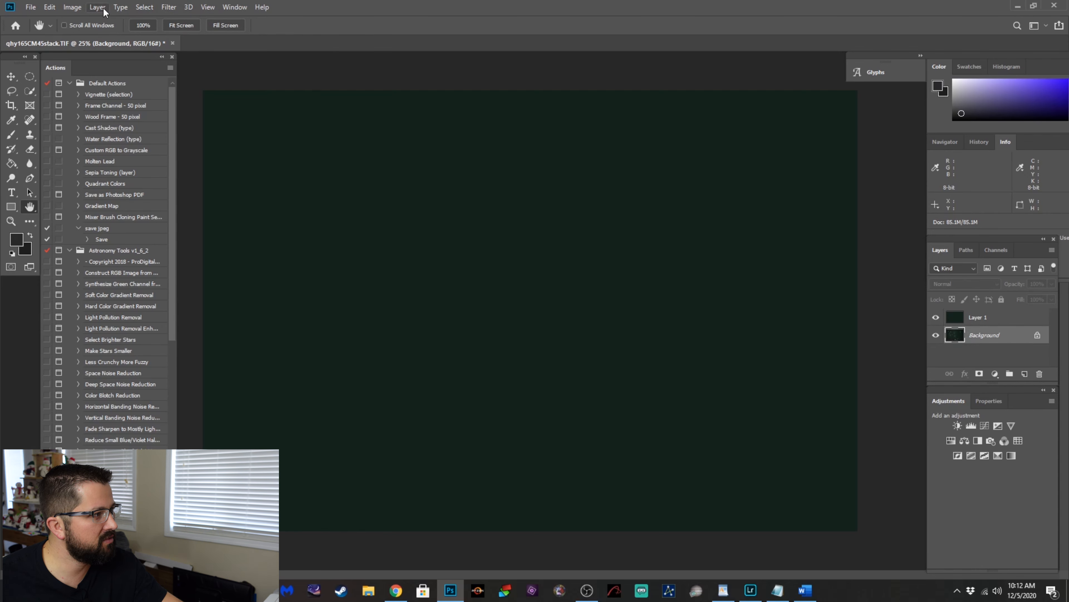
Apply Image with the Merged source, Subtract blending, scale 1 and offset 25 to the Background layer.
click(71, 8)
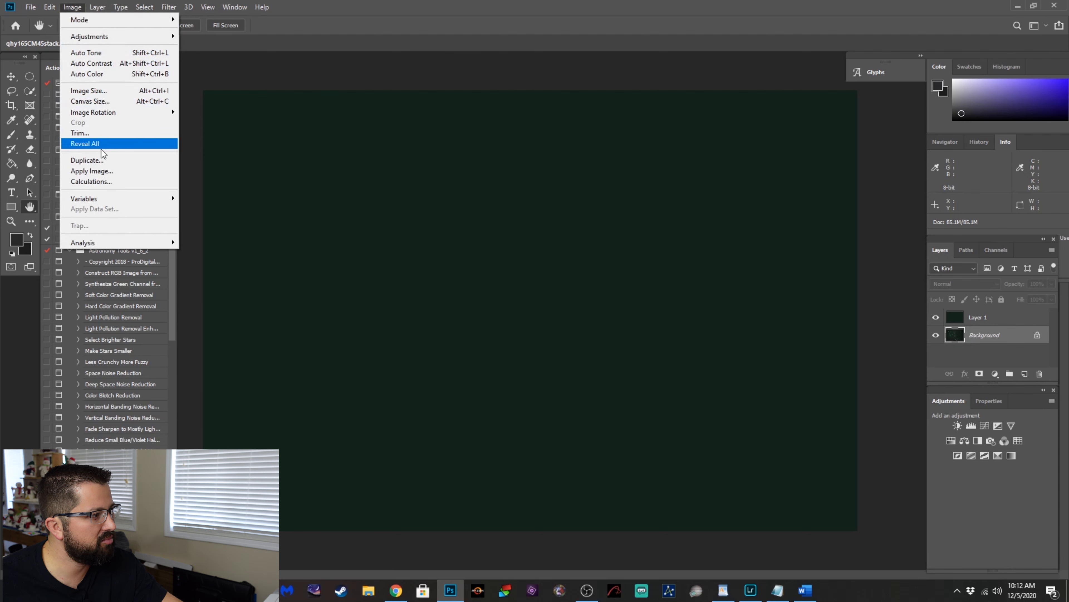
click(92, 171)
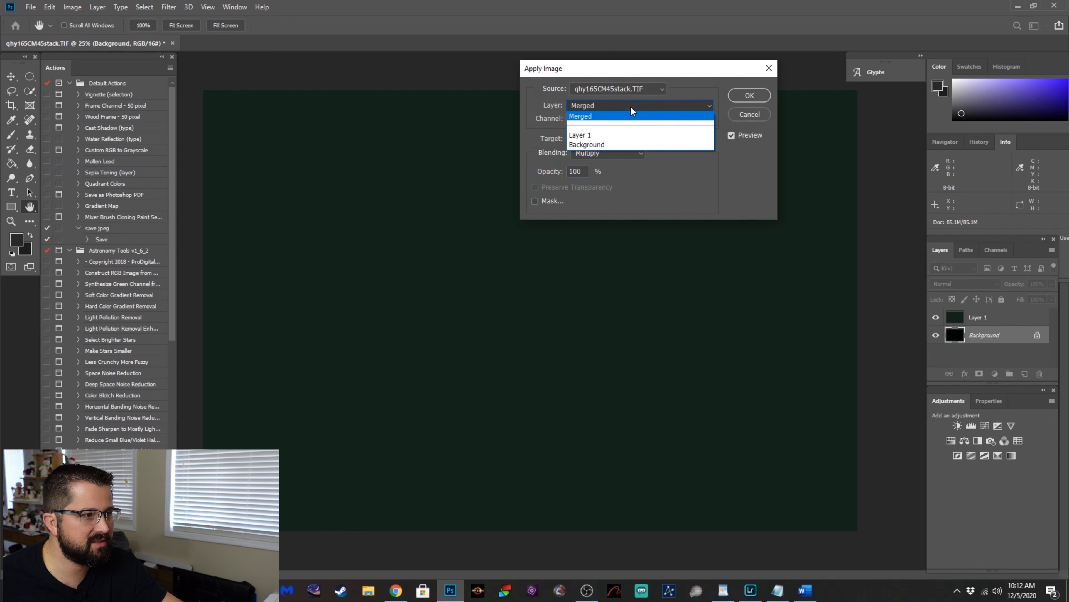
click(580, 116)
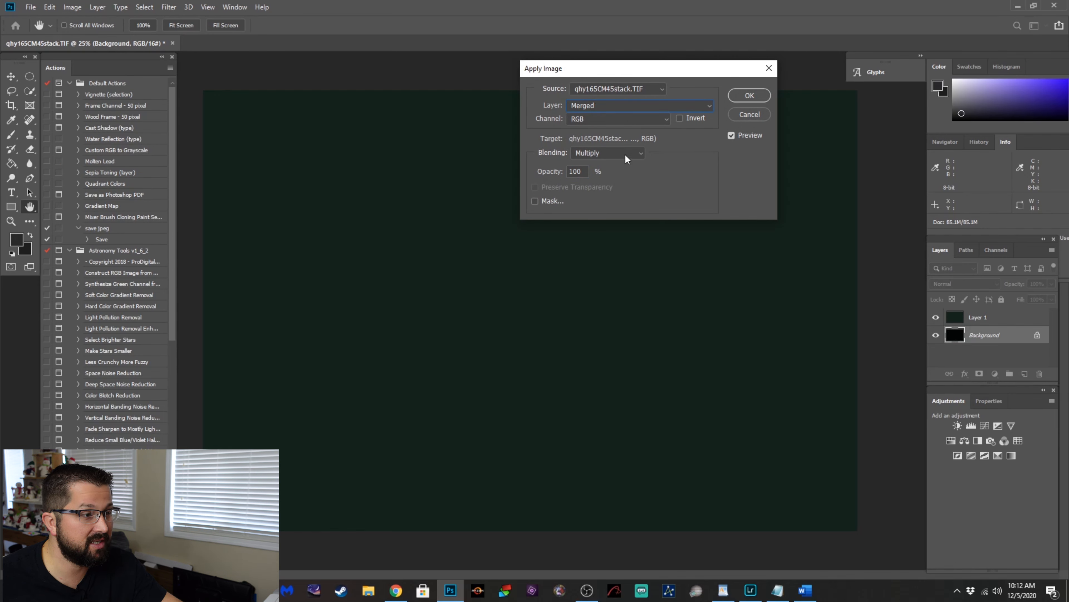
click(608, 152)
text(25)
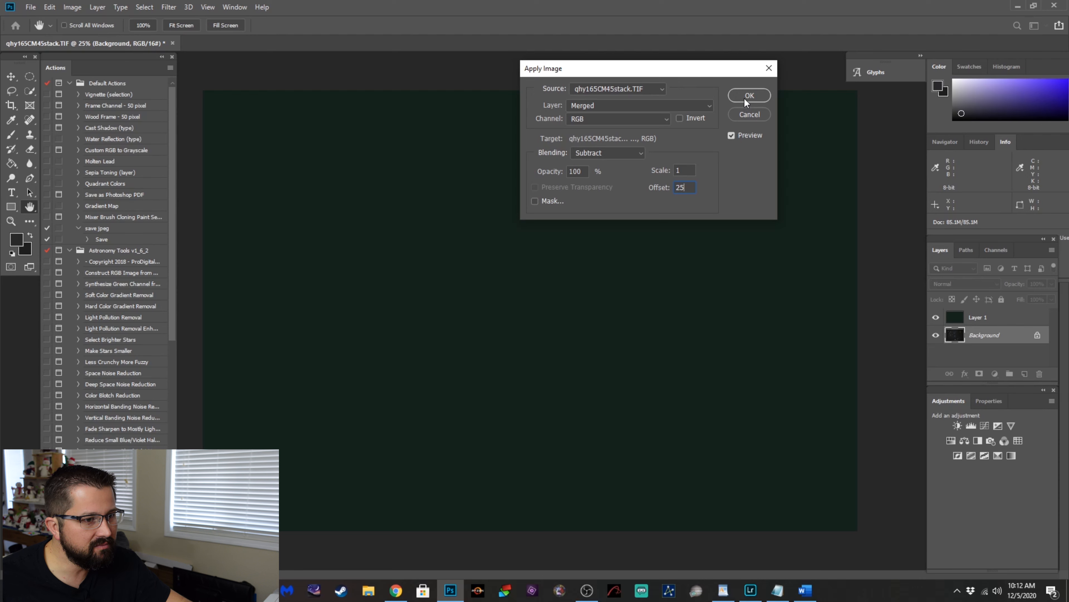
click(750, 95)
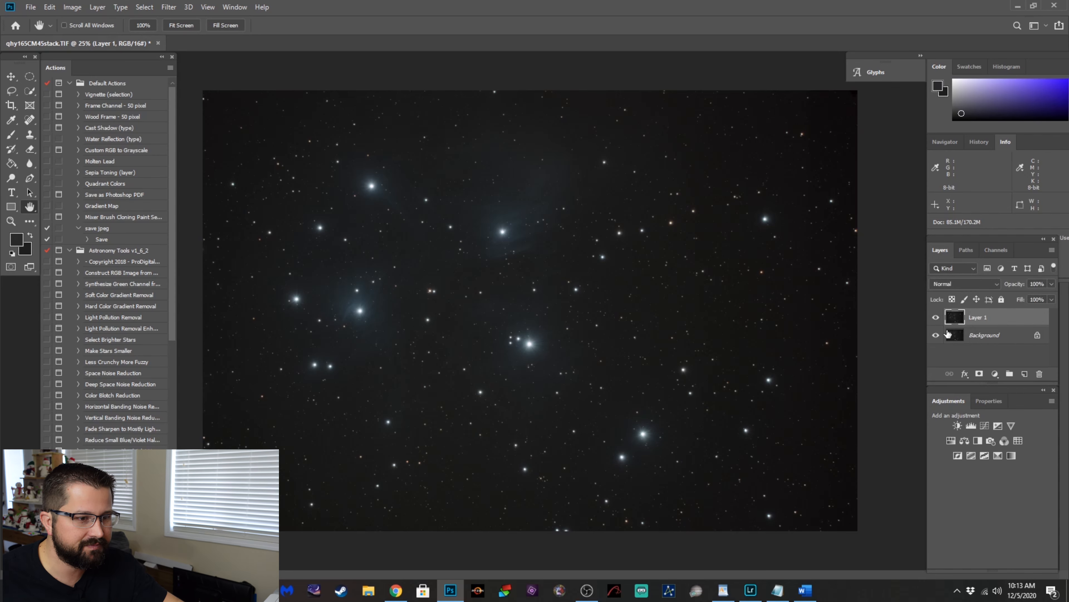
mouse_move(954, 319)
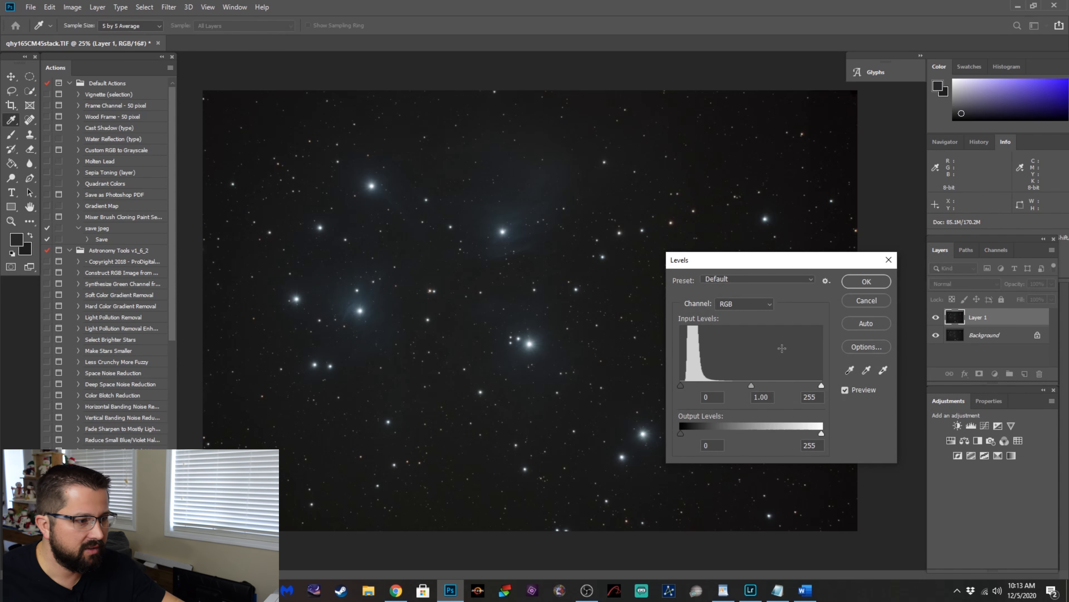
Check the histogram in Levels with a slight black-slider nudge, then close it.
drag(681, 385, 684, 385)
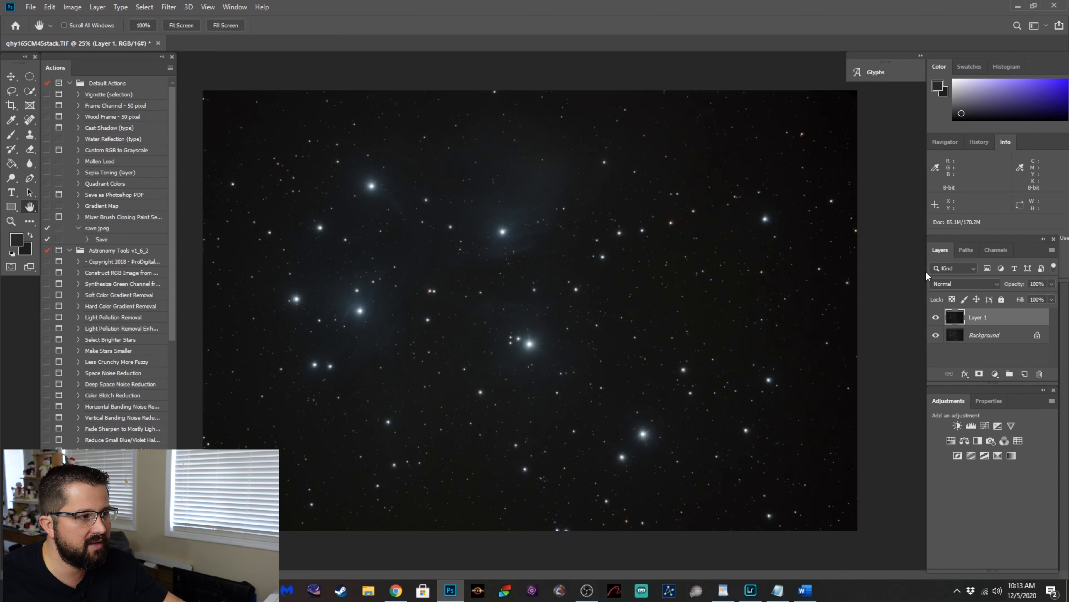
mouse_move(784, 203)
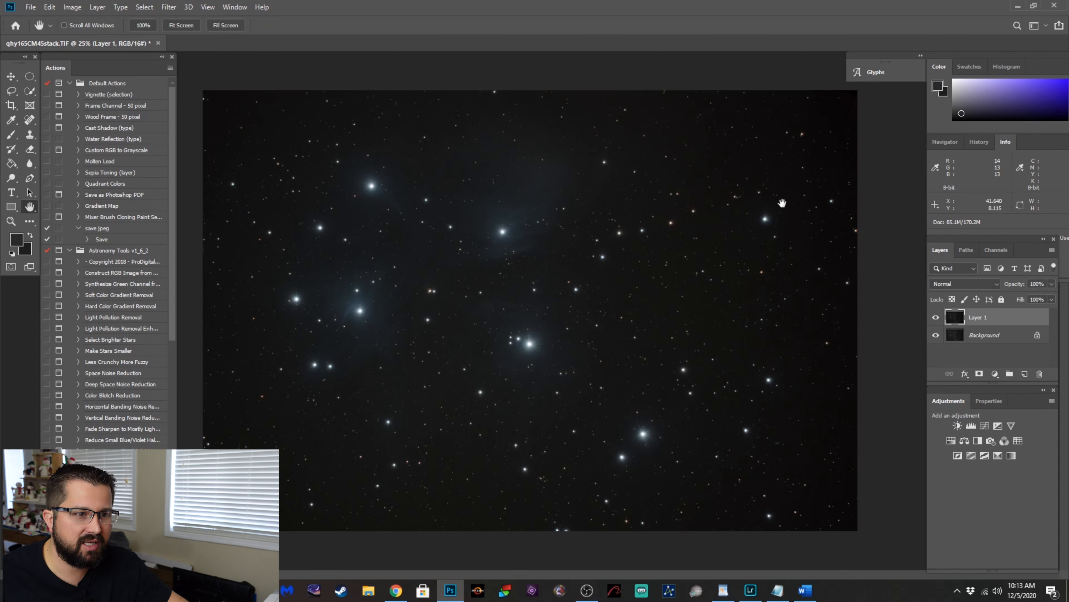
In Camera Raw's Detail panel, set luminance and colour noise reduction to 16.
click(167, 8)
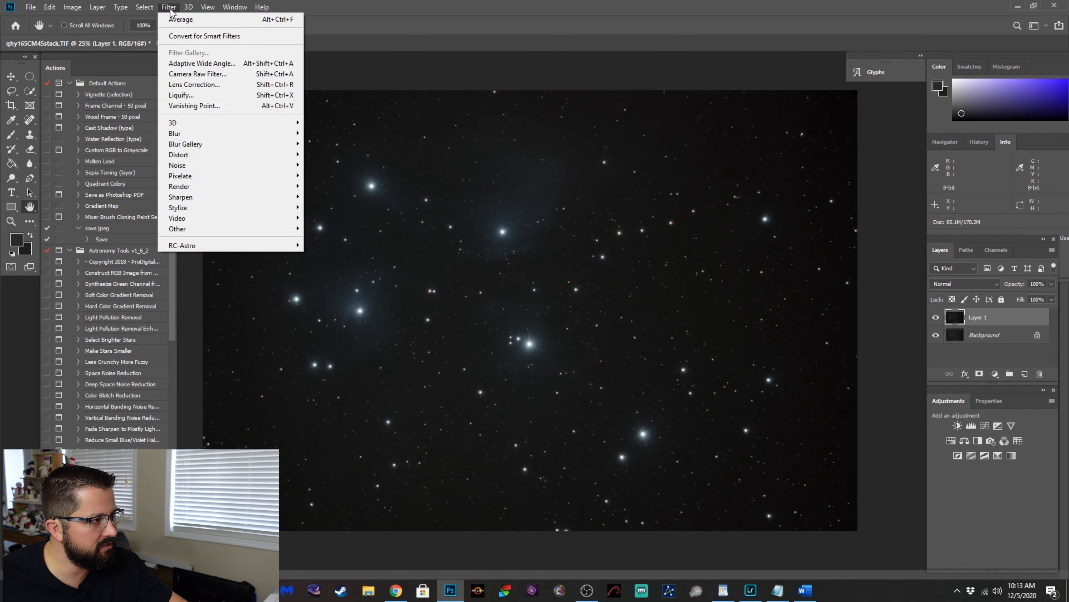
mouse_move(189, 79)
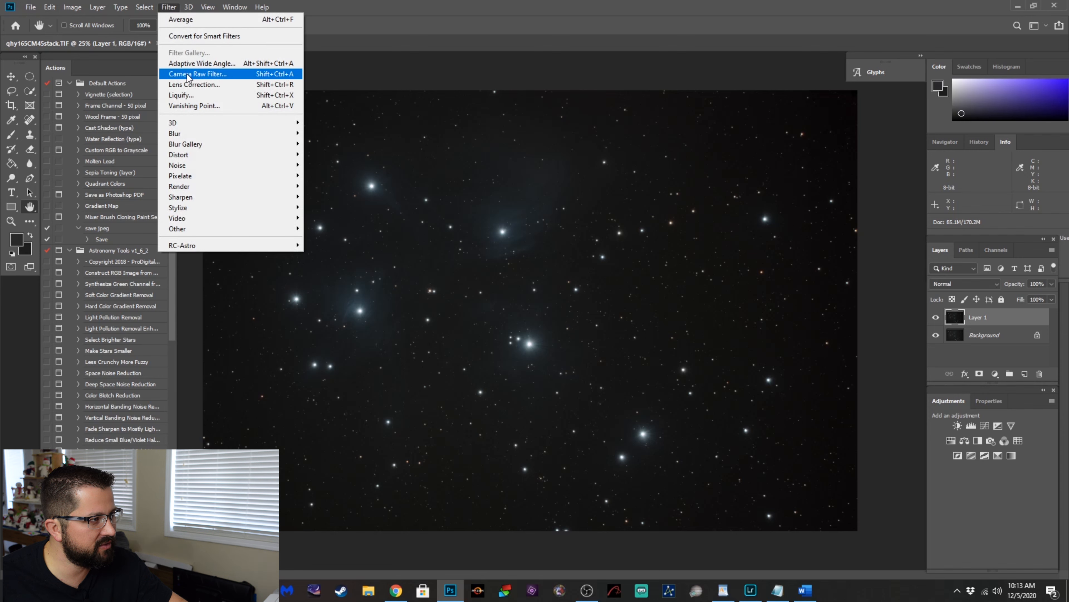
click(197, 73)
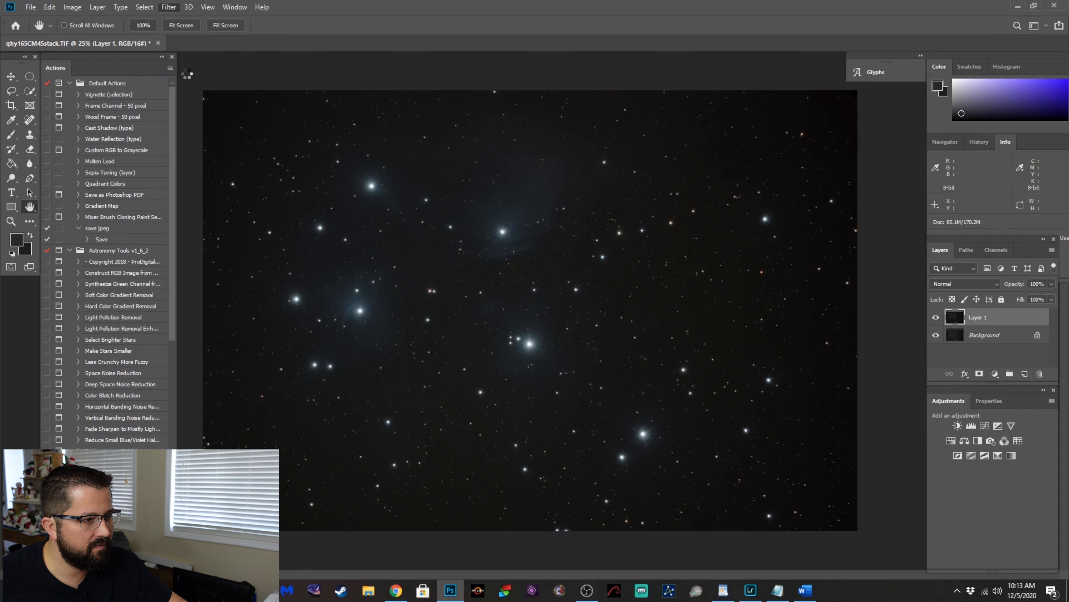
click(169, 7)
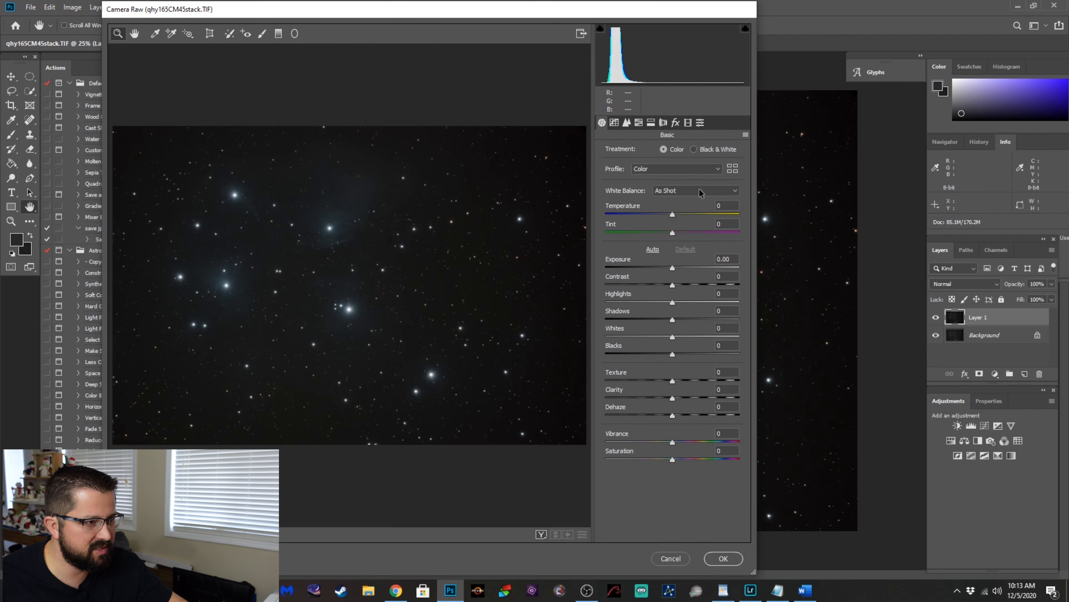
click(626, 123)
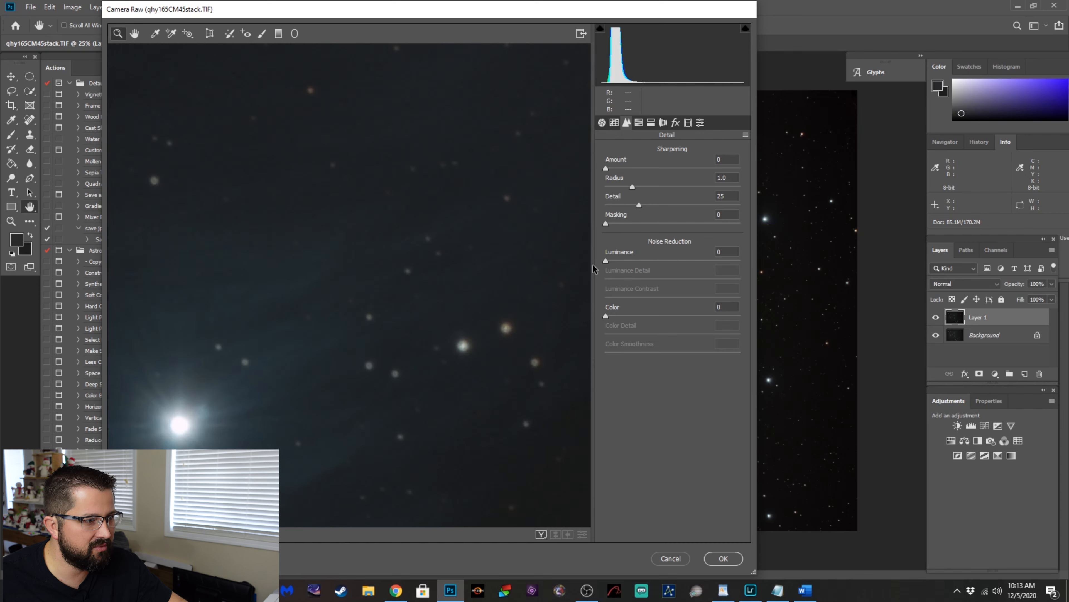
mouse_move(606, 265)
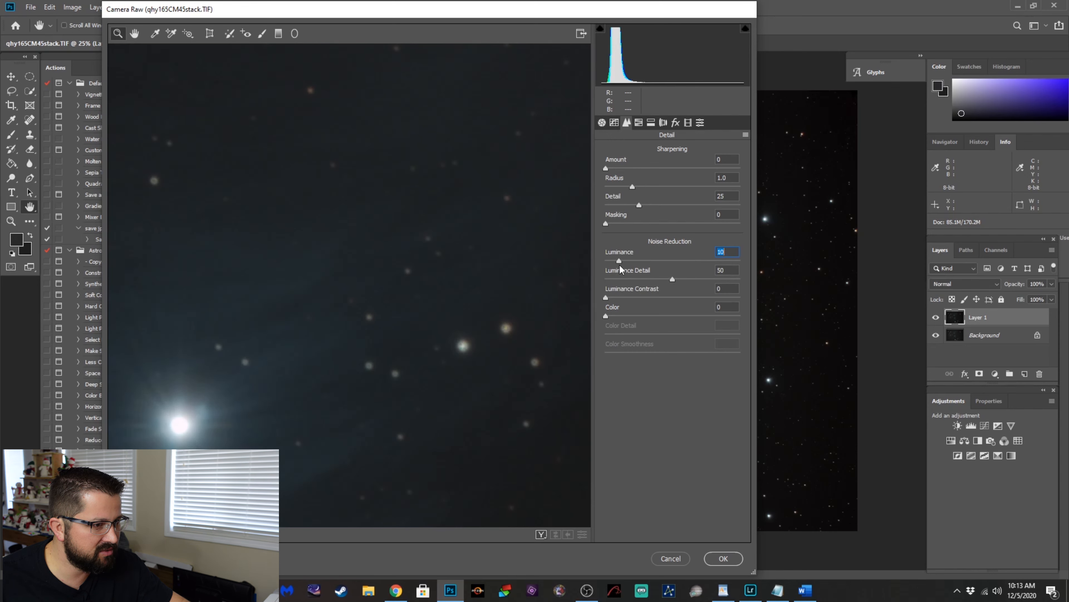
drag(618, 261, 627, 260)
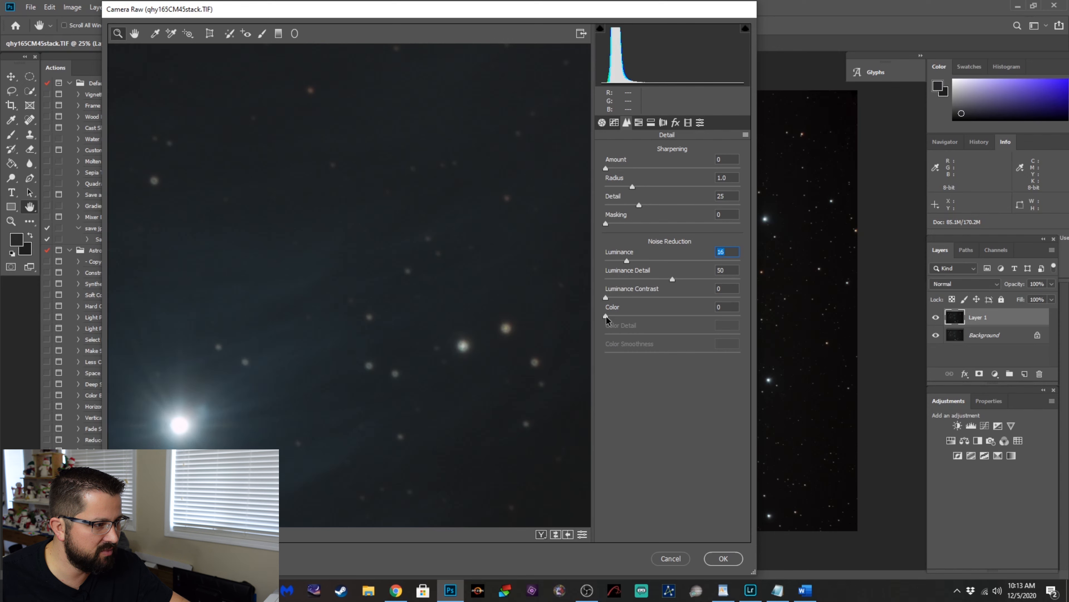
click(728, 306)
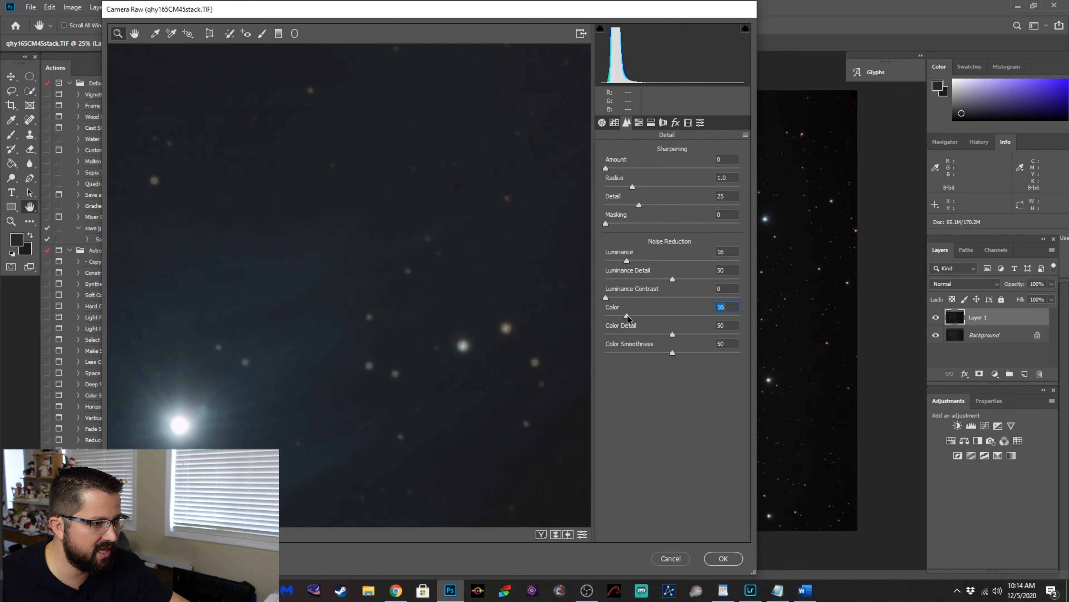
In the Basic panel set clarity +11, vibrance +10 and saturation +10, then commit the filter.
click(601, 123)
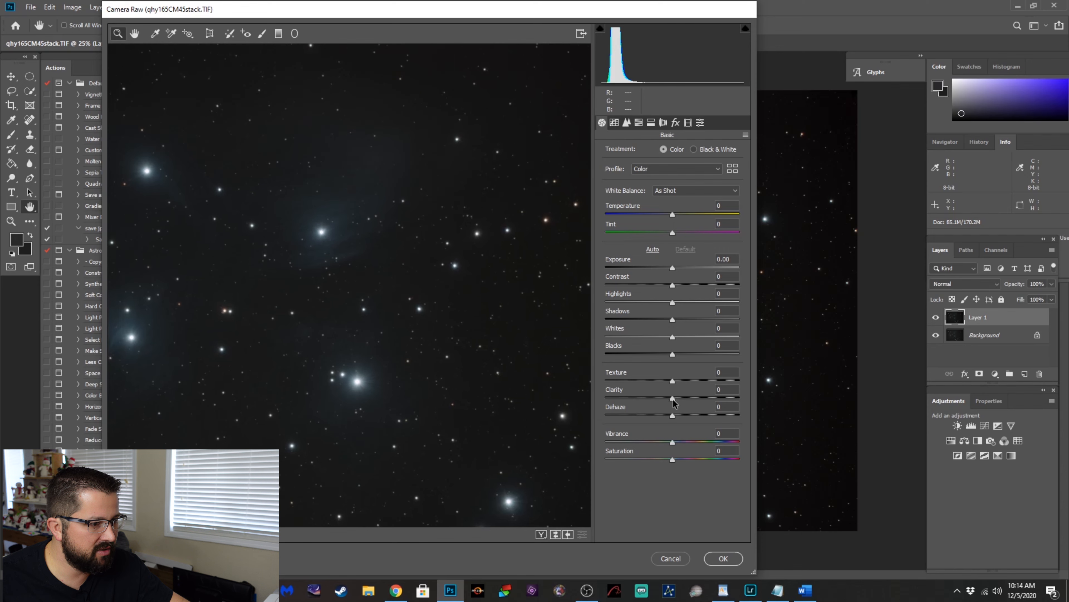
drag(672, 399, 678, 398)
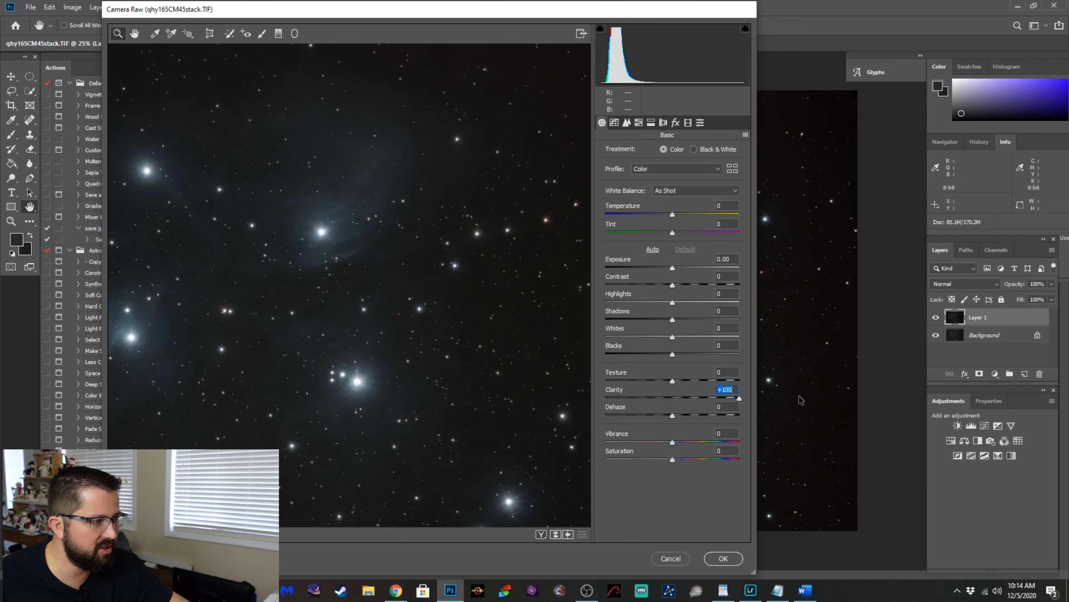
drag(738, 398, 675, 398)
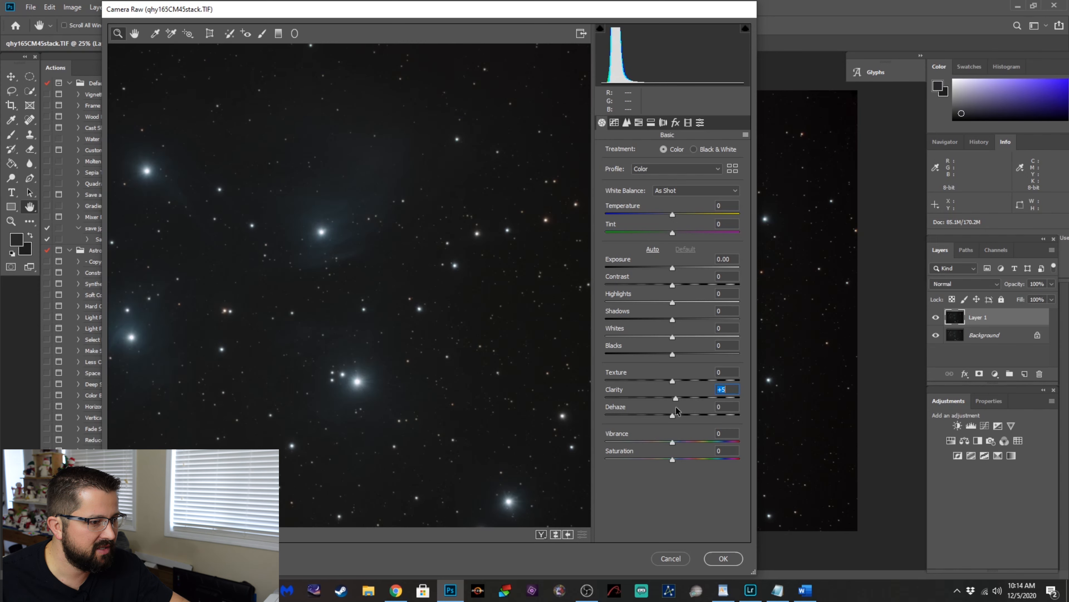
drag(675, 398, 680, 397)
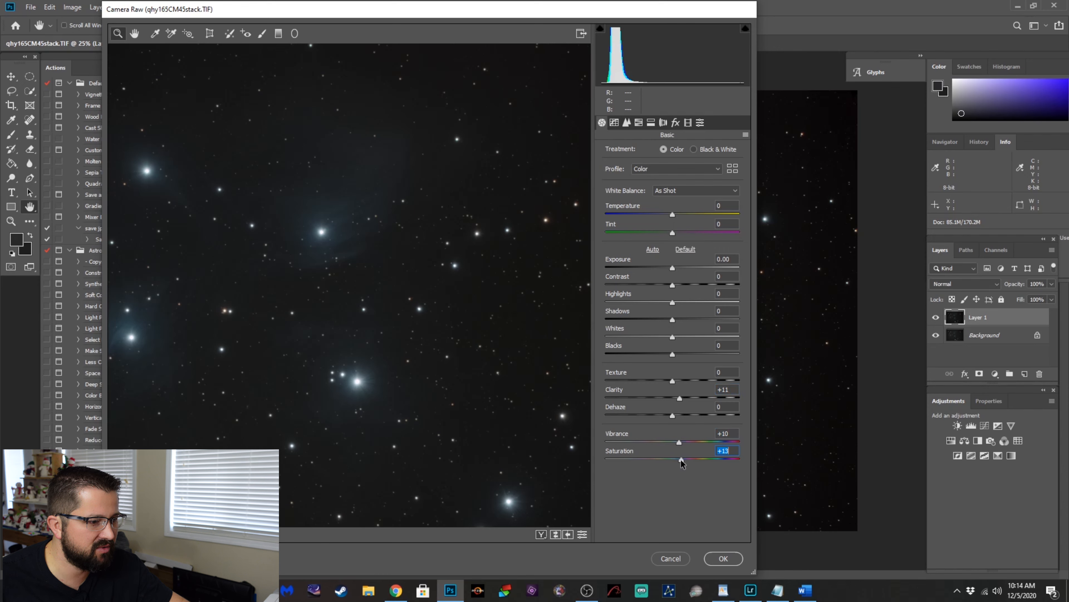
drag(680, 458, 678, 459)
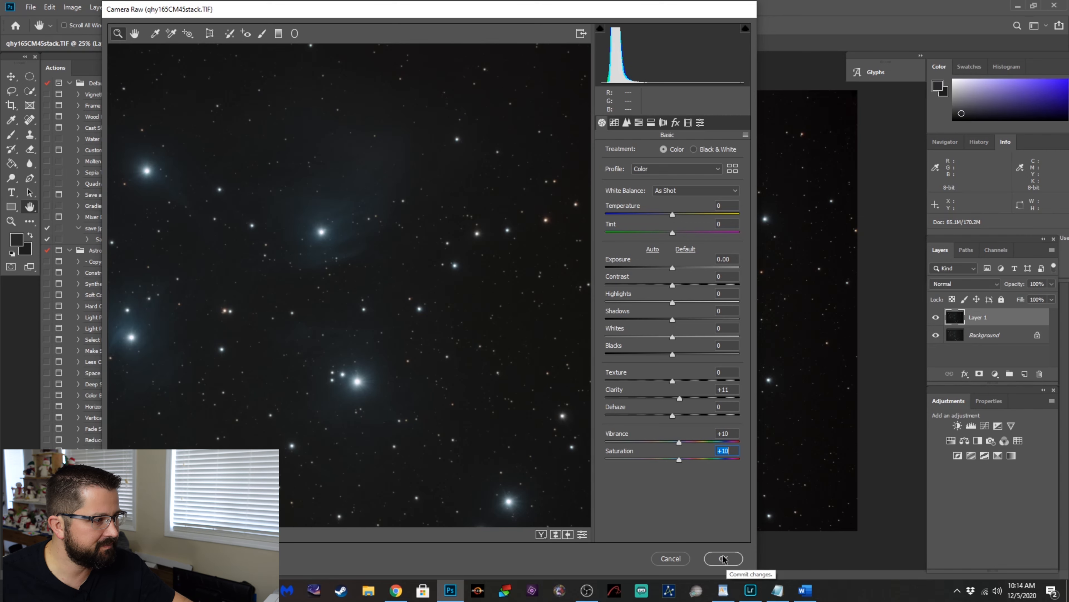
click(723, 559)
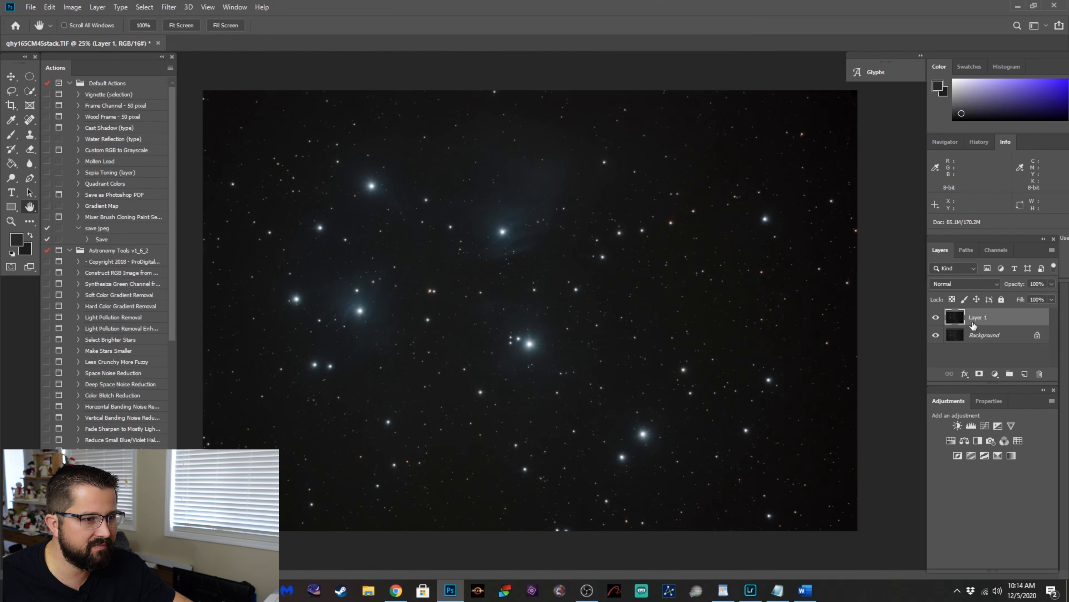
click(98, 8)
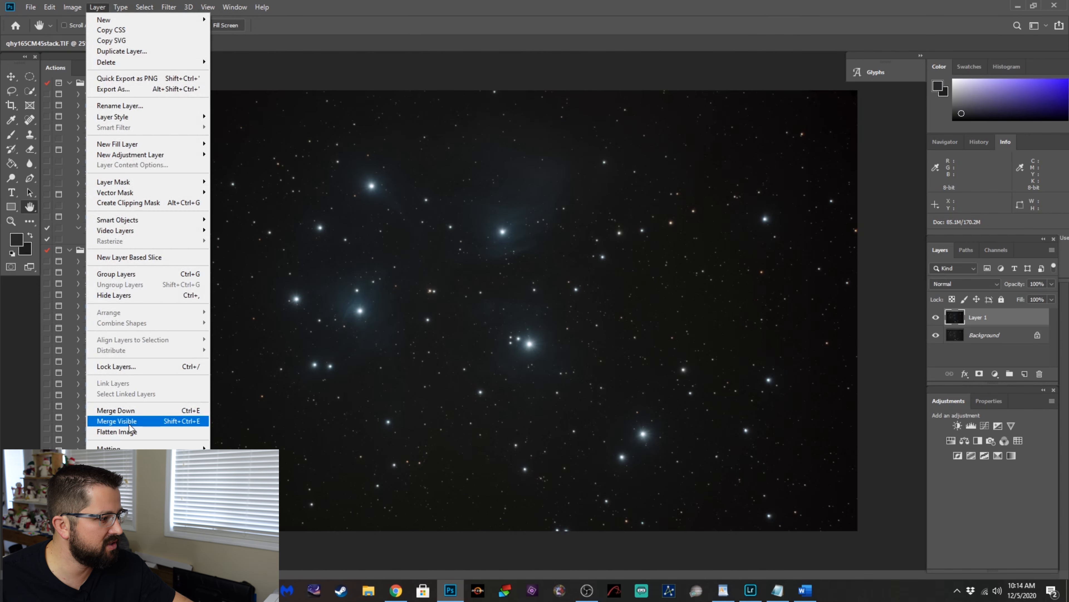
click(117, 431)
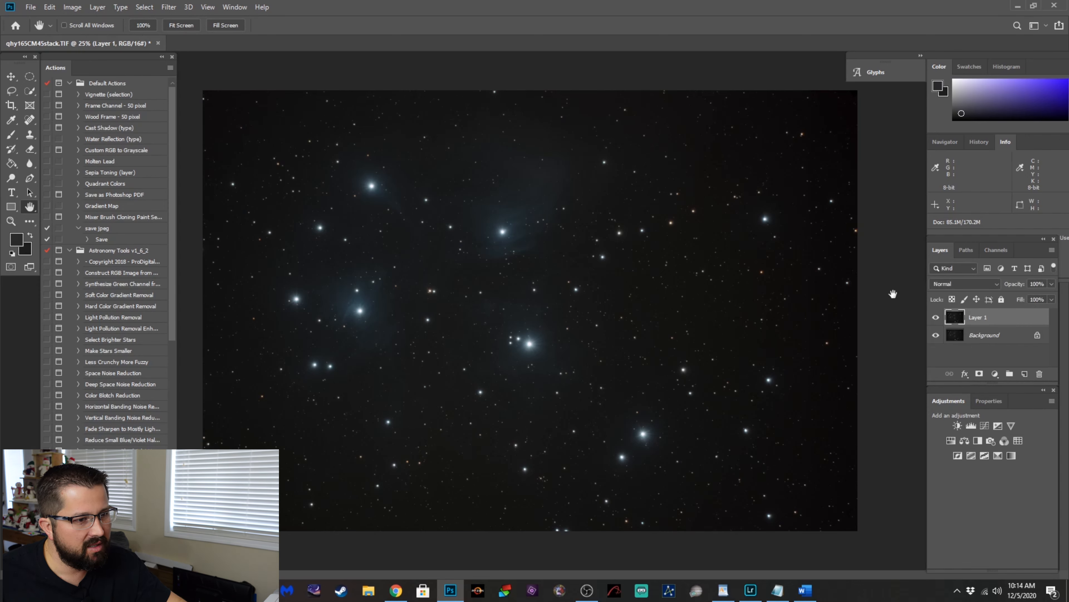
mouse_move(808, 327)
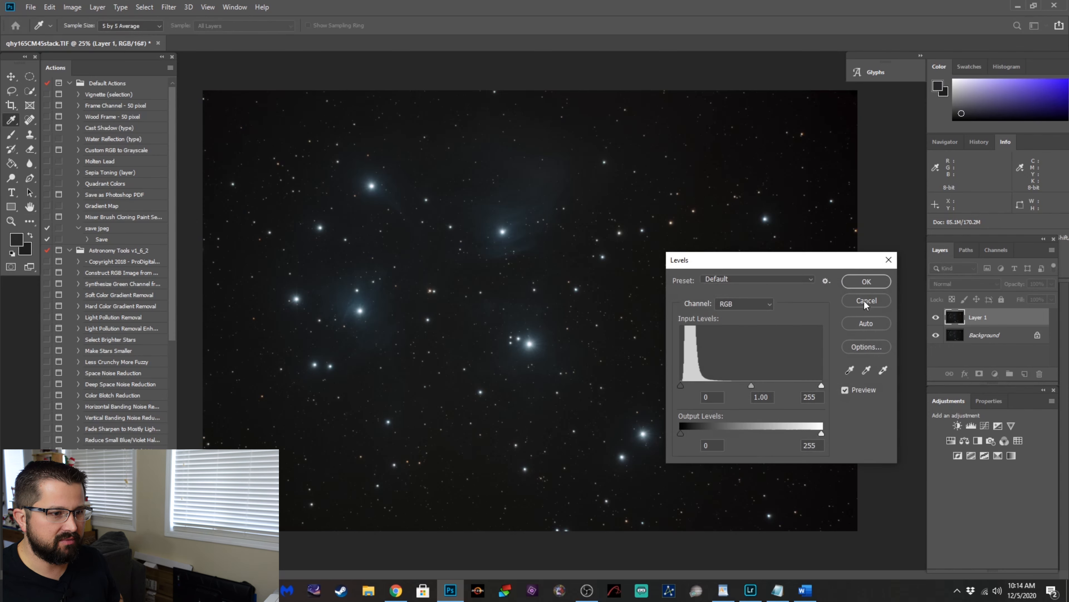
click(866, 301)
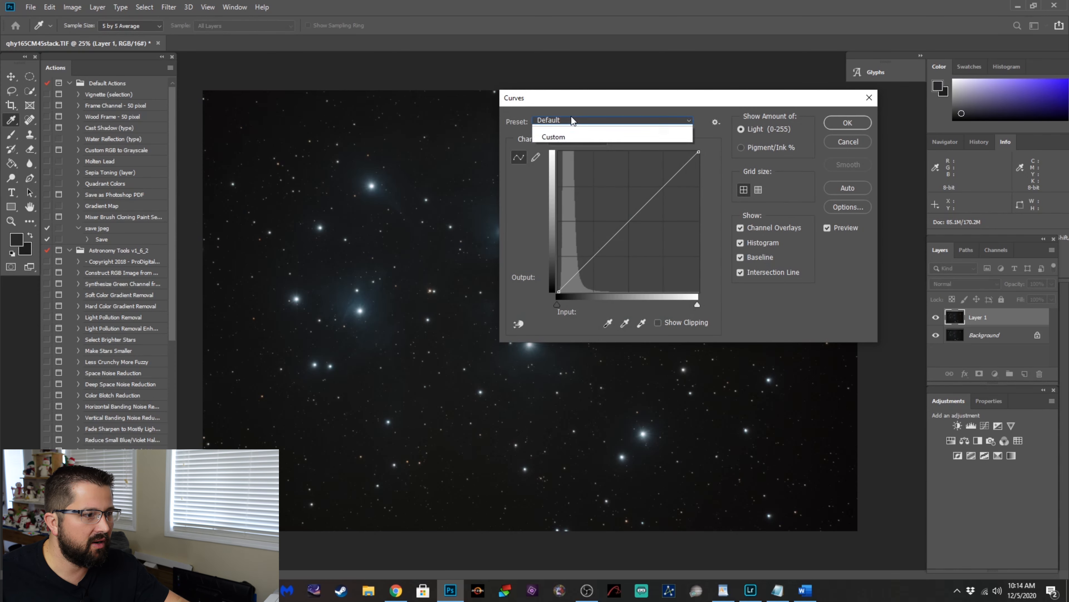
Apply the Arcsinh10 Curves preset to brighten the blue nebulosity around the stars.
click(555, 137)
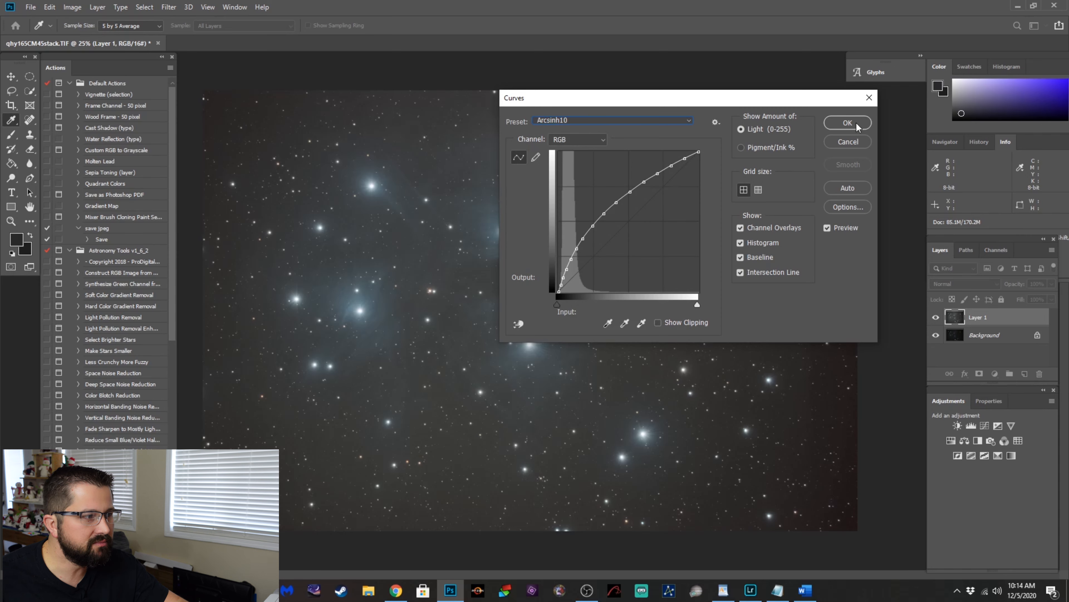
click(848, 122)
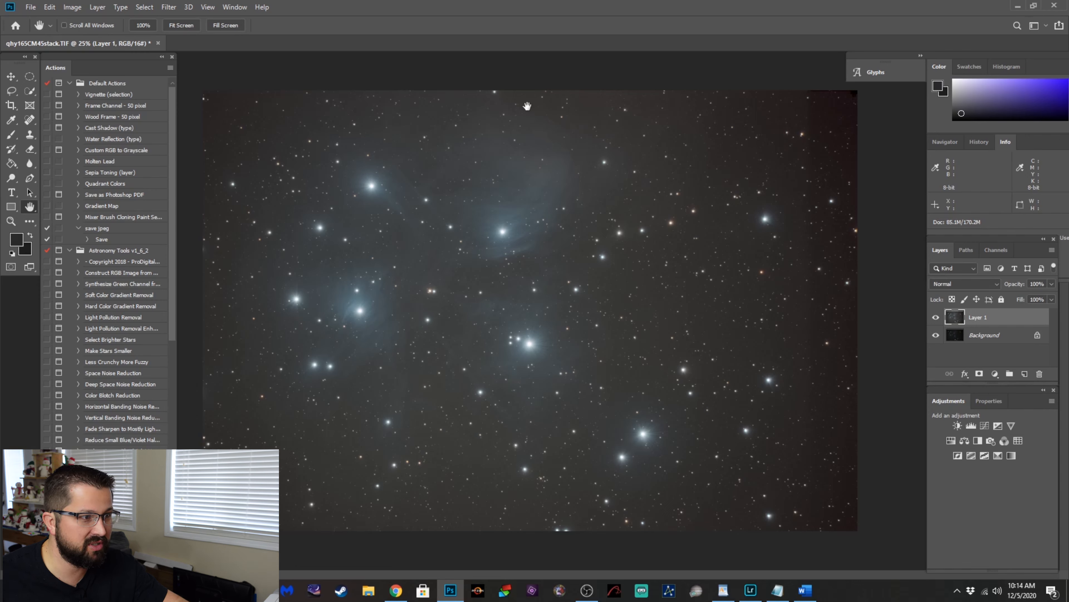
mouse_move(464, 317)
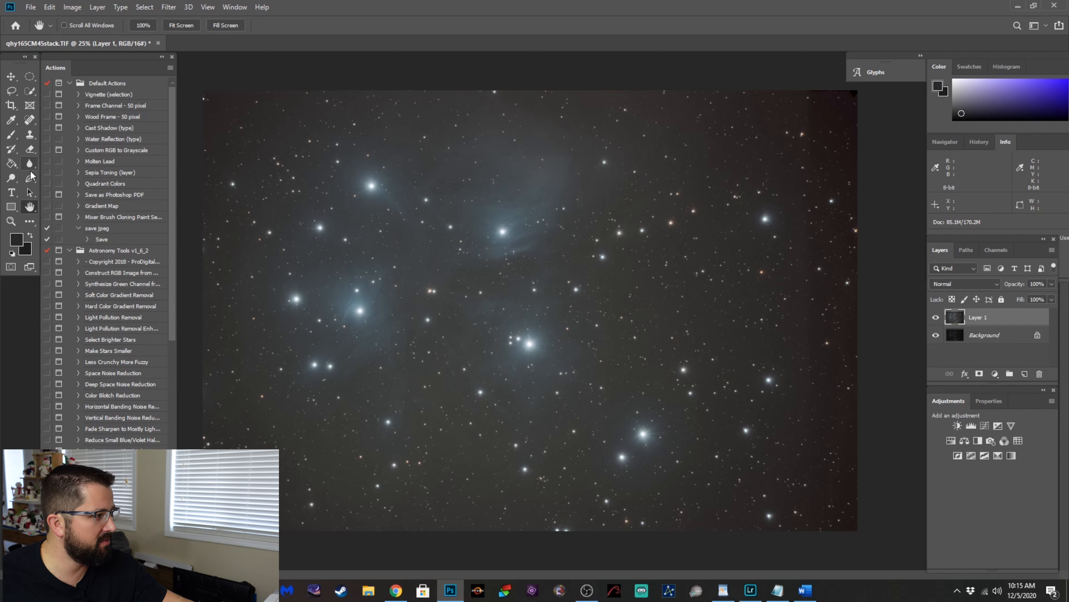
Crop the image slightly, trimming its outer edges inward.
click(11, 105)
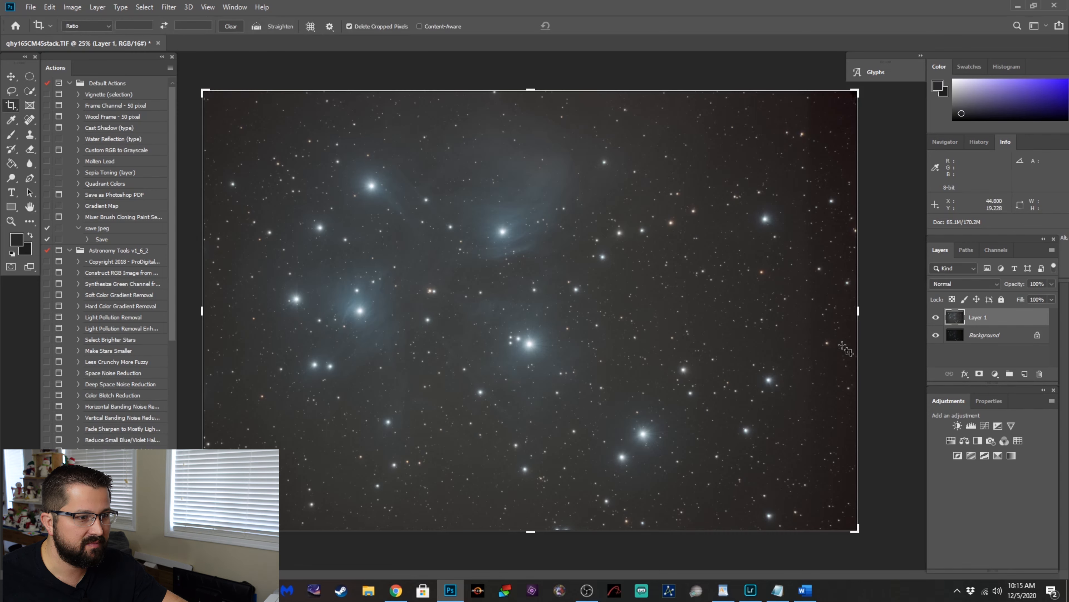
drag(858, 311, 836, 310)
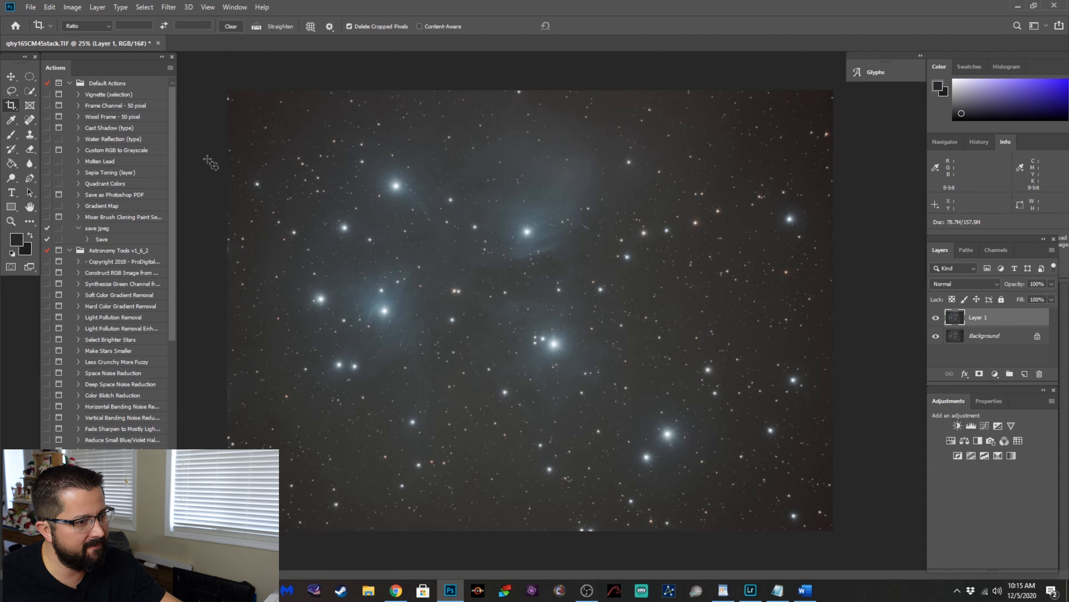
mouse_move(553, 291)
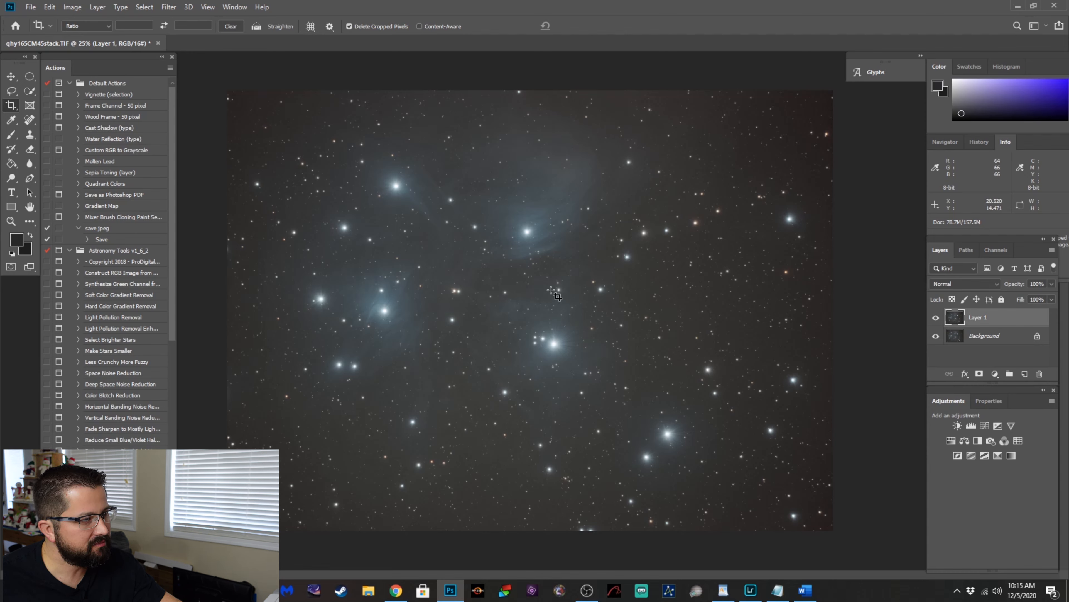
mouse_move(347, 202)
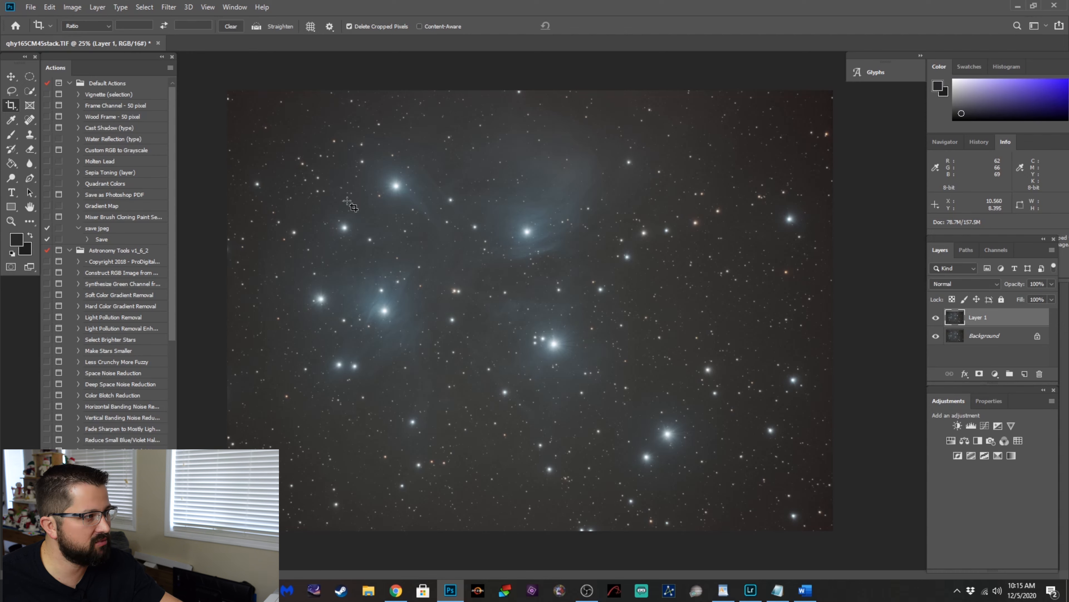
click(168, 8)
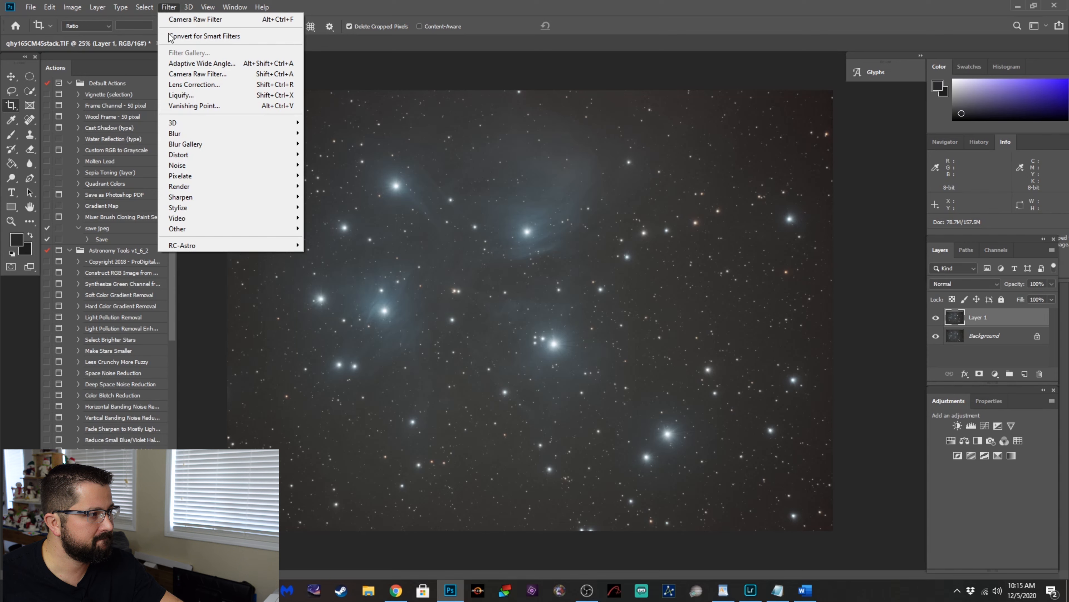
mouse_move(182, 245)
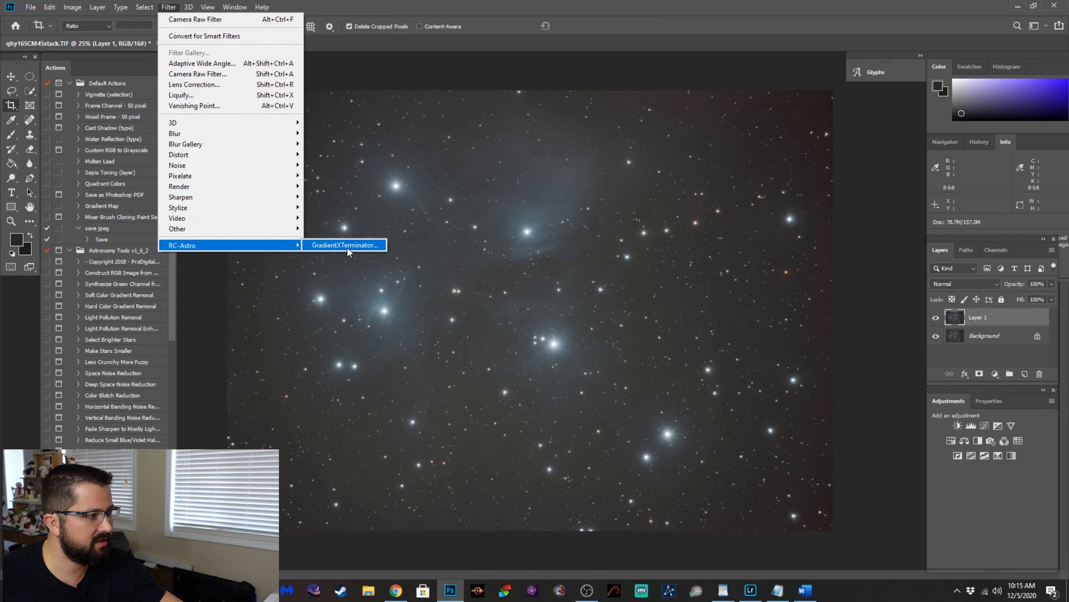
Run RC-Astro GradientXTerminator on the image with Aggressiveness set to Medium.
click(347, 245)
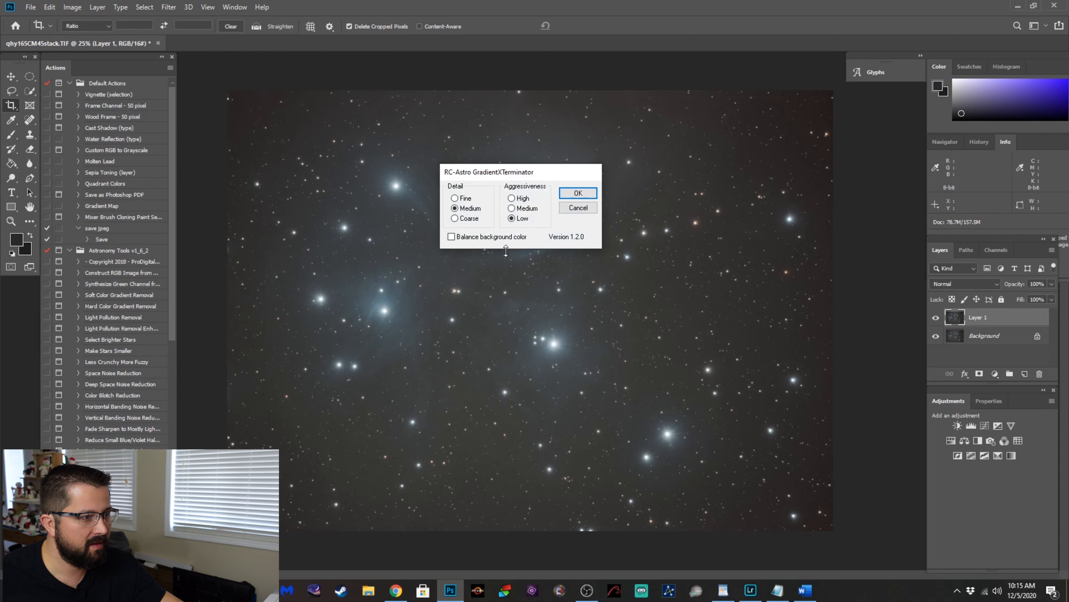
click(511, 208)
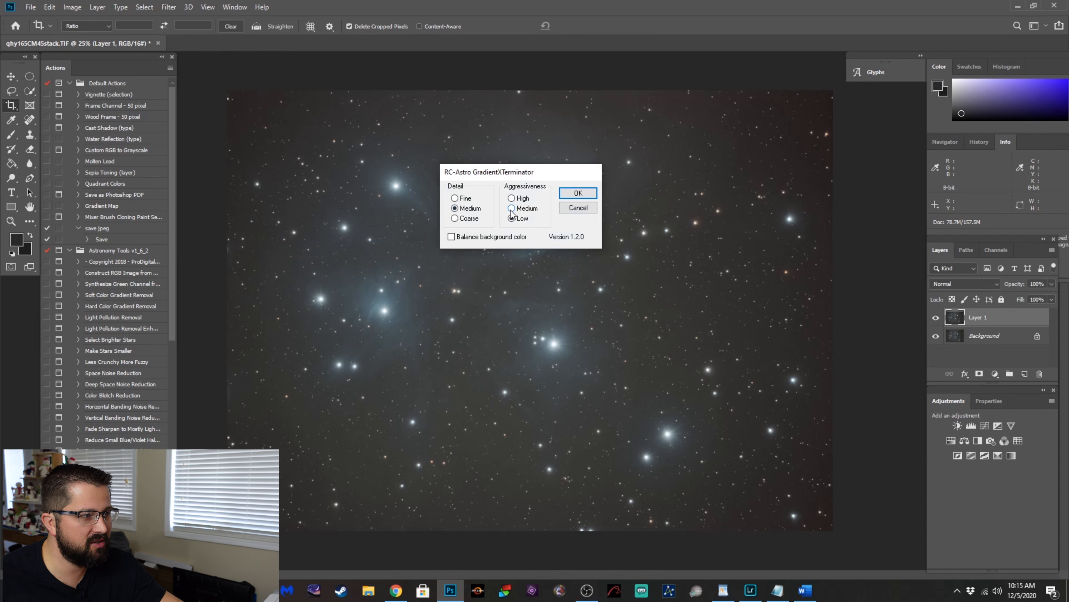
click(512, 208)
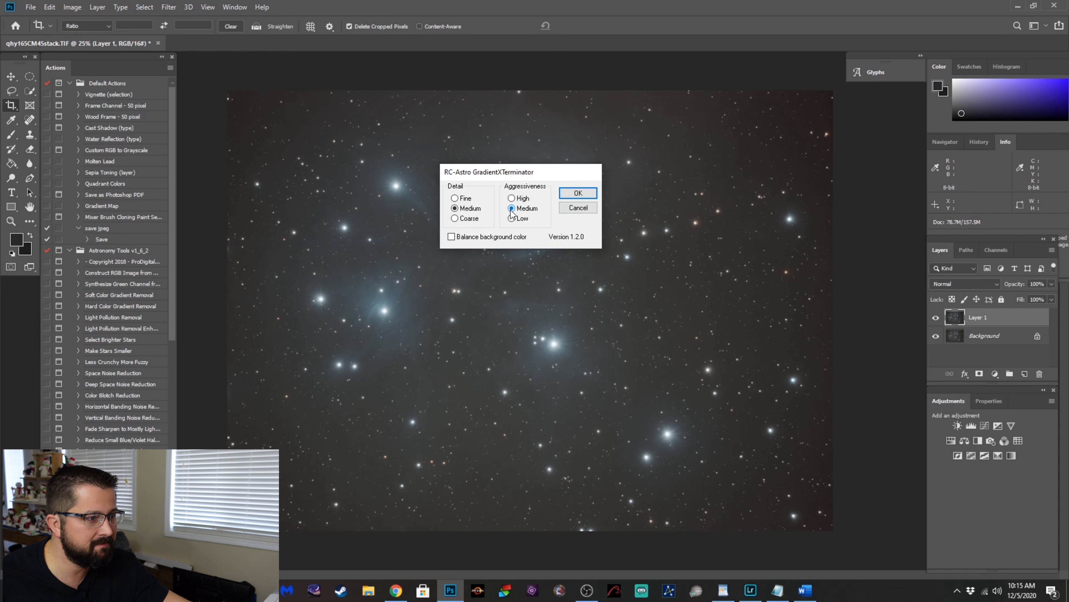
click(578, 192)
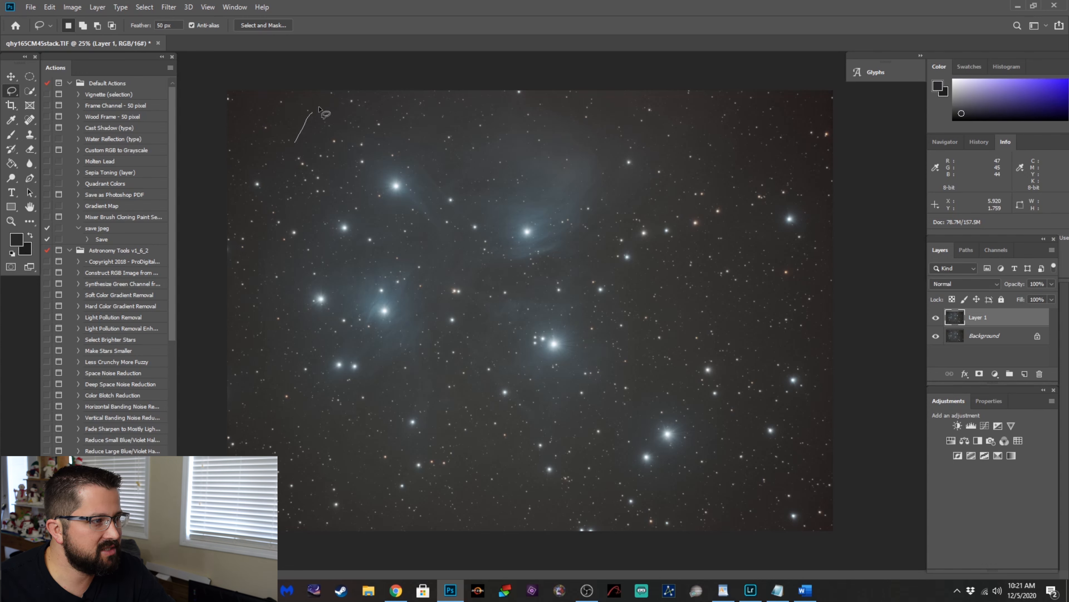
Lasso around the nebula and central stars, then invert to select the outer background.
drag(317, 110, 731, 428)
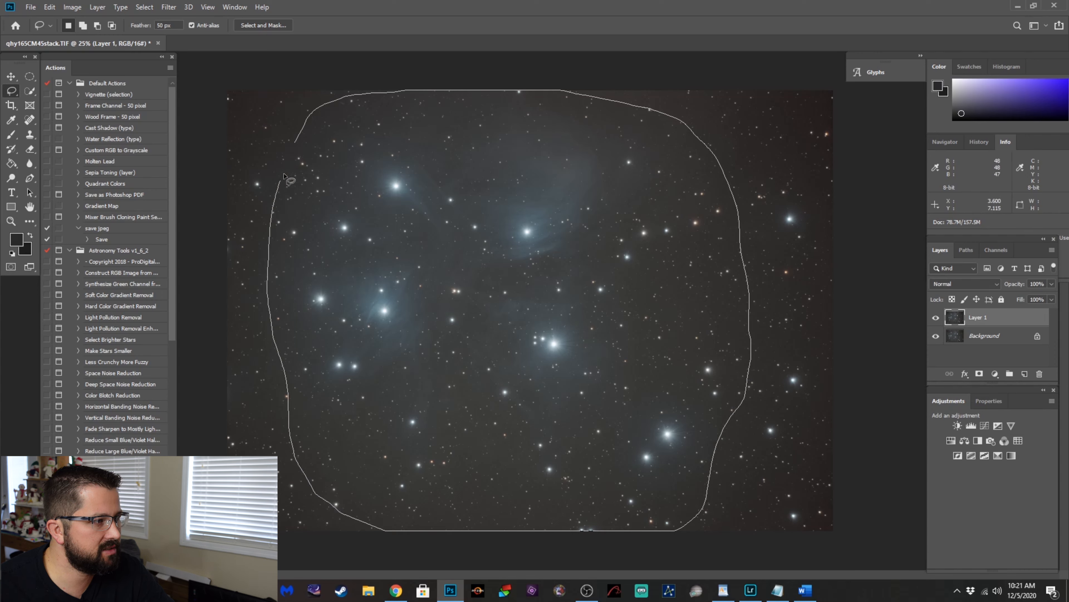
click(10, 91)
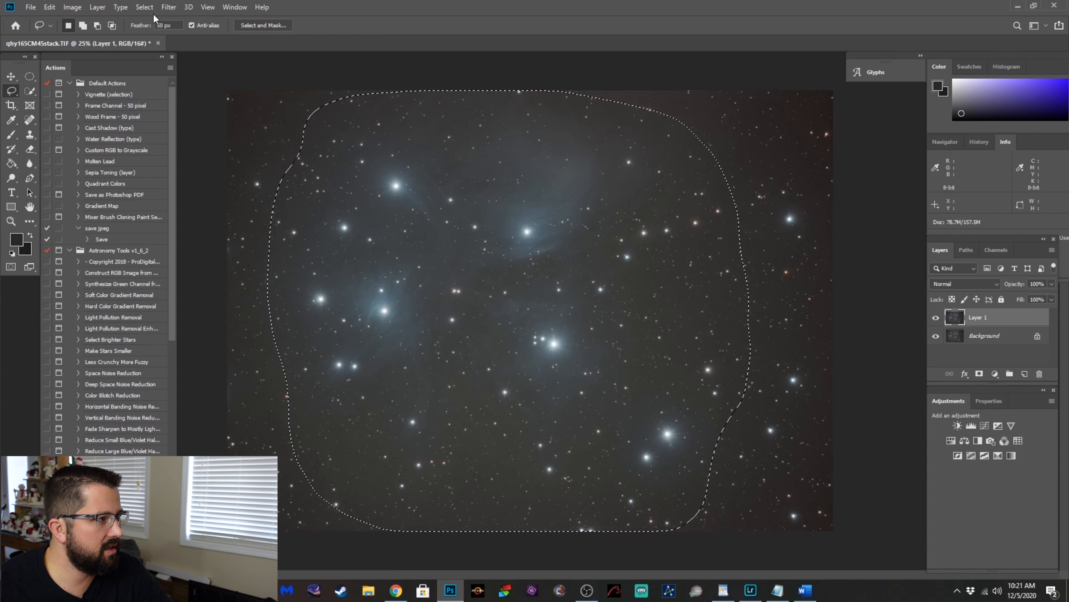
click(145, 7)
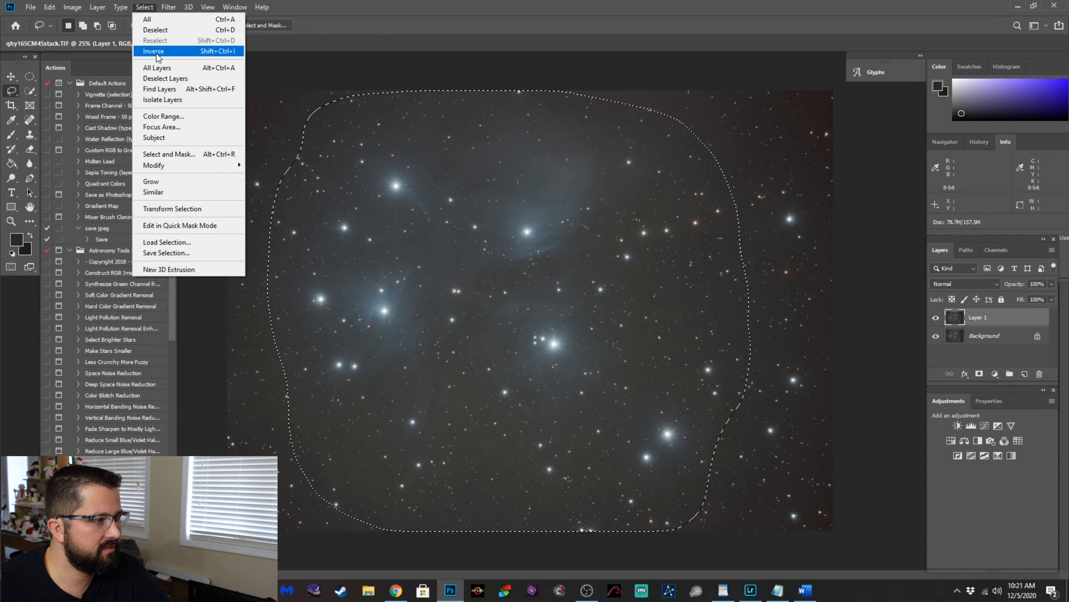
click(153, 51)
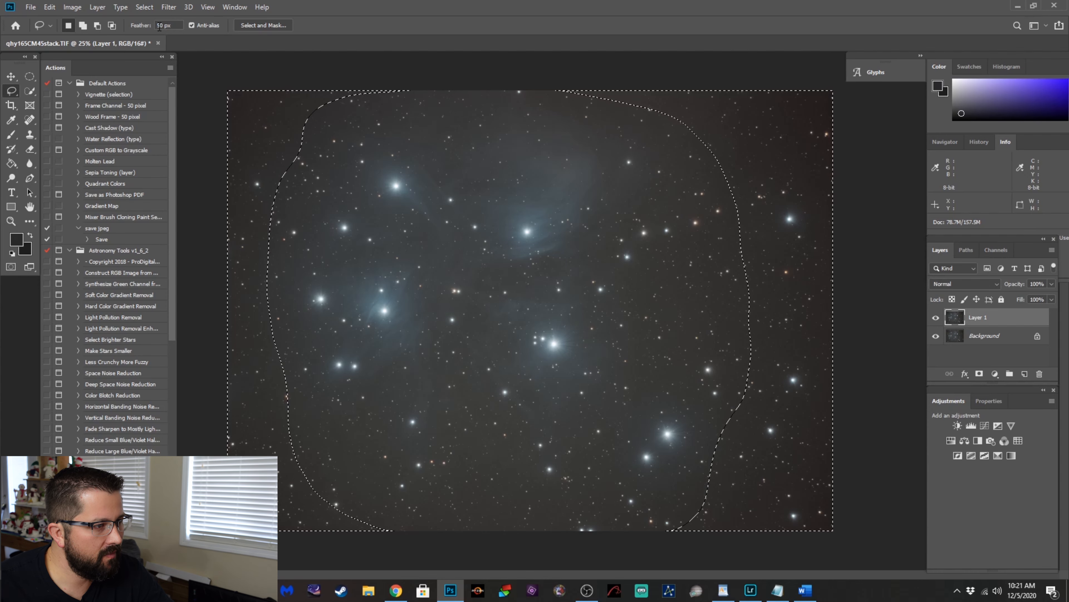
click(168, 7)
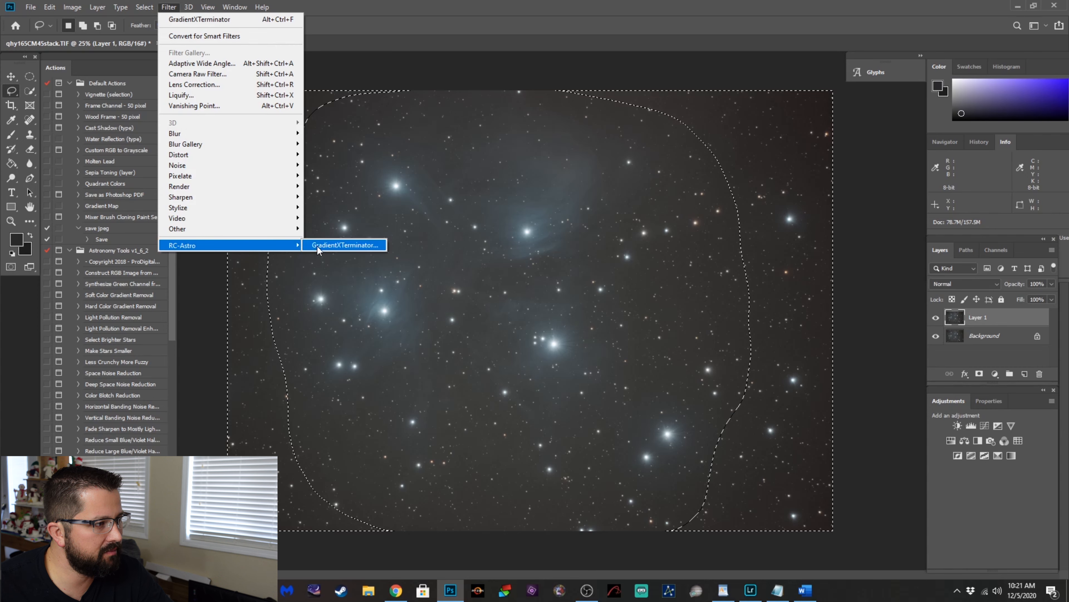
Run GradientXTerminator a second time on the selected outer background only.
click(345, 245)
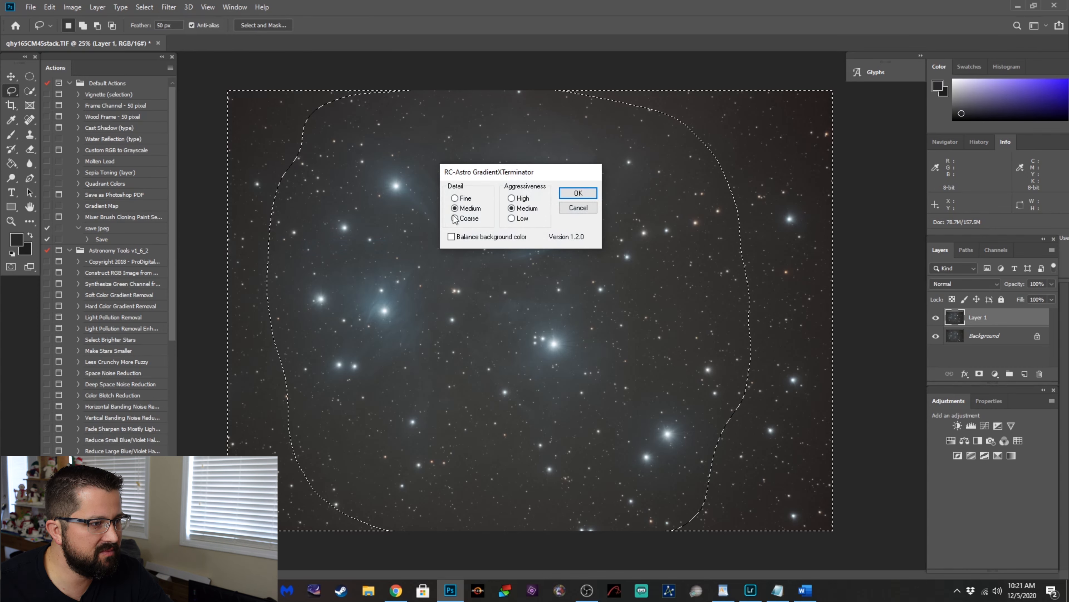
click(578, 193)
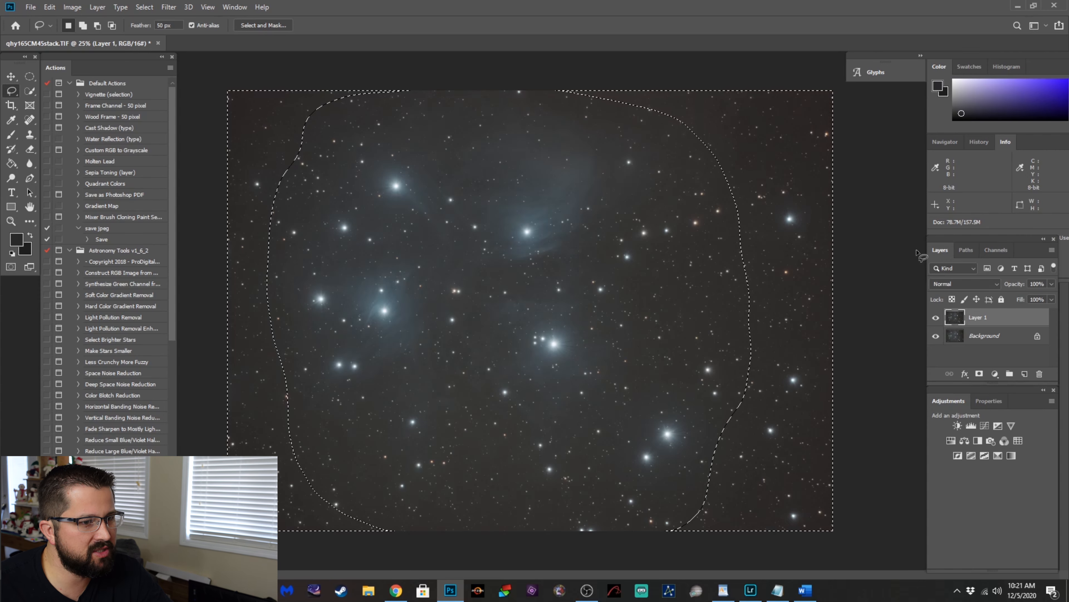
click(144, 7)
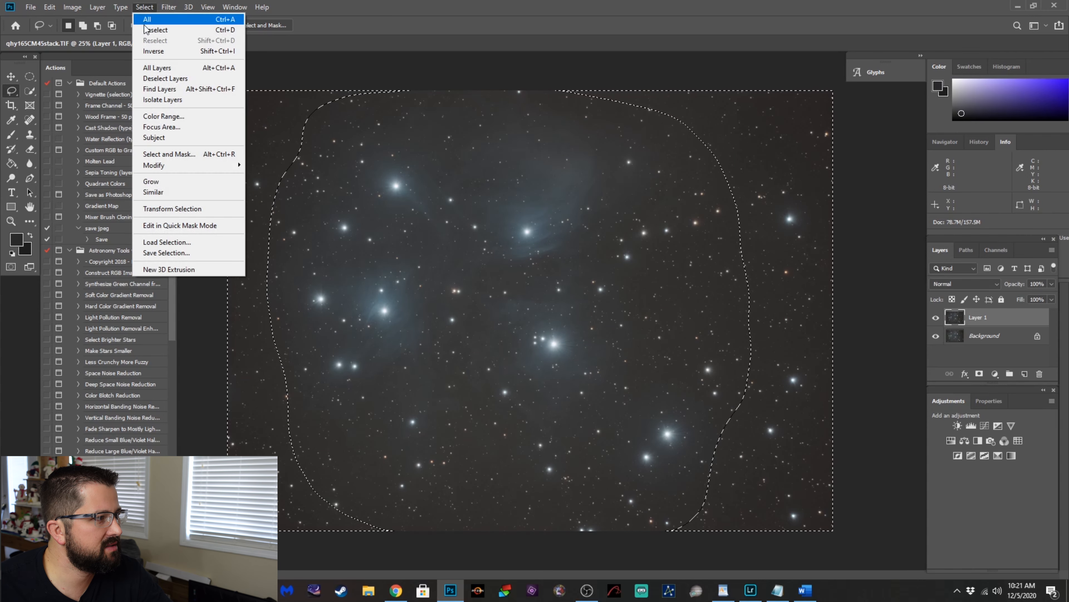
Deselect, leaving the whole gradient-corrected star field with a neutral background.
click(155, 30)
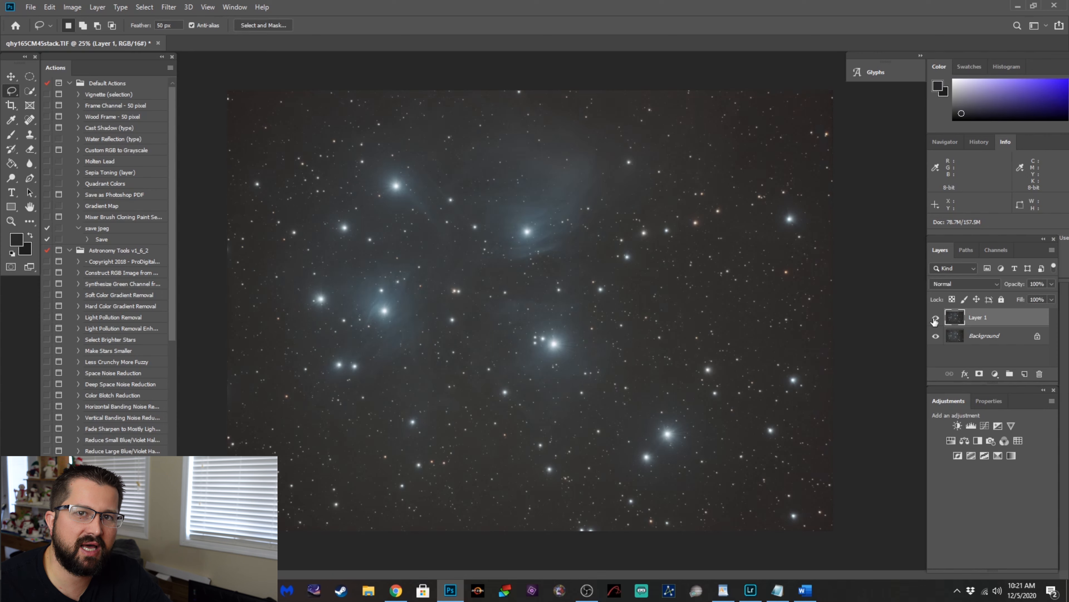
mouse_move(936, 317)
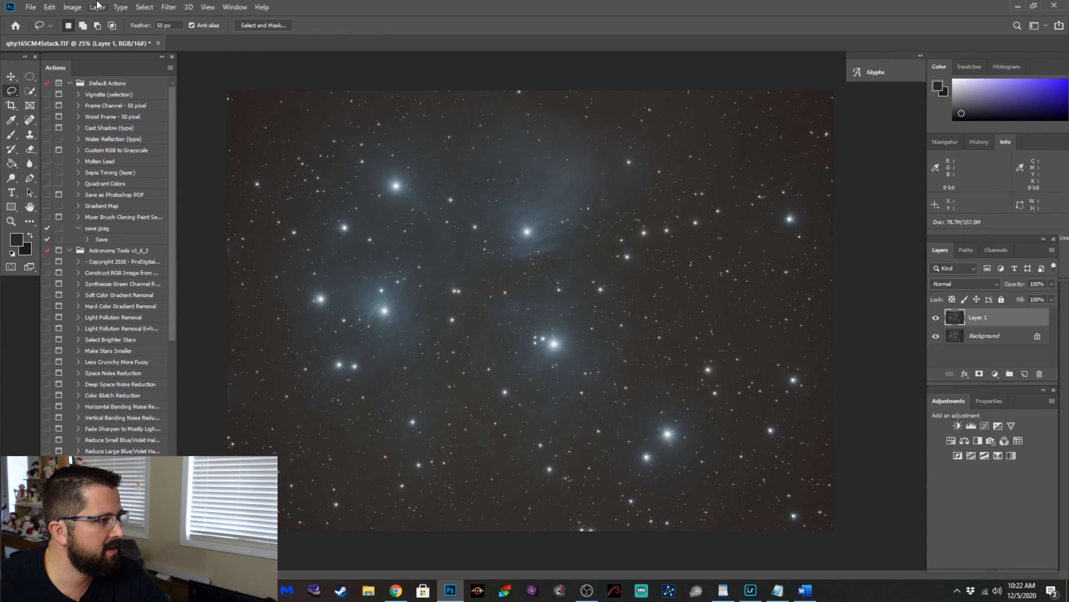
click(97, 7)
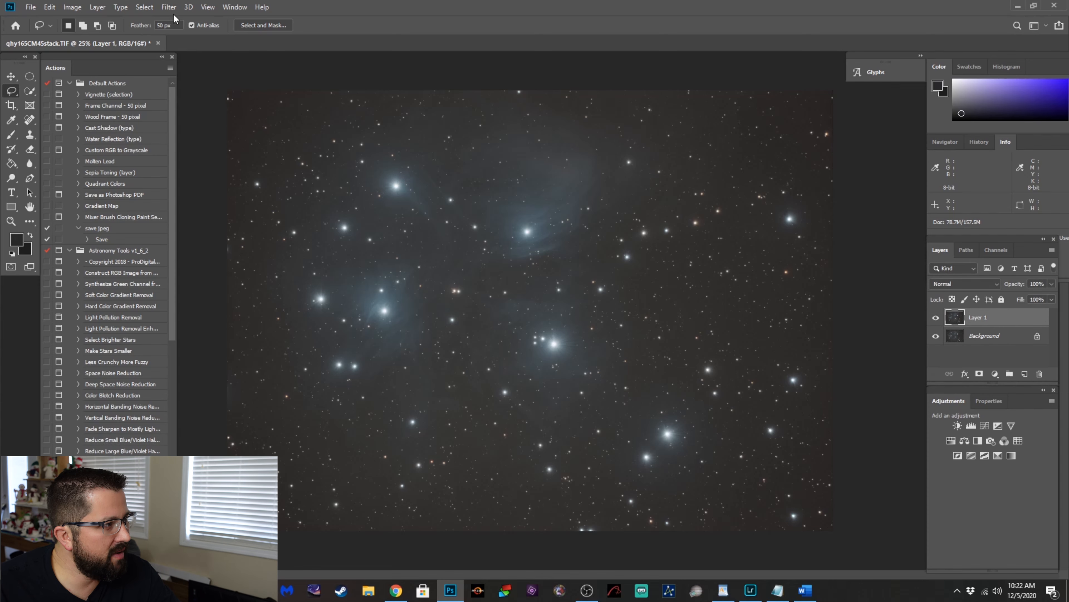
Apply a Camera Raw lens-correction vignetting of +28 to brighten the darker edges.
click(168, 7)
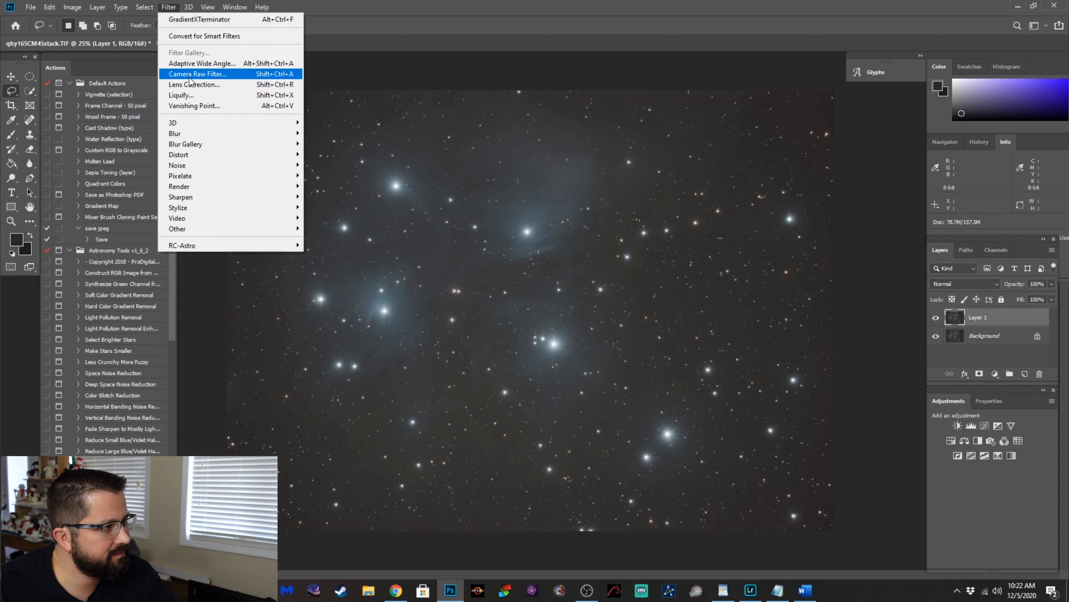
click(195, 74)
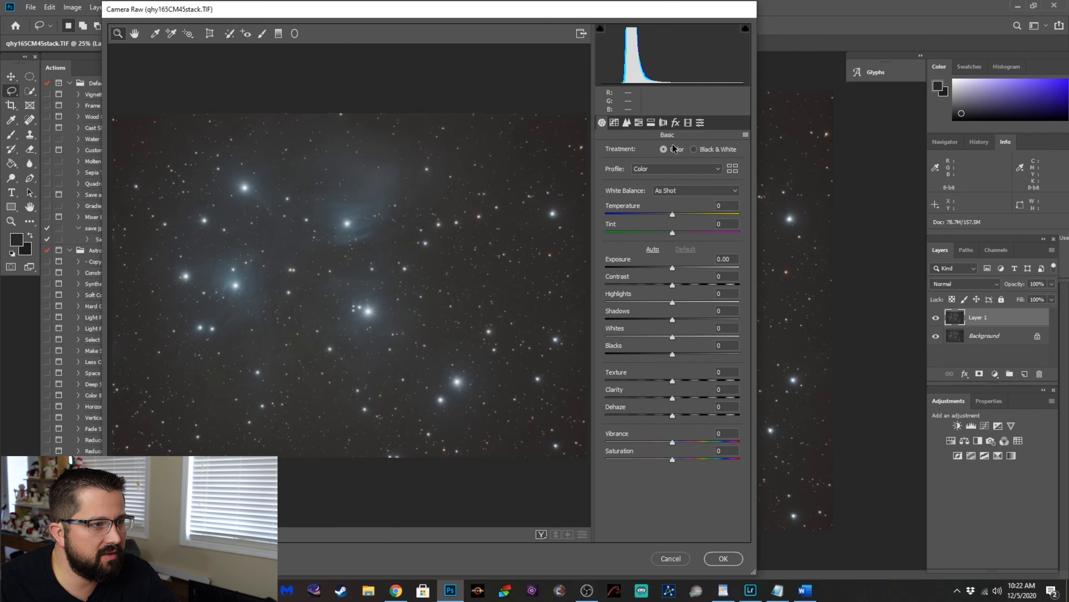
click(663, 123)
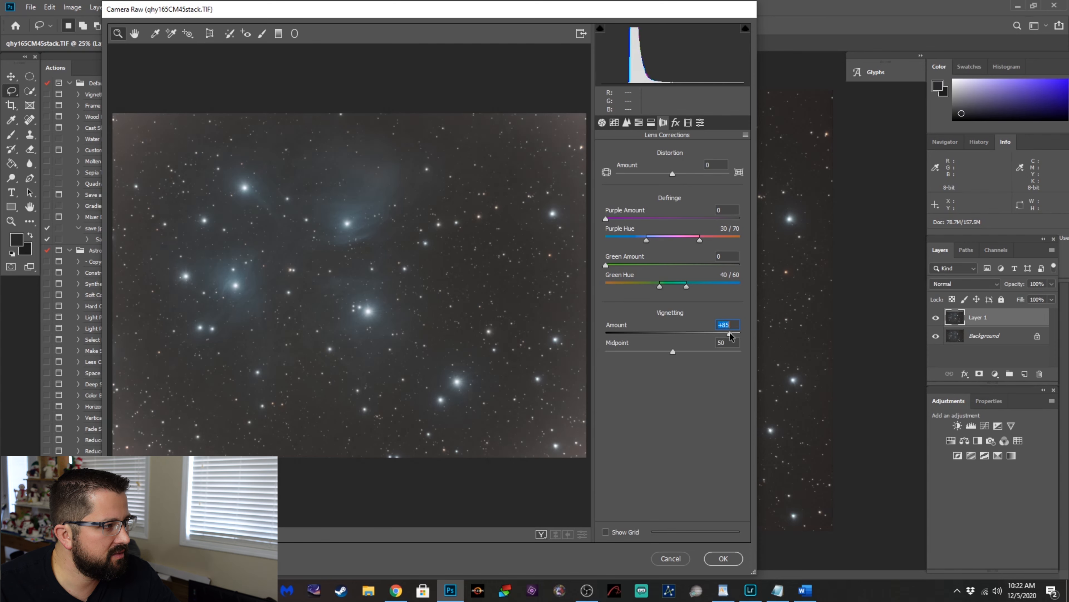
drag(731, 333, 631, 333)
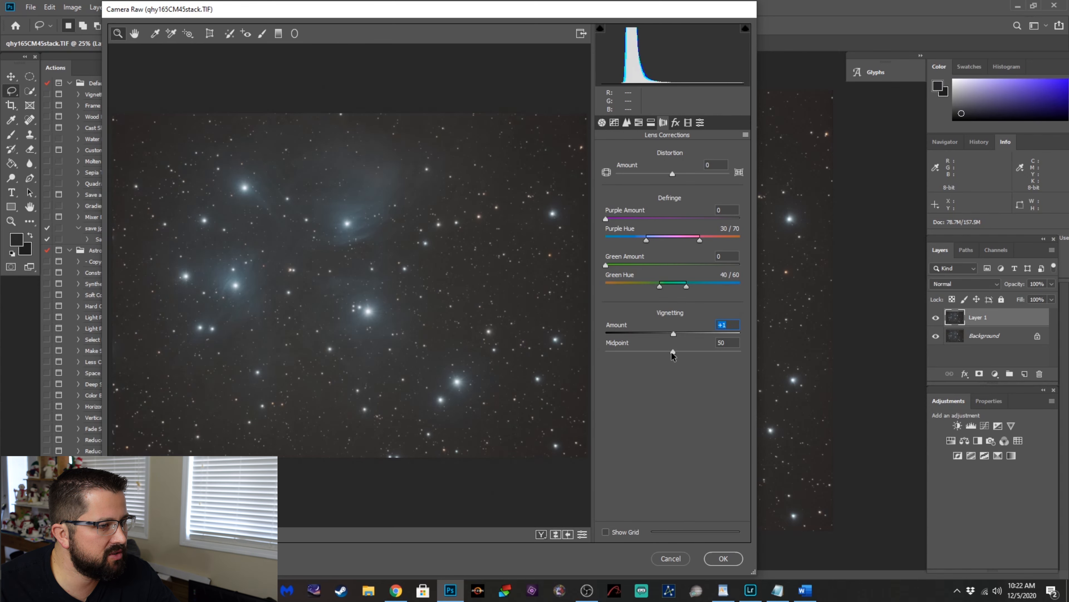
drag(674, 333, 692, 334)
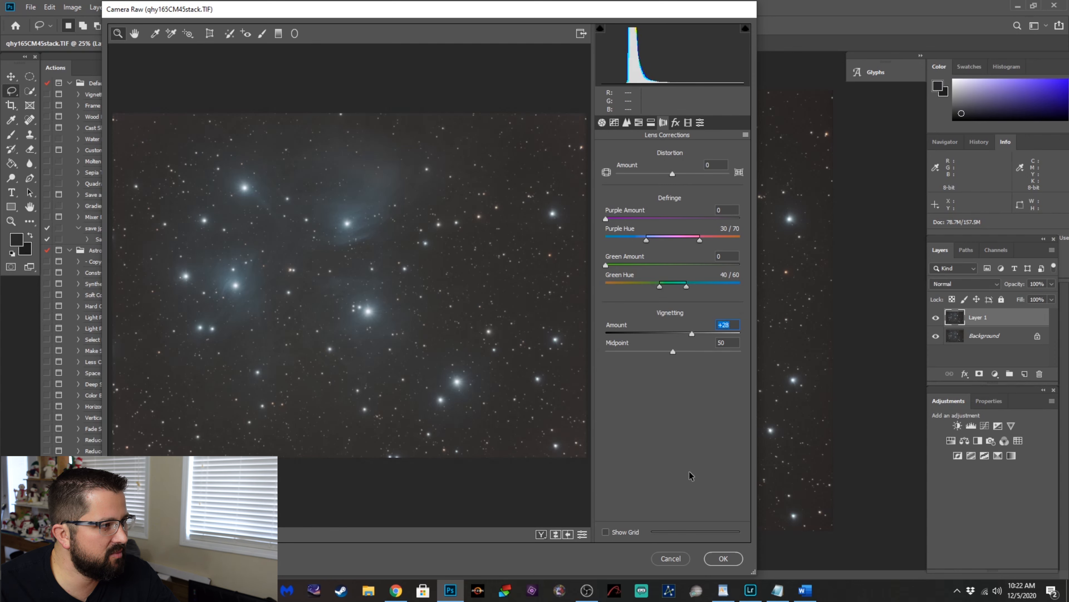
click(724, 559)
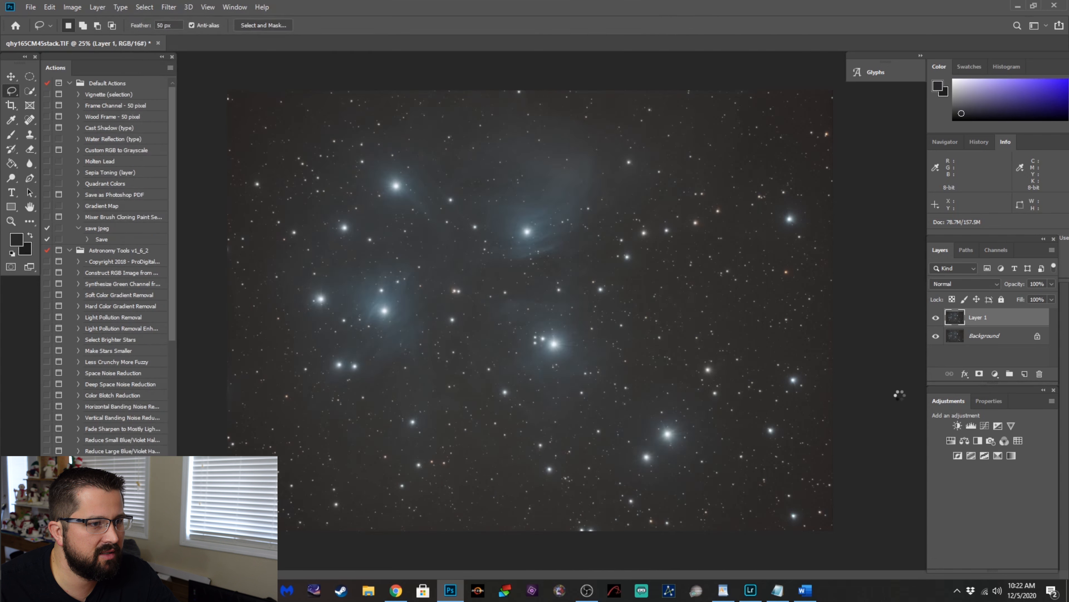
click(936, 317)
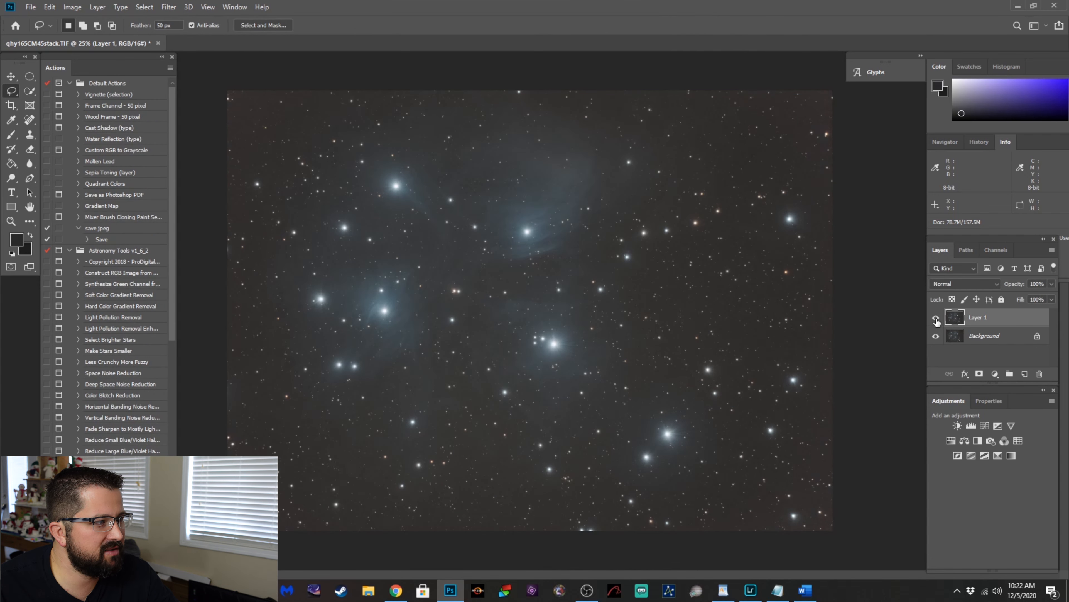
mouse_move(935, 318)
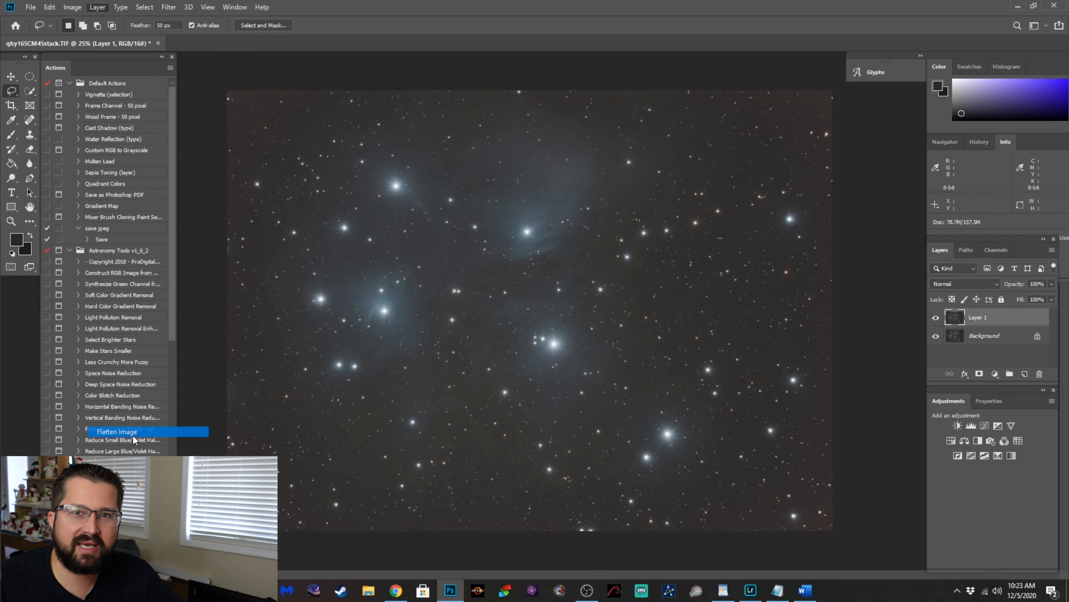
Flatten the image and raise the Levels black point to 36, darkening the sky.
click(117, 431)
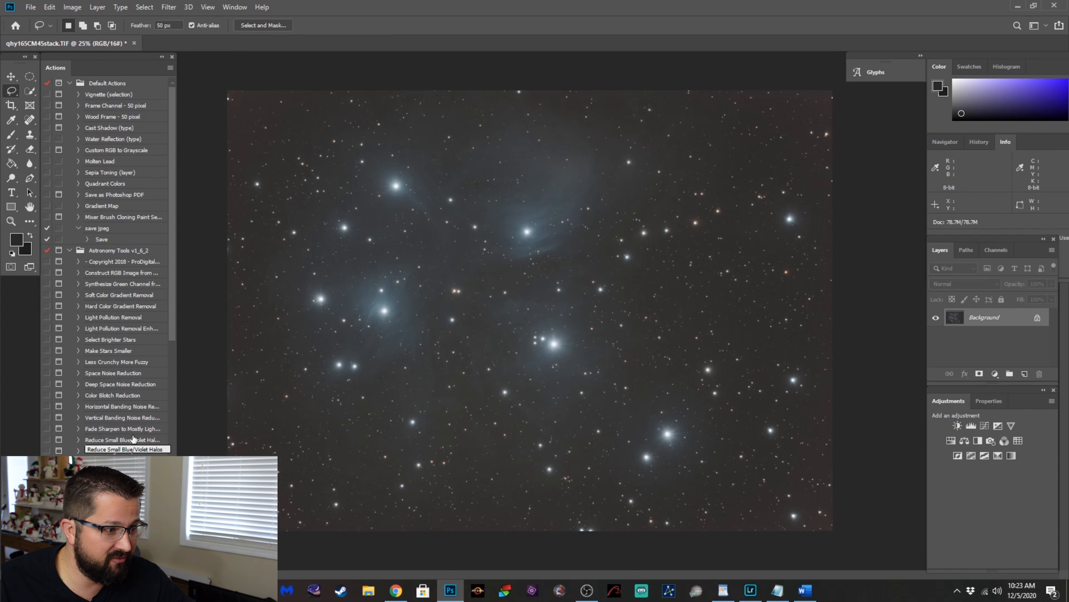
click(98, 7)
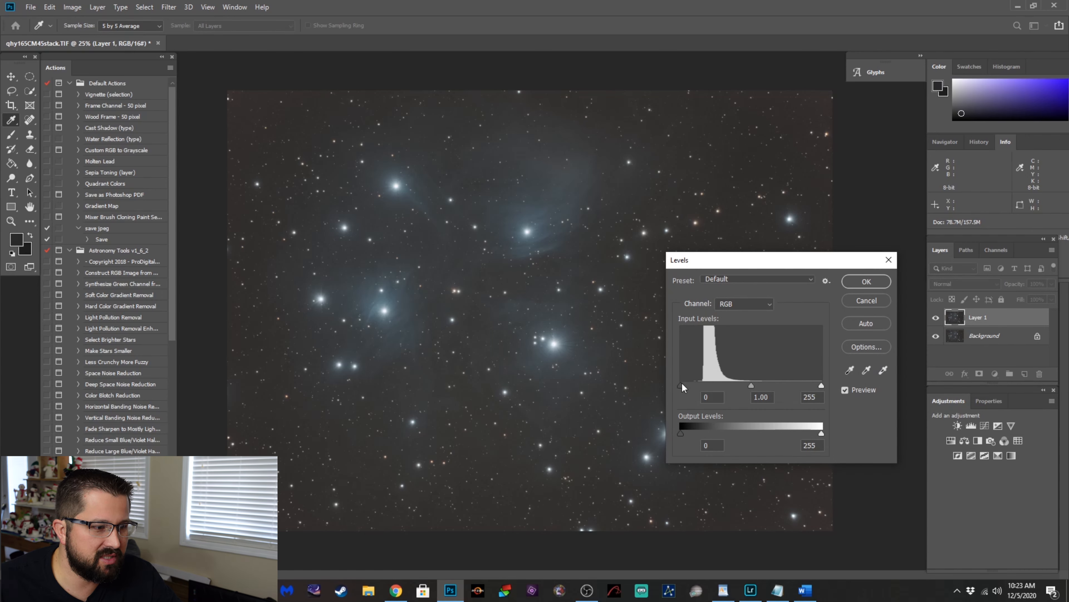
drag(679, 385, 692, 386)
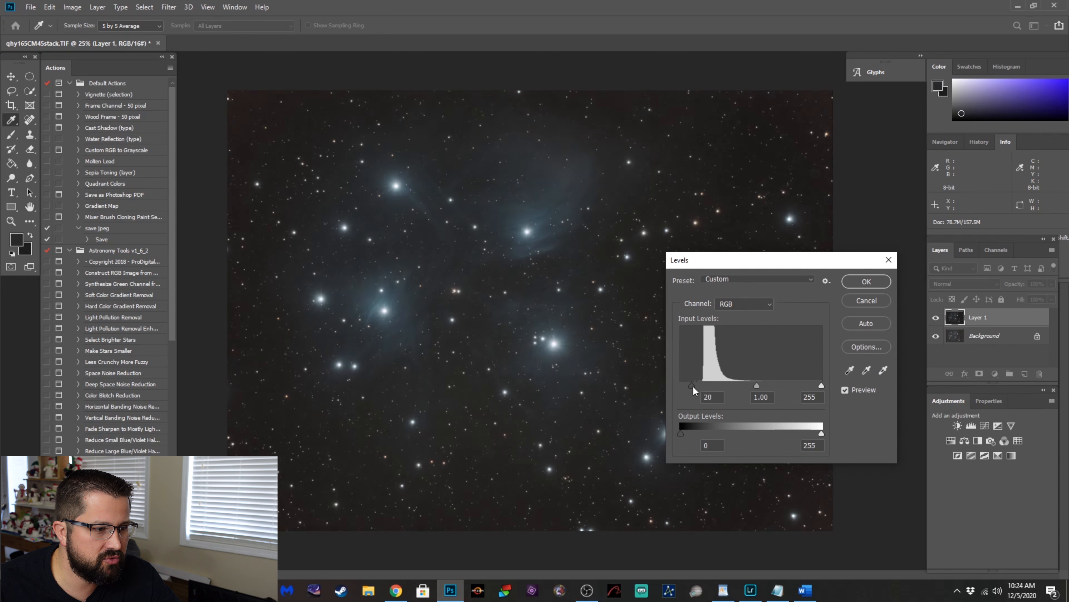
drag(694, 385, 704, 386)
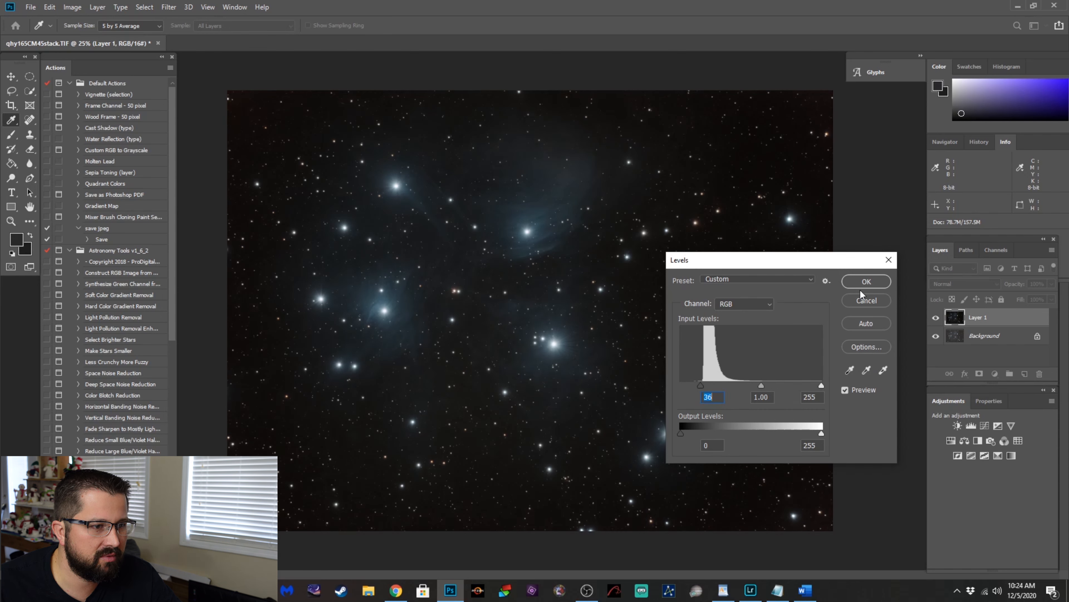
click(867, 281)
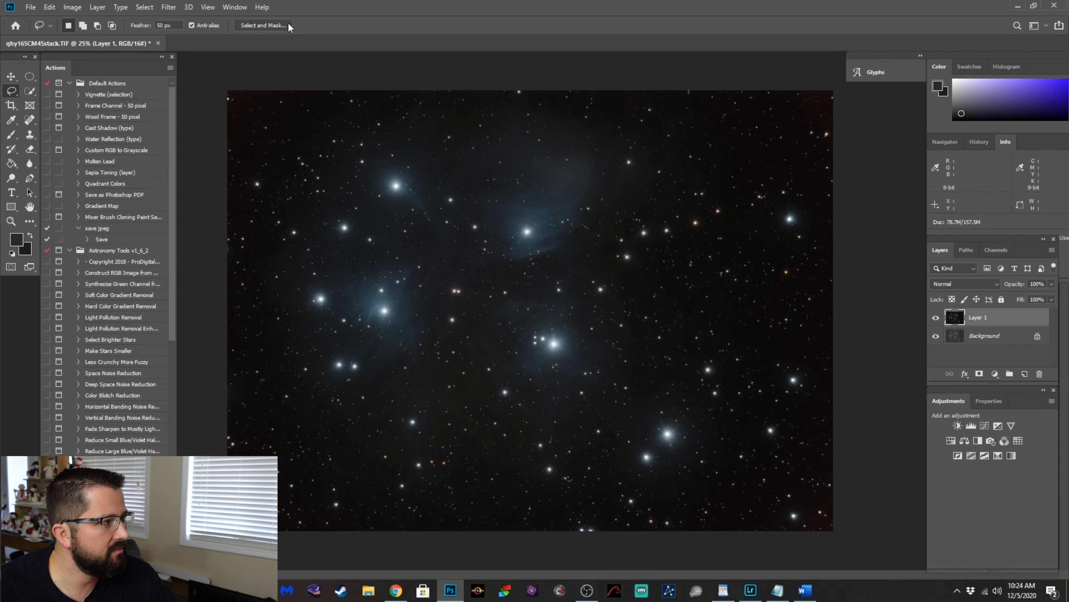
click(98, 7)
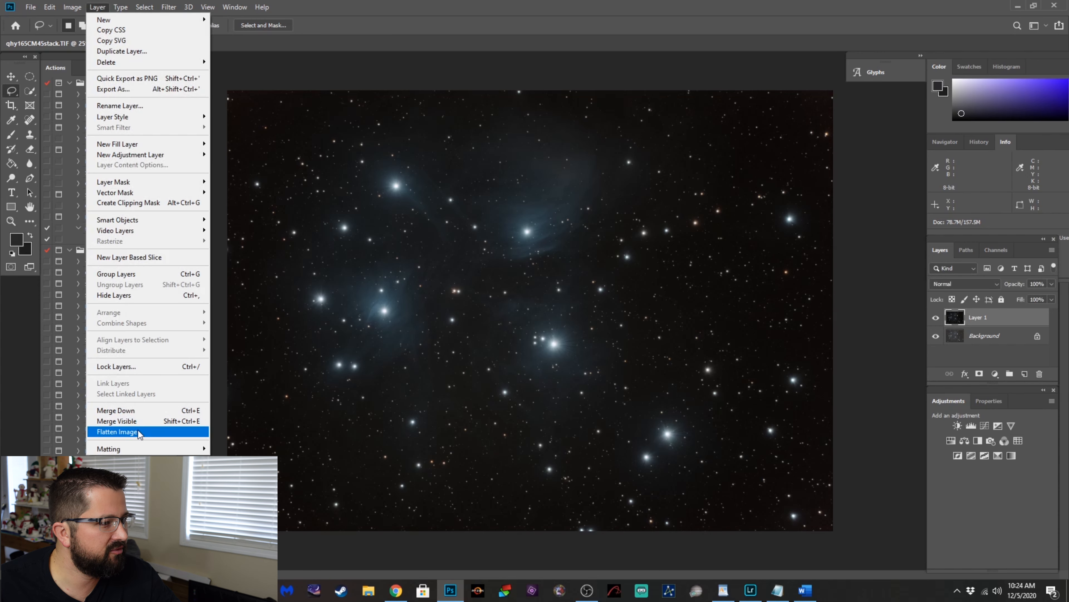
click(117, 432)
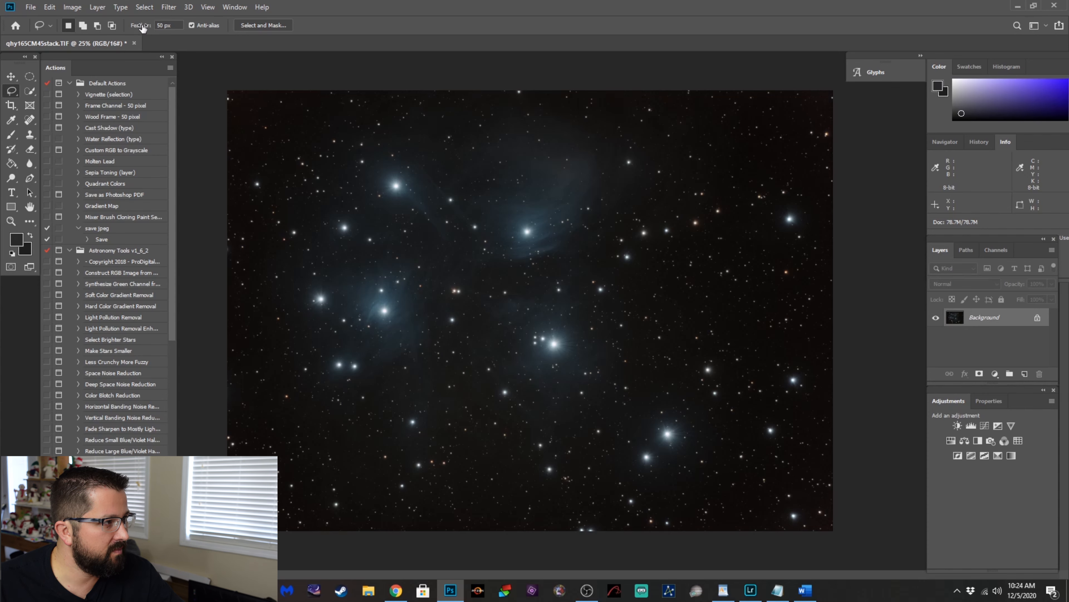
click(144, 8)
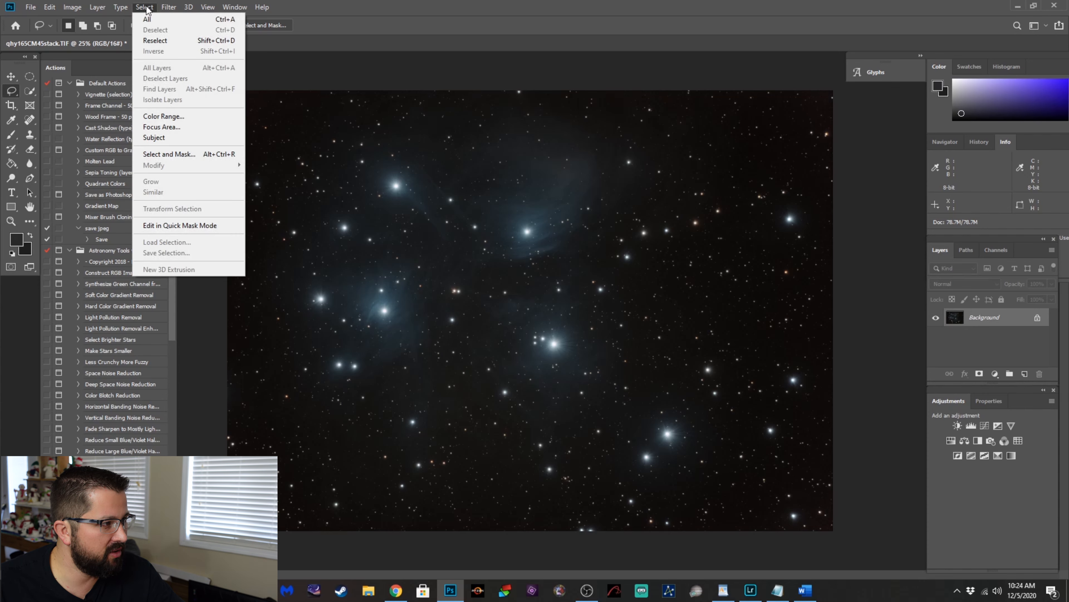
click(164, 117)
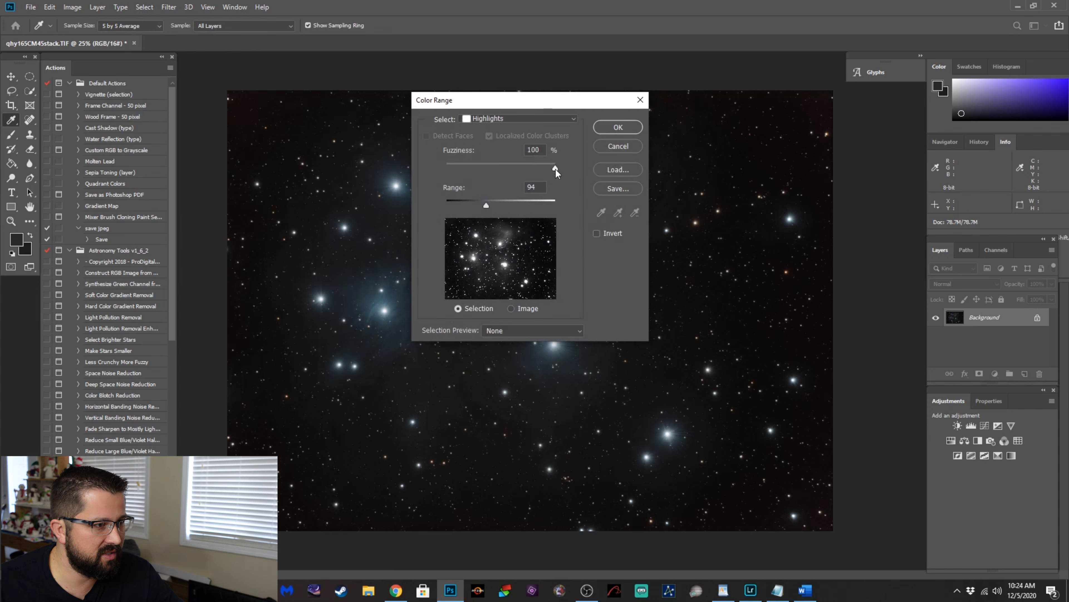
drag(555, 167, 508, 168)
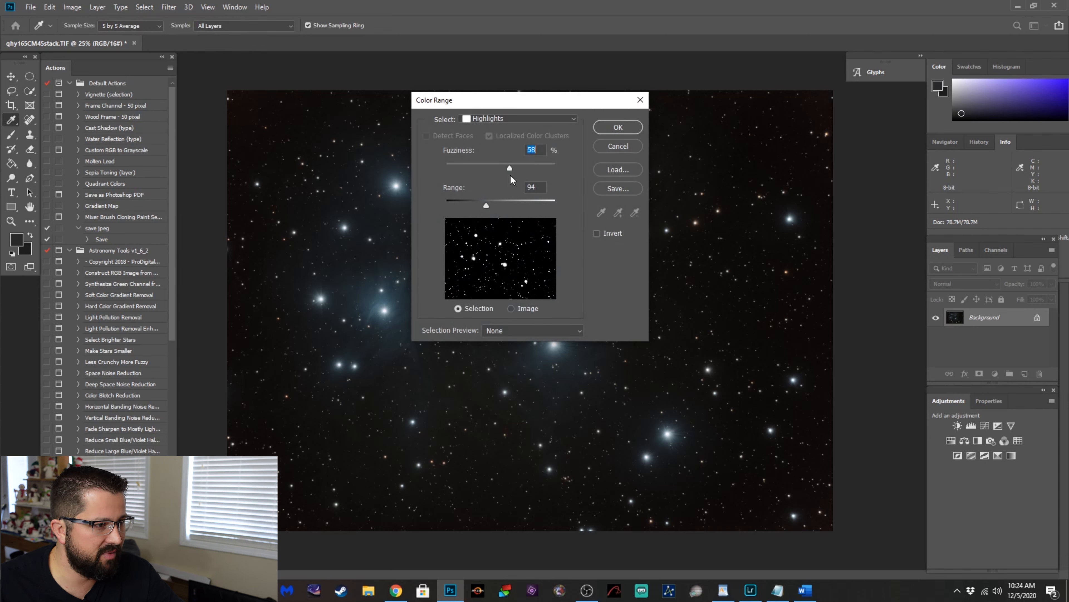
drag(508, 167, 493, 168)
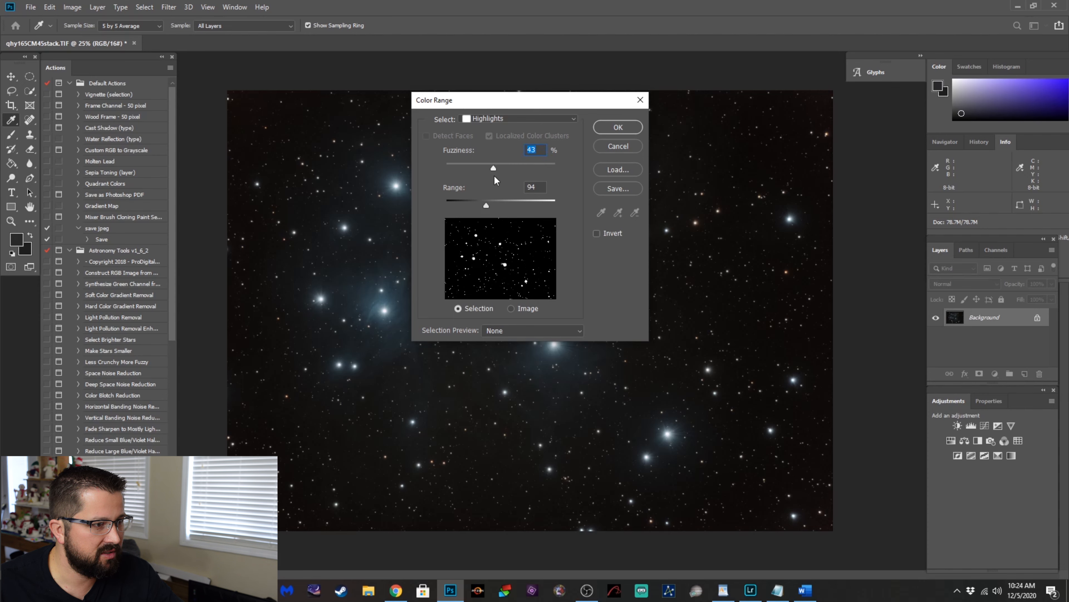
drag(487, 205, 498, 205)
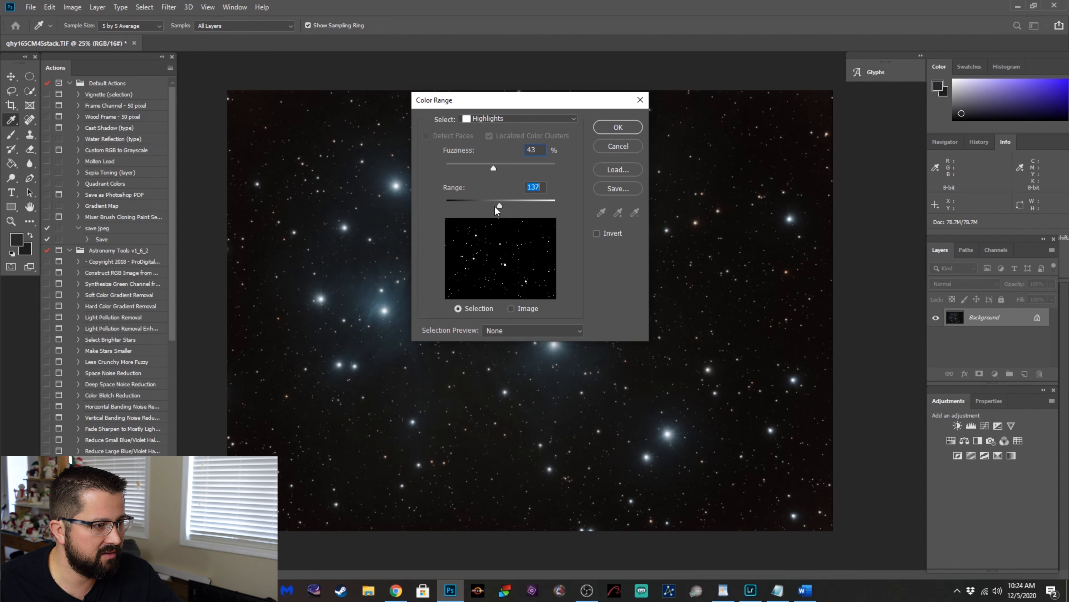
drag(498, 204, 477, 205)
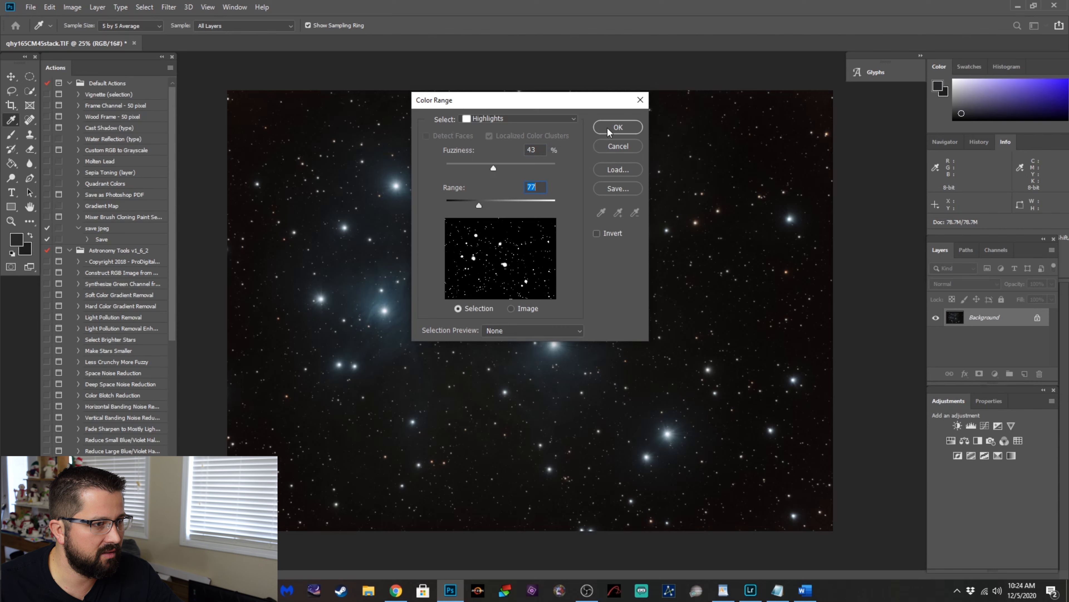
click(619, 127)
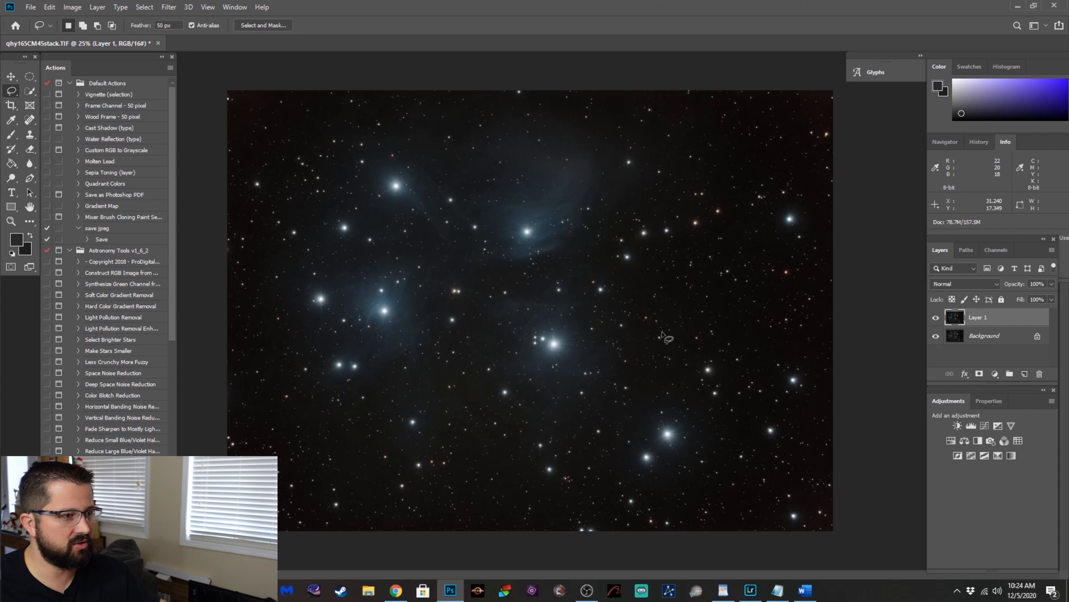
Select the brightest stars via Color Range highlights at Fuzziness 43 and Range 77.
click(144, 7)
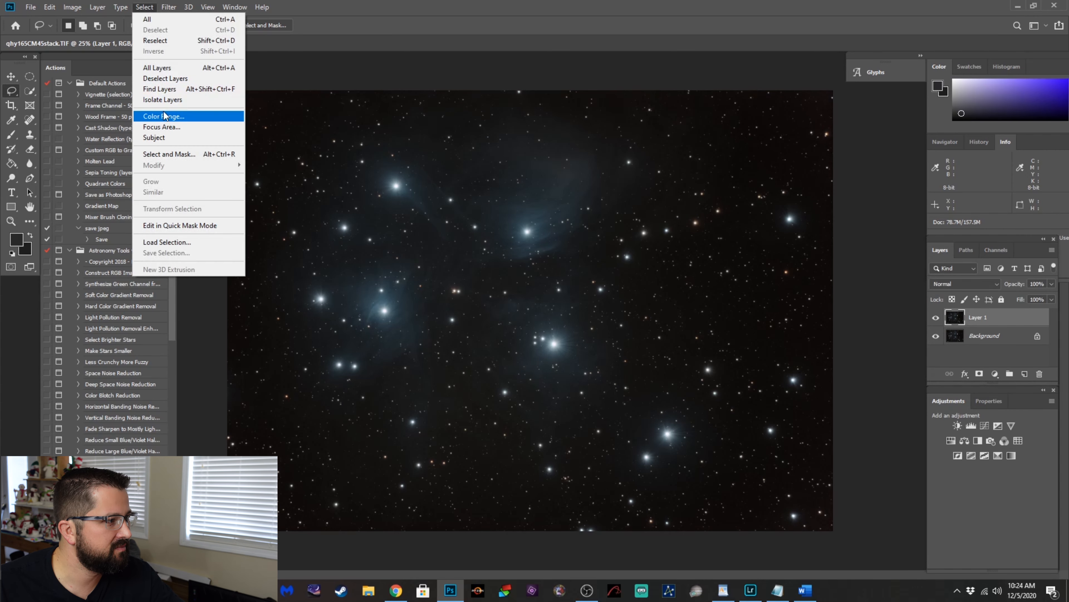
click(164, 117)
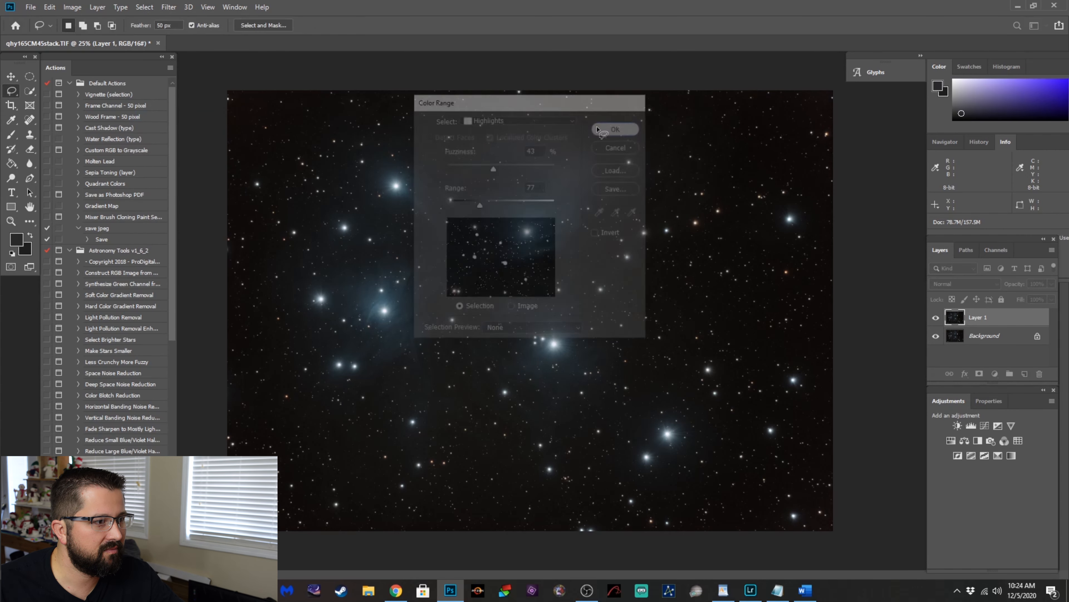
click(615, 130)
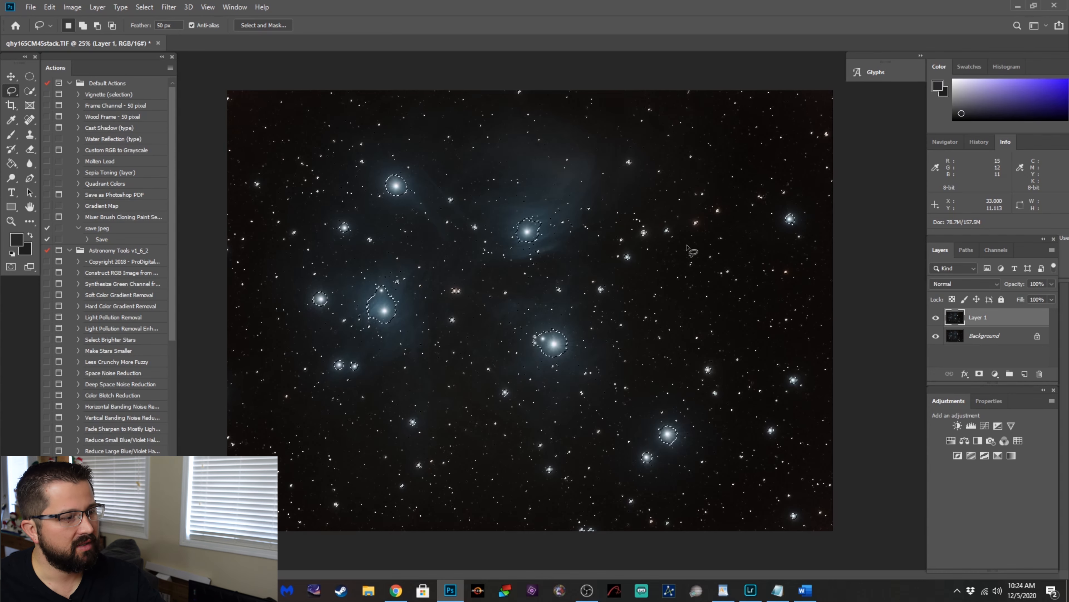
click(169, 7)
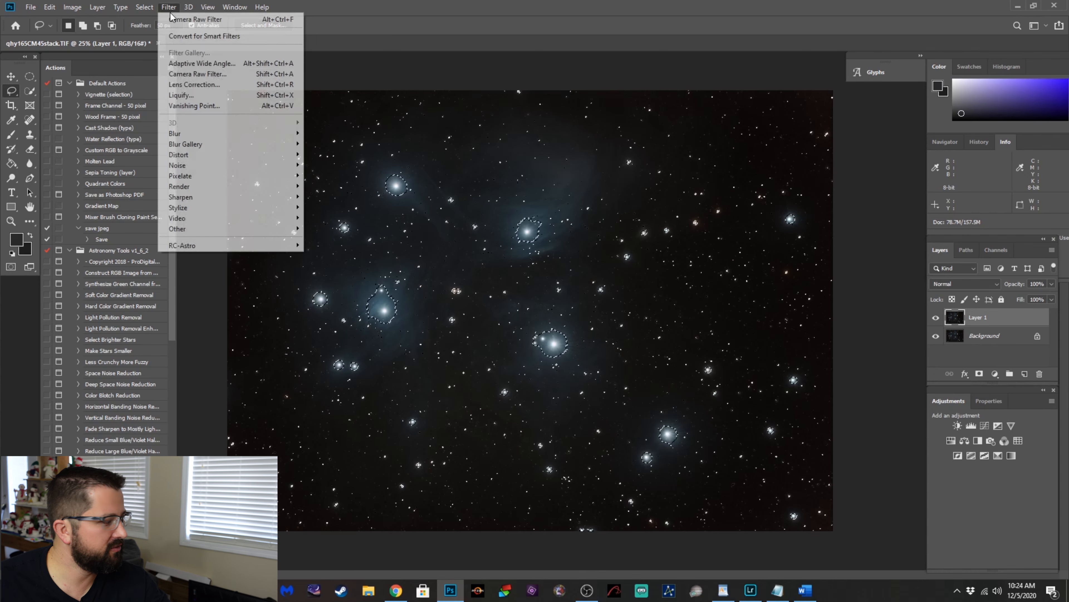
mouse_move(215, 239)
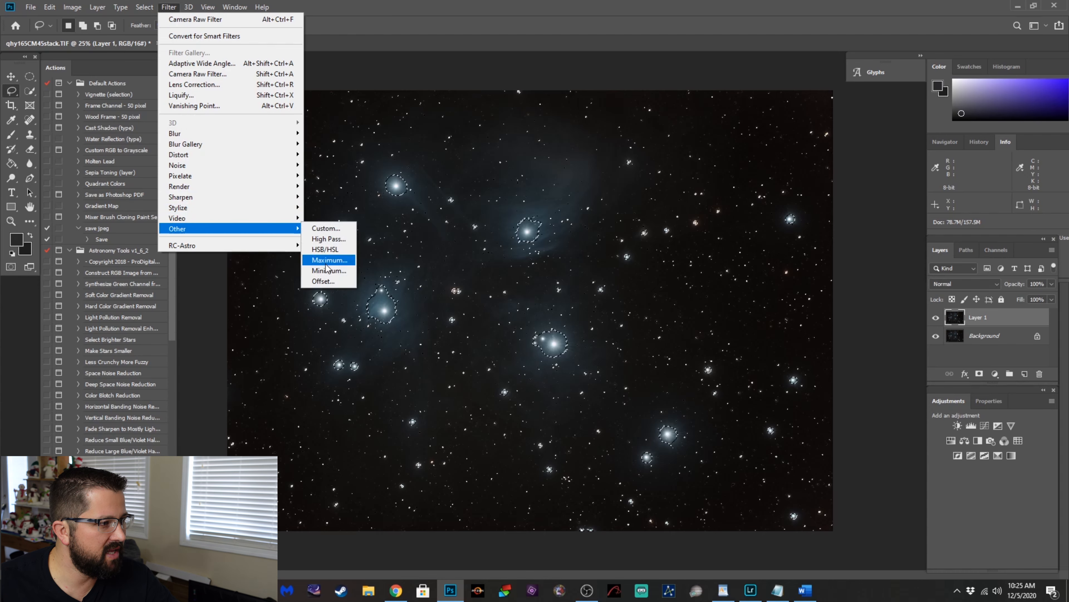
mouse_move(328, 274)
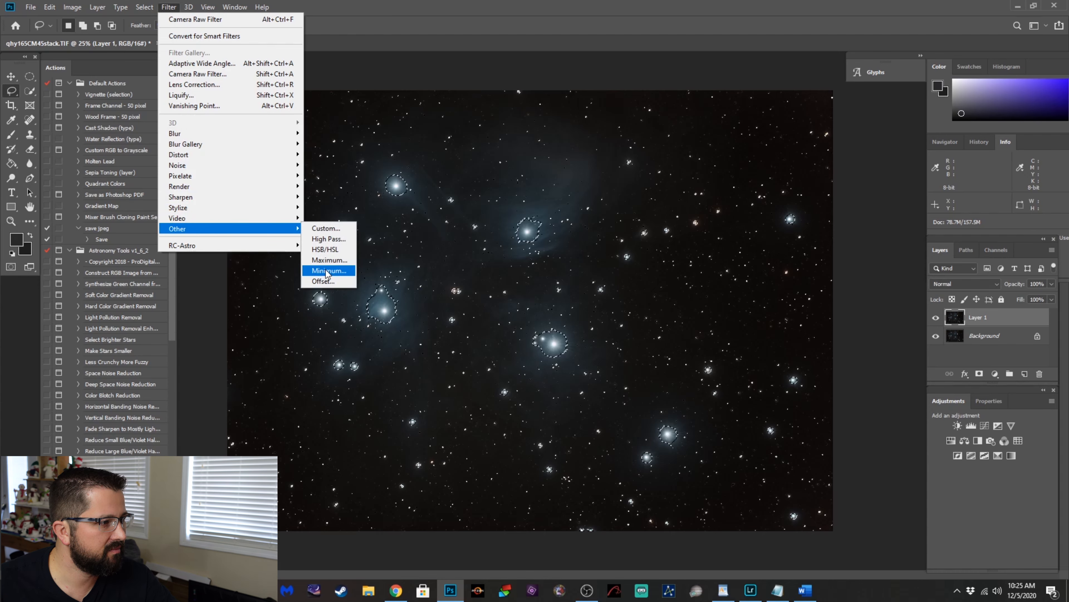
Shrink the selected bright stars with a Minimum filter at 1.6 px radius.
click(327, 270)
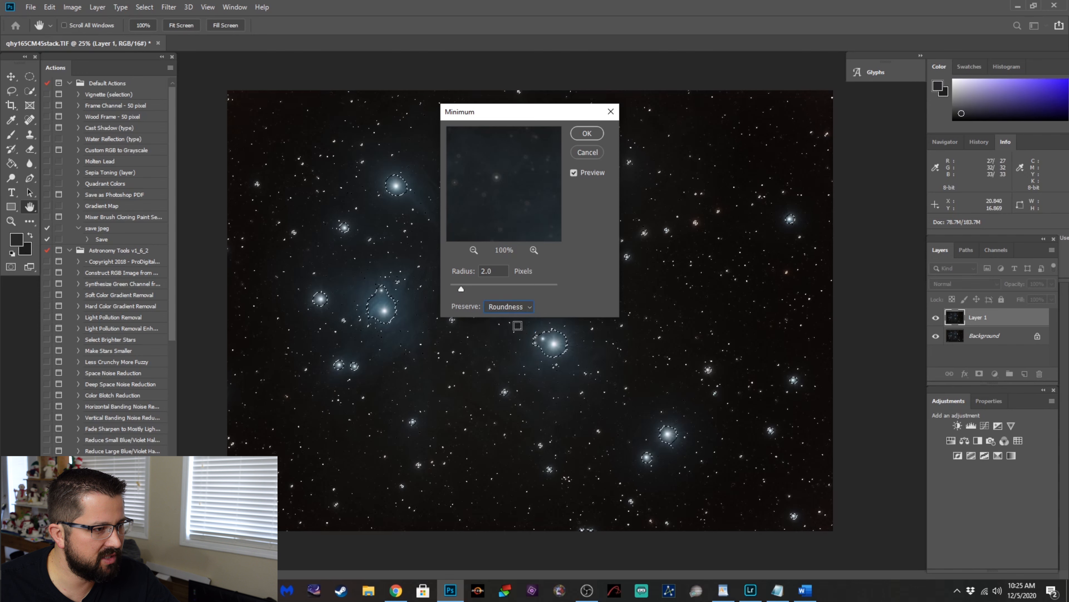
drag(460, 289, 455, 289)
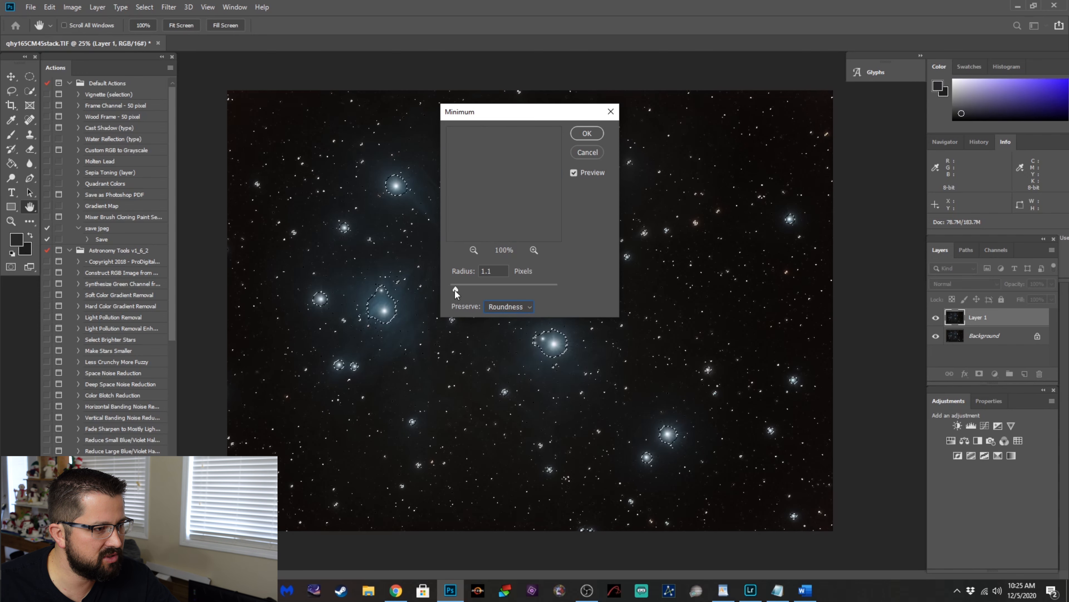
drag(455, 289, 453, 289)
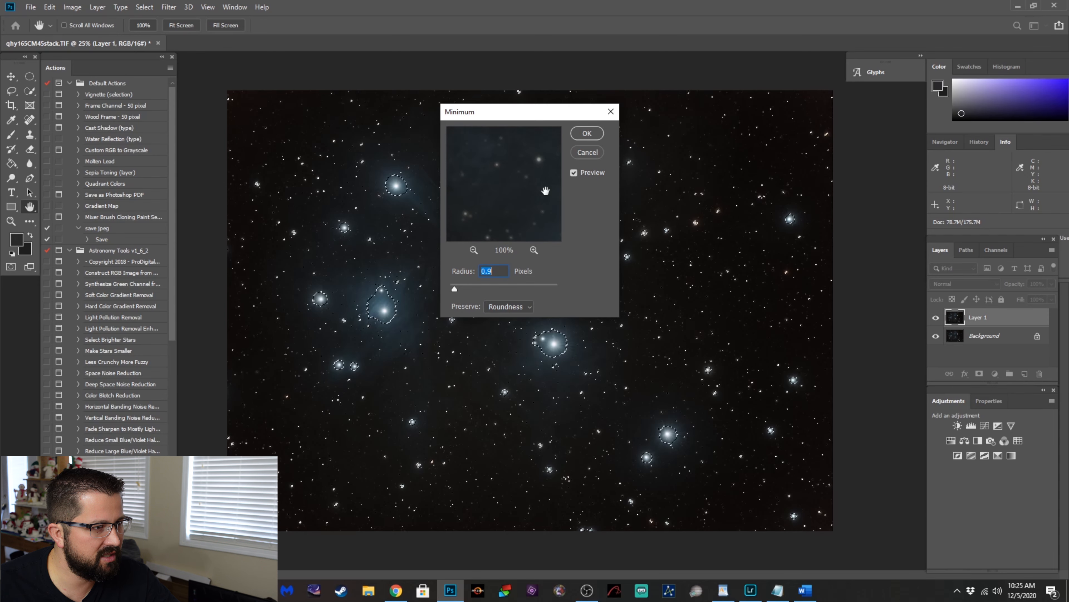
click(473, 250)
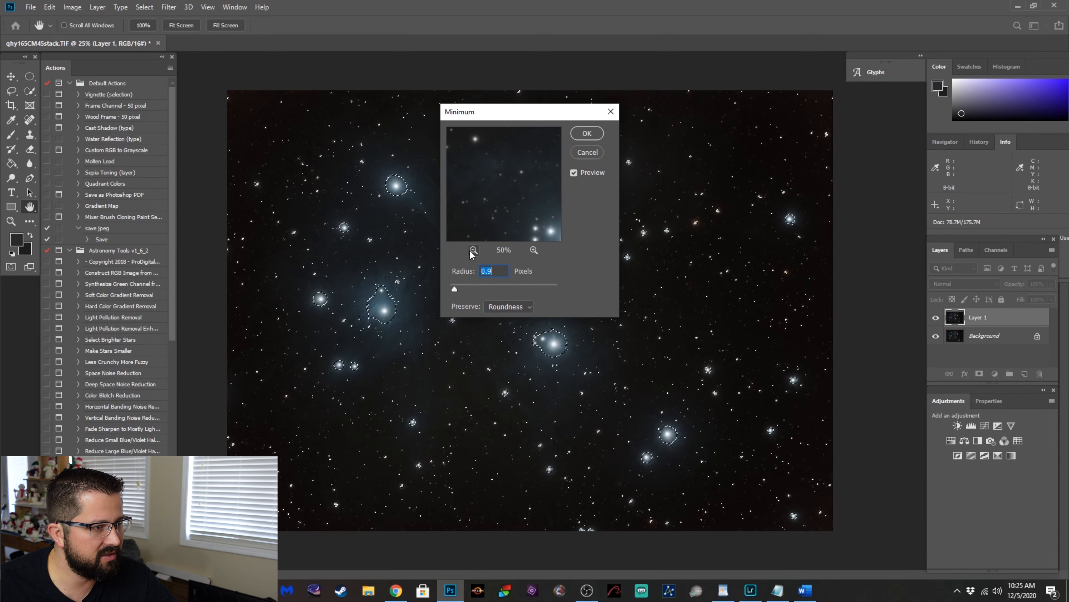
click(473, 250)
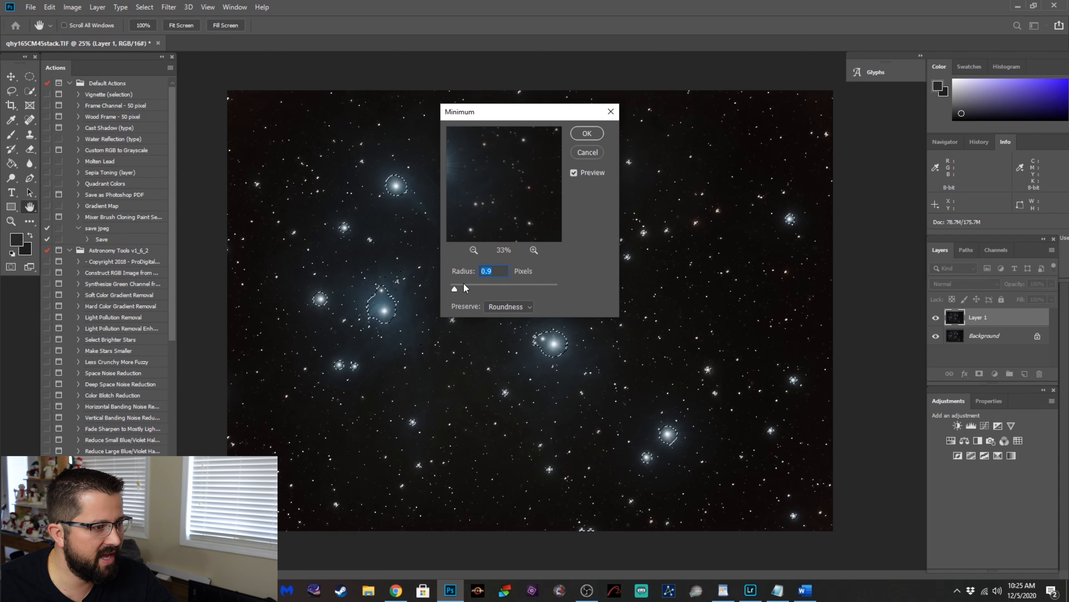
drag(453, 288, 458, 288)
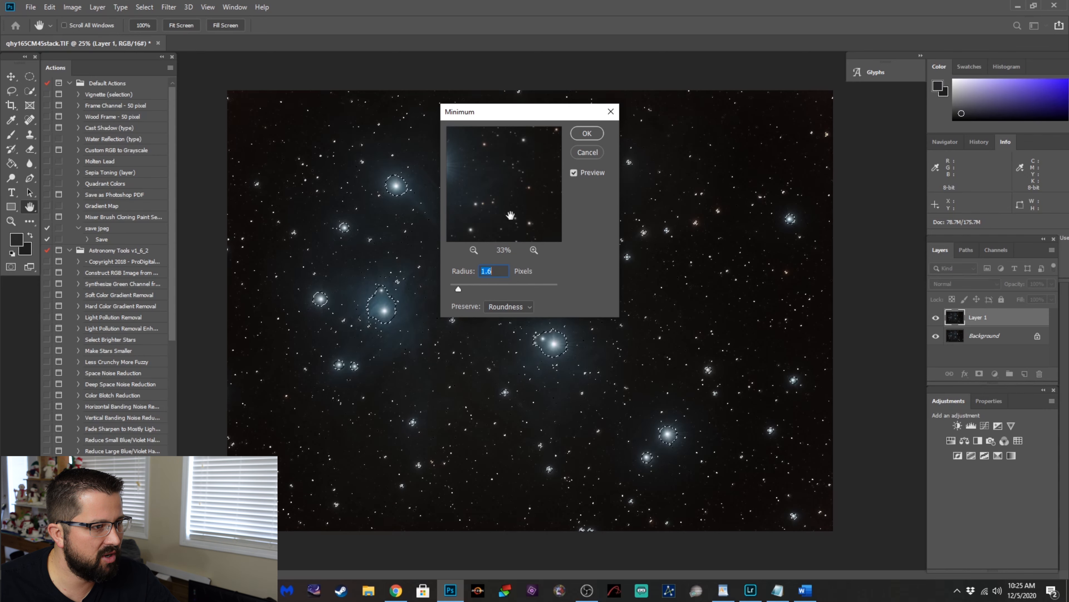
click(587, 133)
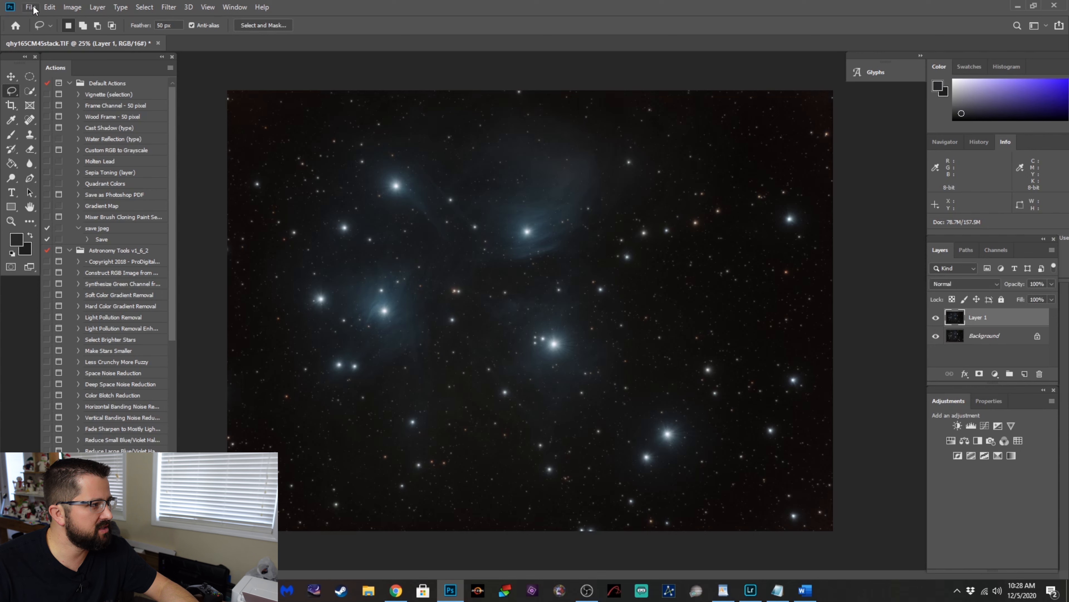
Merge the visible layers into Layer 1 above the Background layer.
click(97, 7)
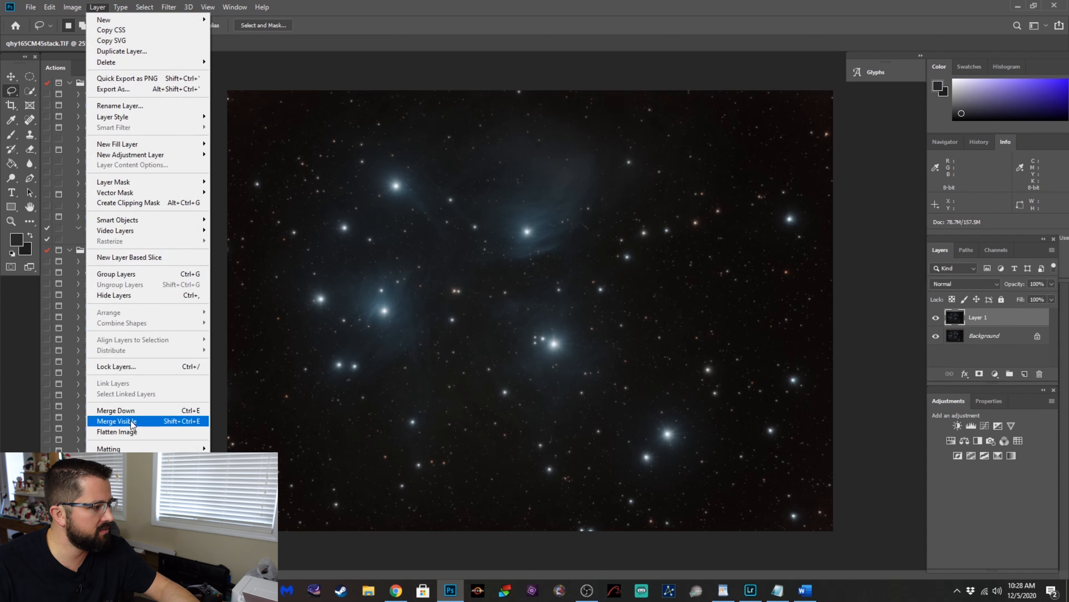
click(117, 431)
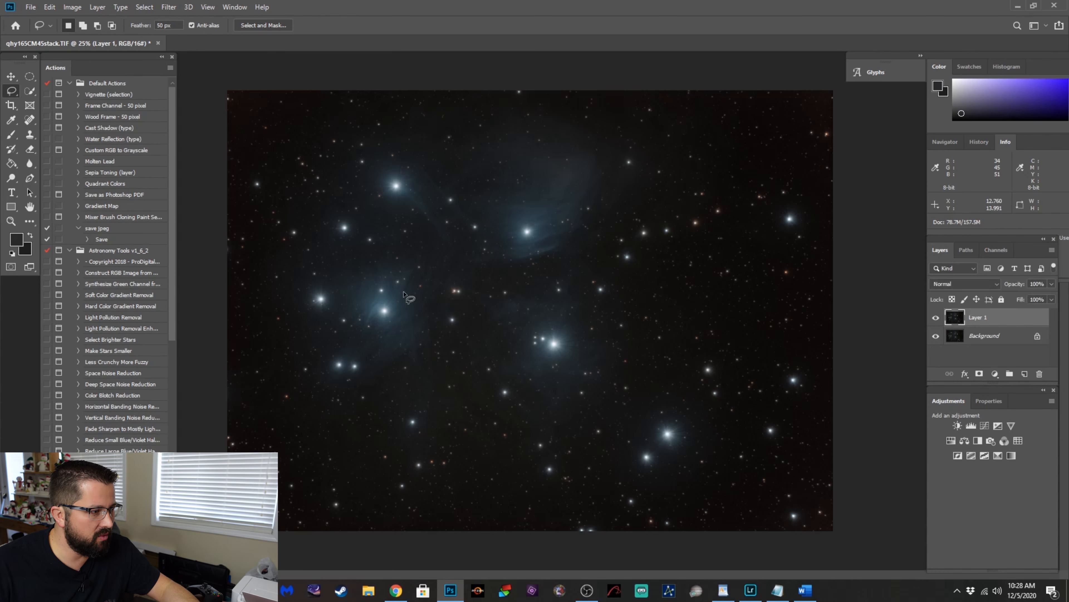
mouse_move(399, 207)
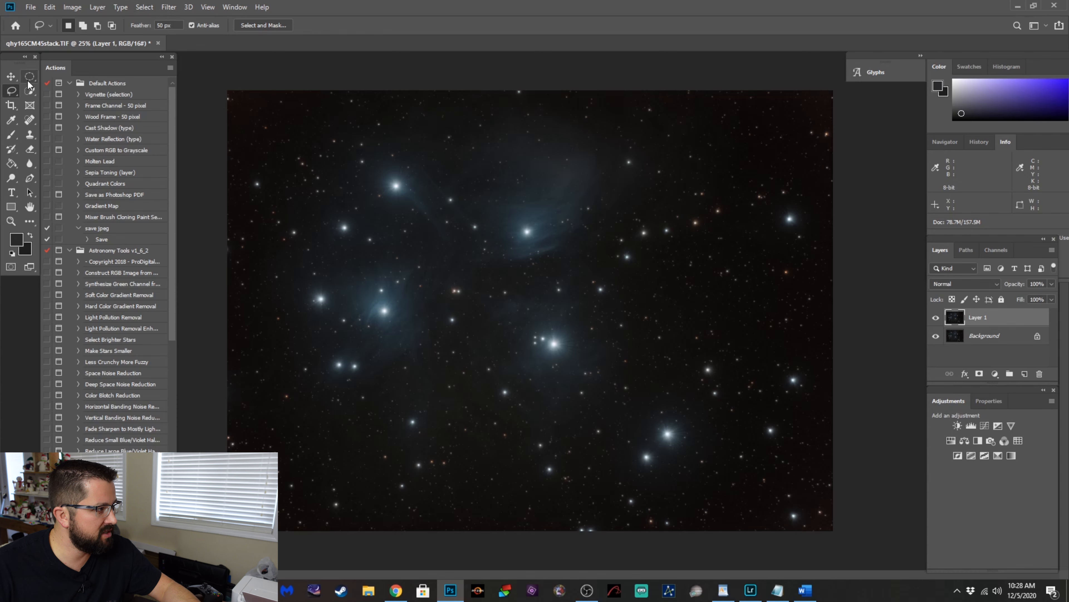
Circle one bright Pleiades star with the Elliptical Marquee and head to the Distort filters.
click(29, 77)
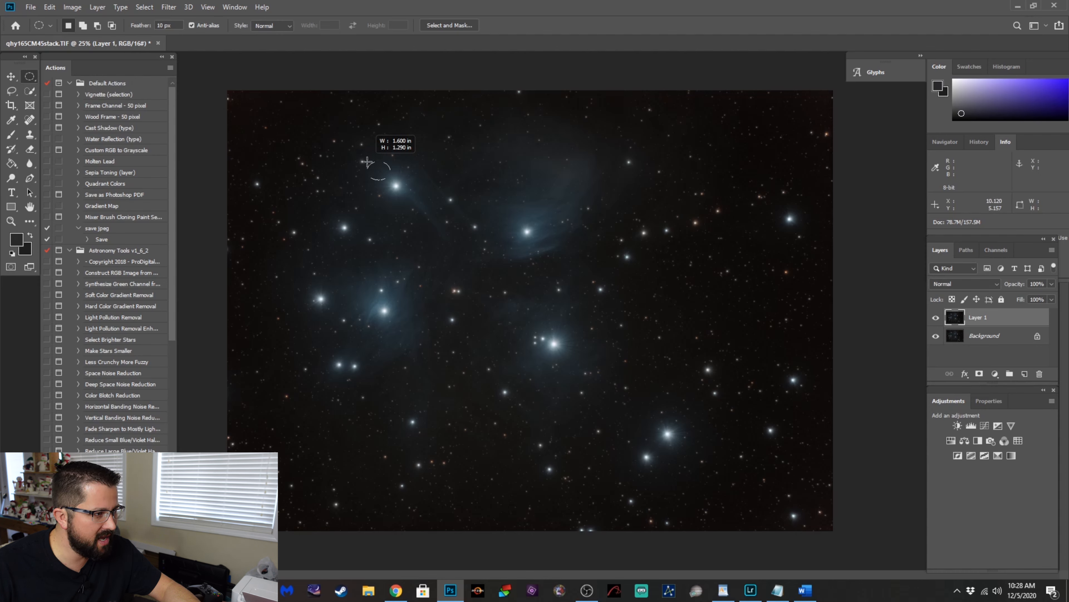
drag(368, 162, 417, 204)
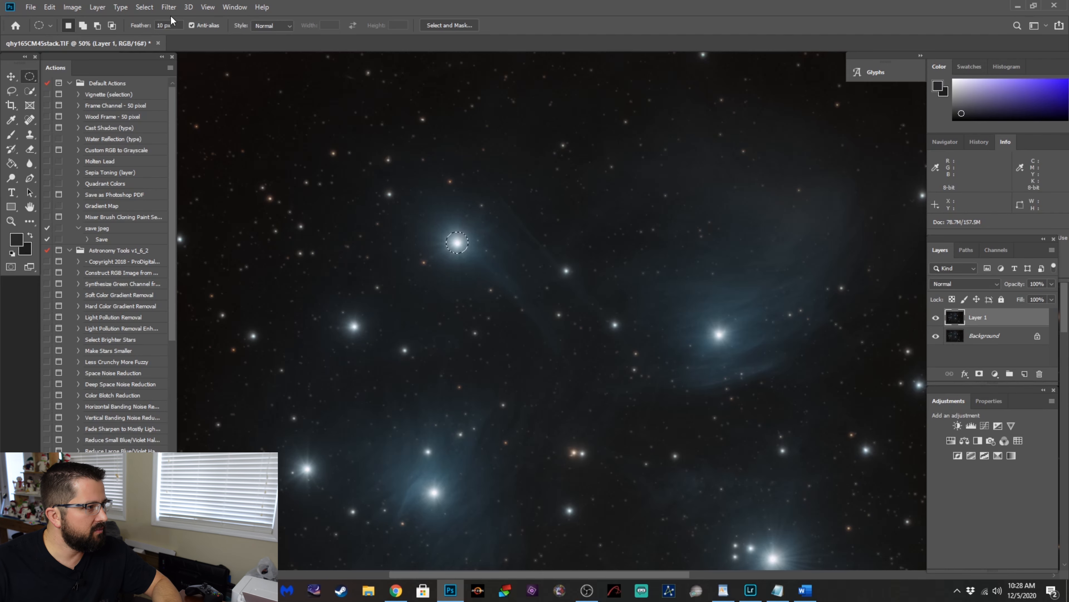
click(168, 7)
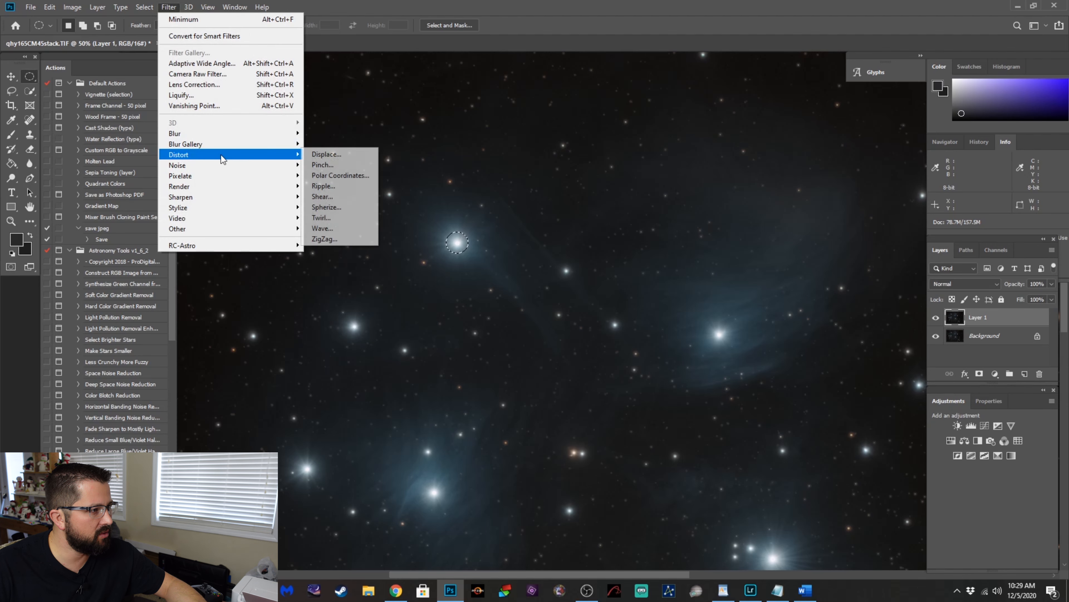
Spherize the circled star, testing bulge and pinch amounts before applying a -26% pinch.
click(326, 207)
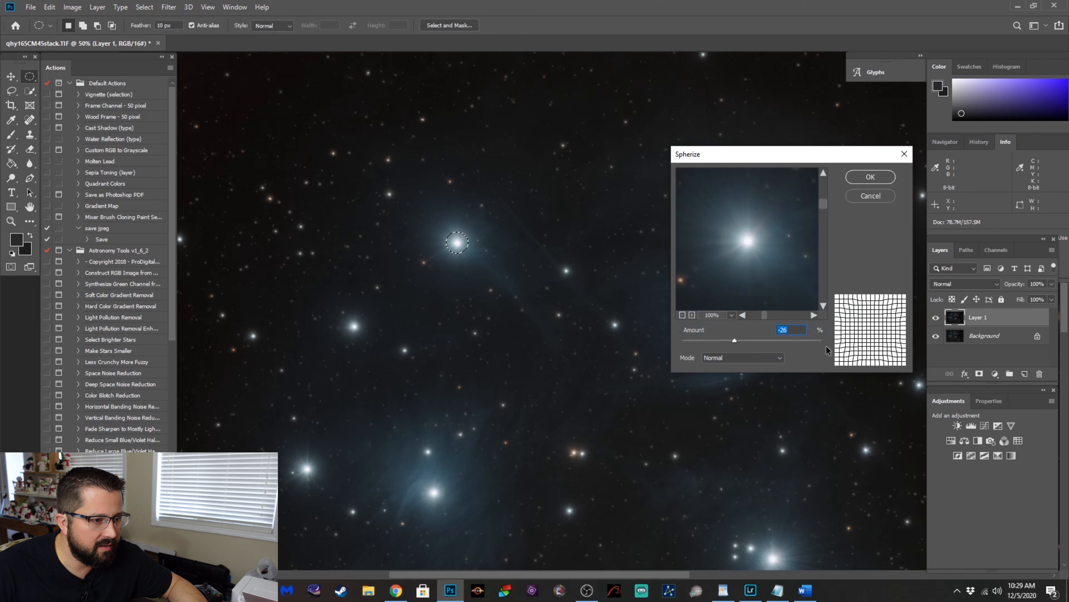
drag(735, 340, 820, 340)
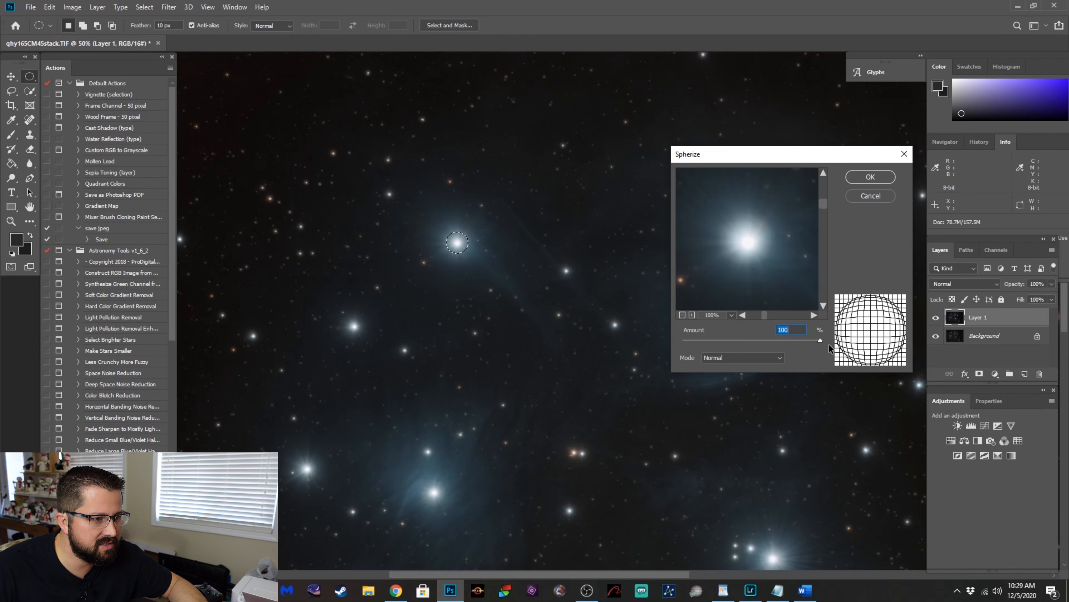
drag(821, 341, 779, 340)
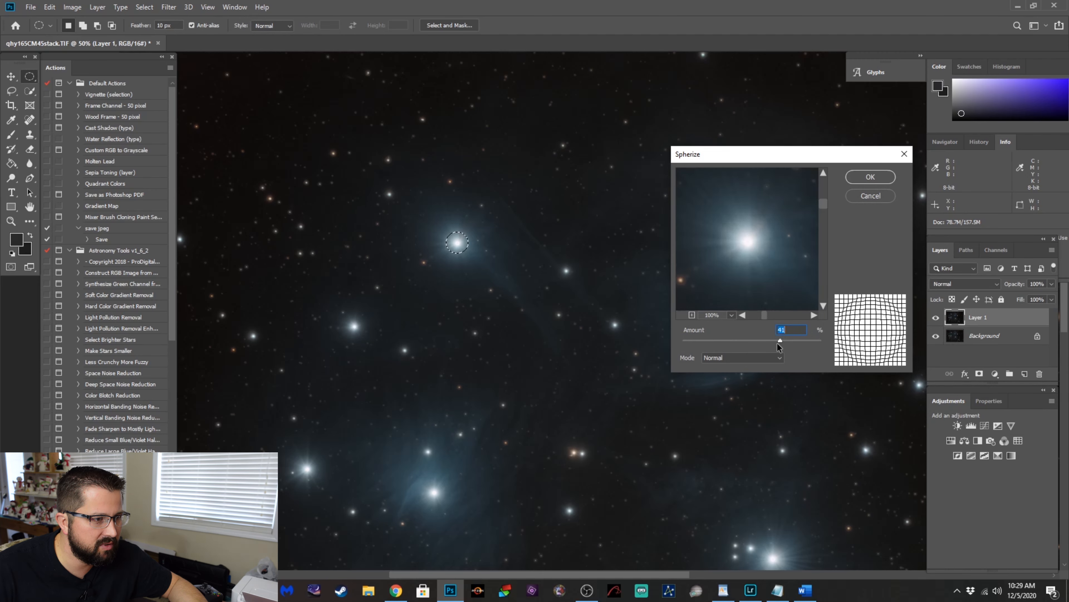
drag(780, 340, 813, 340)
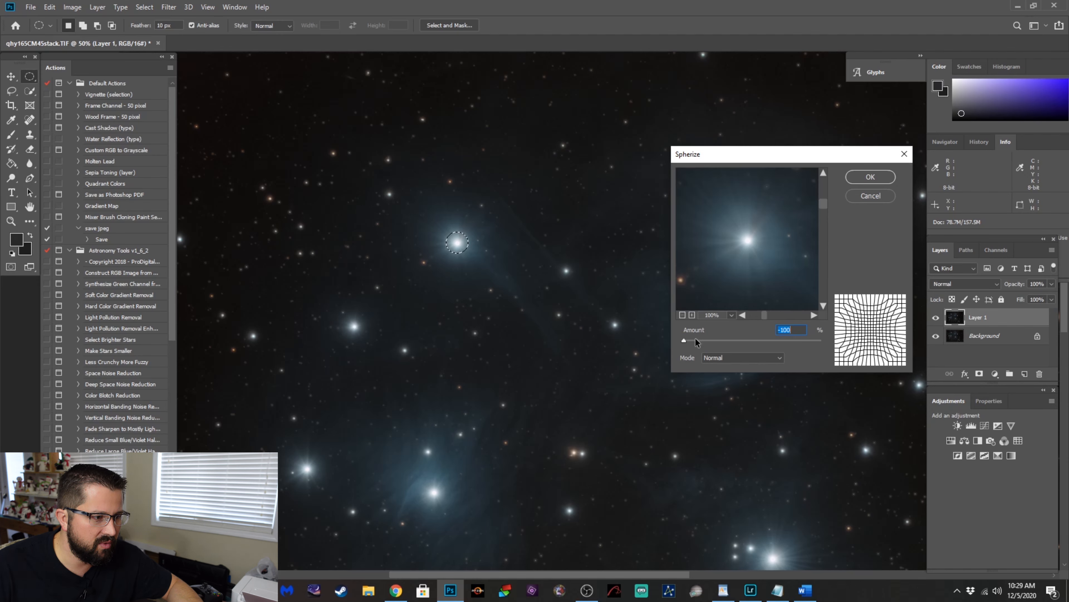
drag(684, 341, 715, 341)
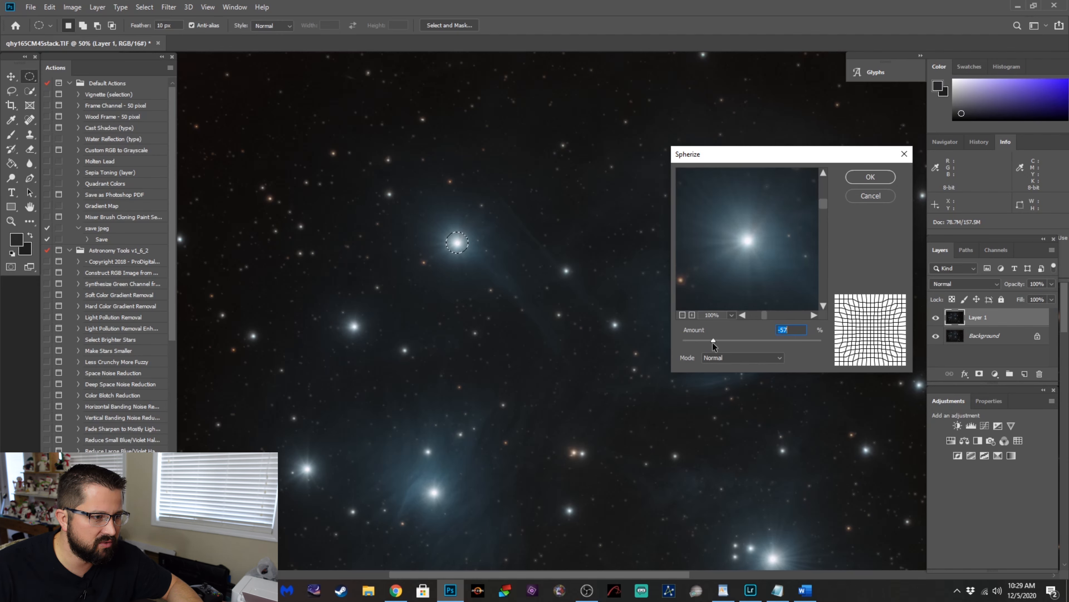
drag(714, 340, 780, 340)
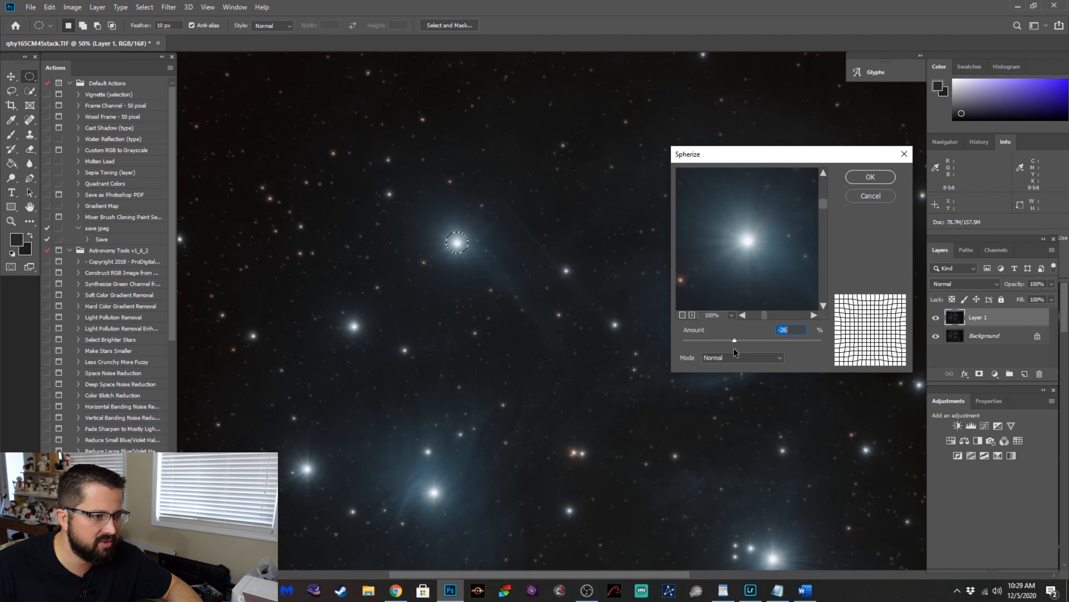
click(870, 177)
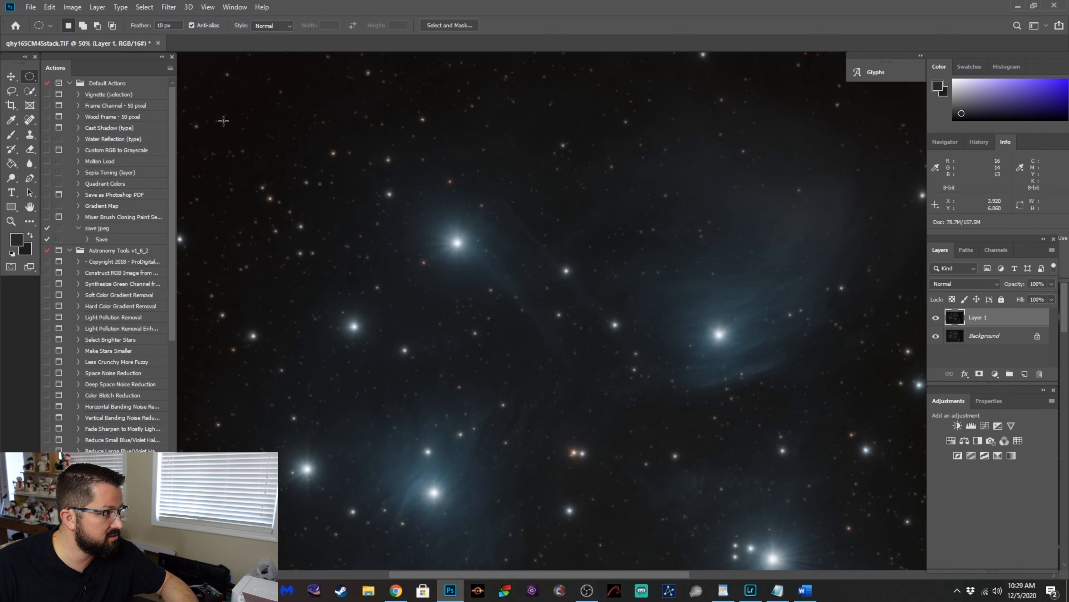
Reapply the last Spherize pinch to another selected bright star.
click(169, 8)
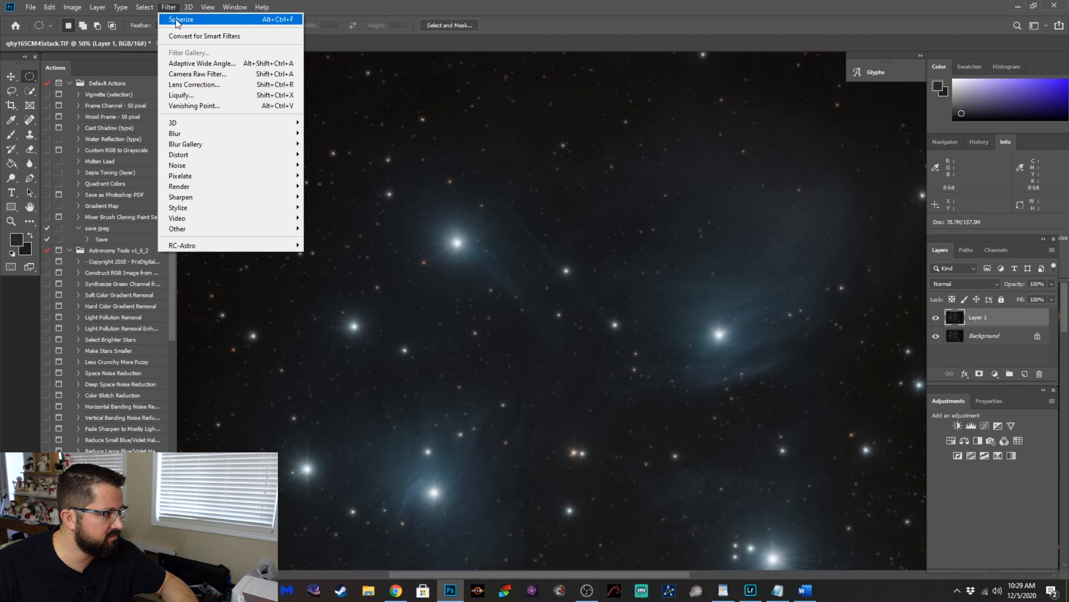
mouse_move(211, 21)
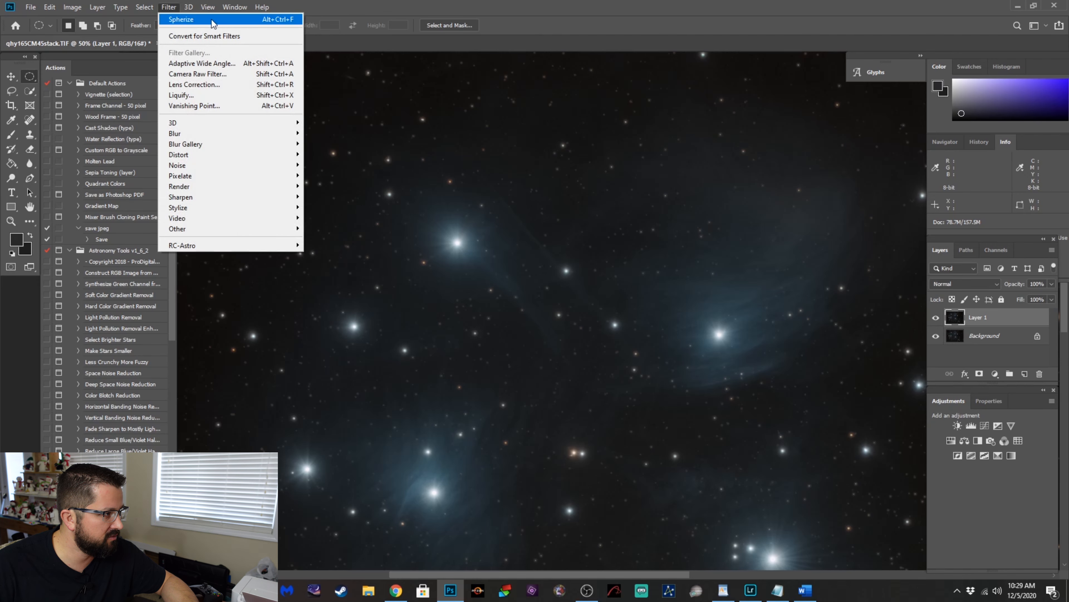
key(Escape)
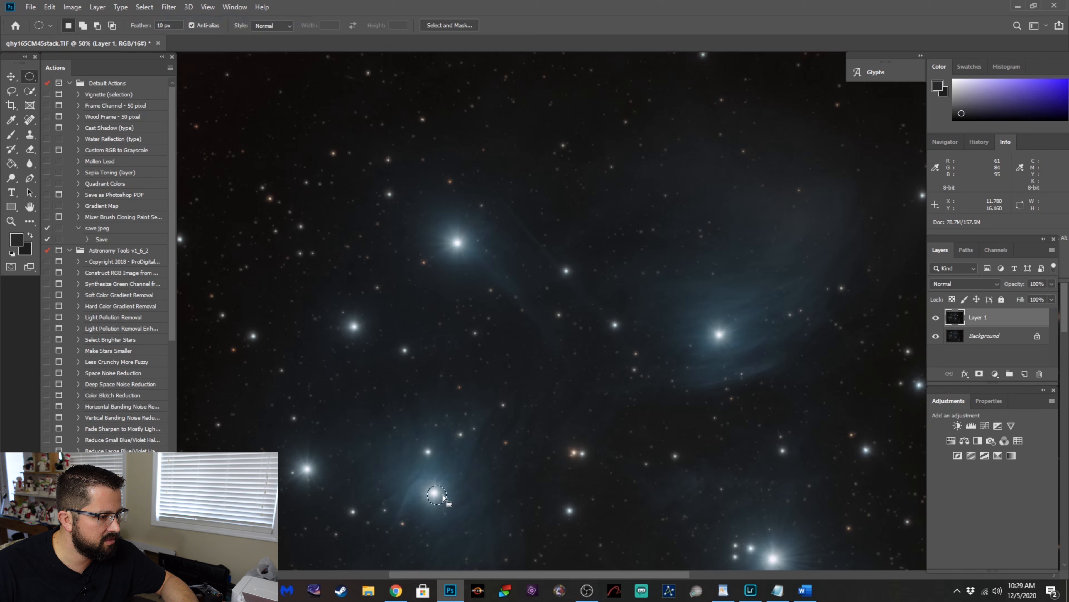
click(168, 7)
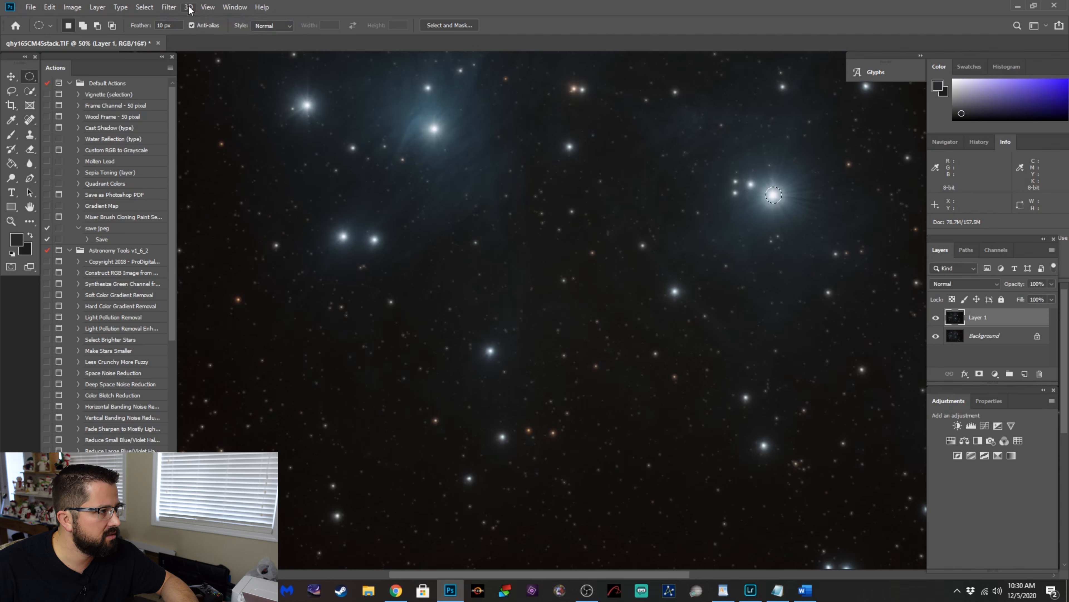
mouse_move(488, 348)
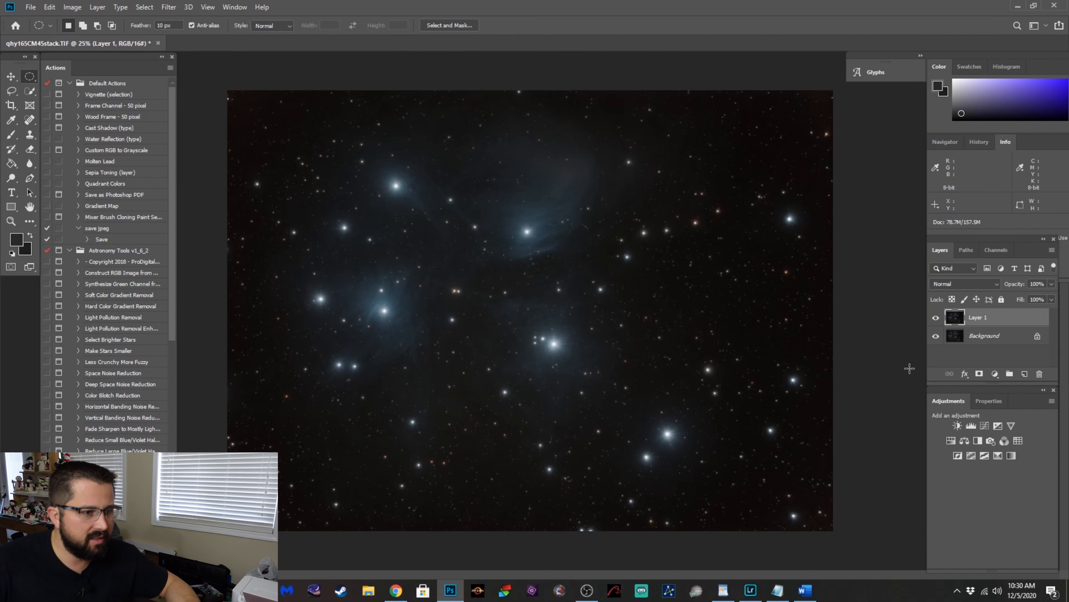
Toggle Layer 1's visibility to compare the pinched stars against the Background.
click(936, 317)
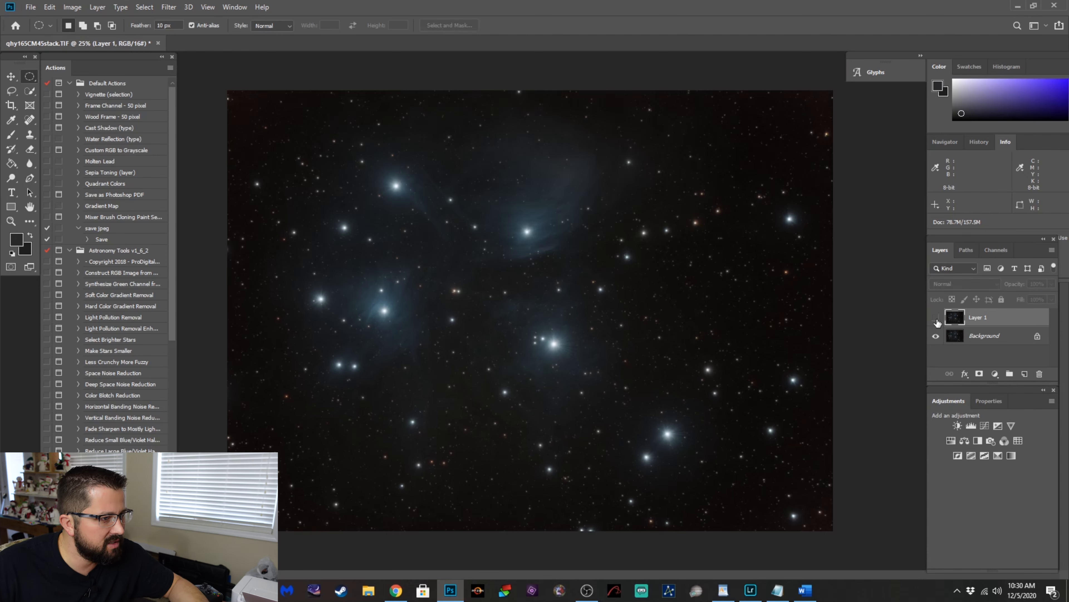
click(936, 318)
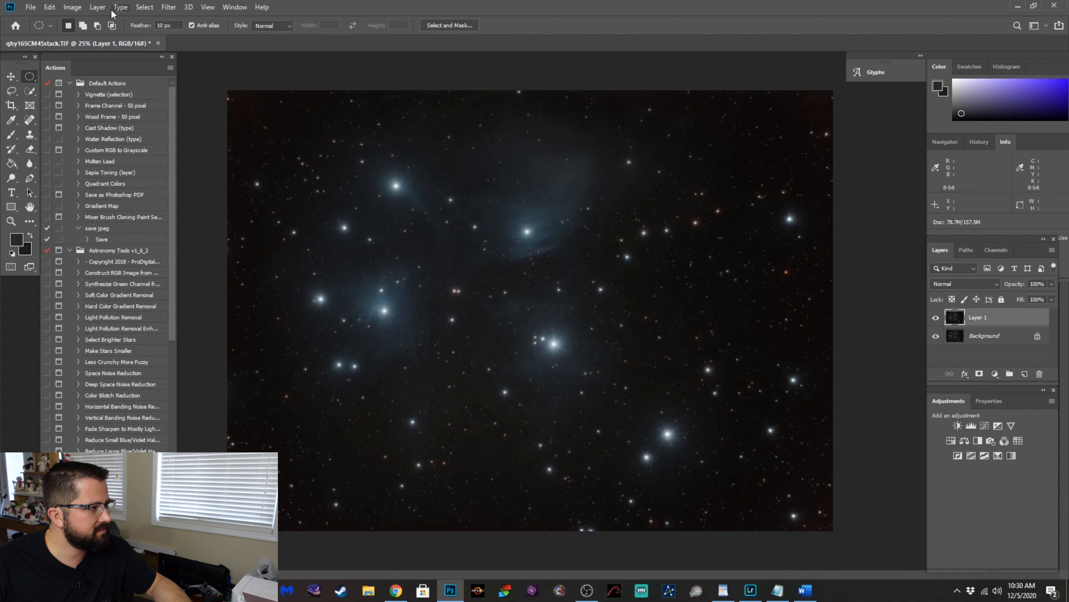
click(97, 7)
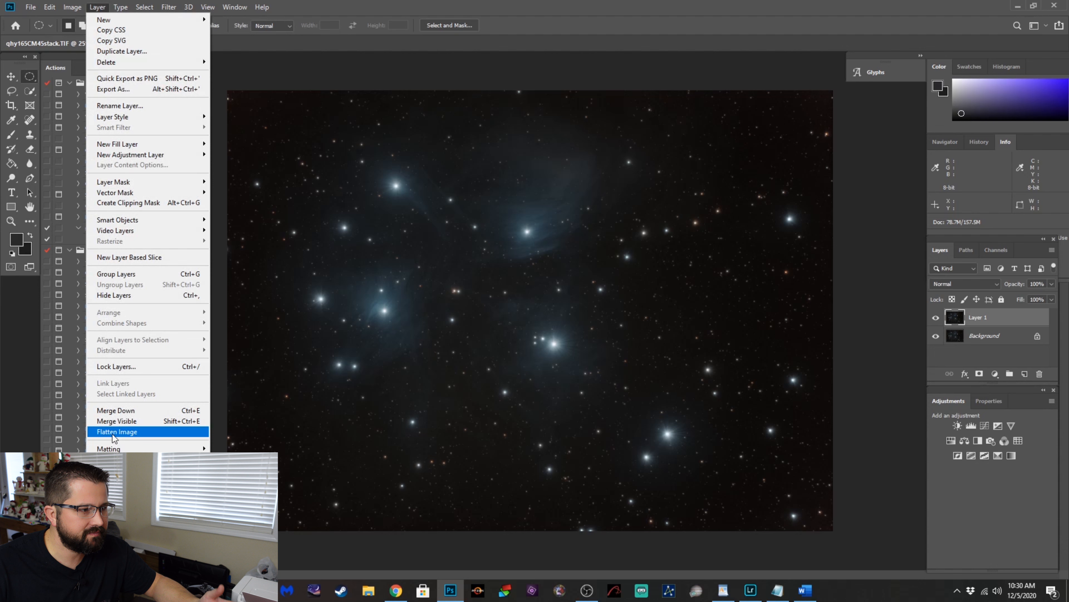
click(117, 431)
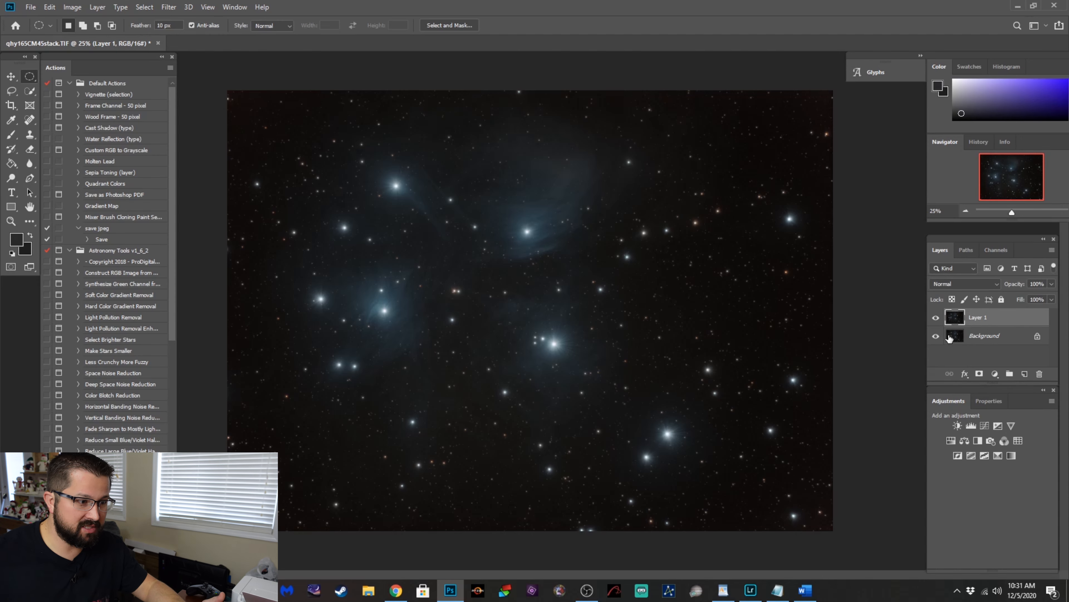
mouse_move(953, 337)
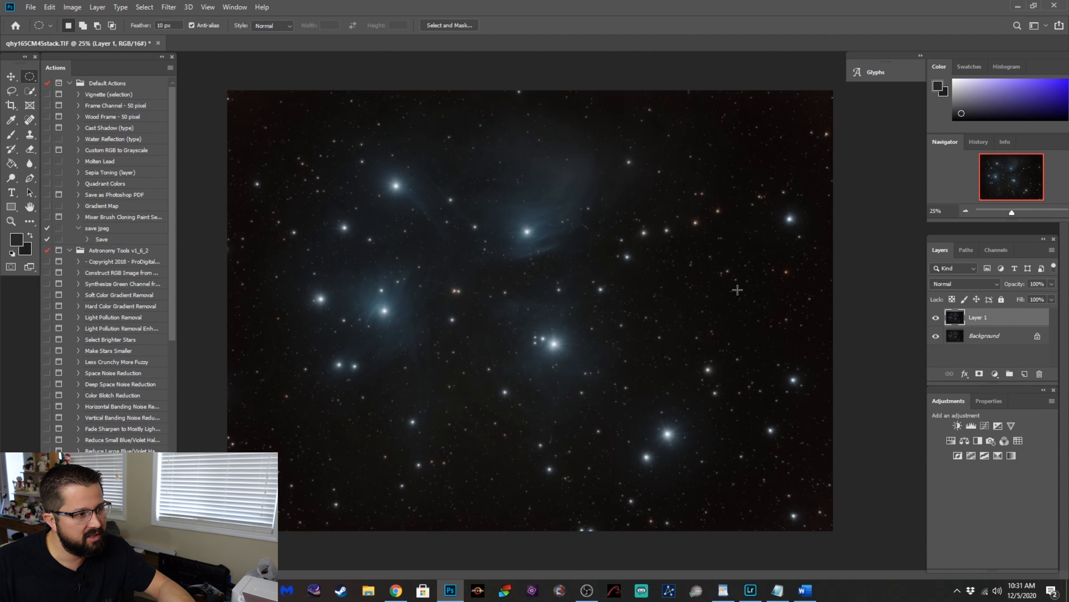
mouse_move(737, 289)
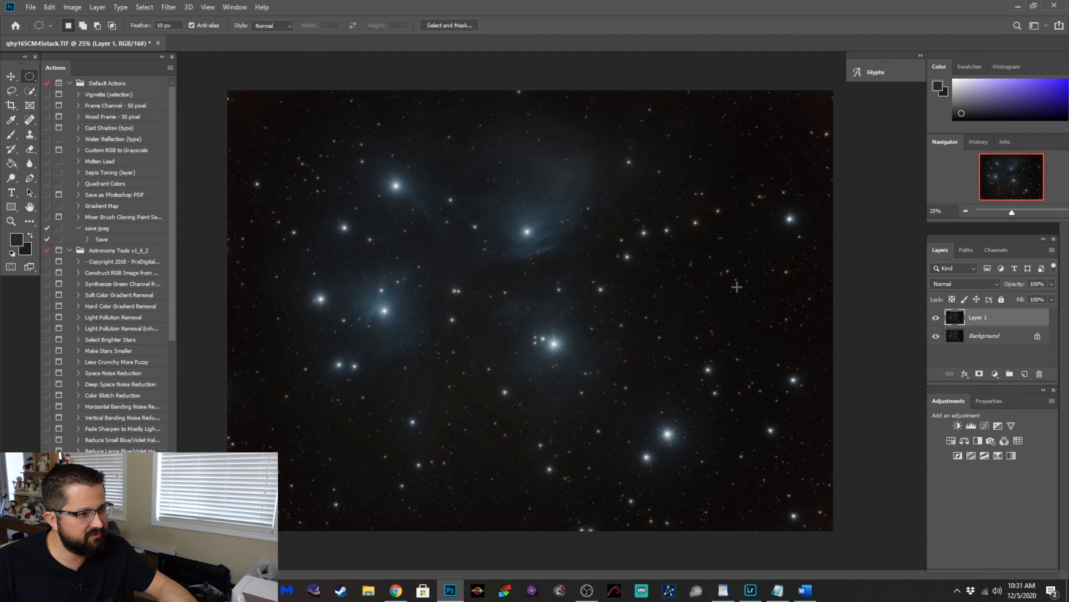
mouse_move(611, 503)
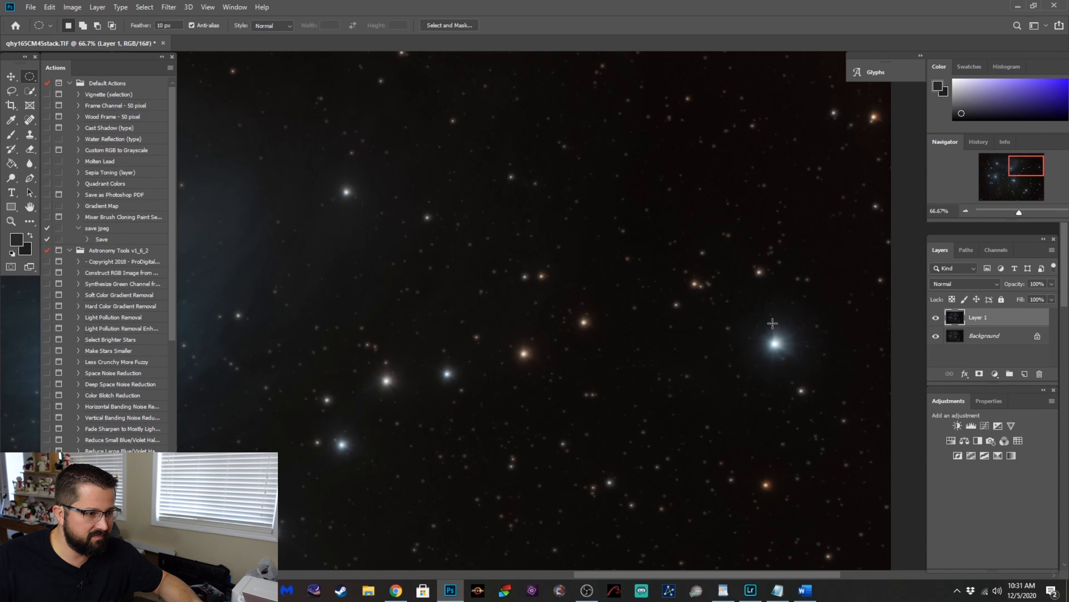
mouse_move(234, 359)
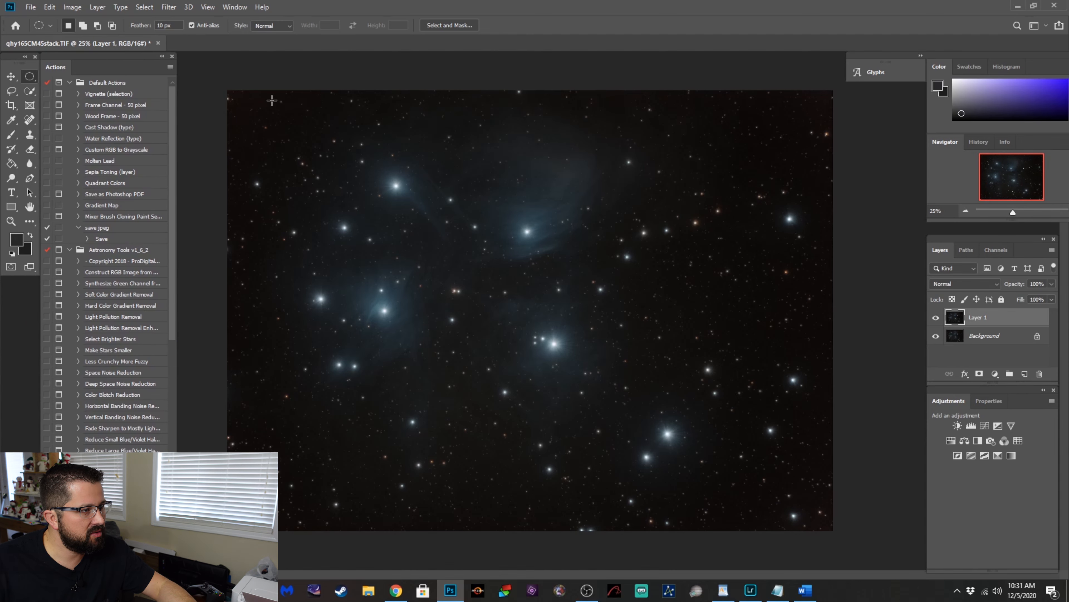
mouse_move(443, 435)
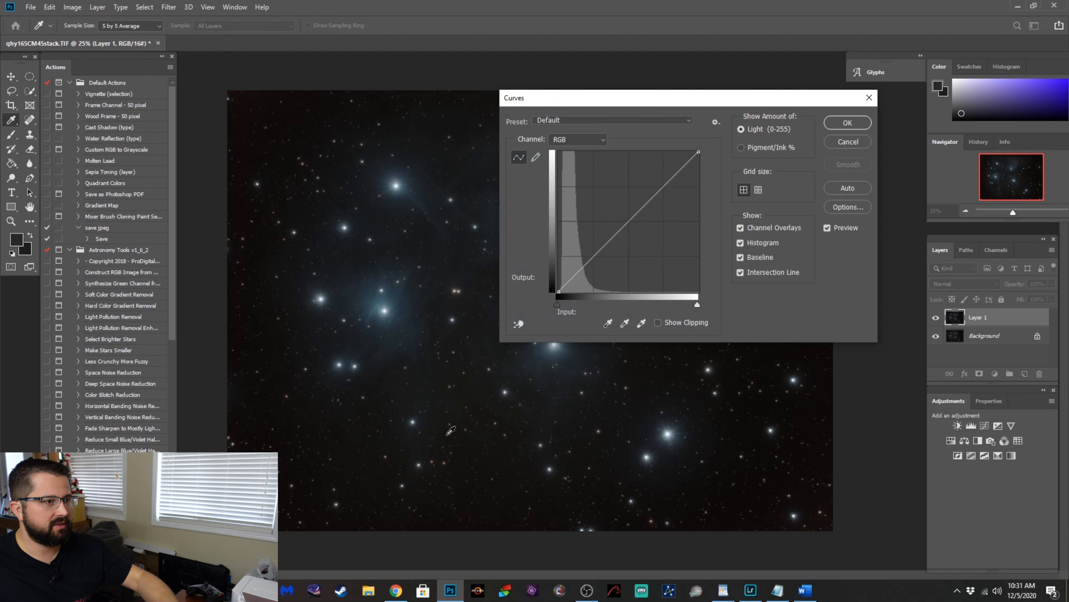
Stretch Layer 1 with the Arcsinh10 Curves preset to bring out the blue nebulosity.
click(613, 120)
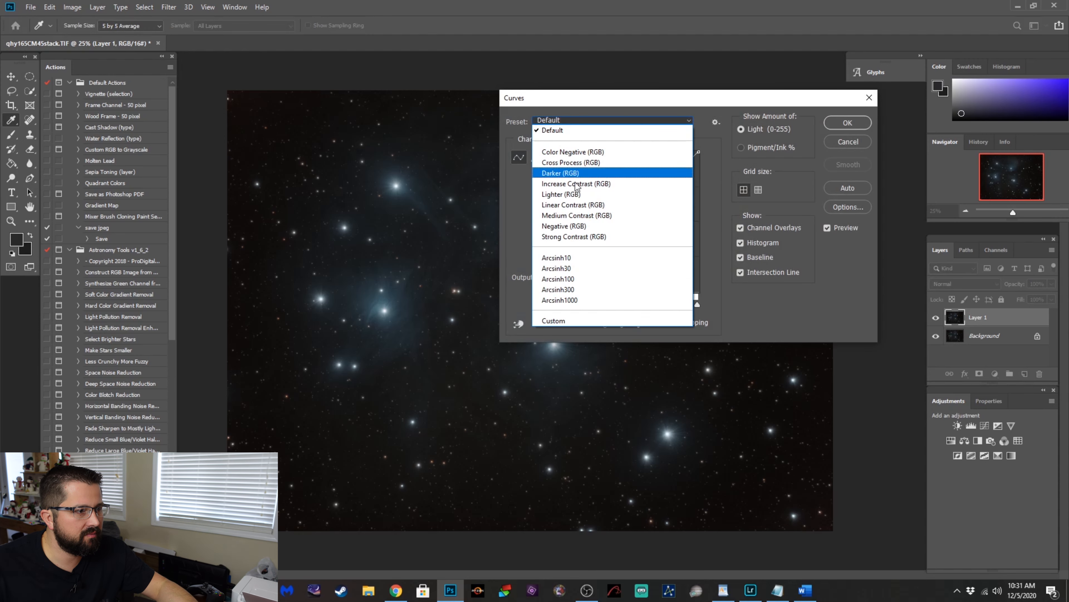
click(556, 258)
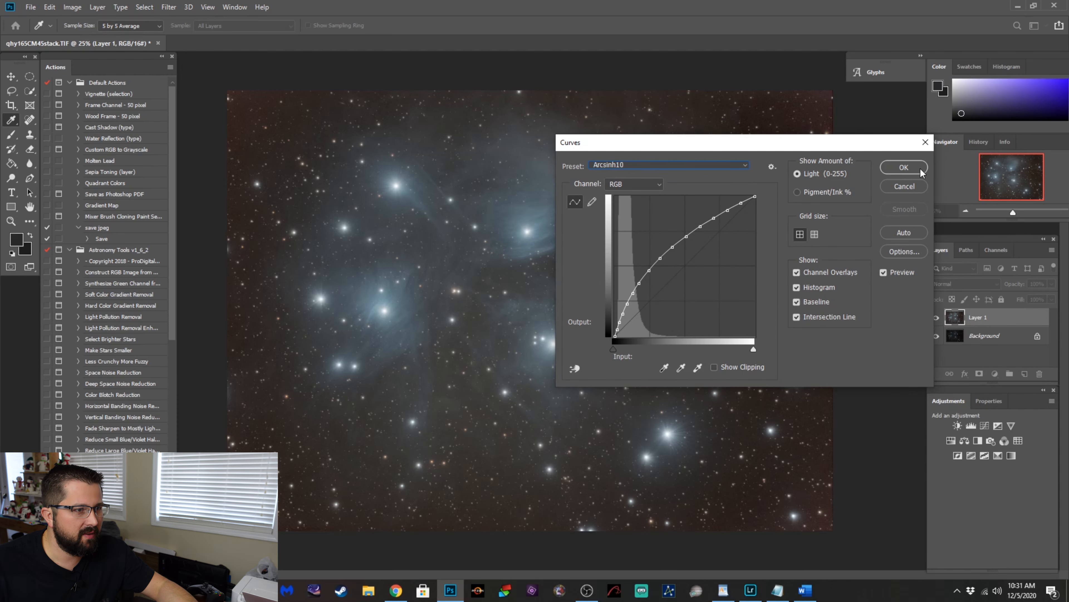
click(903, 167)
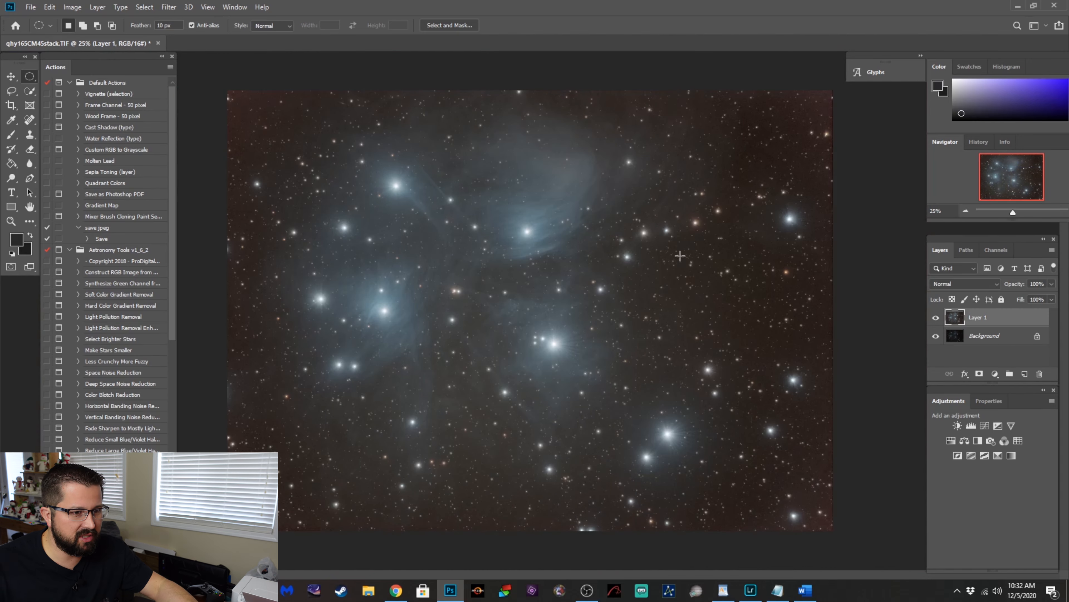
mouse_move(791, 420)
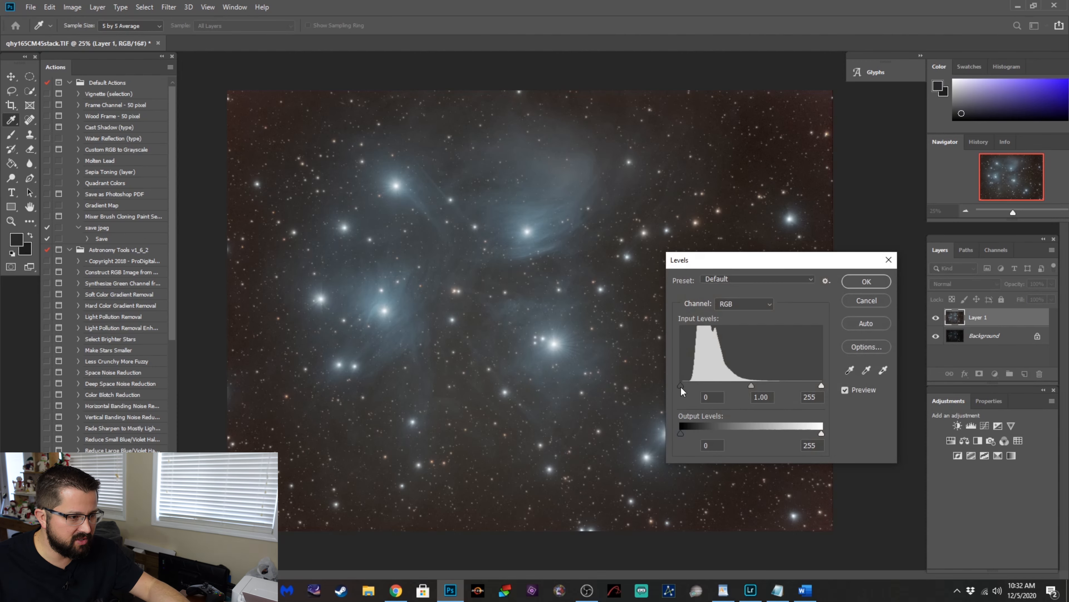
Set the Levels input black point to 13 on Layer 1 and apply it.
drag(680, 385, 708, 386)
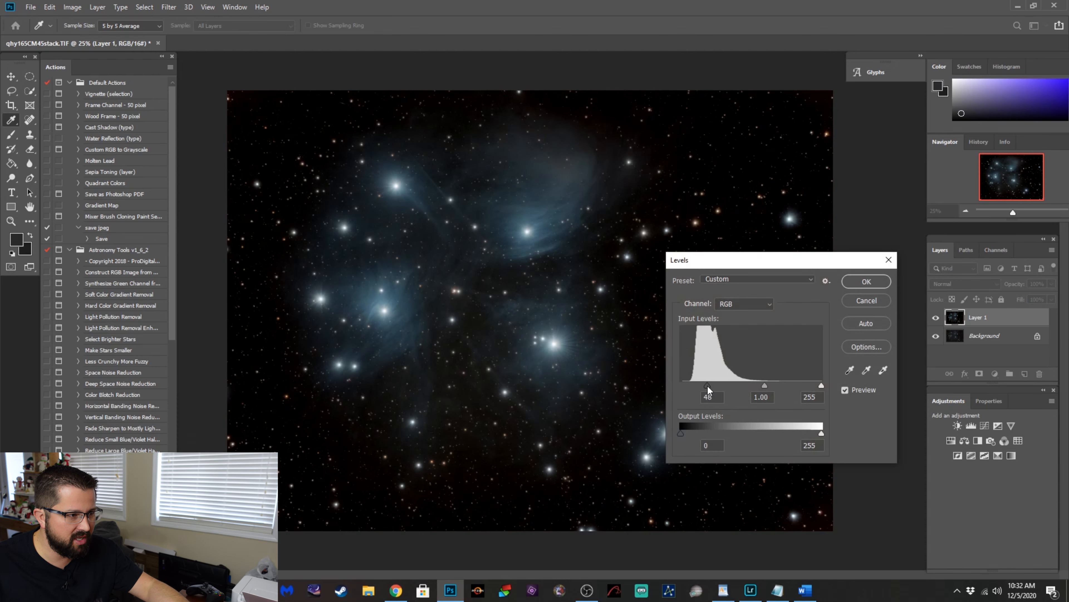
drag(708, 385, 703, 385)
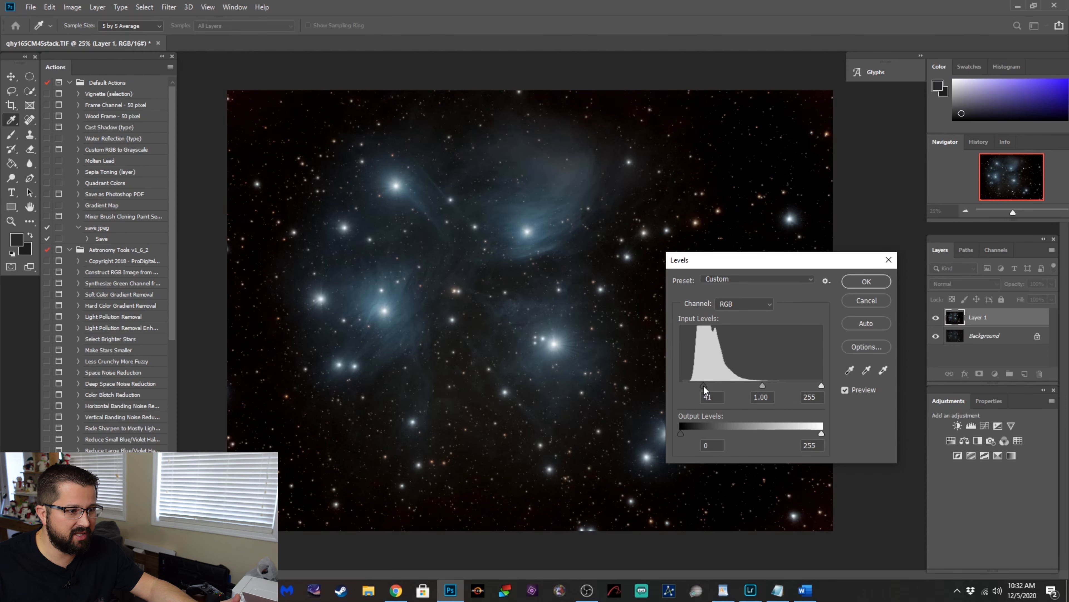
drag(704, 386, 690, 385)
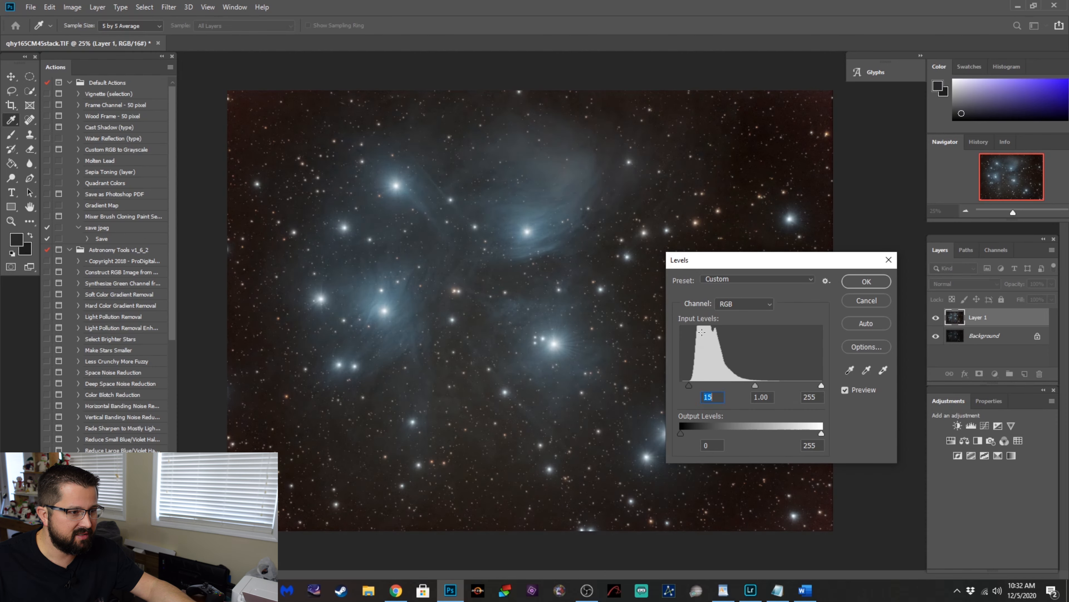
drag(687, 385, 689, 385)
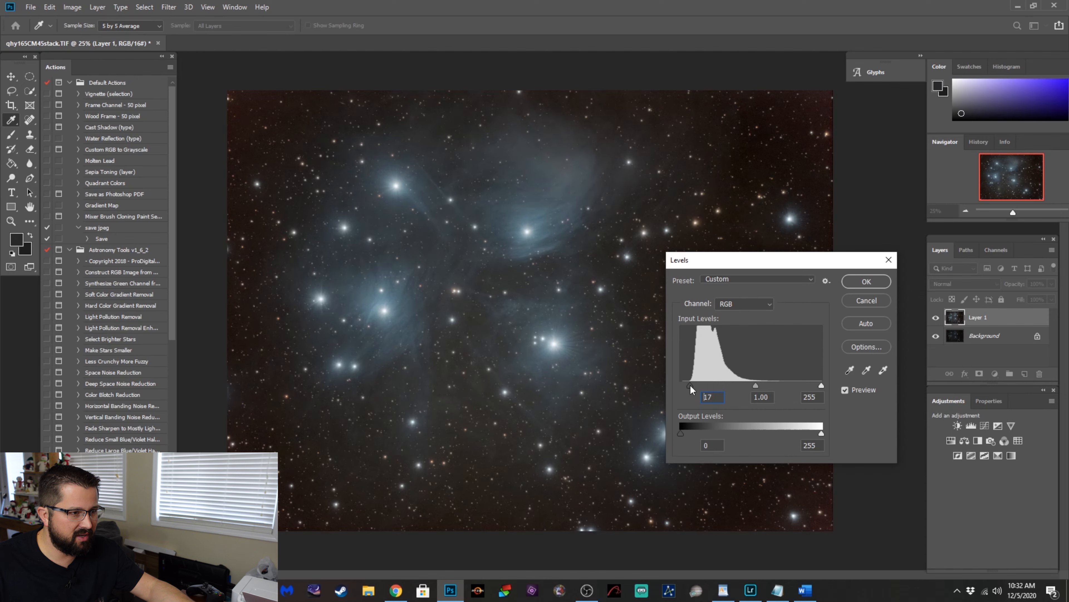
drag(692, 385, 688, 386)
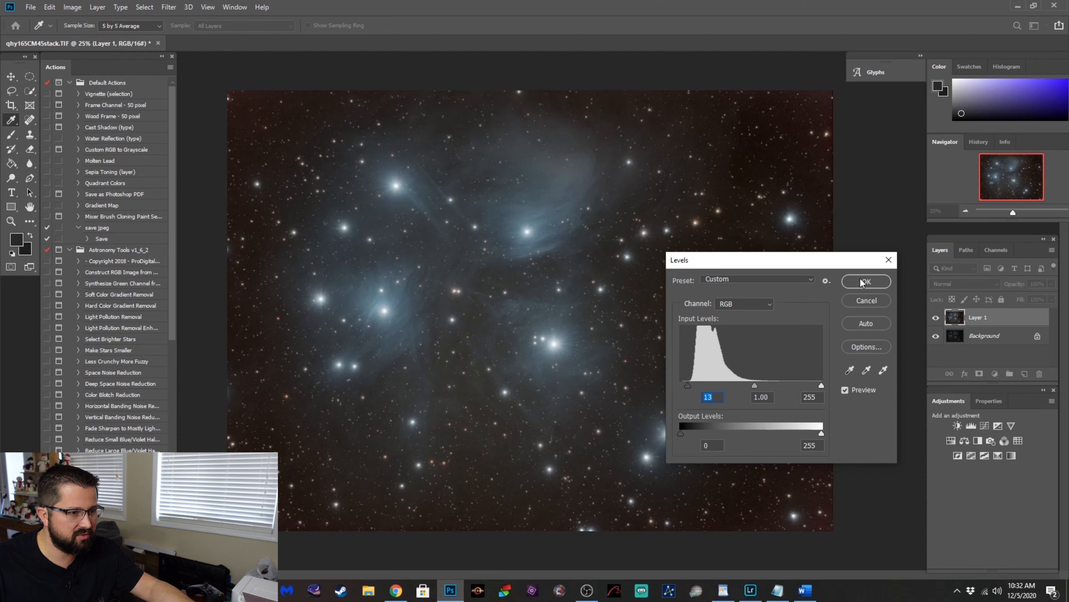
click(866, 281)
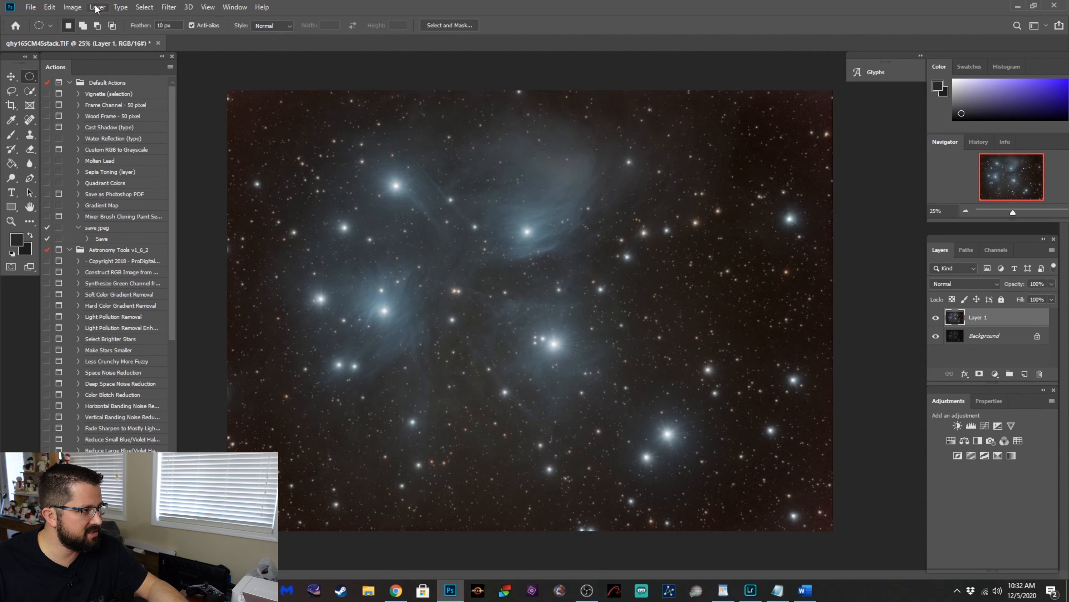
Draw a 75 px feathered Lasso selection around the star field's outer edge region.
click(98, 7)
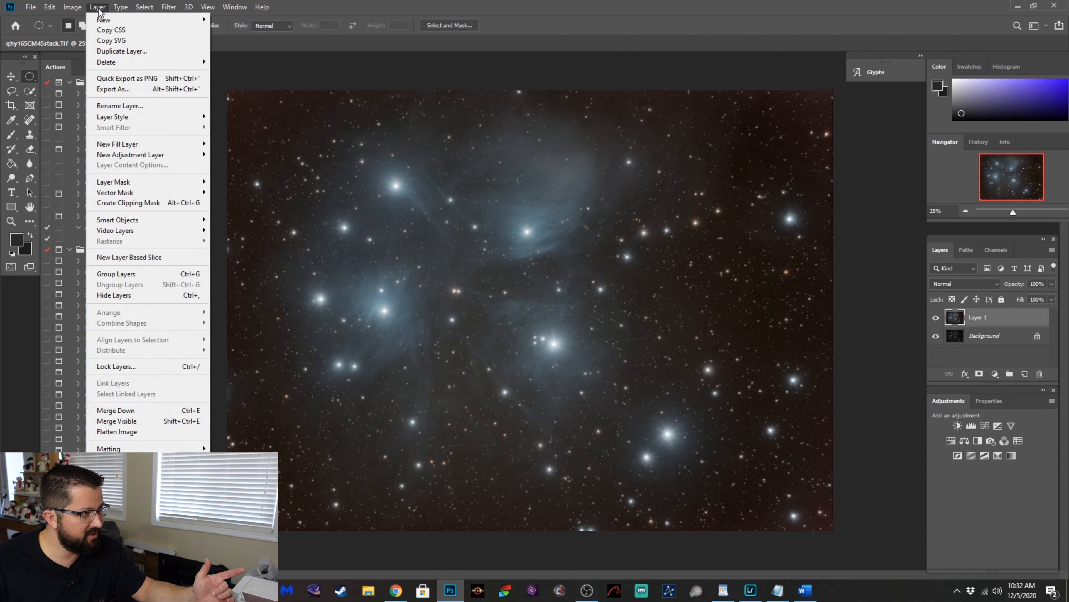
click(117, 432)
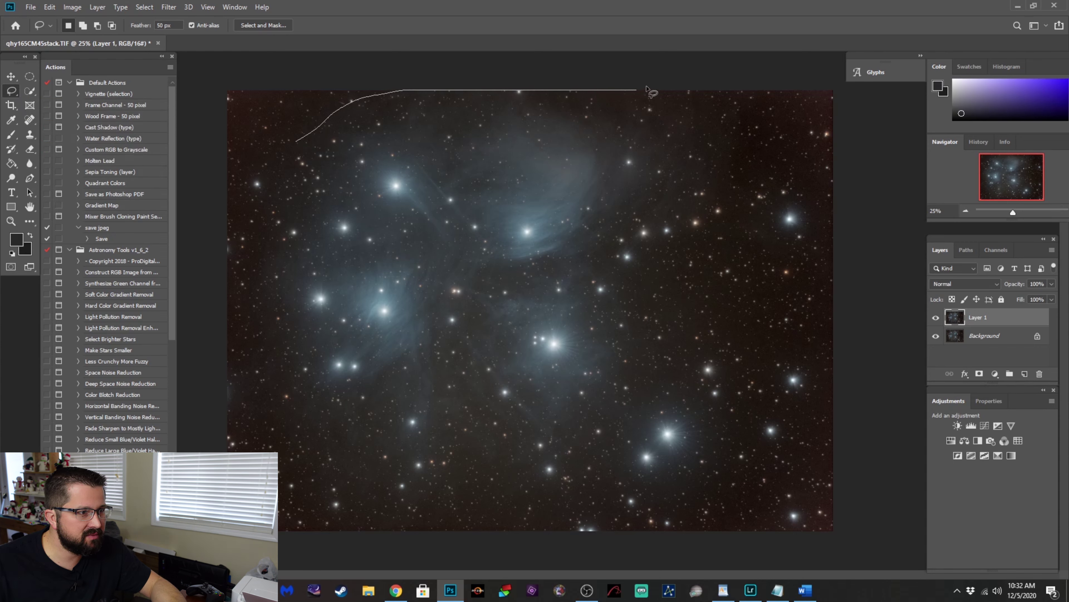
drag(651, 92, 532, 521)
text(75)
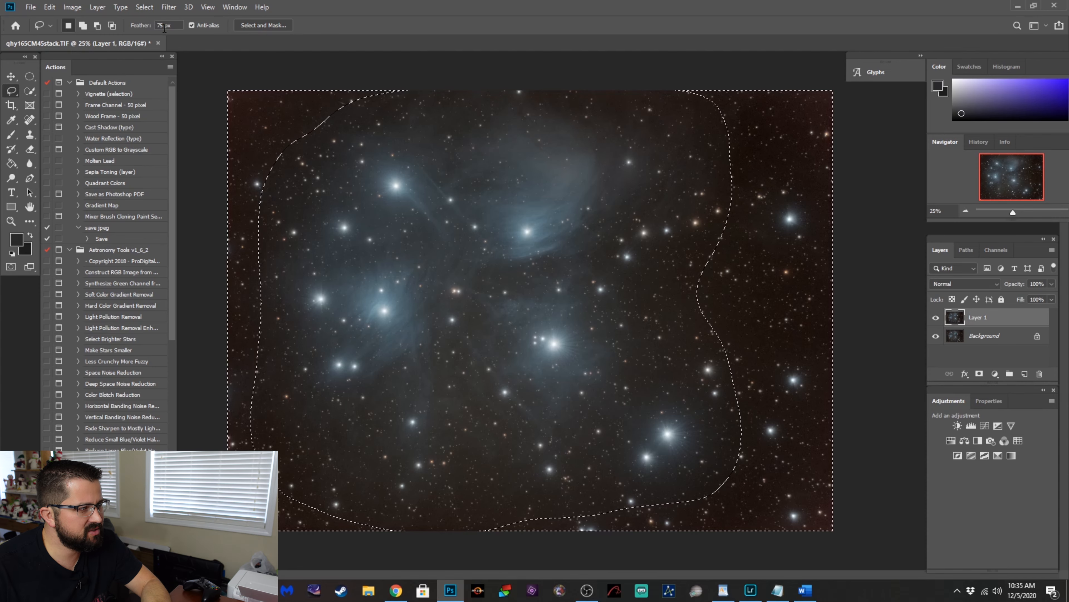
click(168, 8)
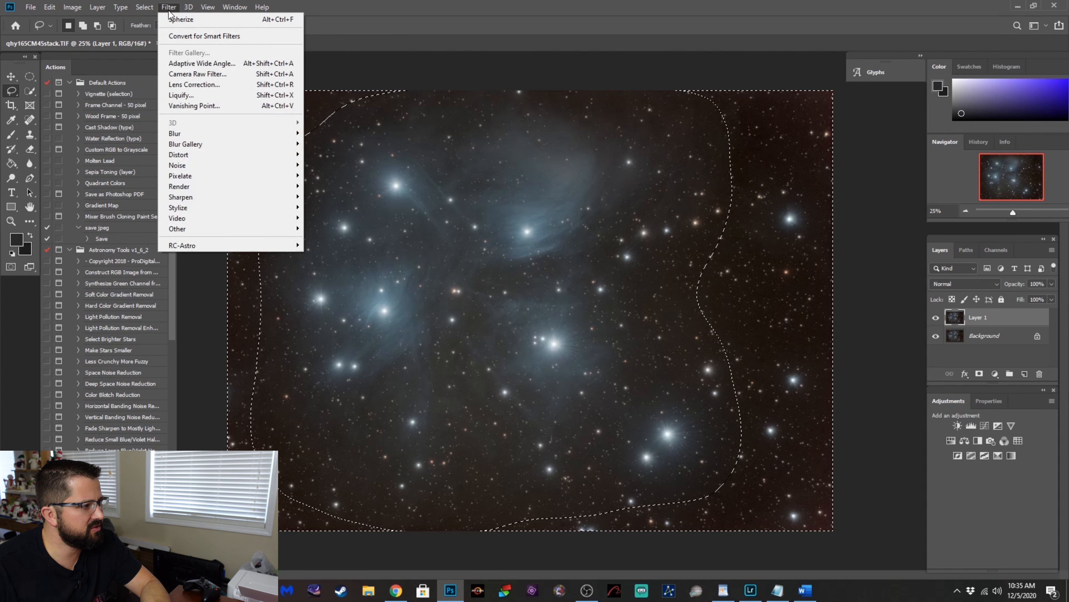
mouse_move(182, 245)
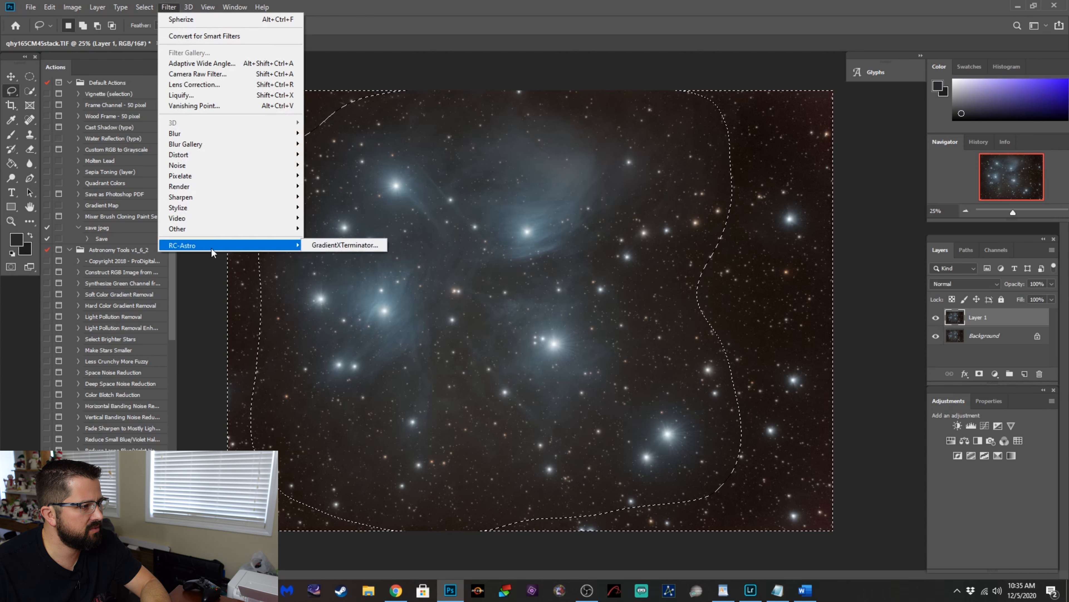
Run GradientXTerminator at Medium detail and aggressiveness on the selected edges.
click(344, 245)
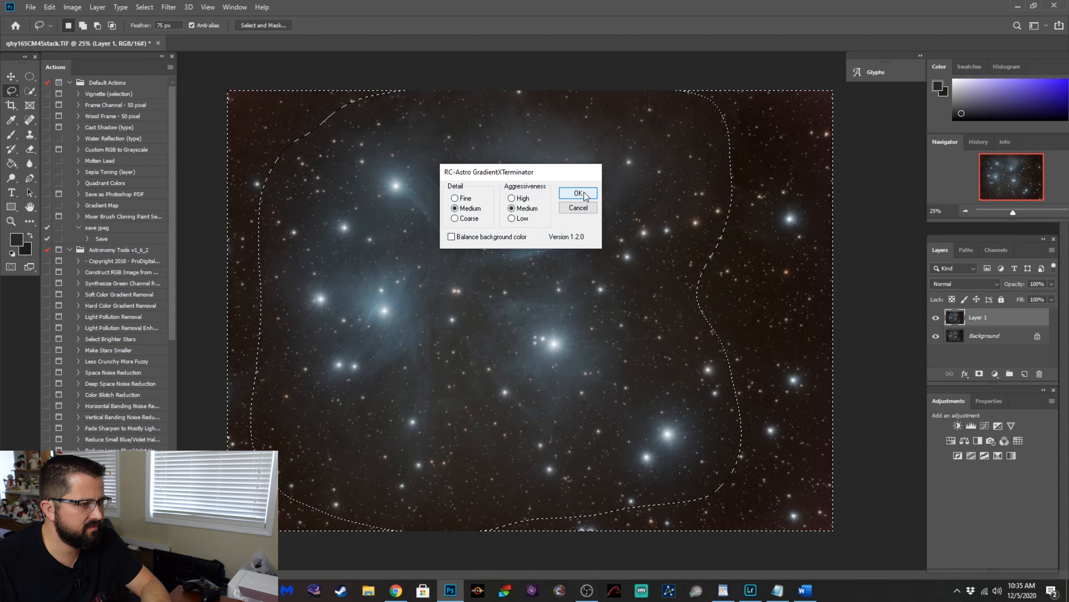
click(578, 192)
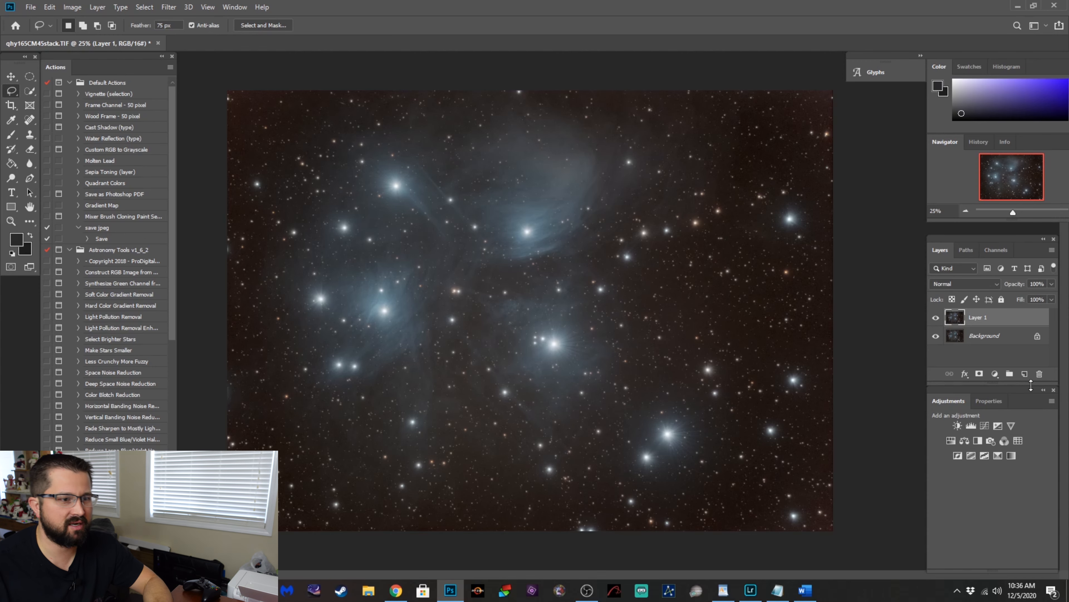
click(98, 7)
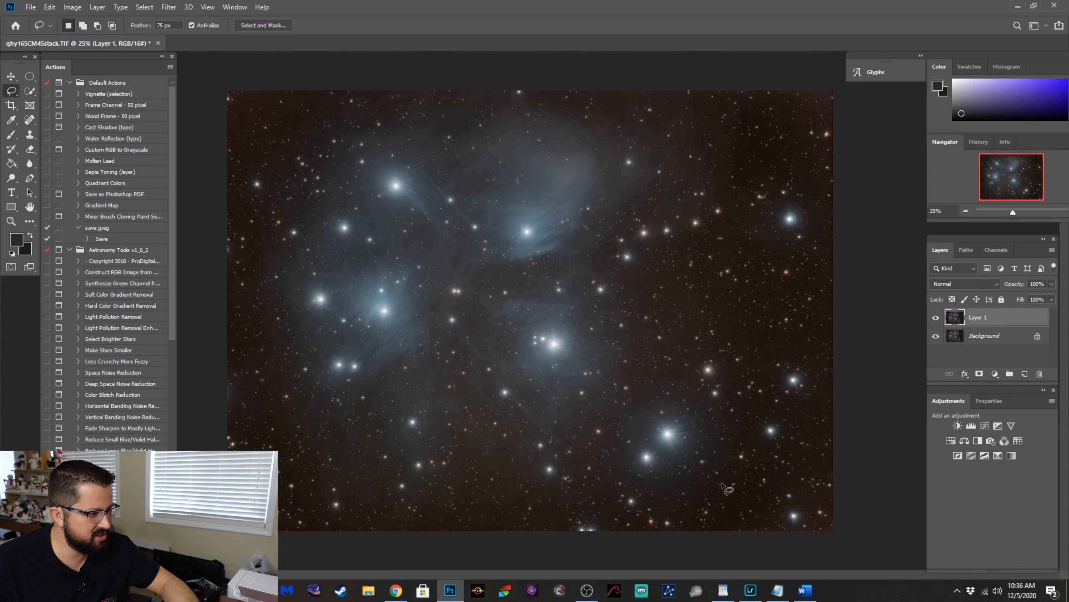
mouse_move(266, 163)
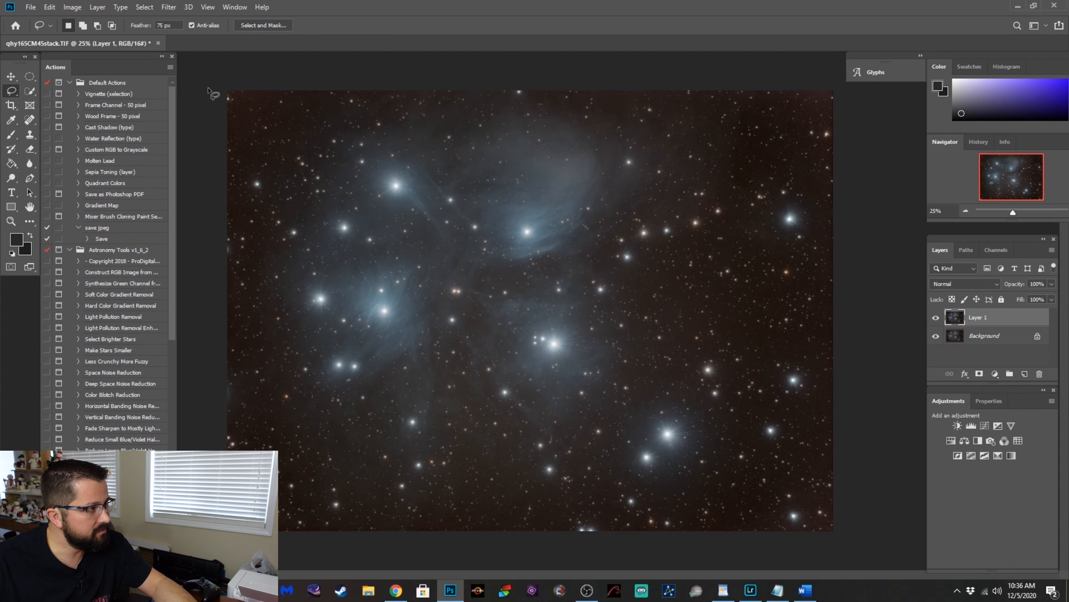
click(145, 7)
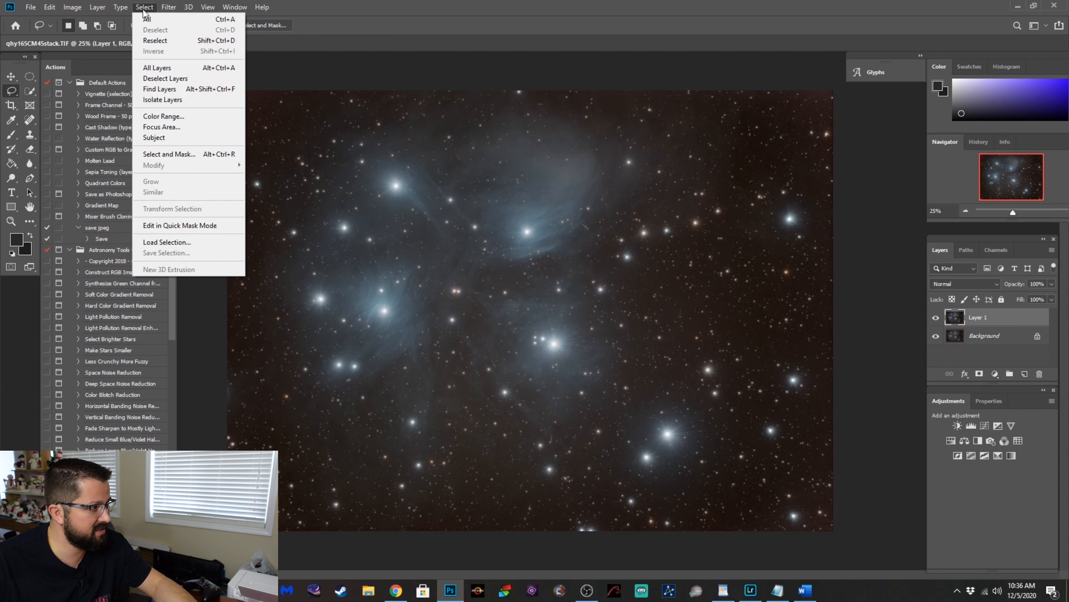
mouse_move(169, 121)
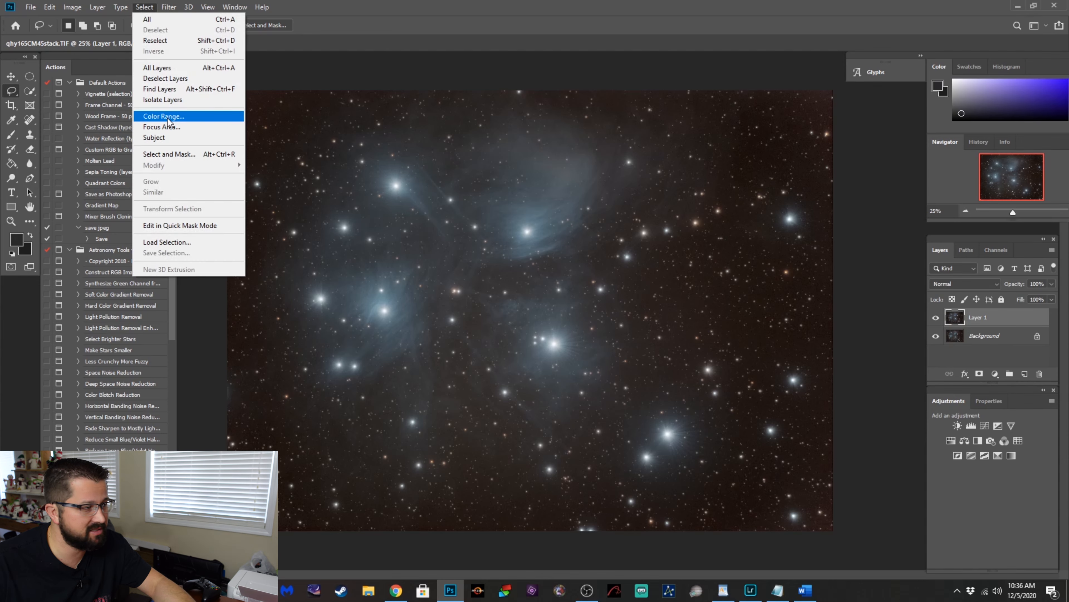
Build a Color Range selection from Sampled Colors on the nebula at Fuzziness 49 and confirm it.
click(164, 116)
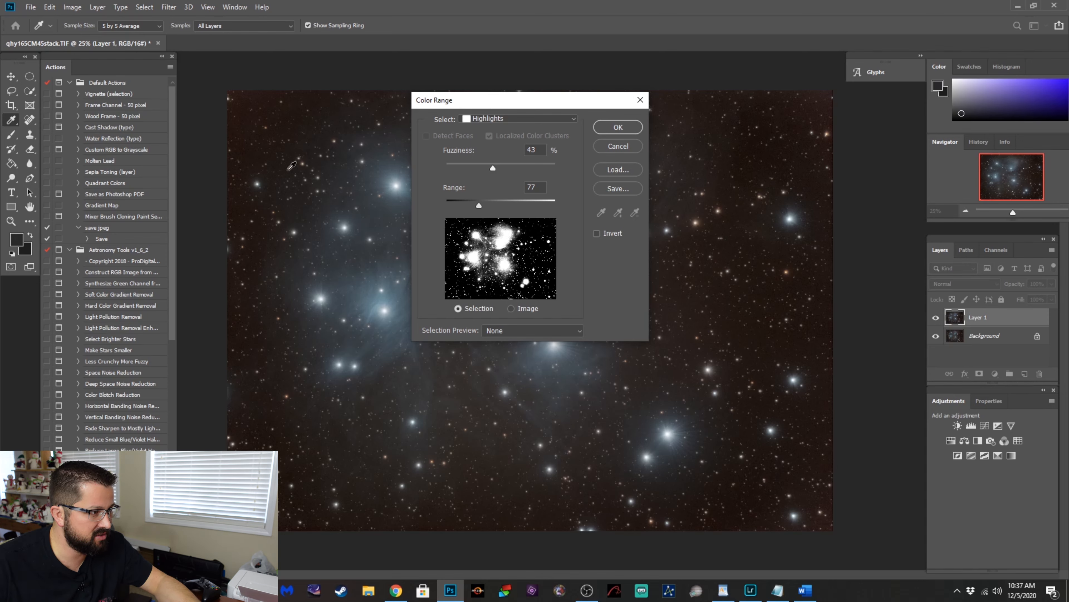
mouse_move(390, 367)
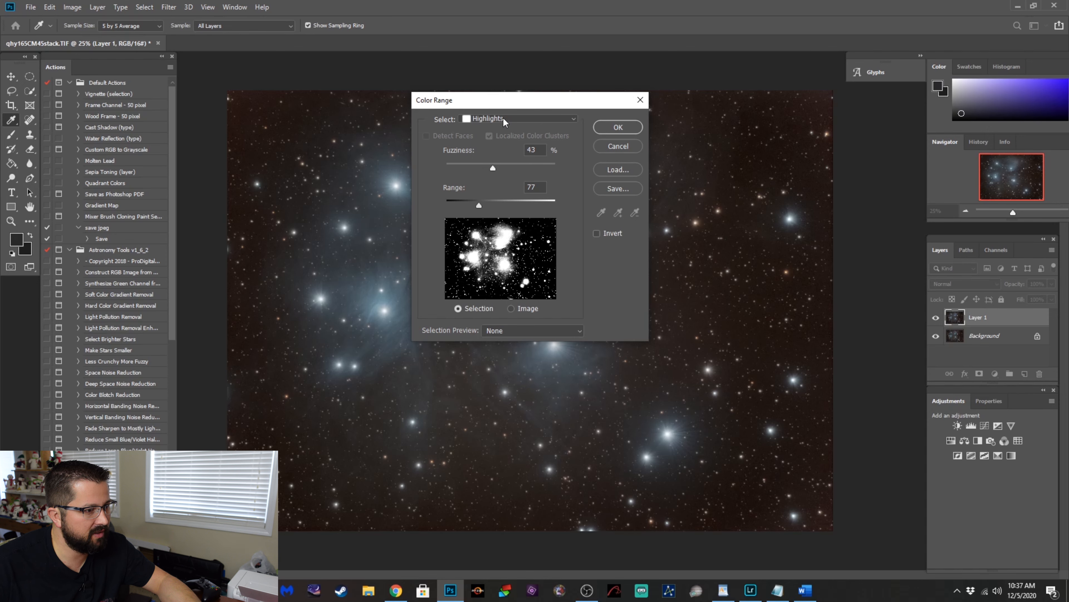
mouse_move(505, 123)
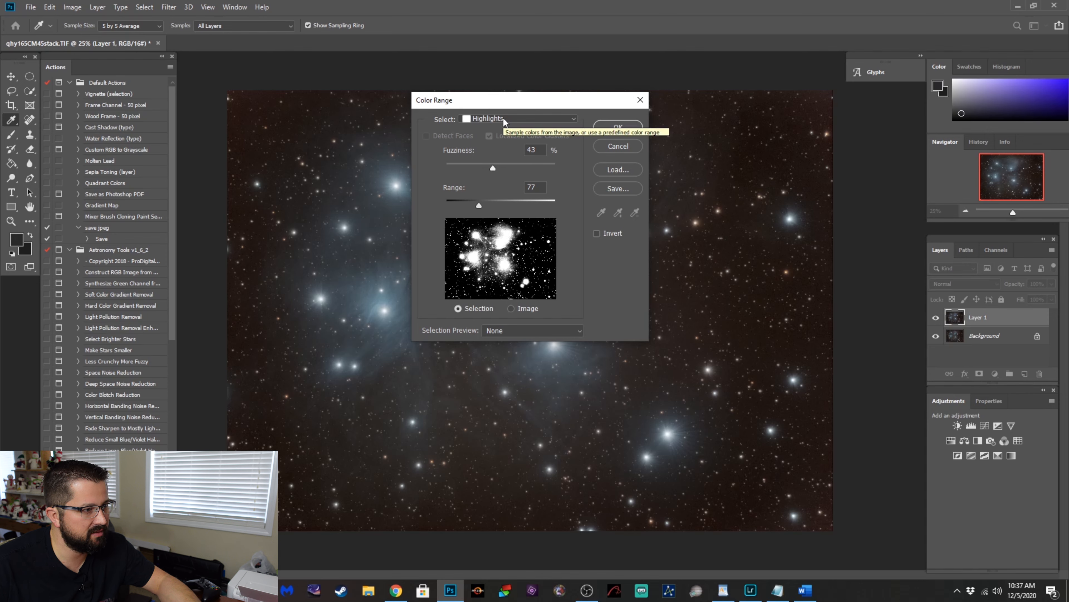
click(517, 119)
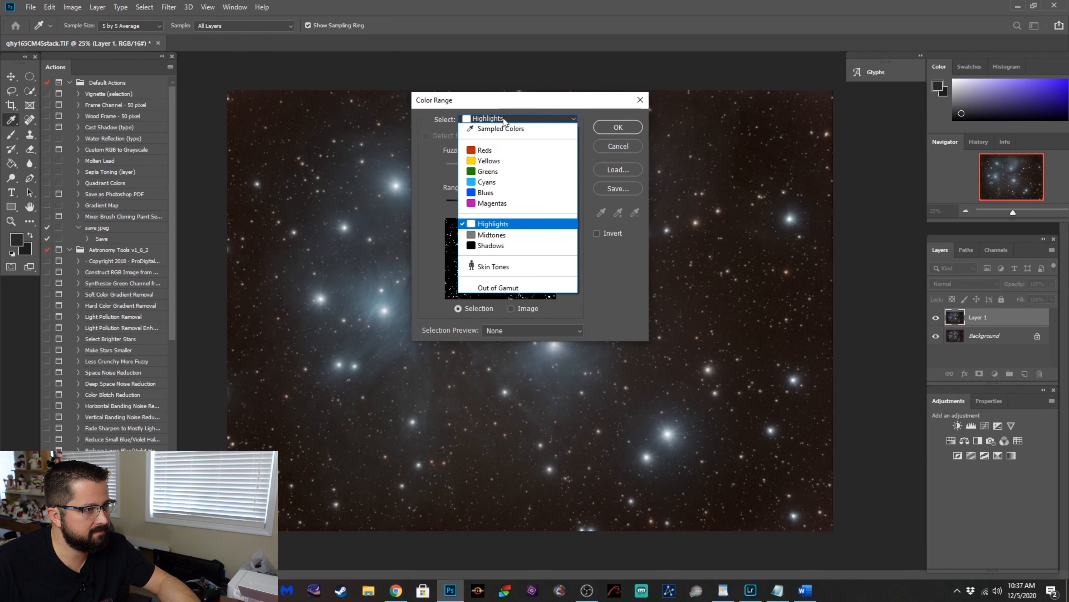
click(501, 129)
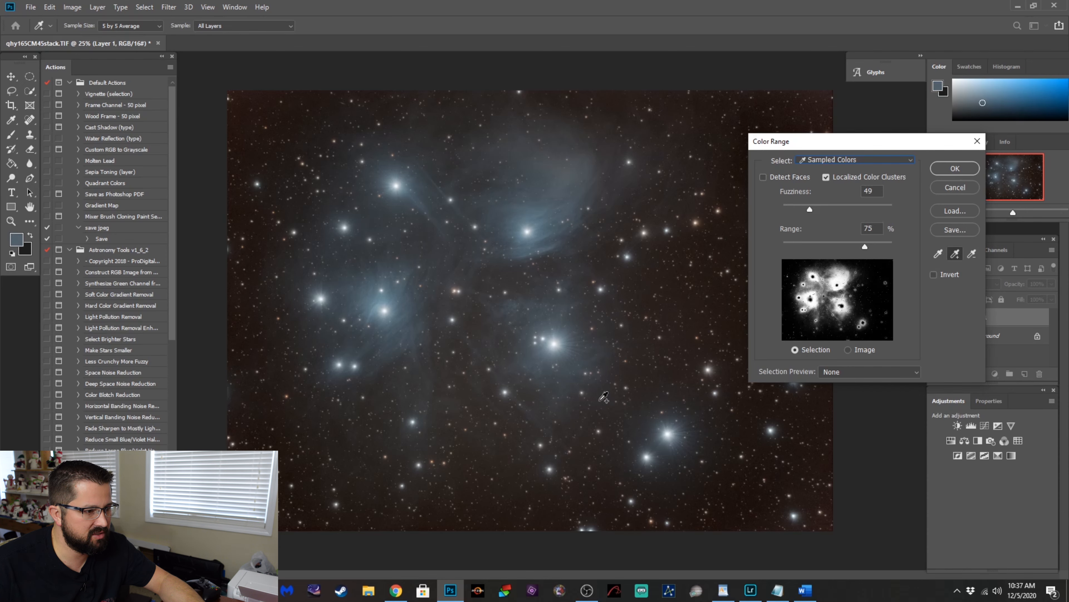
mouse_move(782, 340)
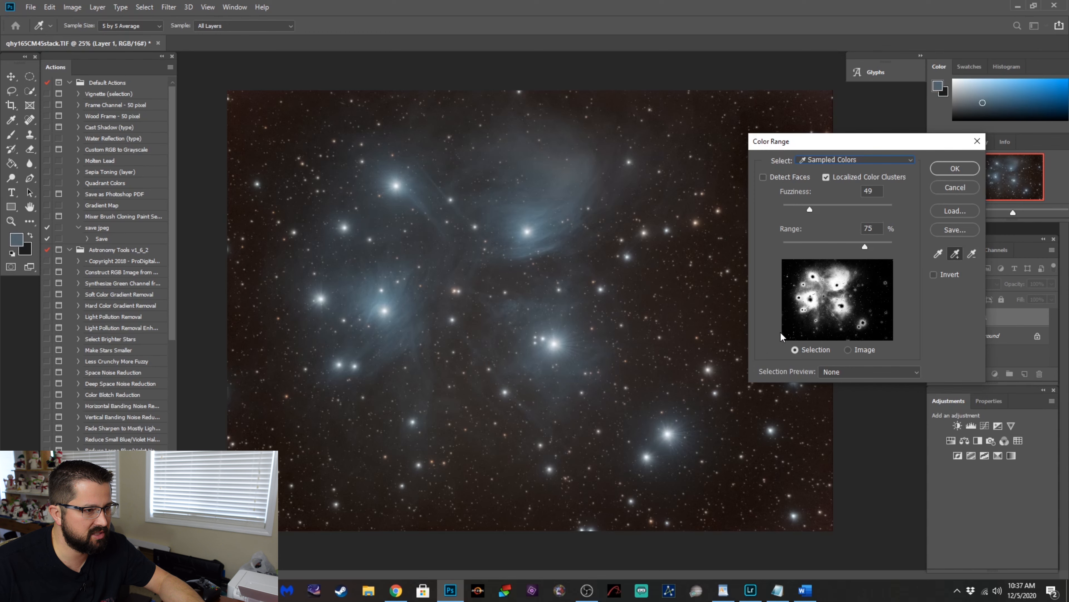
mouse_move(591, 166)
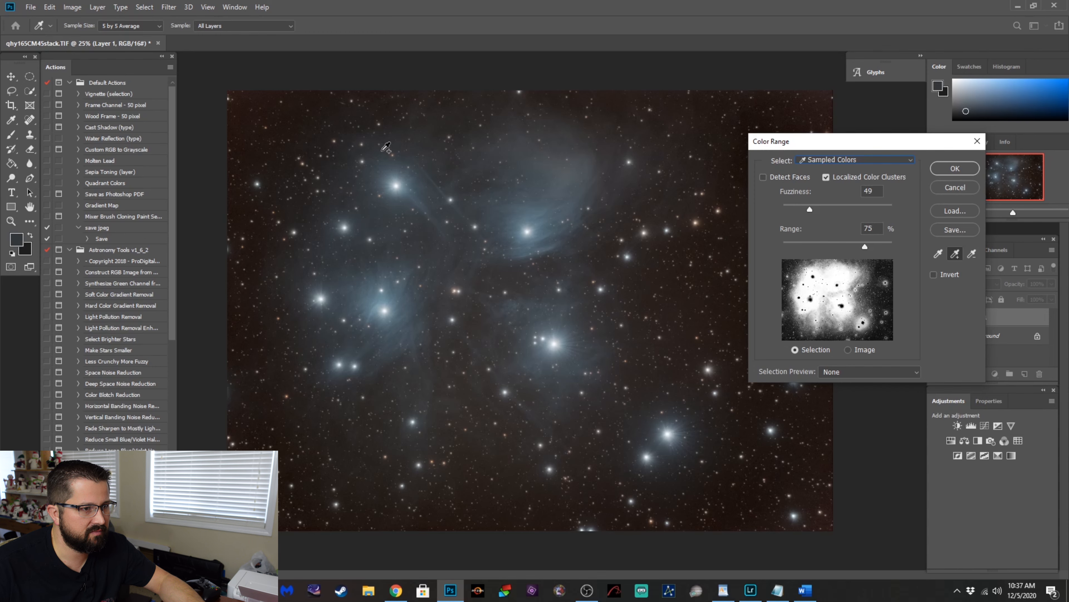
mouse_move(655, 242)
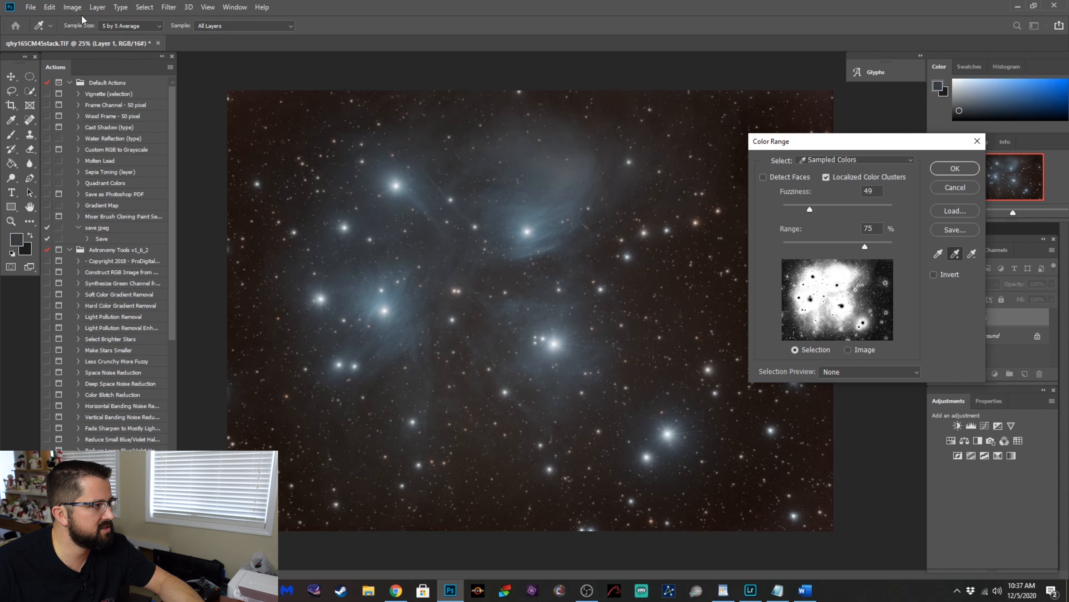
click(599, 244)
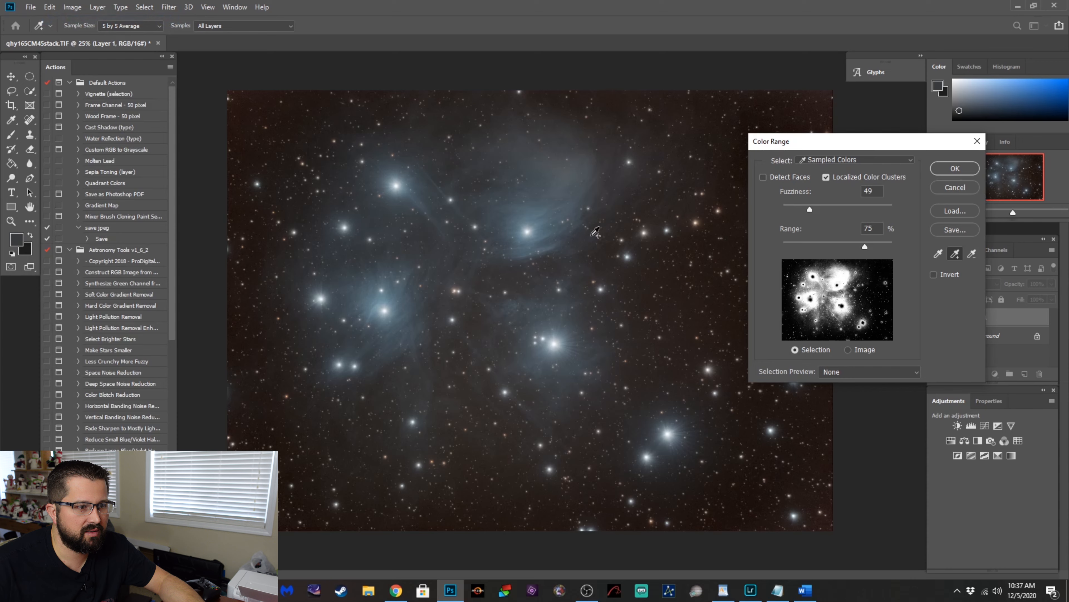
mouse_move(956, 171)
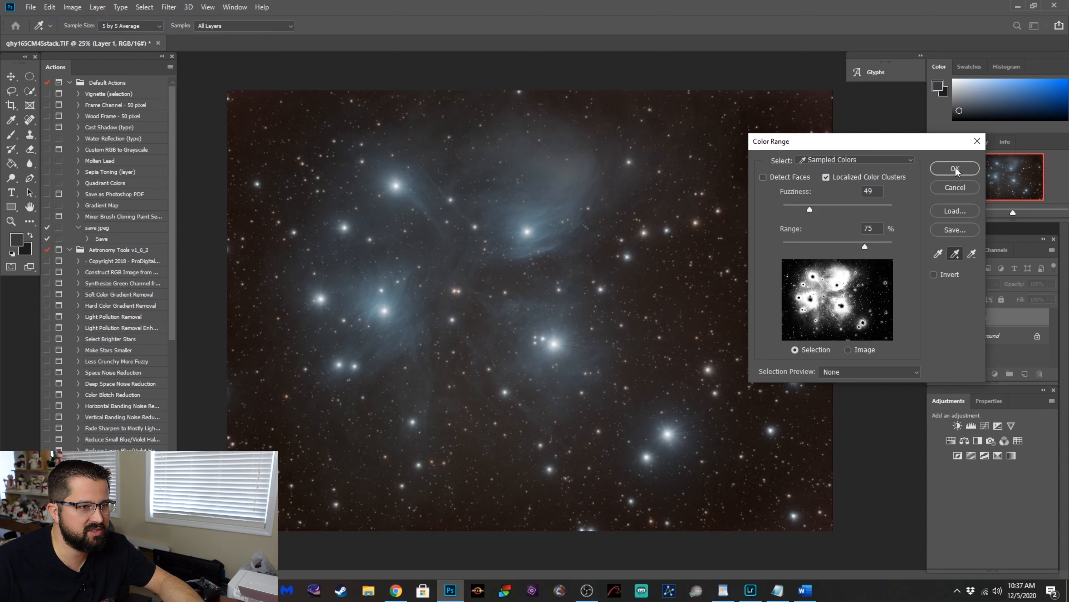
click(956, 168)
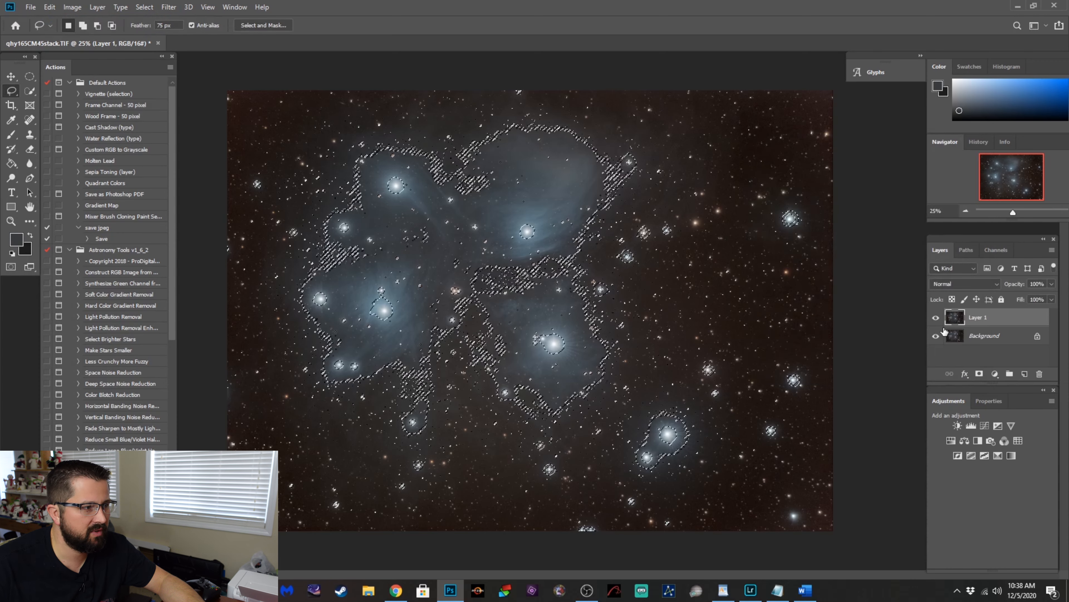
click(144, 7)
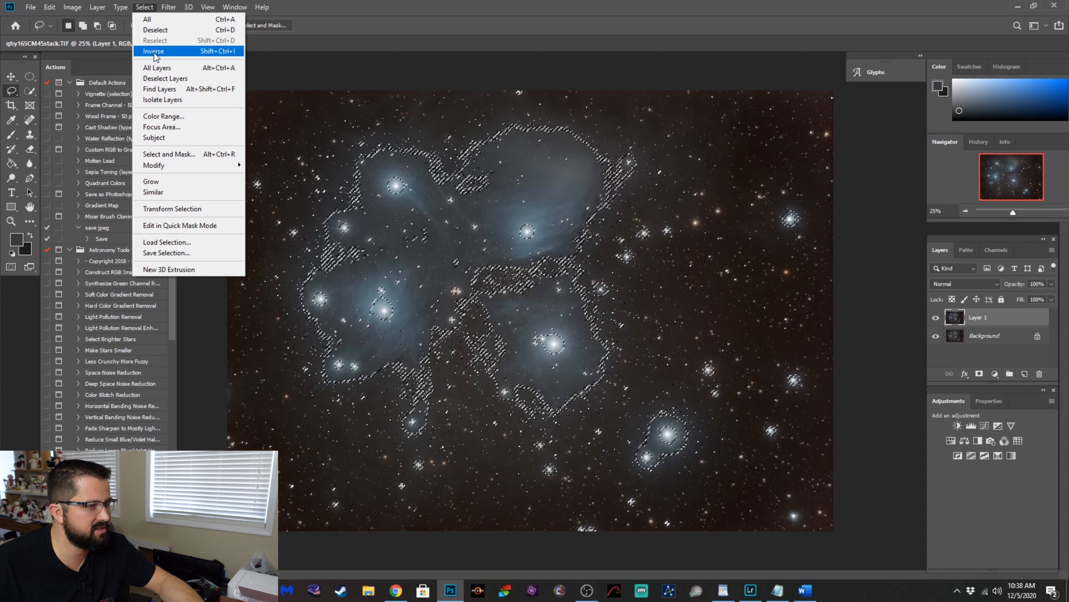
click(153, 51)
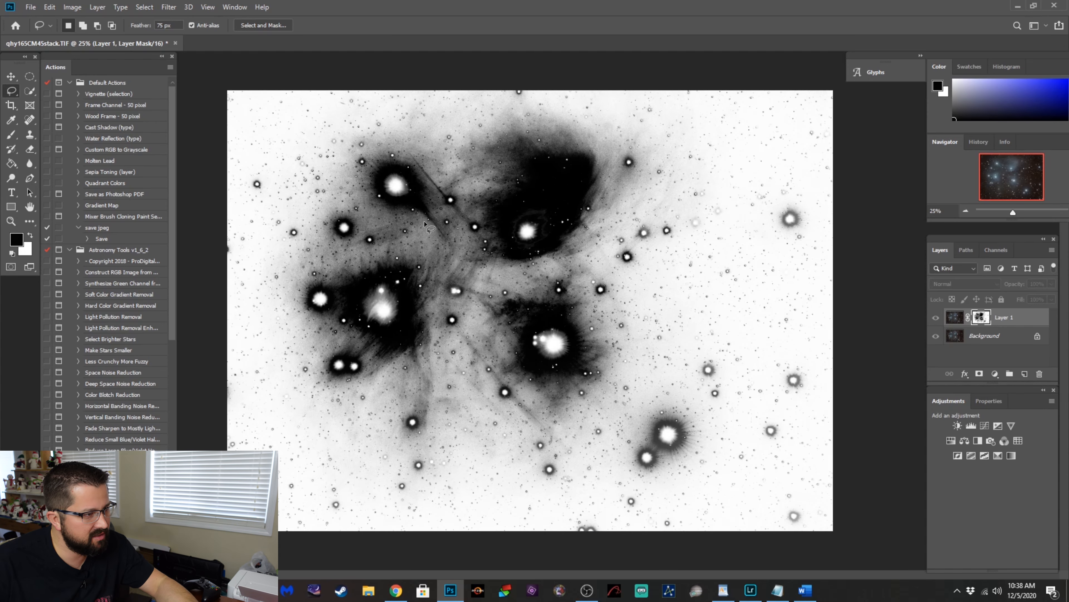
mouse_move(606, 358)
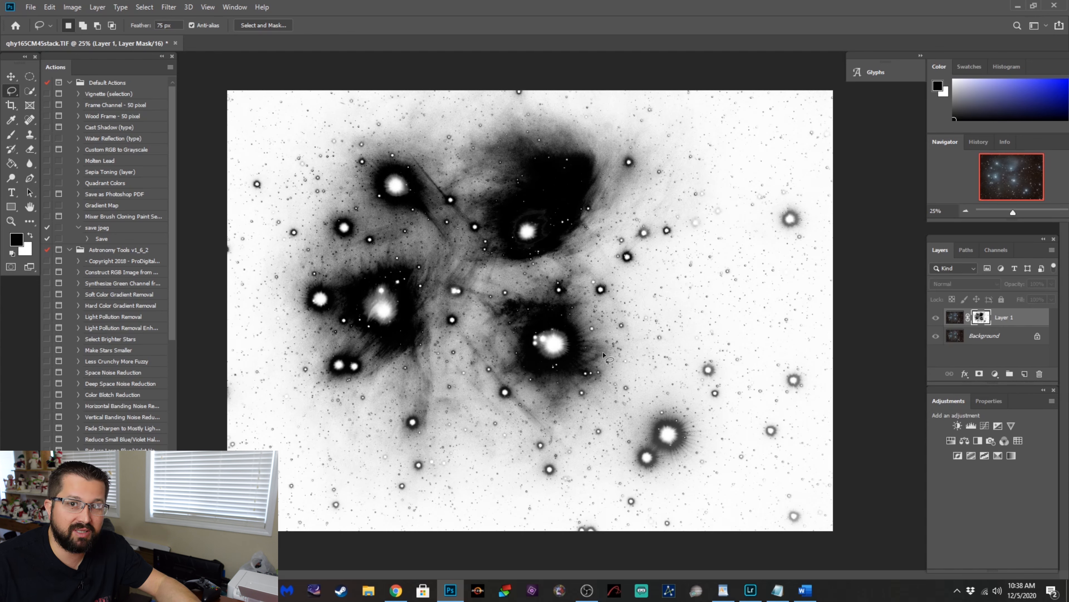
mouse_move(613, 357)
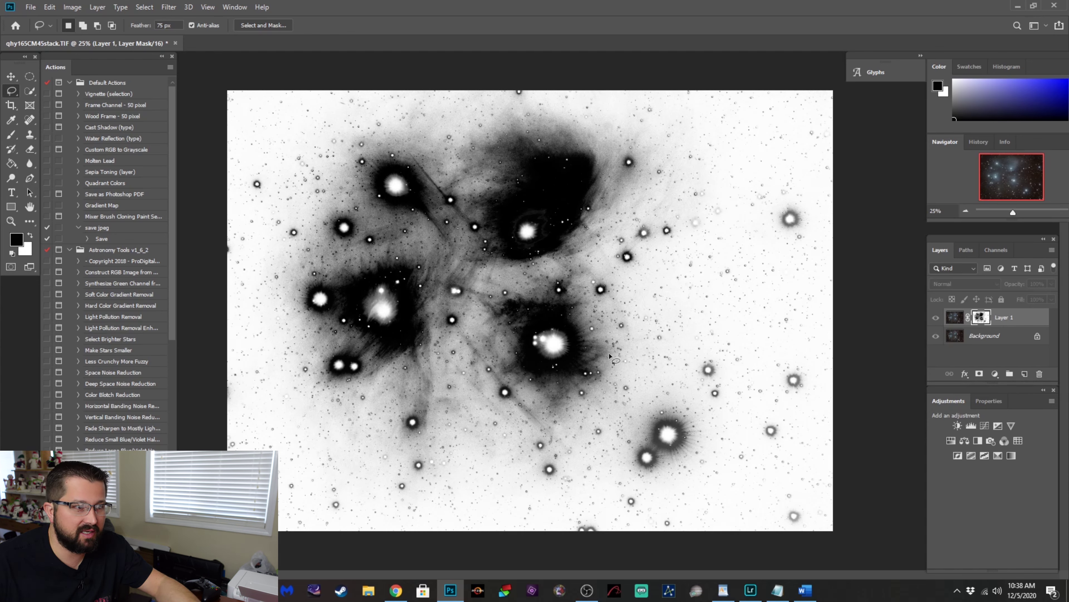
mouse_move(722, 313)
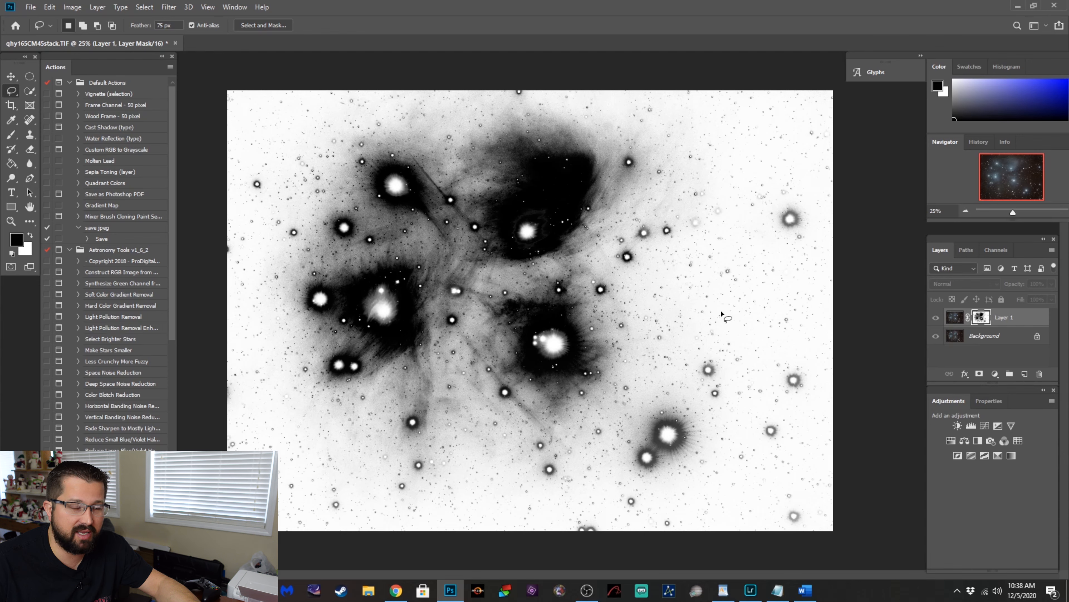
mouse_move(656, 319)
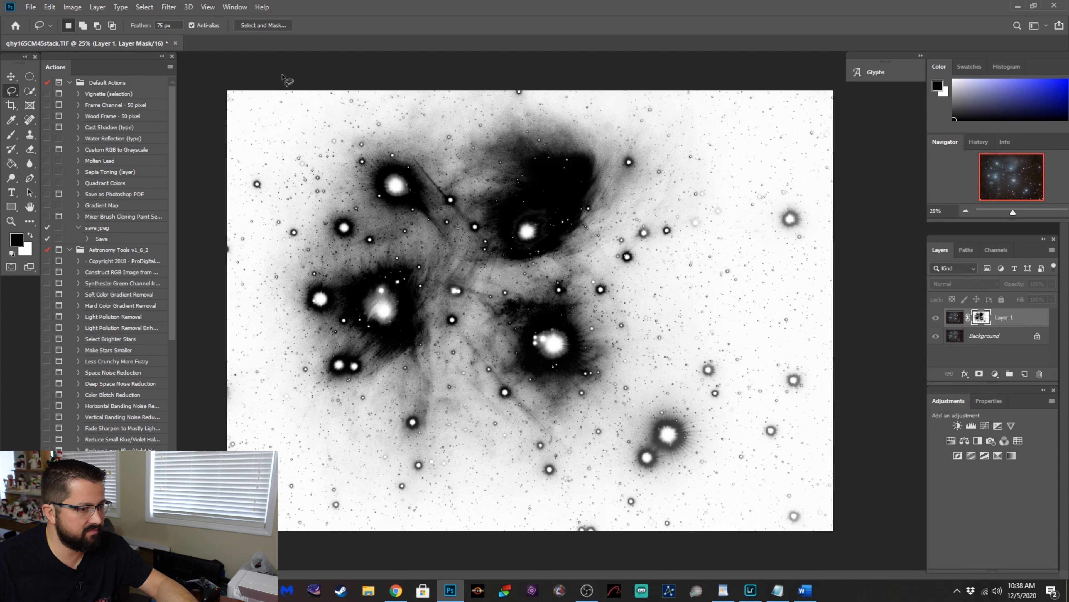
mouse_move(613, 495)
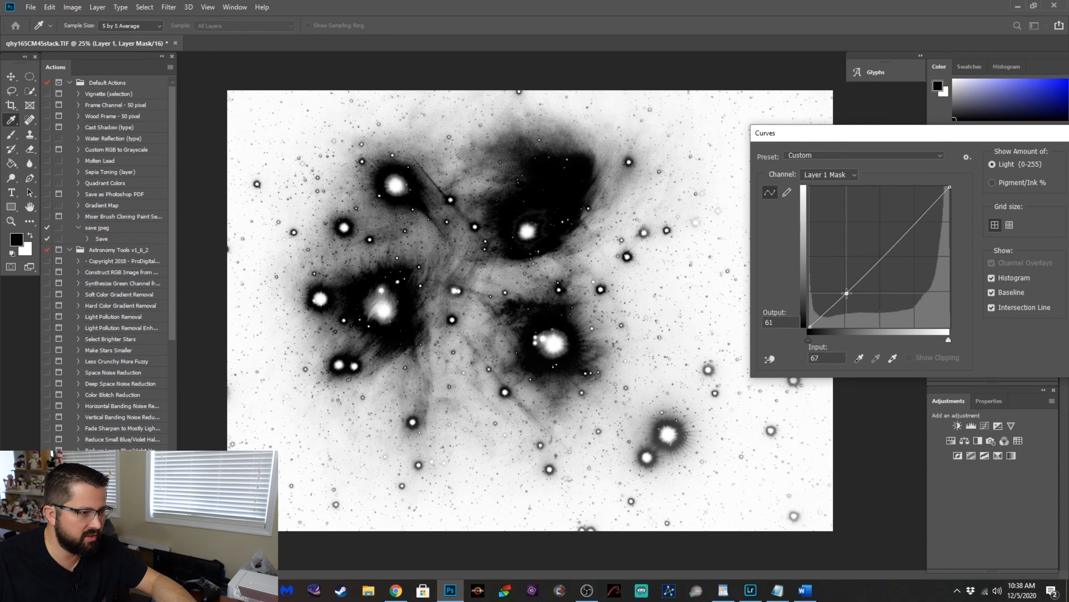
Darken the midtones of Layer 1's mask with a Curves adjustment.
drag(847, 294, 850, 298)
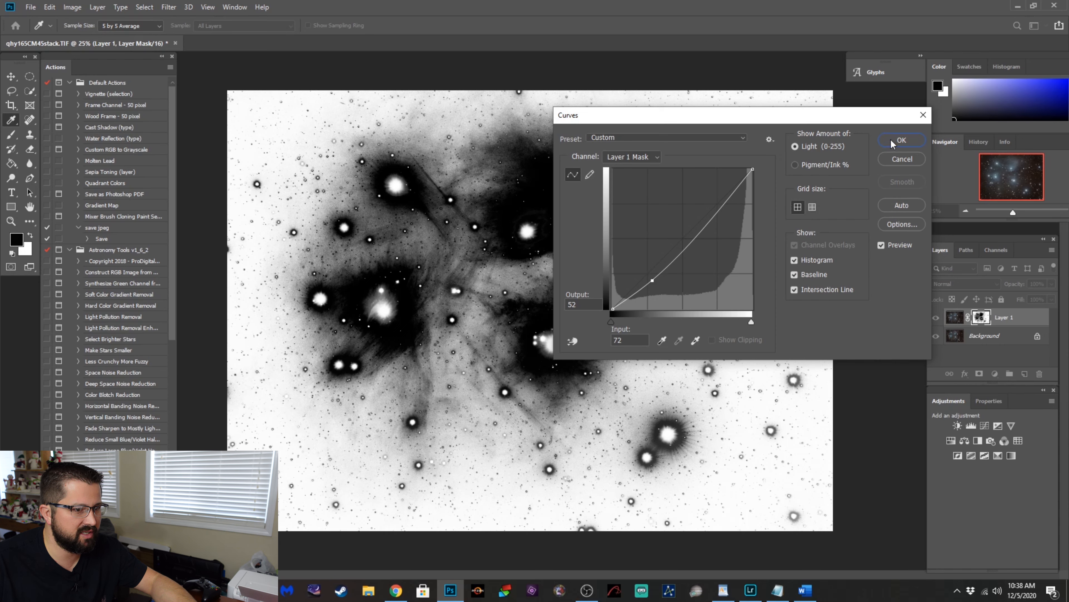
click(902, 141)
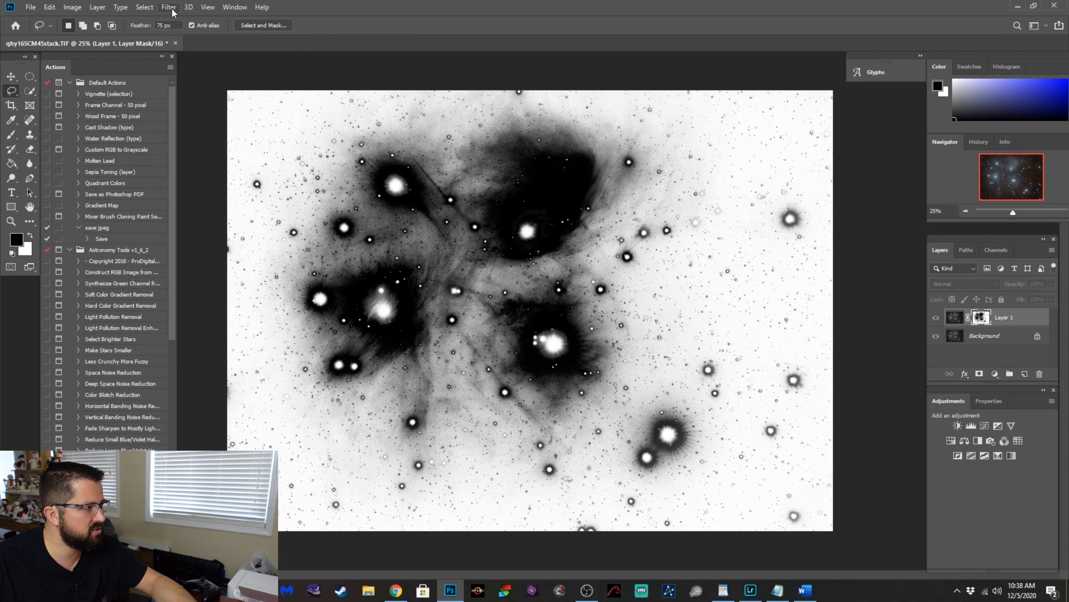
click(169, 8)
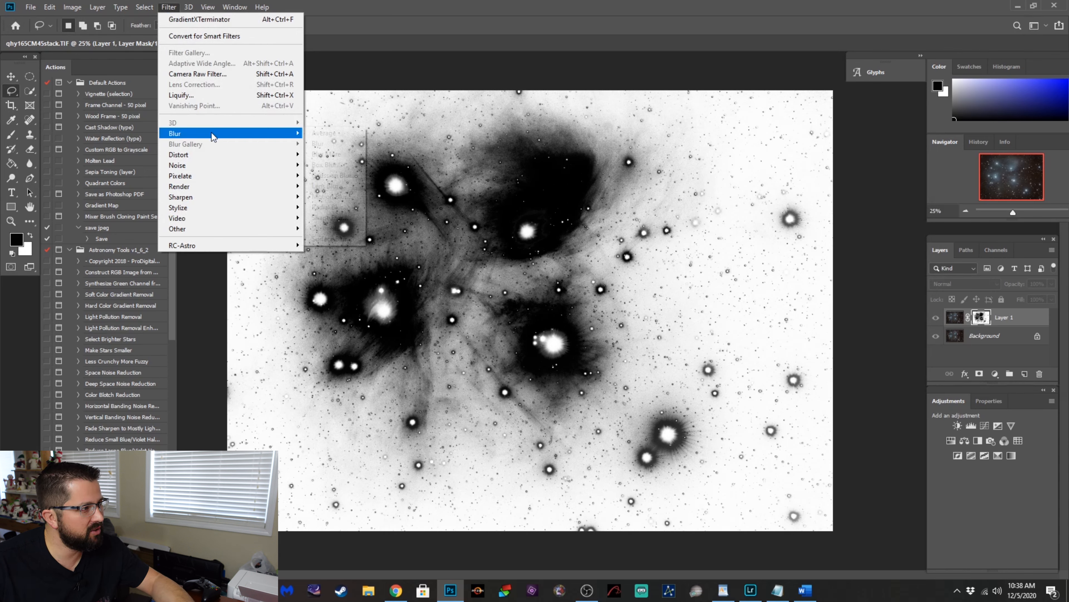
mouse_move(327, 178)
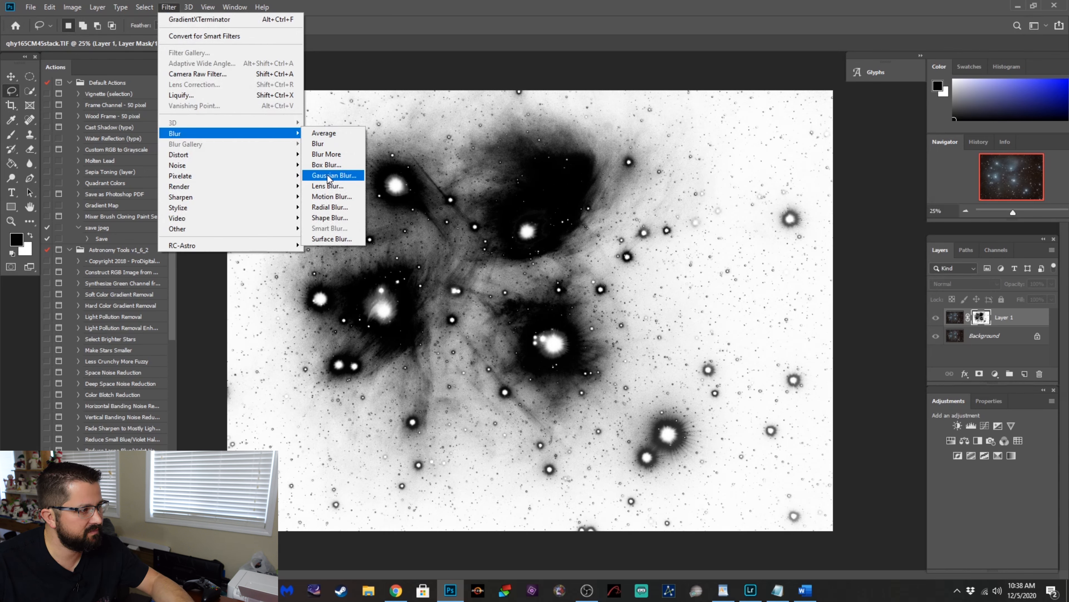
Soften the mask with a 2.0 px Gaussian Blur and return to the colour image.
click(334, 175)
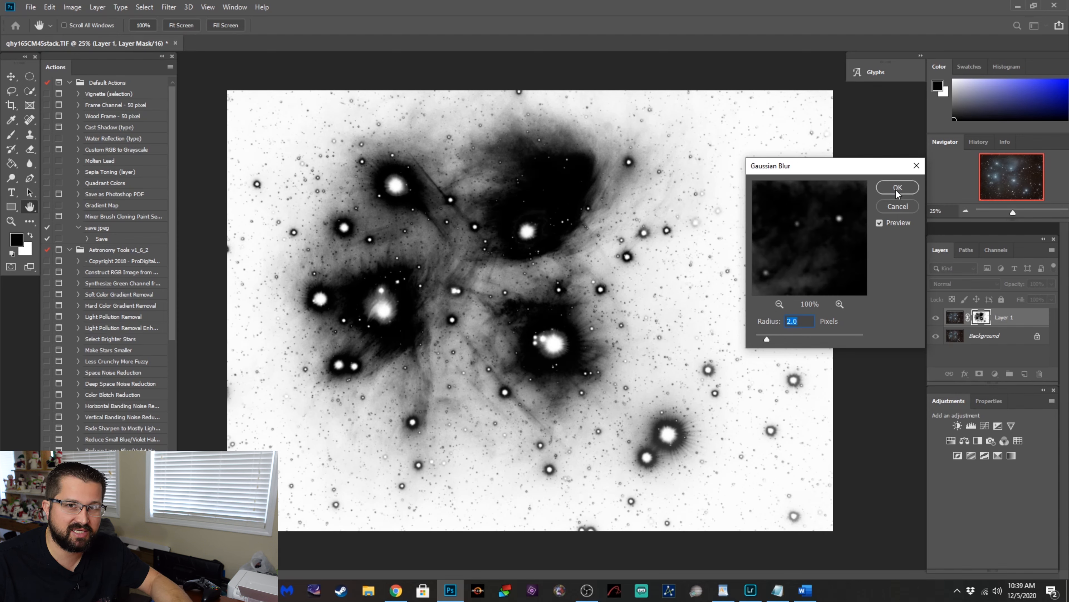
click(898, 187)
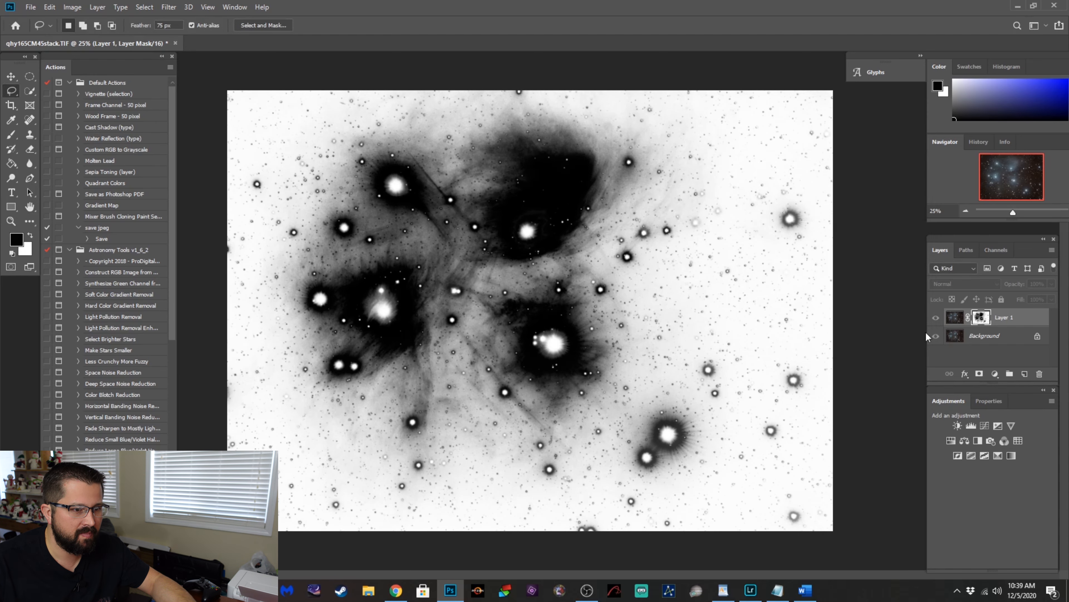
click(955, 317)
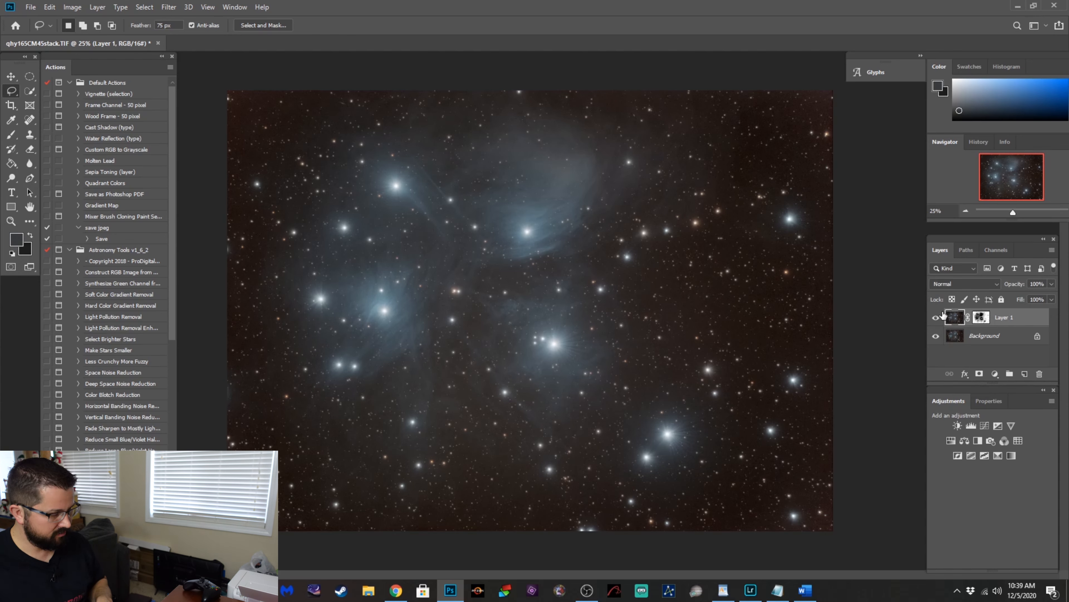
In Hue/Saturation on the layer's pixels, fully desaturate the Greens range.
click(757, 166)
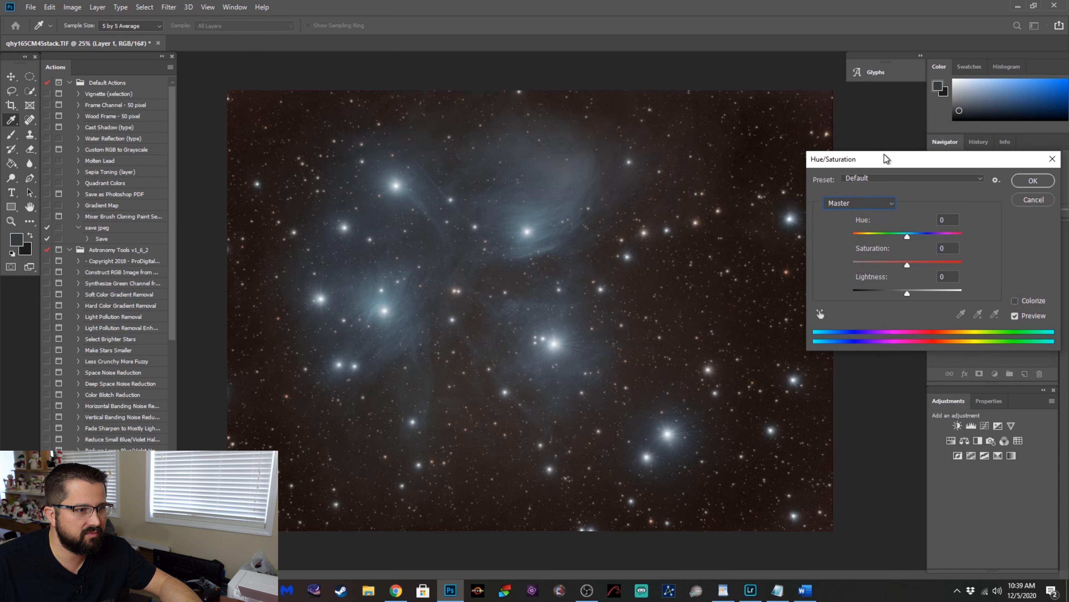
click(860, 203)
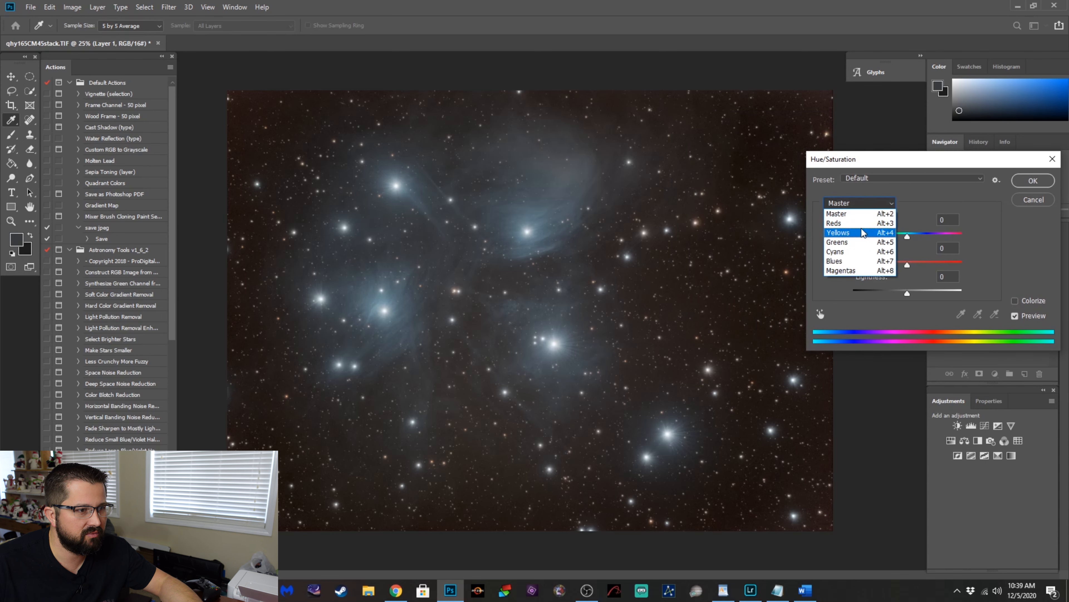
click(834, 222)
text(-100)
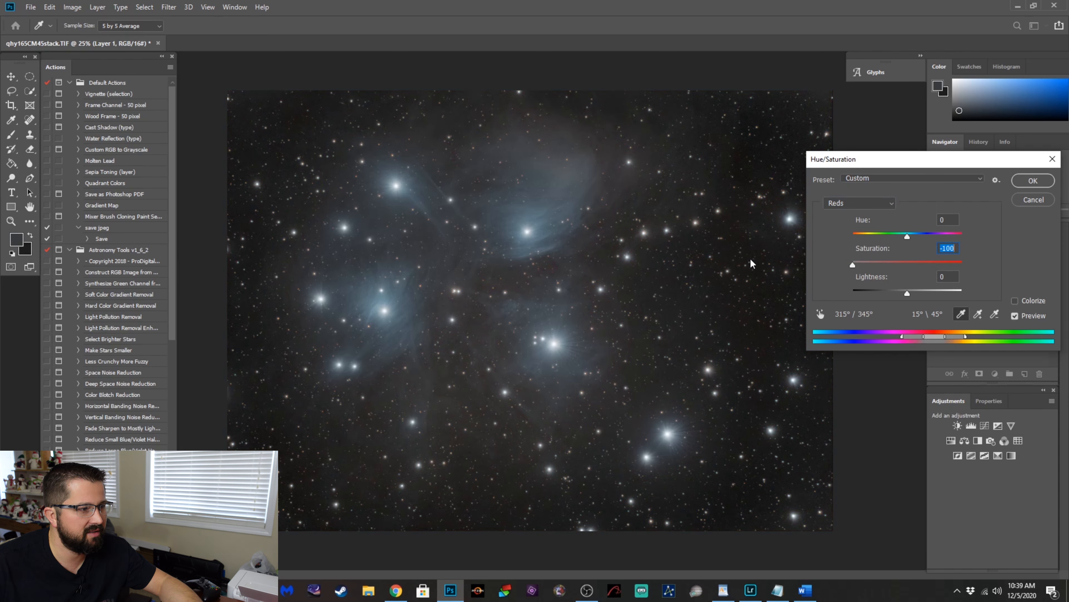
click(860, 203)
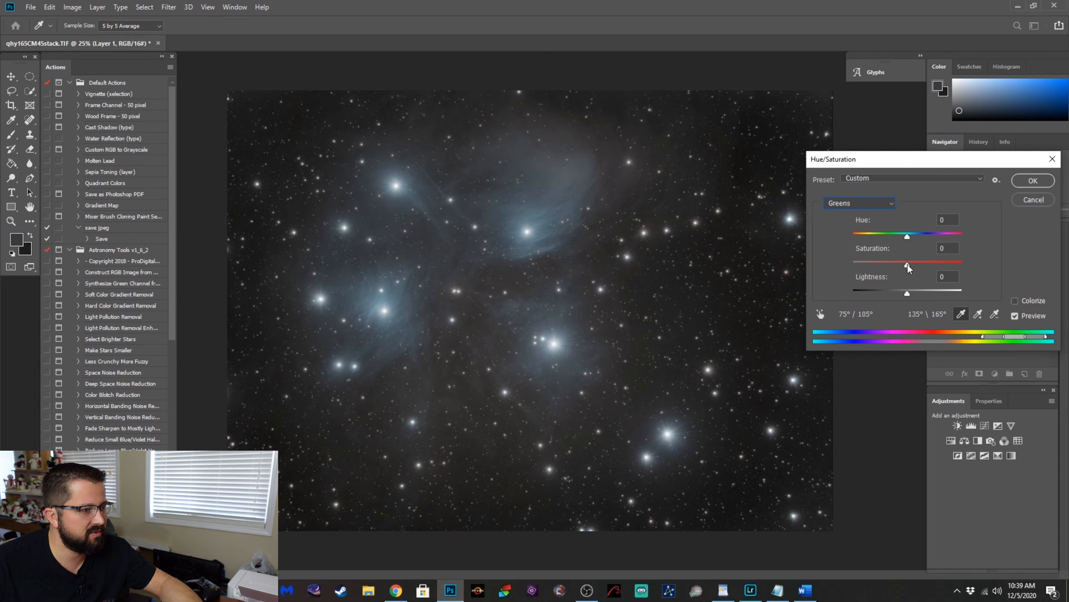
drag(908, 262, 857, 264)
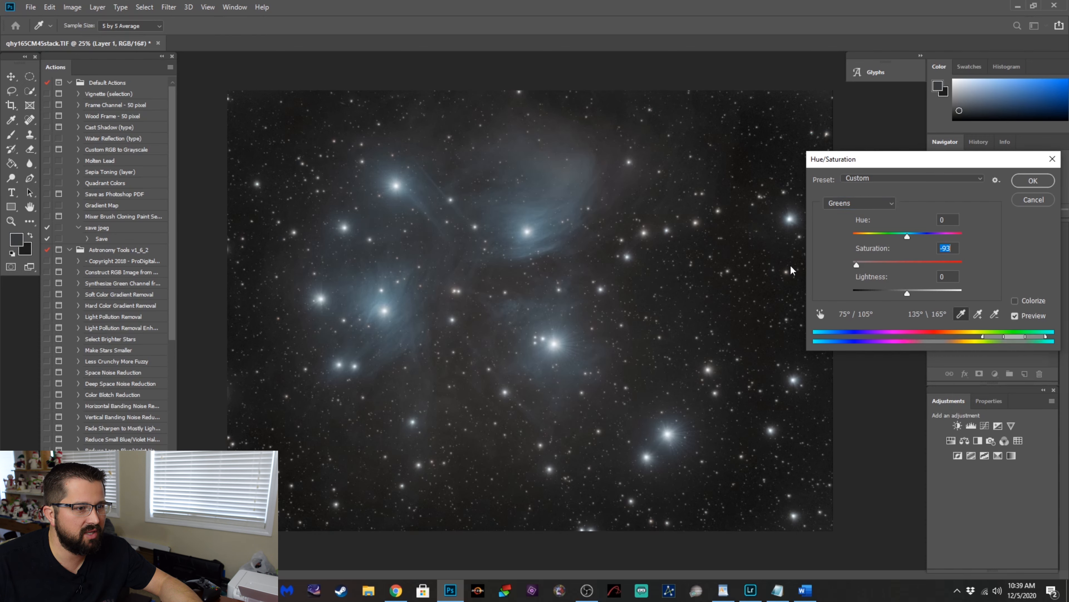
drag(856, 264, 926, 265)
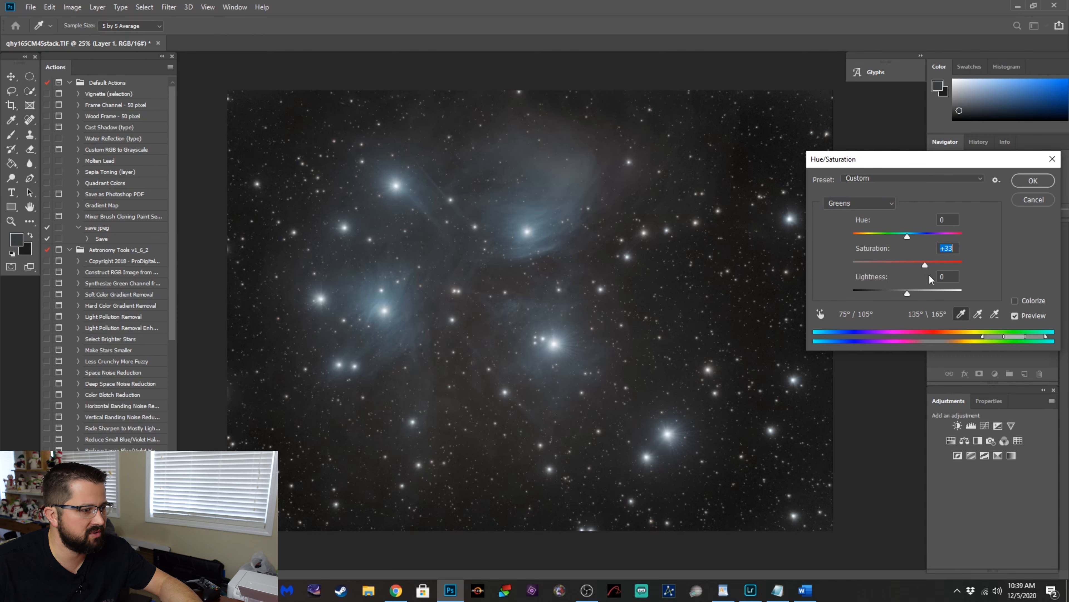
drag(924, 264, 852, 264)
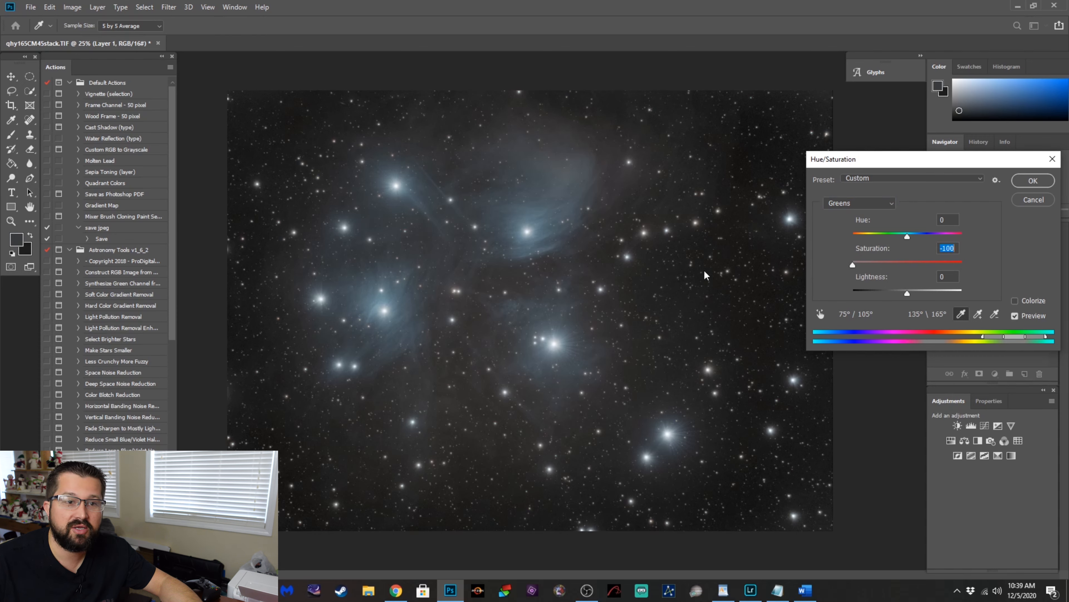
mouse_move(725, 271)
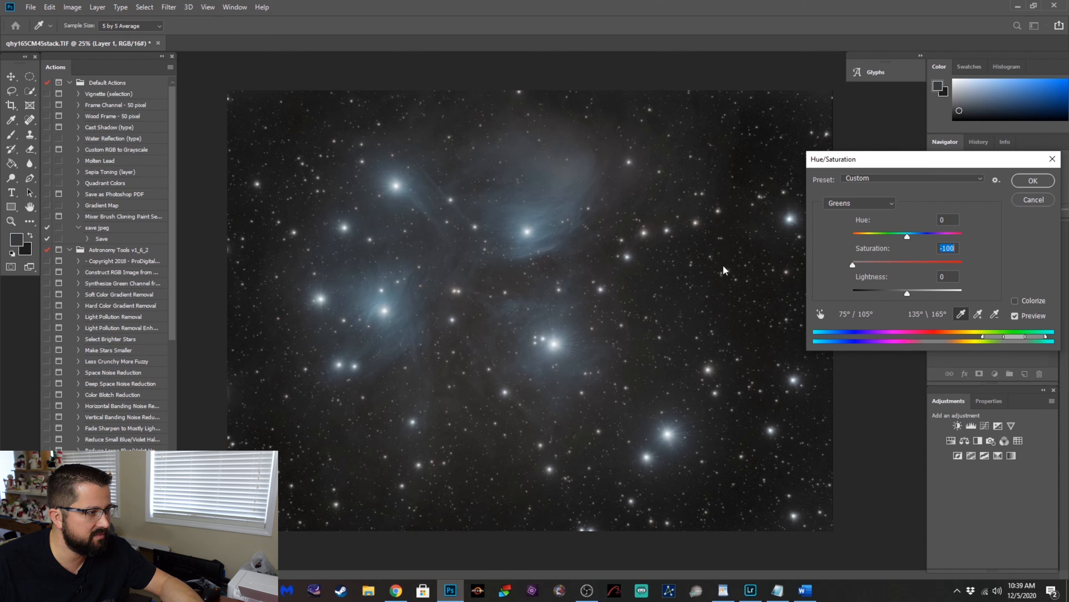
Lower the Reds saturation, settling it around -76.
click(860, 203)
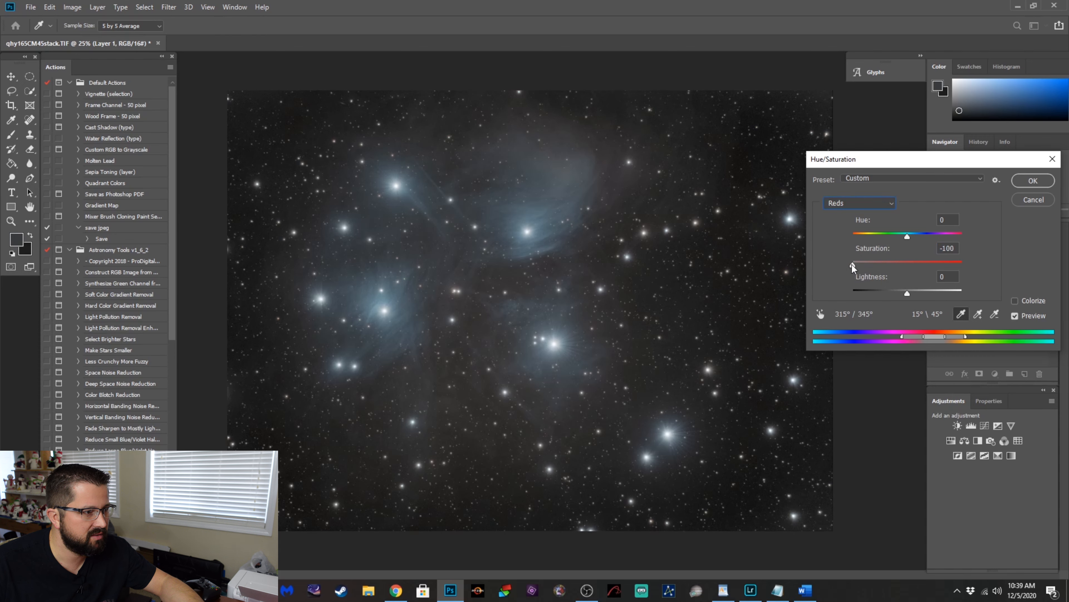
drag(853, 264, 875, 264)
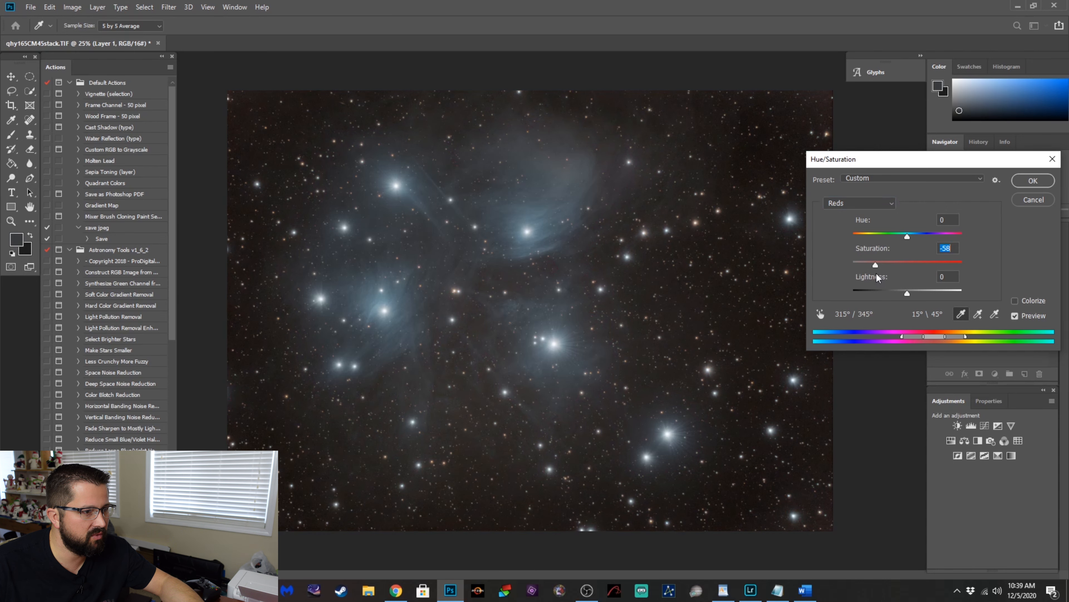
drag(875, 264, 869, 264)
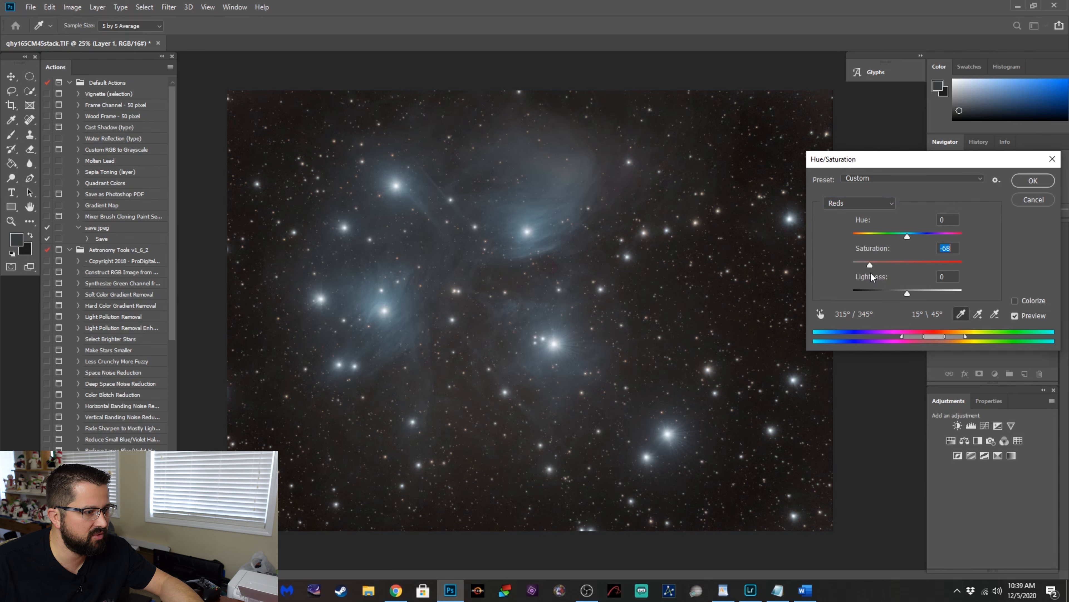
drag(869, 264, 852, 265)
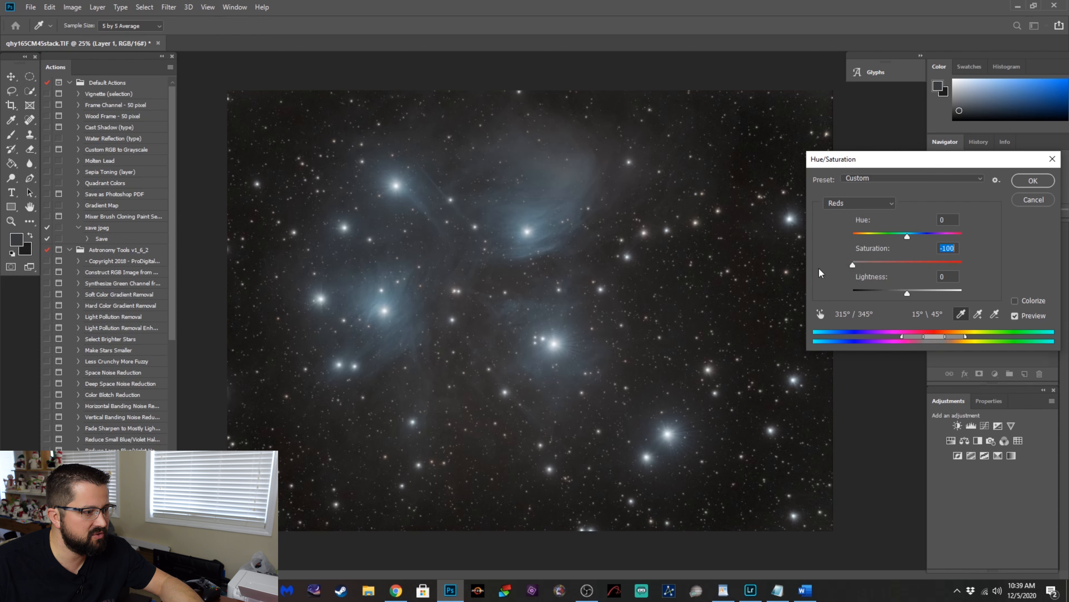
mouse_move(853, 275)
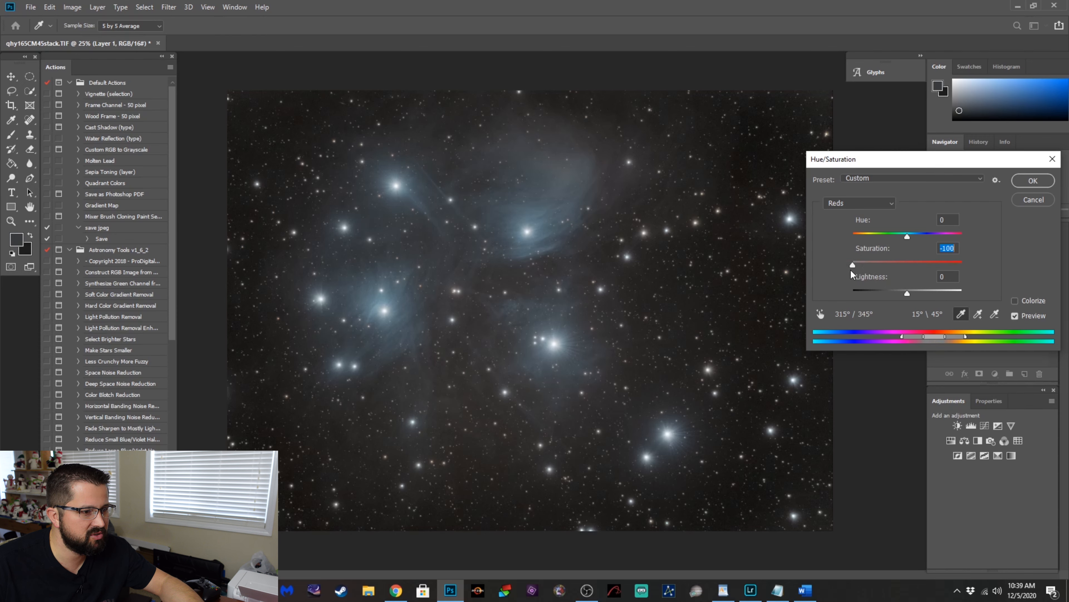
drag(851, 265, 866, 265)
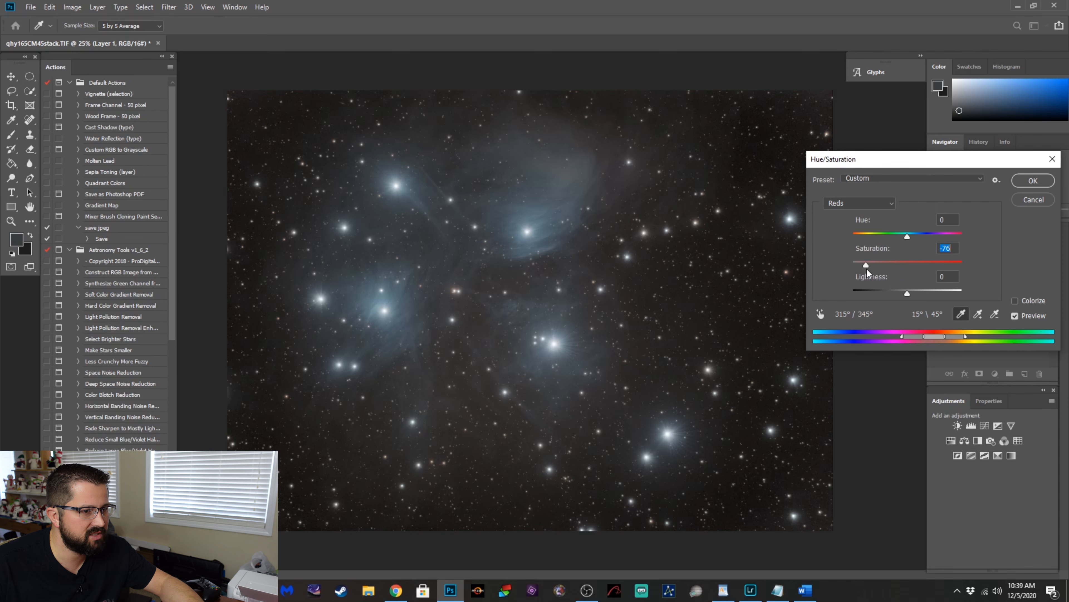
Reduce the Yellows saturation to mute the yellowish cast in the star field.
click(859, 203)
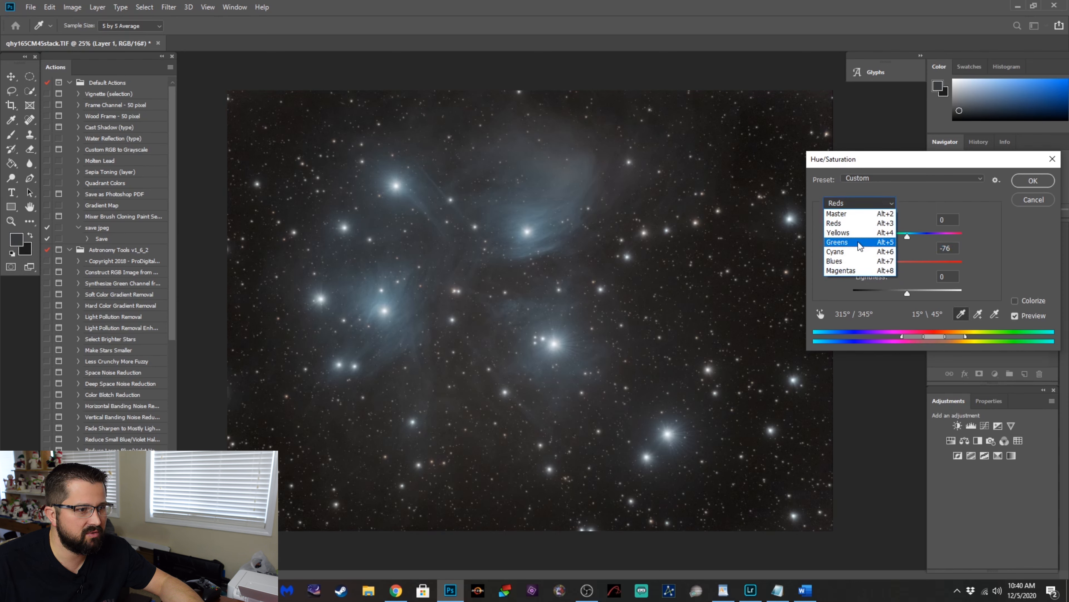
click(837, 241)
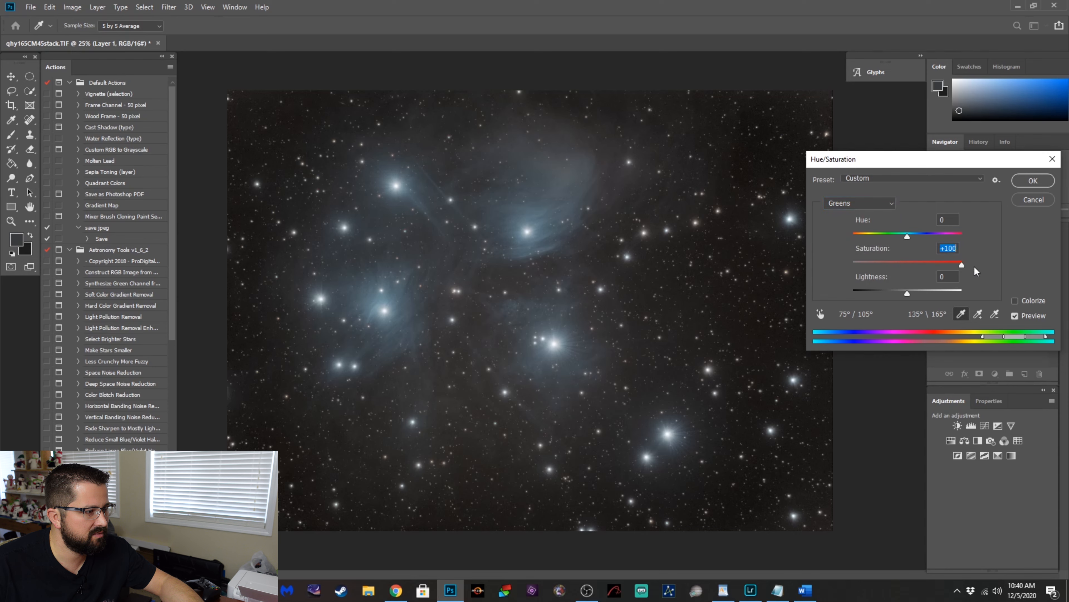
click(859, 202)
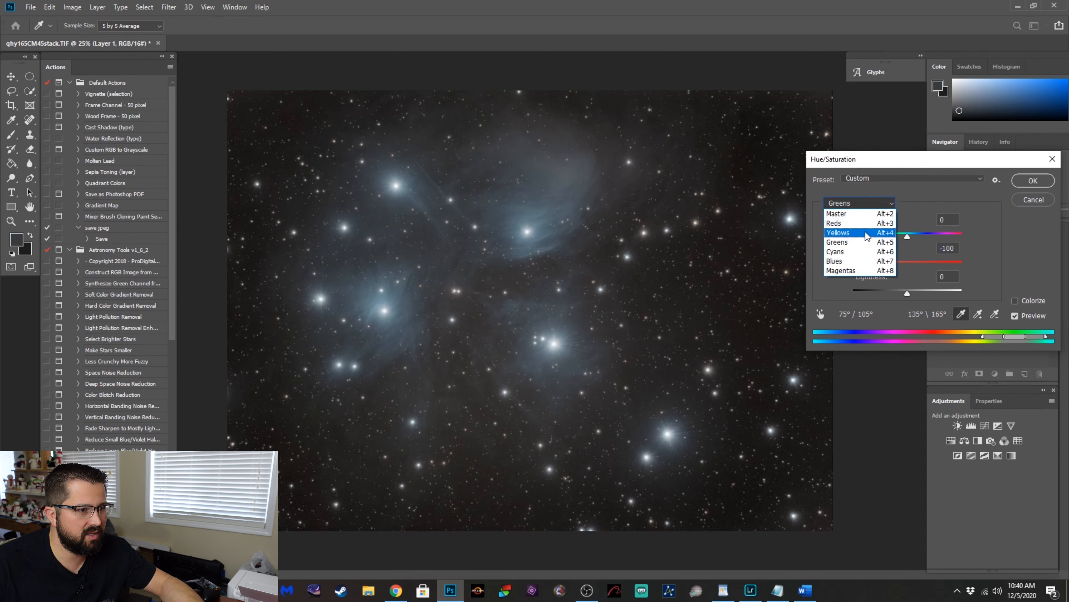
click(845, 232)
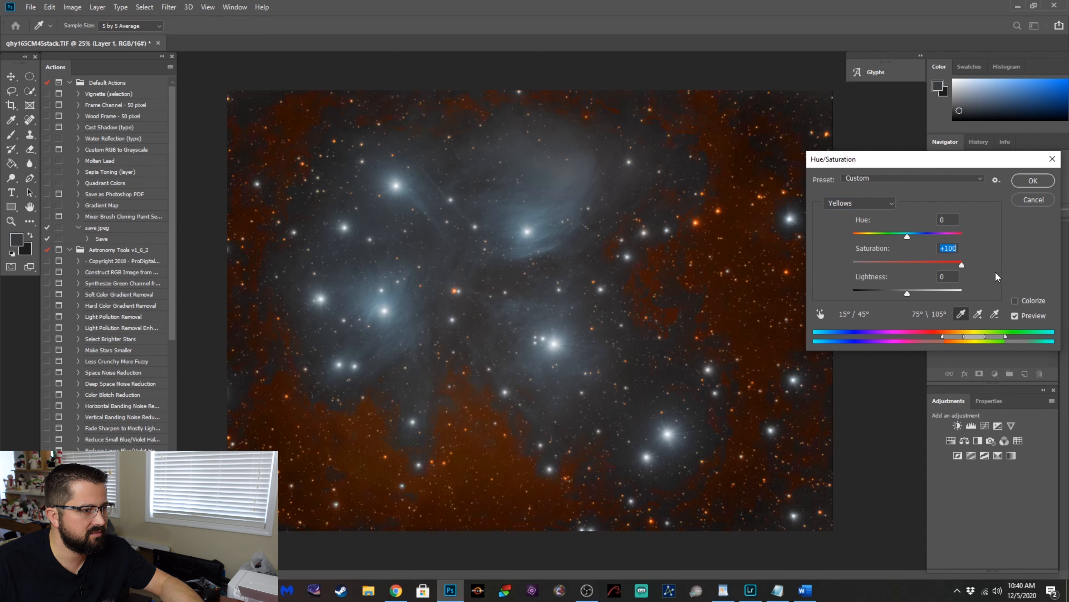
drag(962, 264, 899, 264)
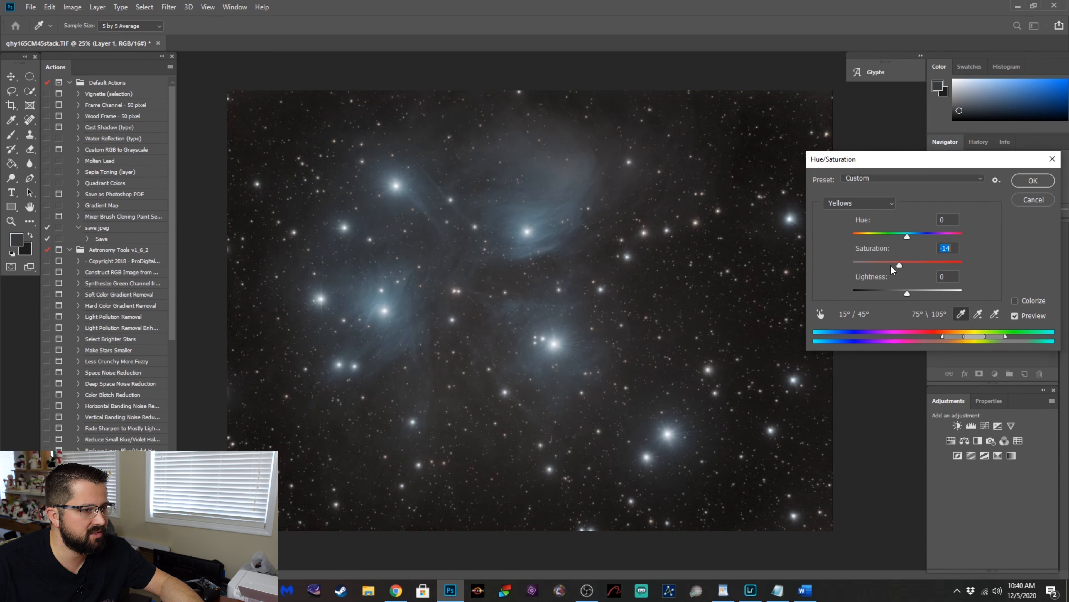
drag(907, 261, 899, 261)
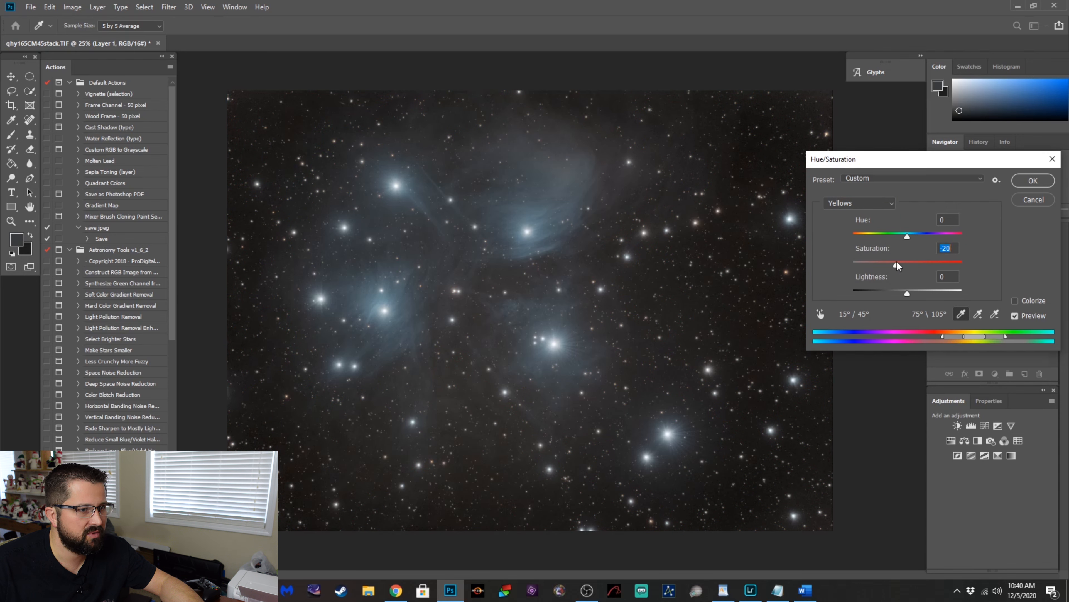
drag(907, 264, 881, 264)
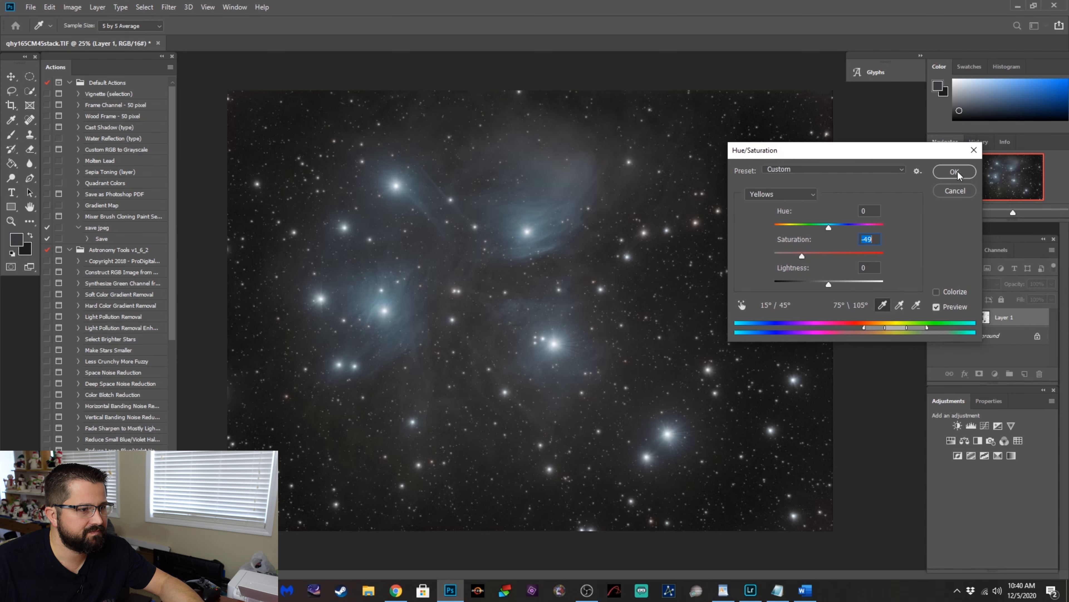
Commit the Hue/Saturation adjustment and toggle Layer 1 visibility to compare with the original.
click(954, 172)
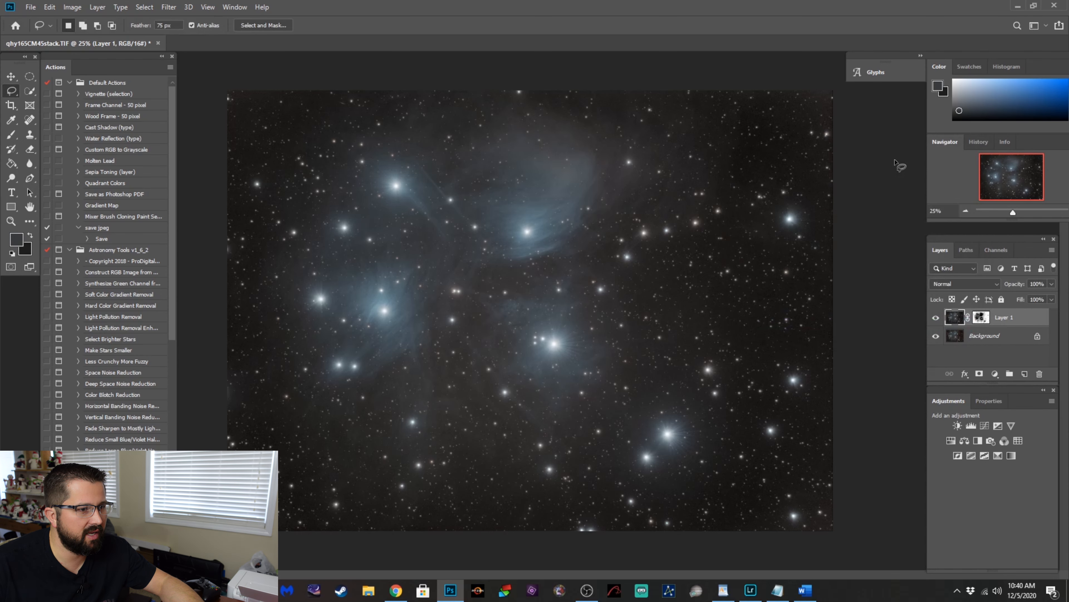
click(936, 317)
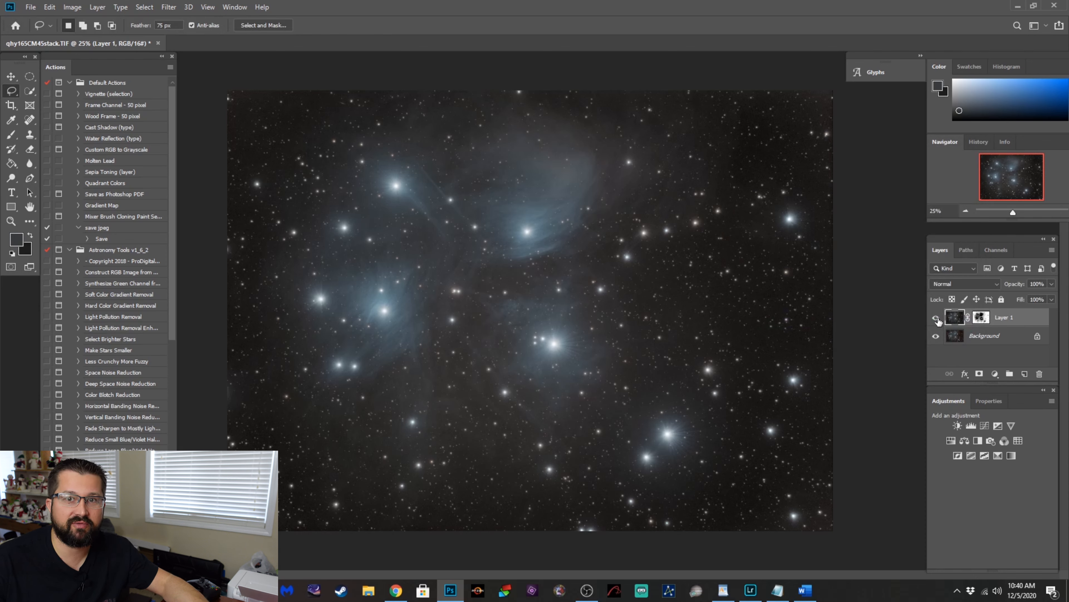
click(936, 317)
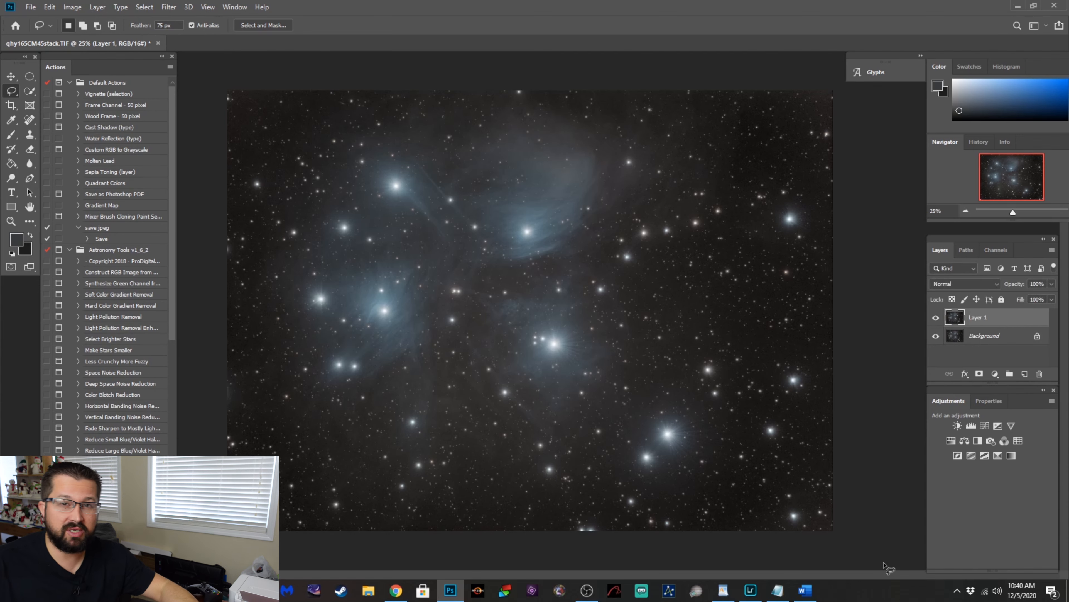
click(167, 7)
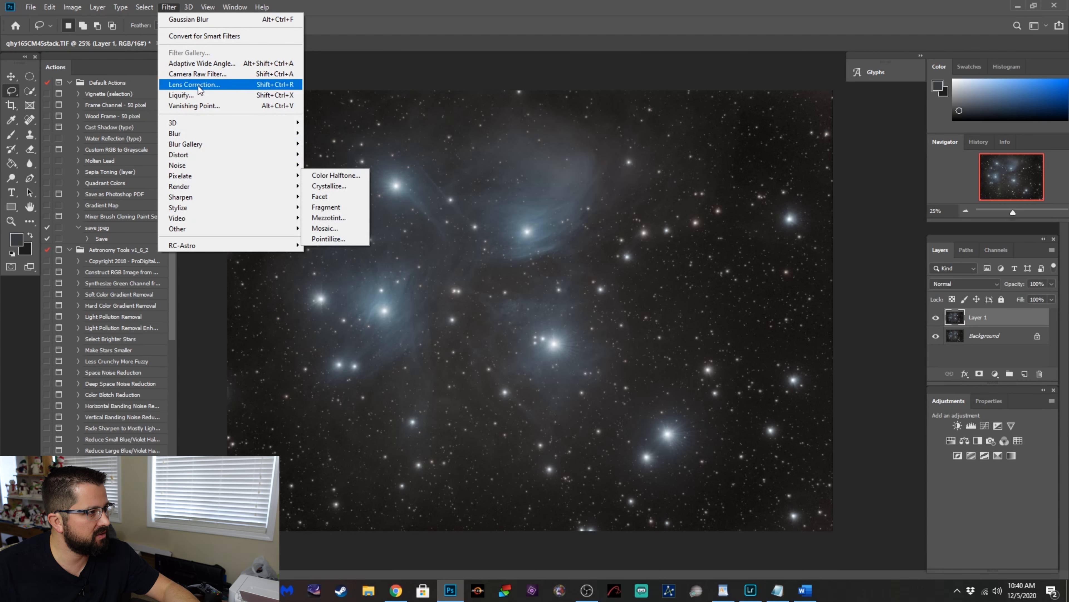
click(342, 129)
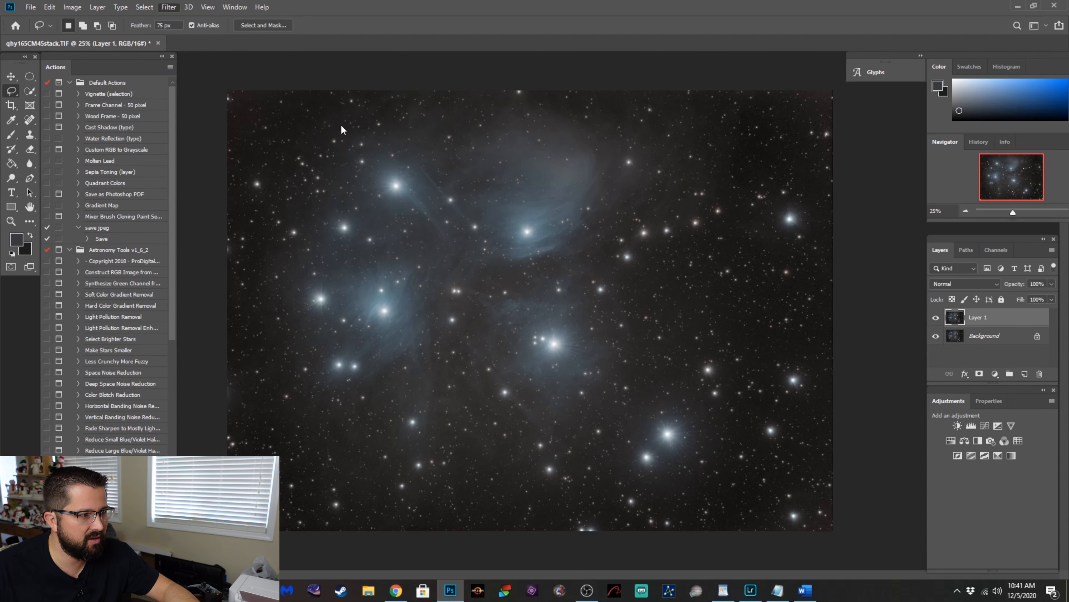
In the Camera Raw filter, set Clarity to a mild +16 boost.
click(169, 8)
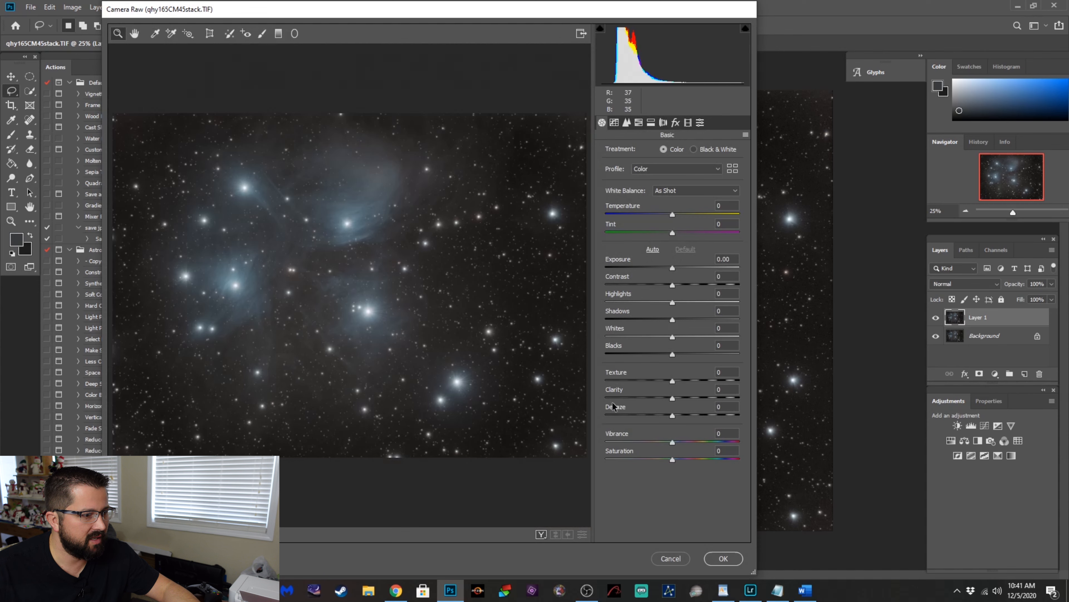
mouse_move(672, 402)
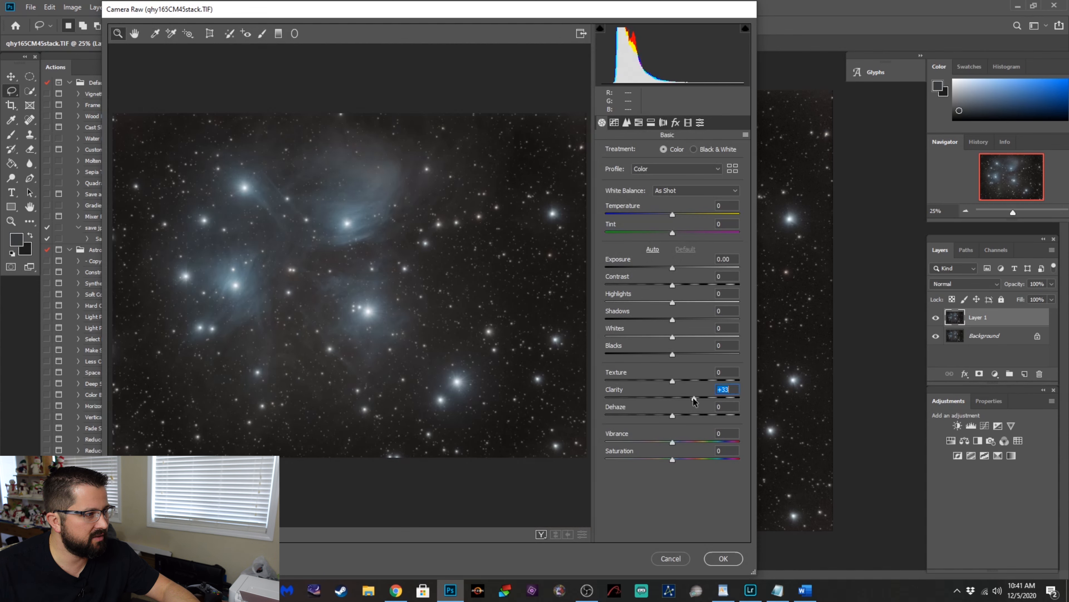
drag(694, 399, 690, 399)
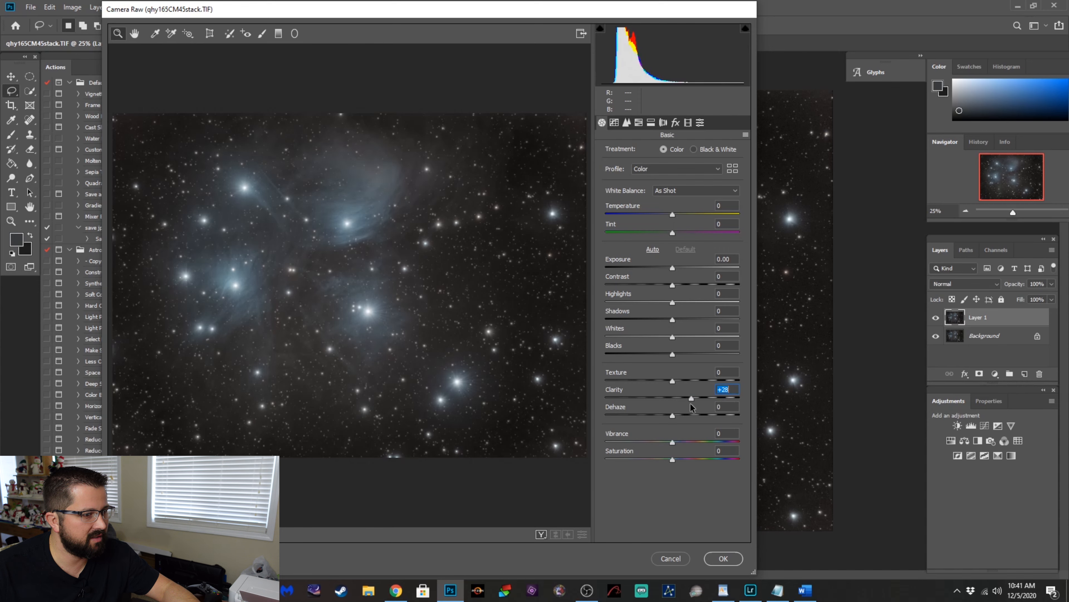
drag(691, 399, 703, 399)
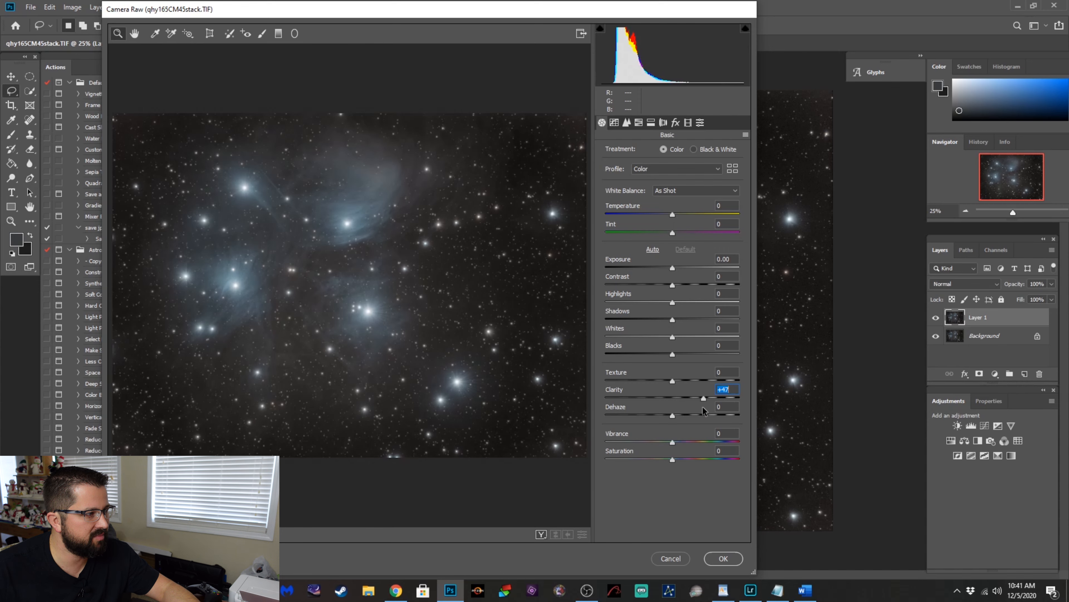
drag(703, 397, 695, 398)
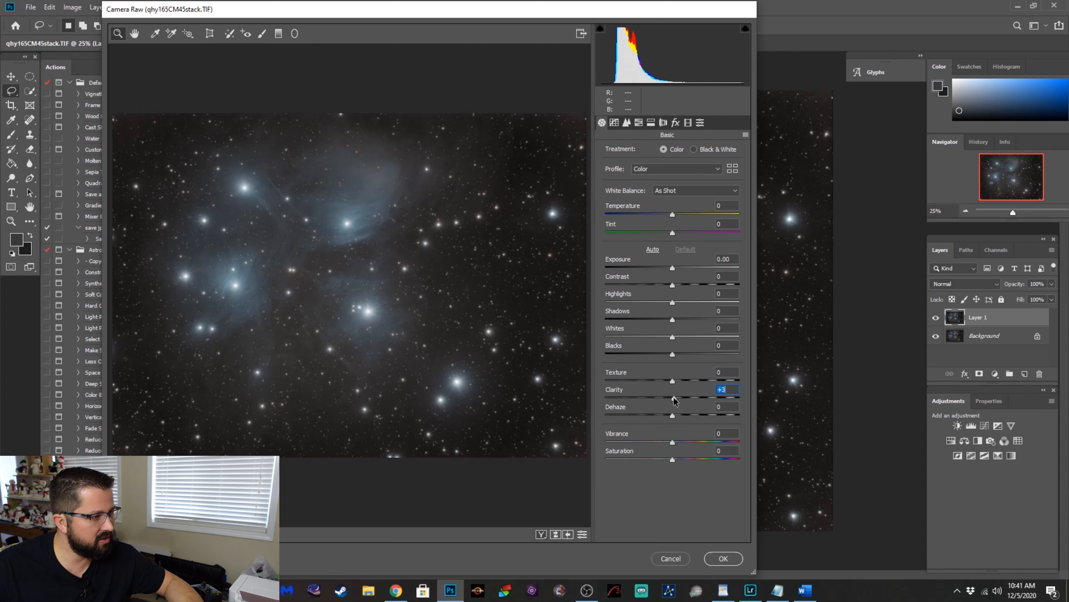
drag(673, 398, 689, 399)
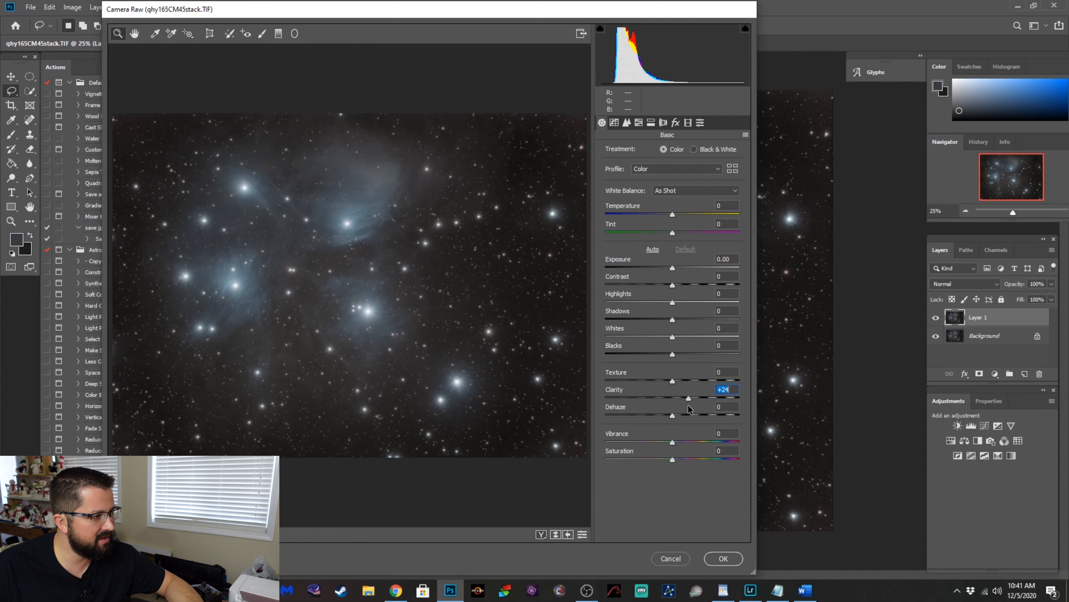
drag(687, 397, 678, 398)
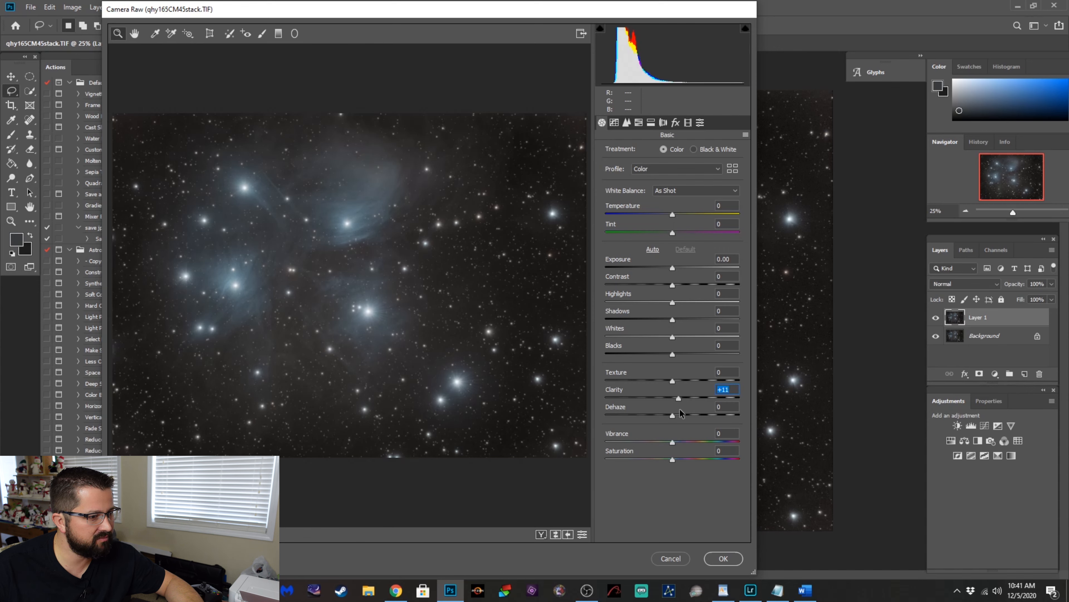
drag(678, 398, 684, 398)
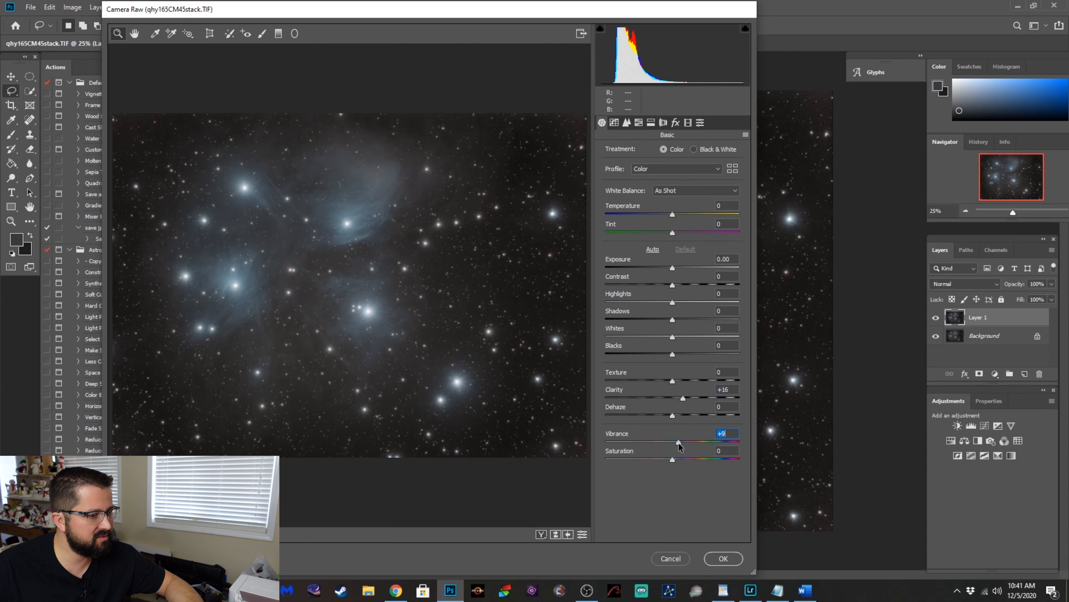
Raise Vibrance to +11 and Saturation to about +20.
drag(678, 442, 682, 441)
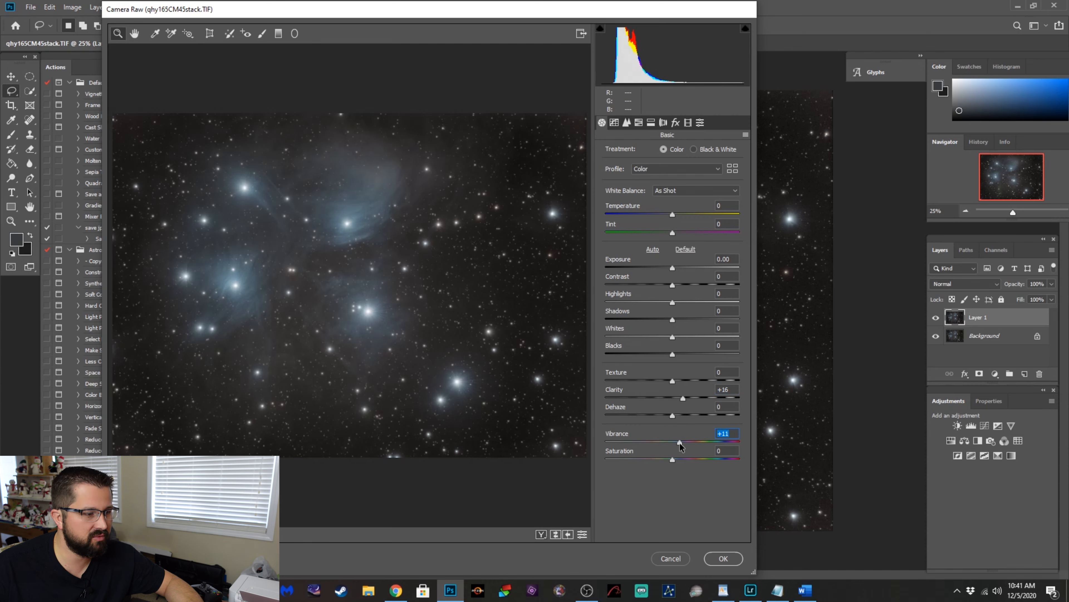
drag(671, 459, 686, 459)
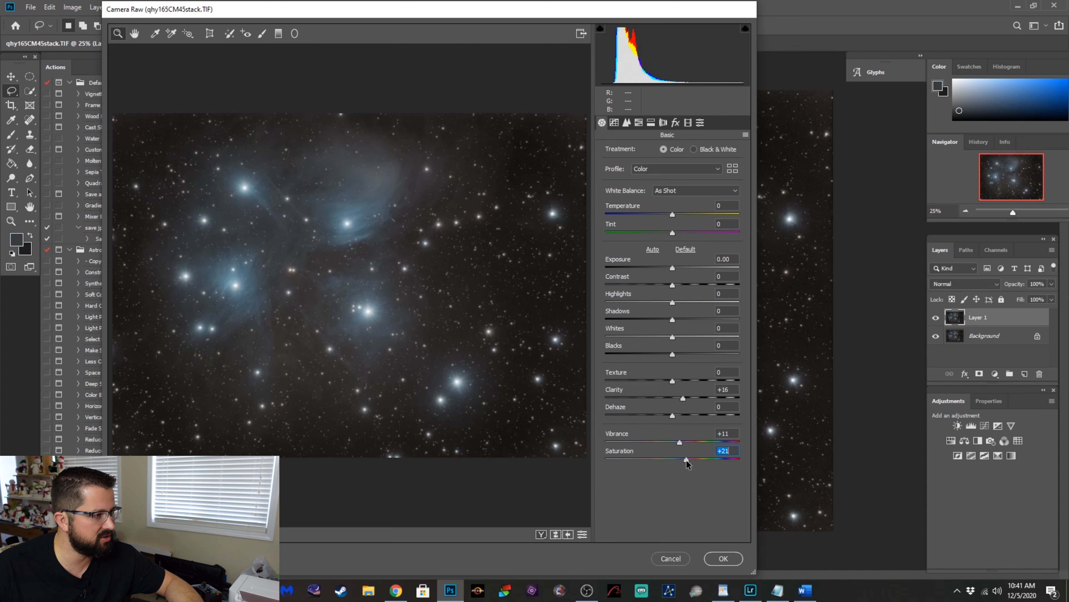
drag(687, 461, 686, 462)
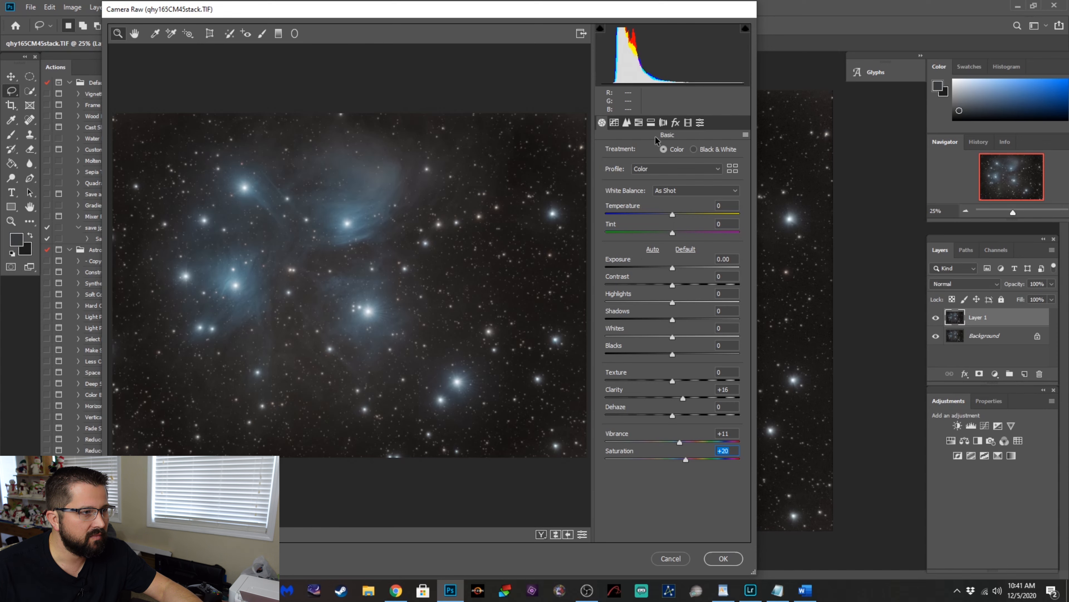
Leave Lens Corrections and Detail untouched and apply the Camera Raw boosts to Layer 1.
click(663, 122)
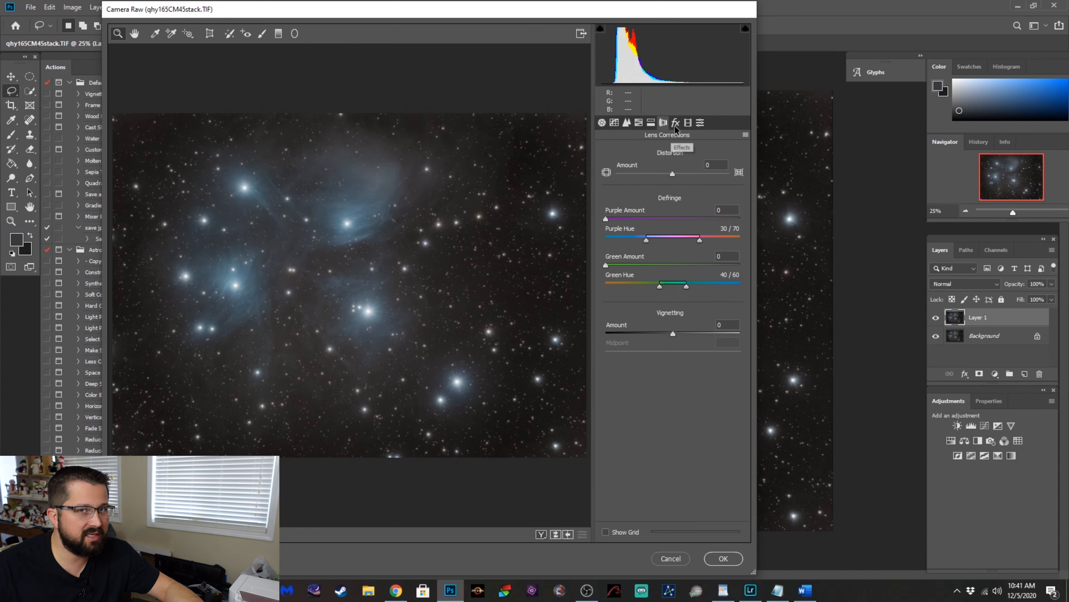
click(627, 123)
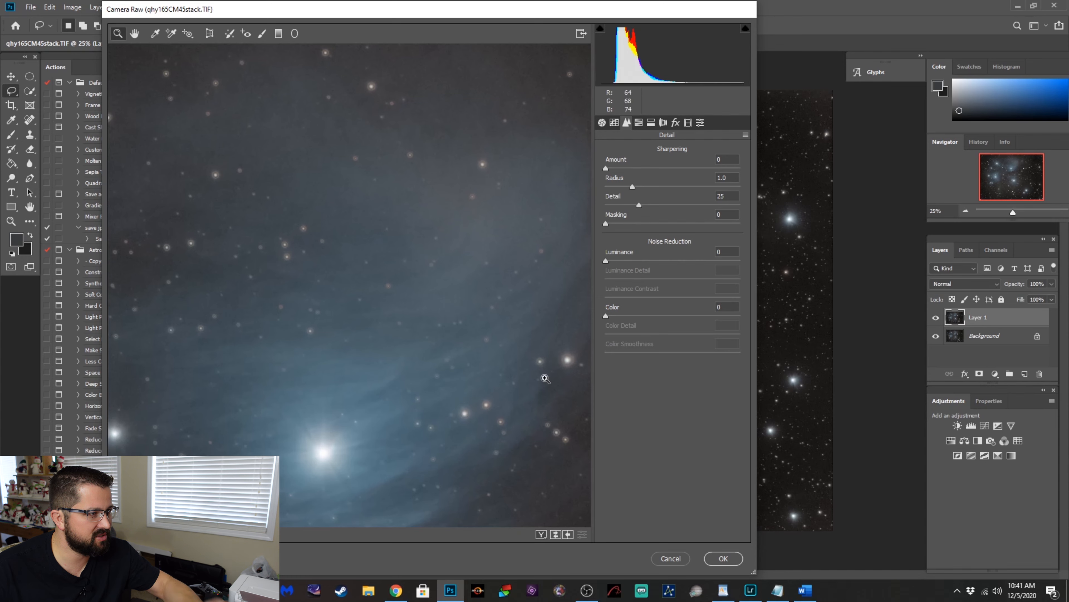
mouse_move(528, 363)
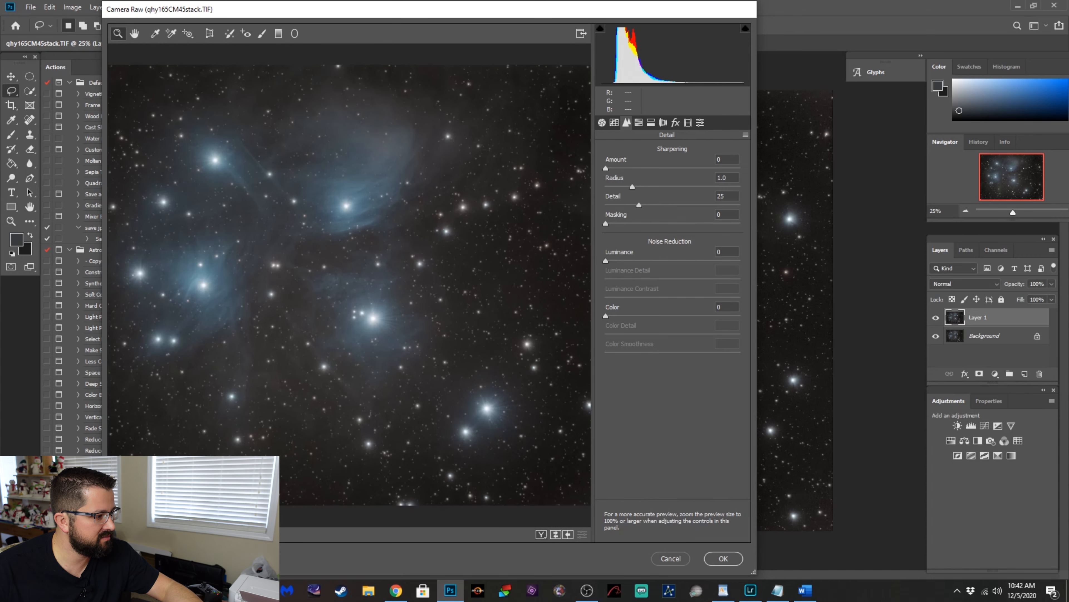
click(724, 558)
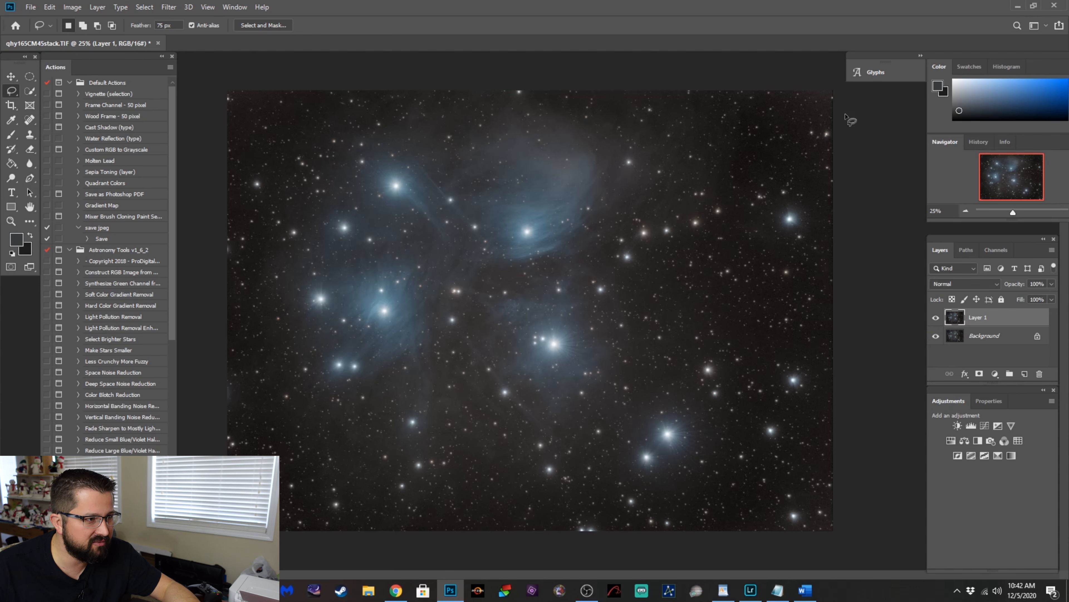
mouse_move(800, 496)
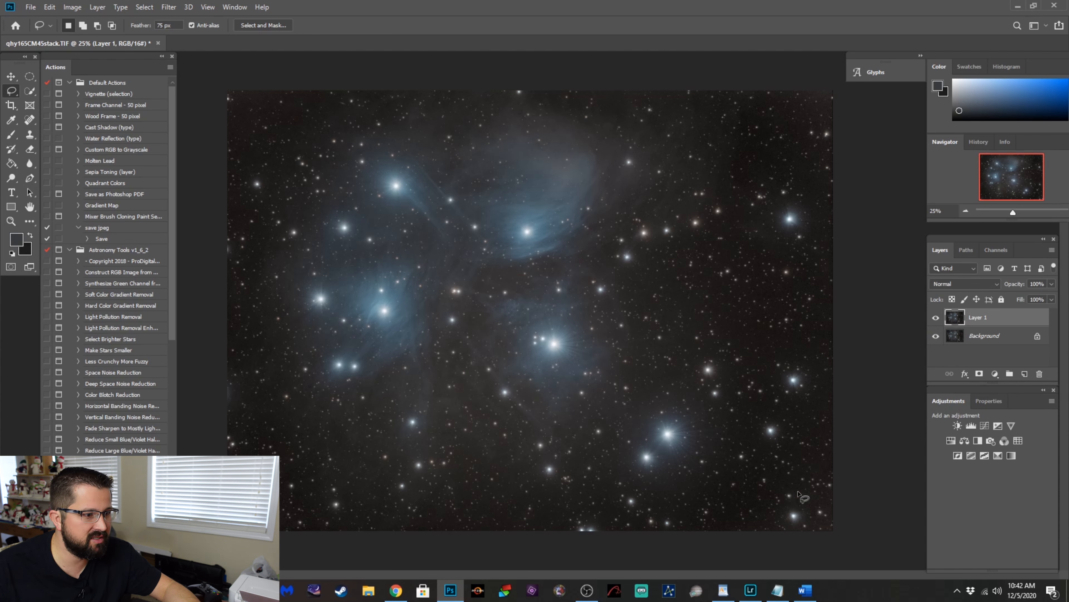
mouse_move(836, 197)
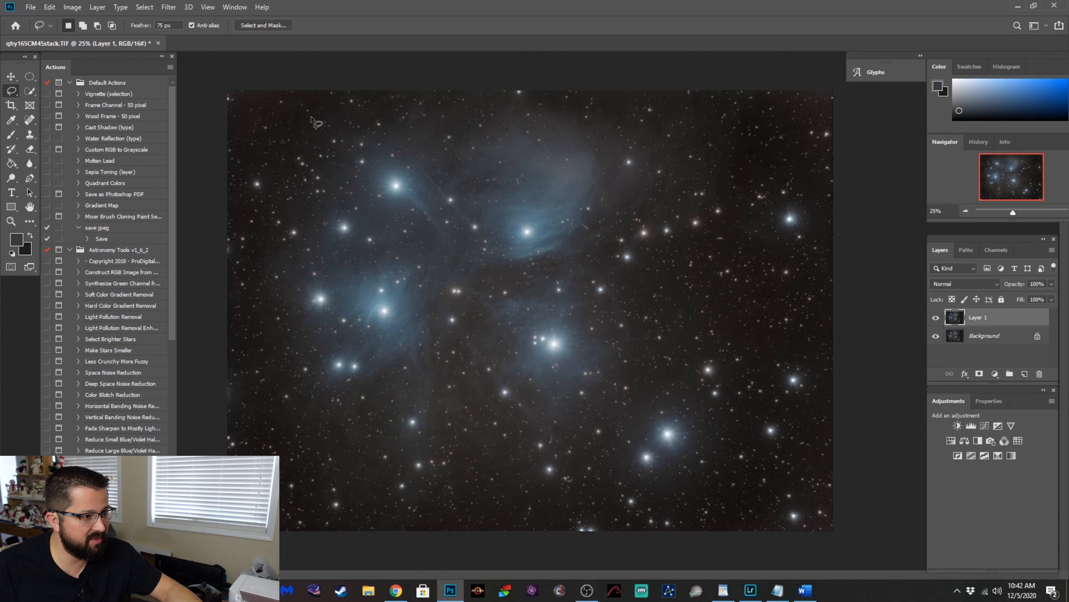
mouse_move(556, 215)
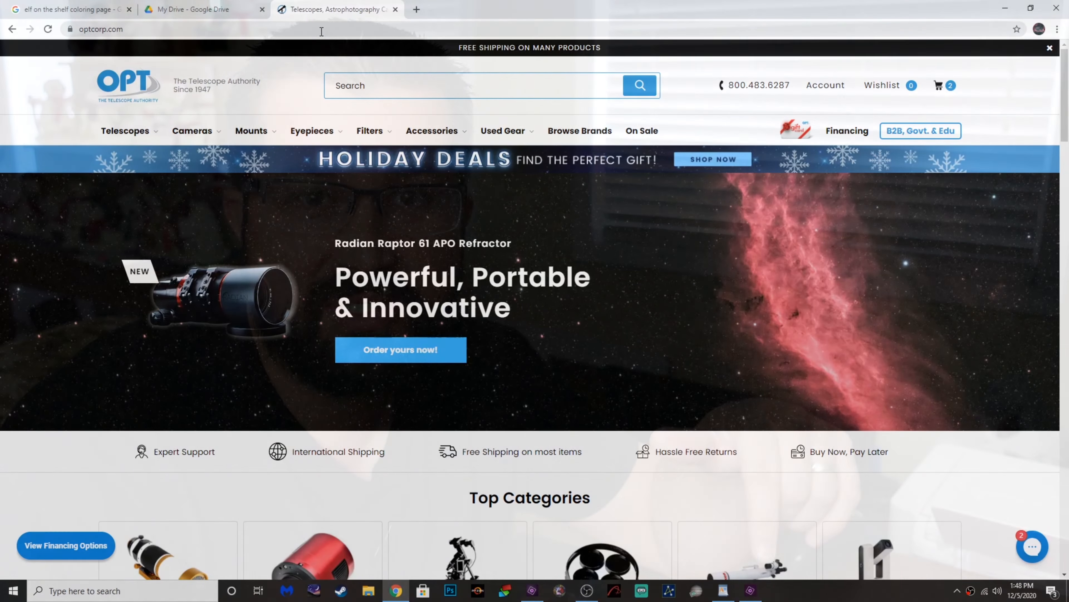
mouse_move(184, 134)
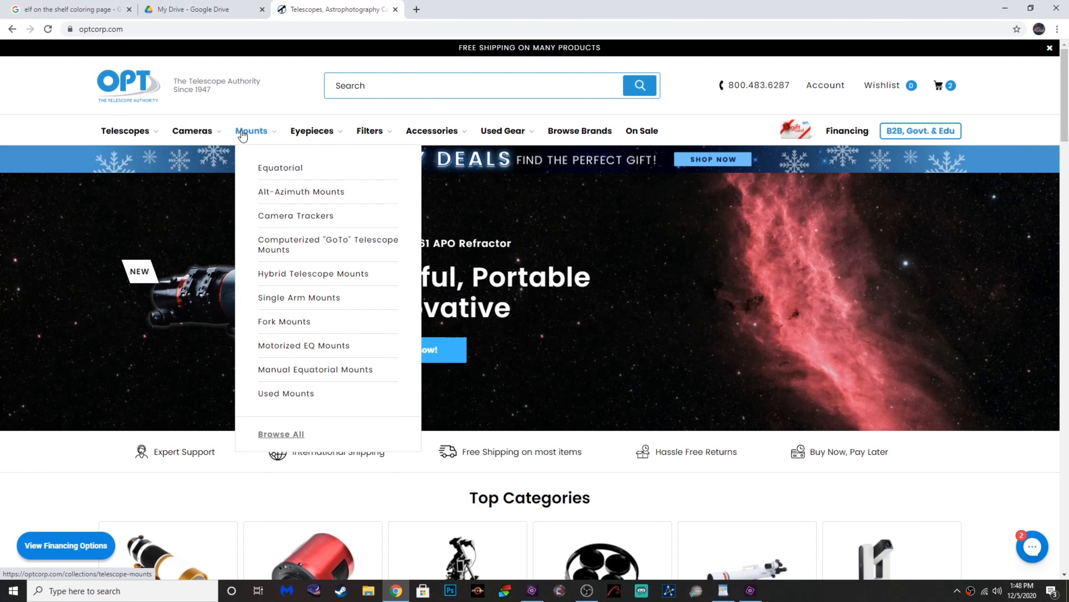
Show the Equatorial Mounts collection and its product listings with prices.
click(280, 167)
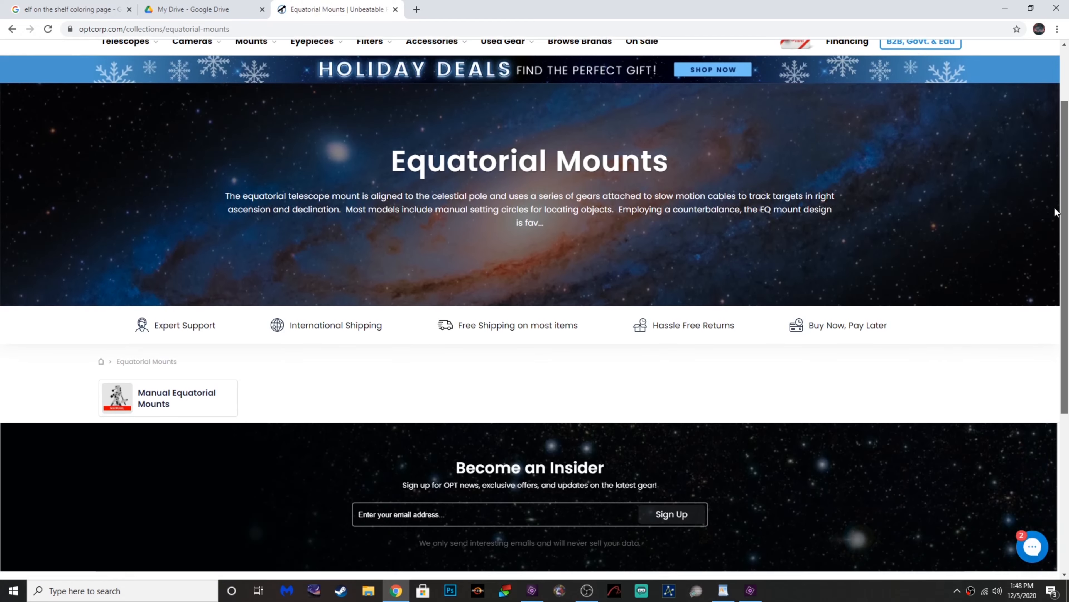
scroll(down, 3)
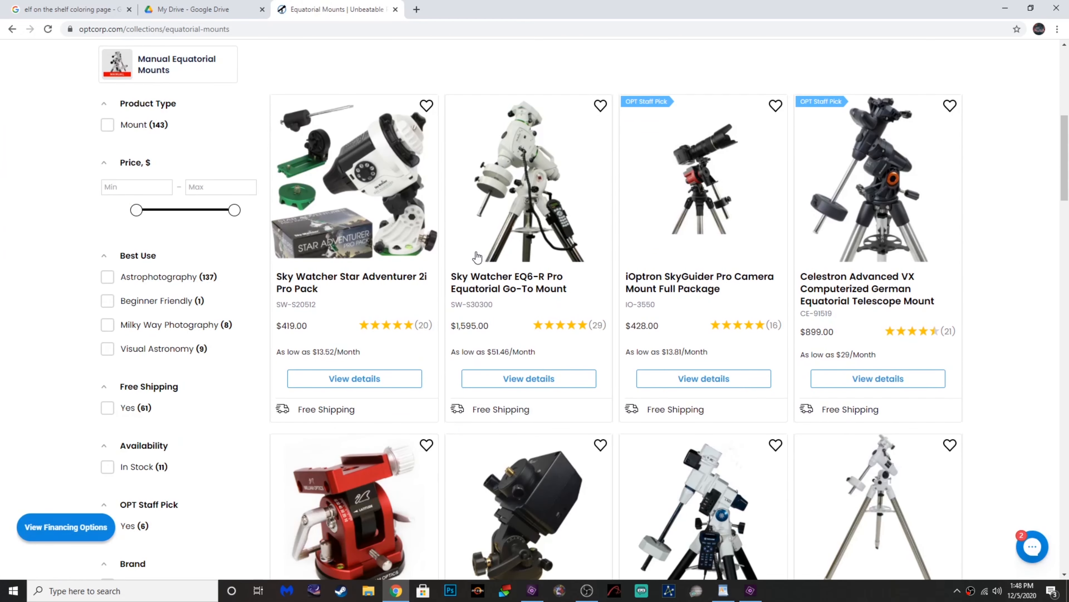